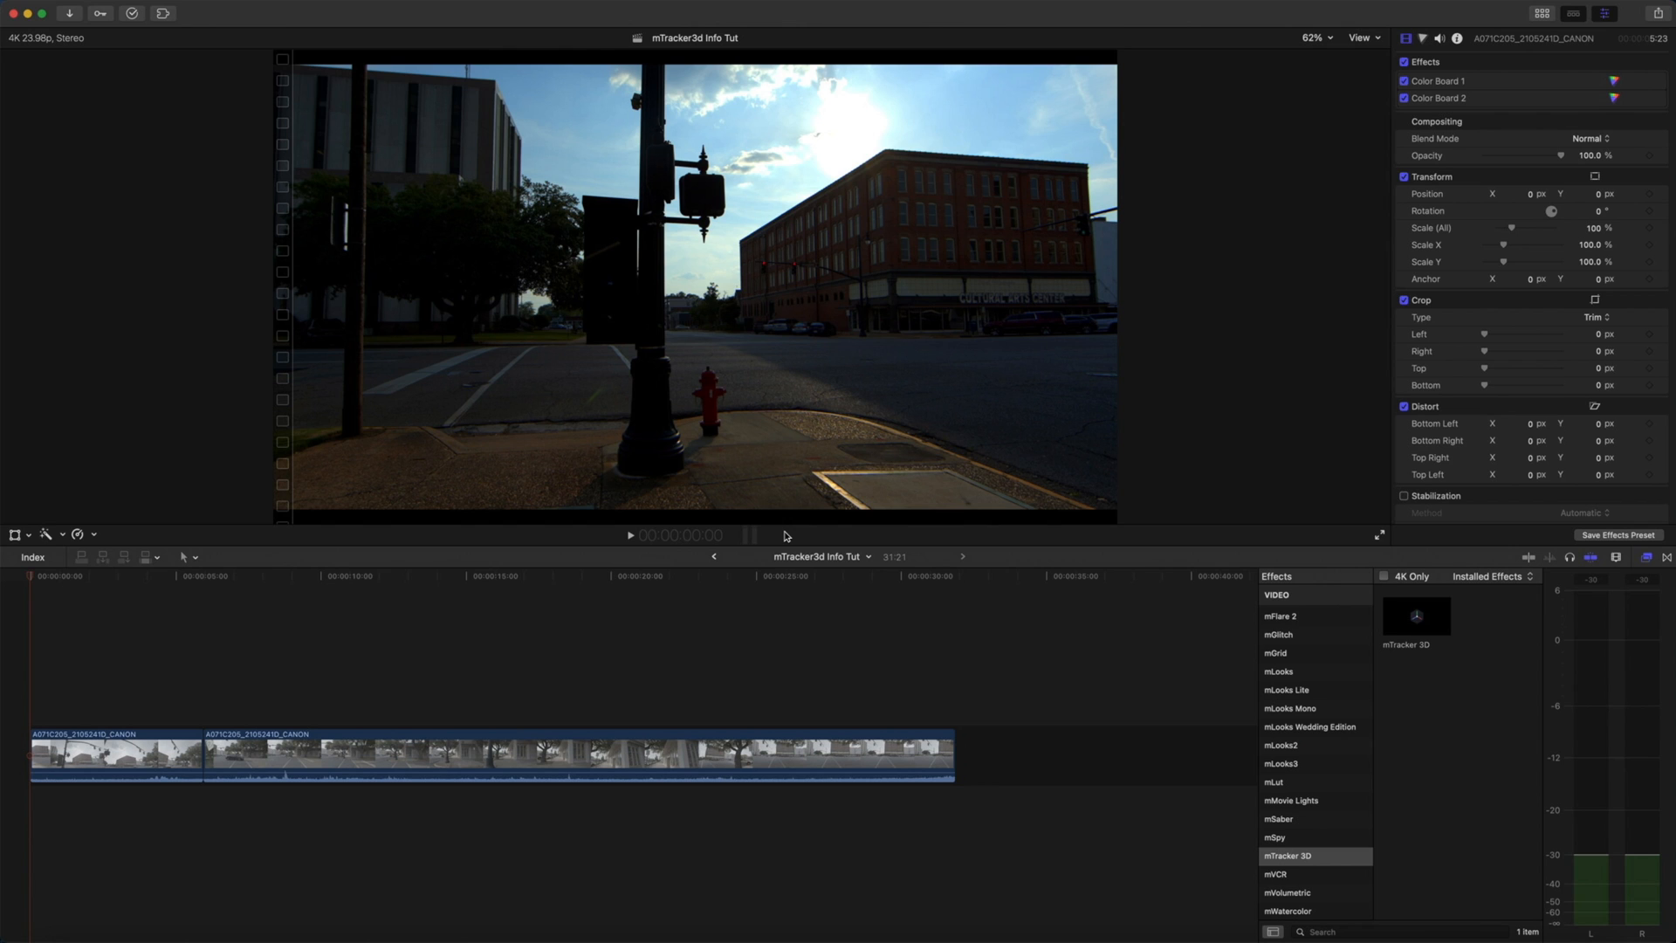
mouse_move(1642, 124)
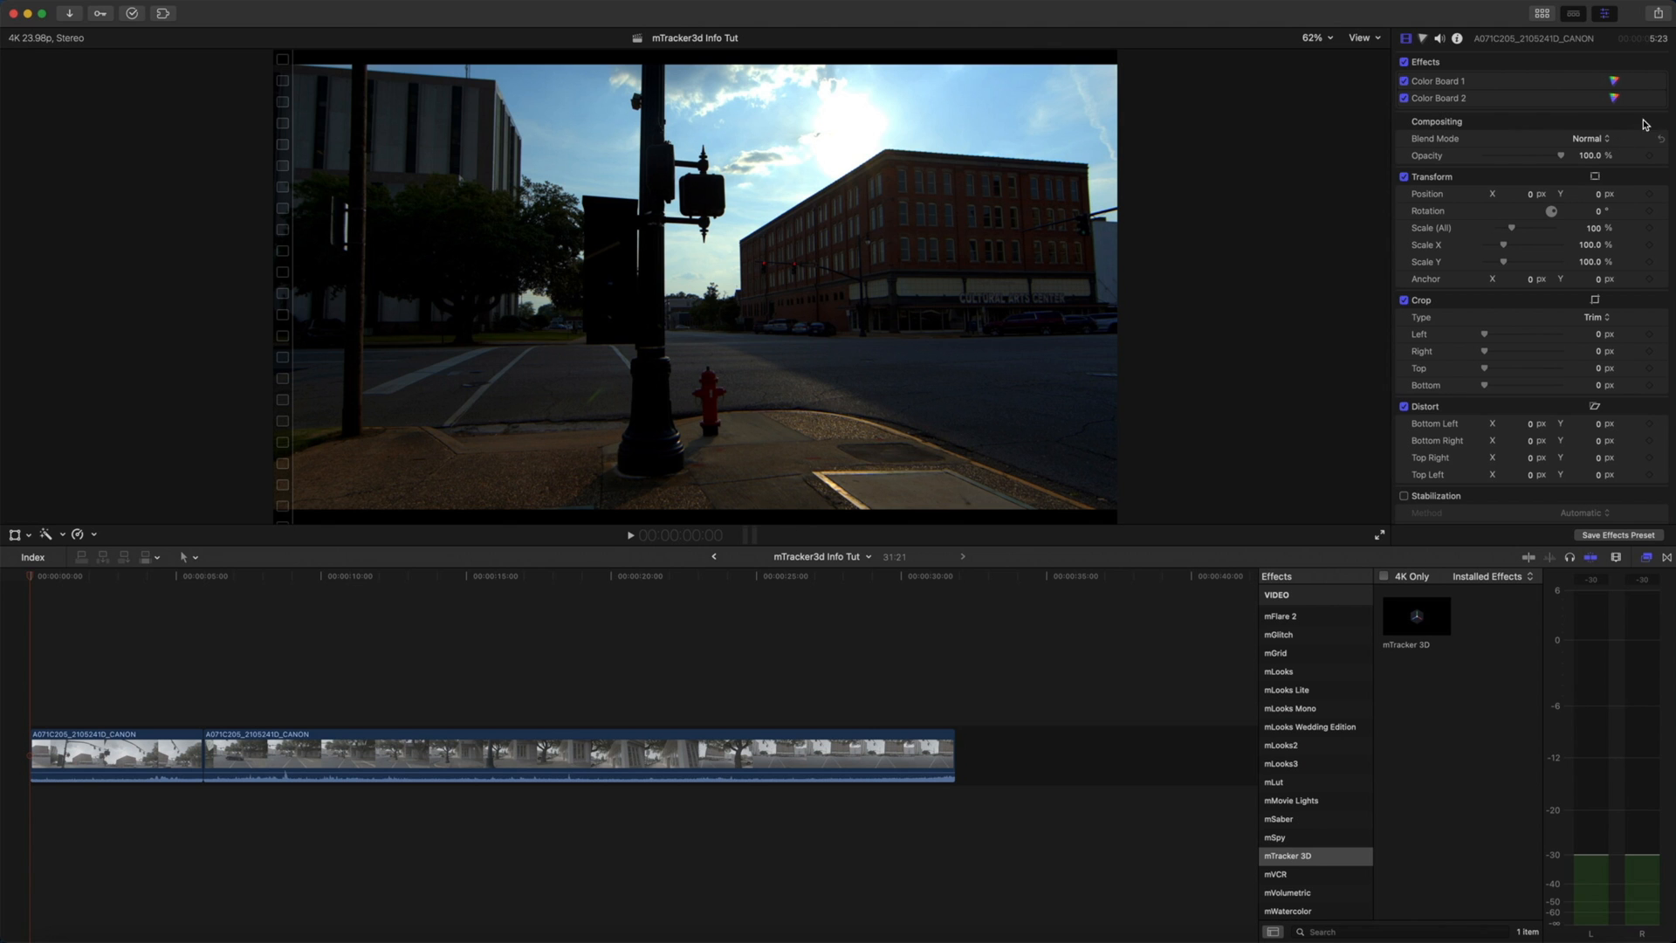
- Show the mTracker 3D Expansions category in the titles browser and scroll to its Info Pack titles
left_click(75, 40)
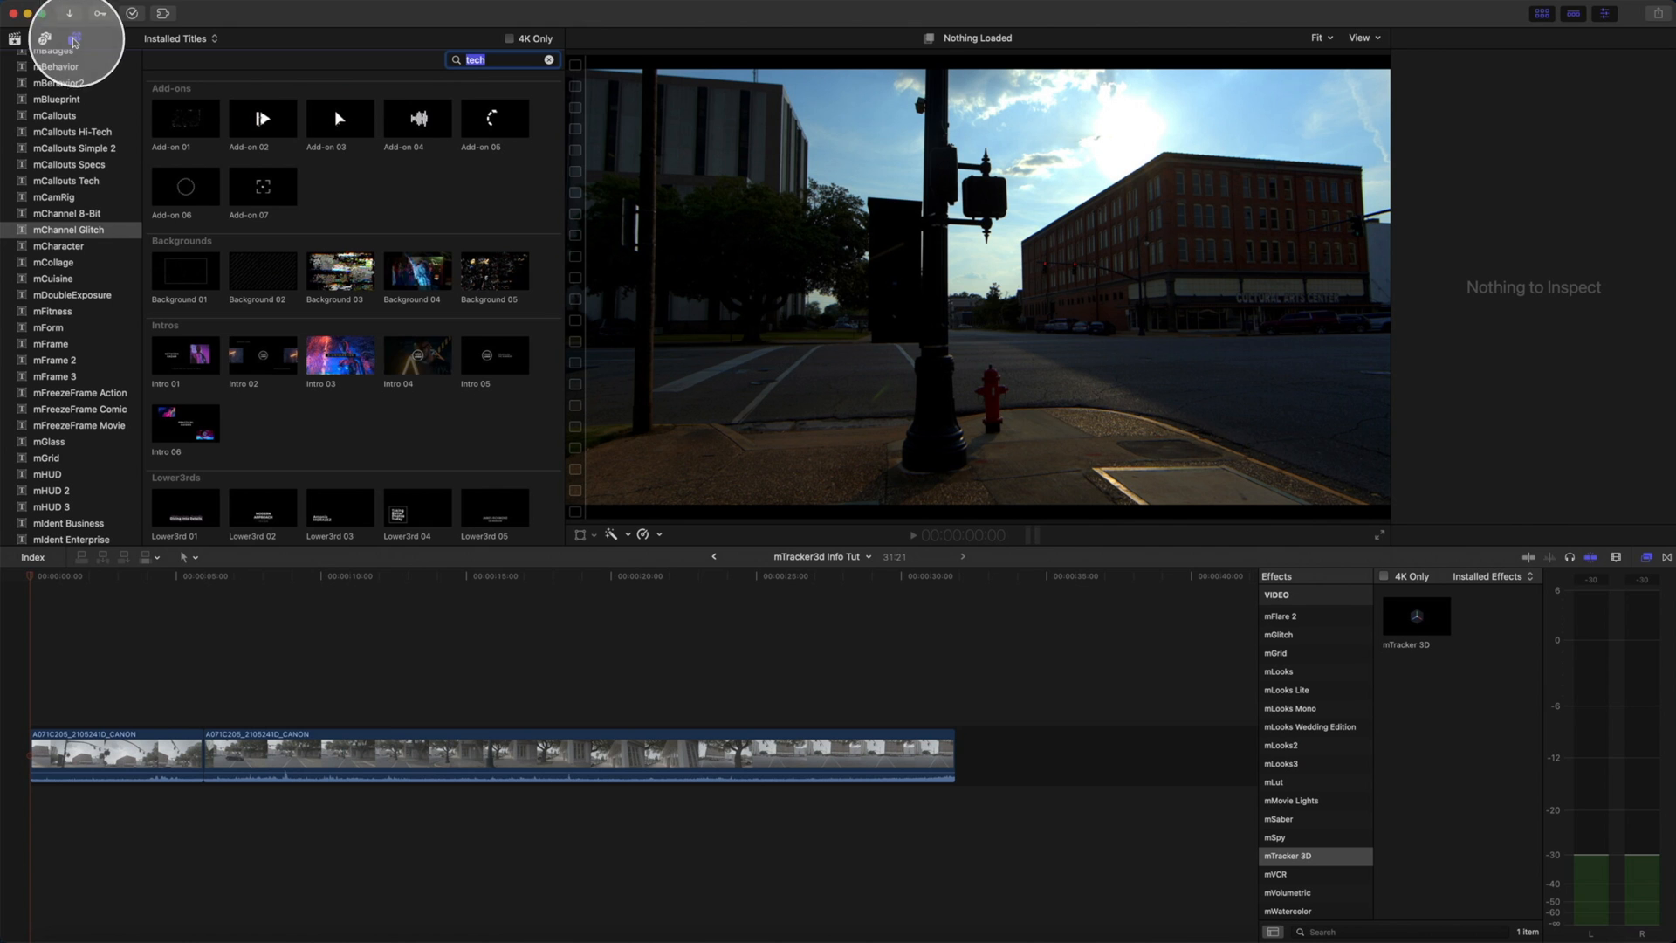
scroll("down", 3)
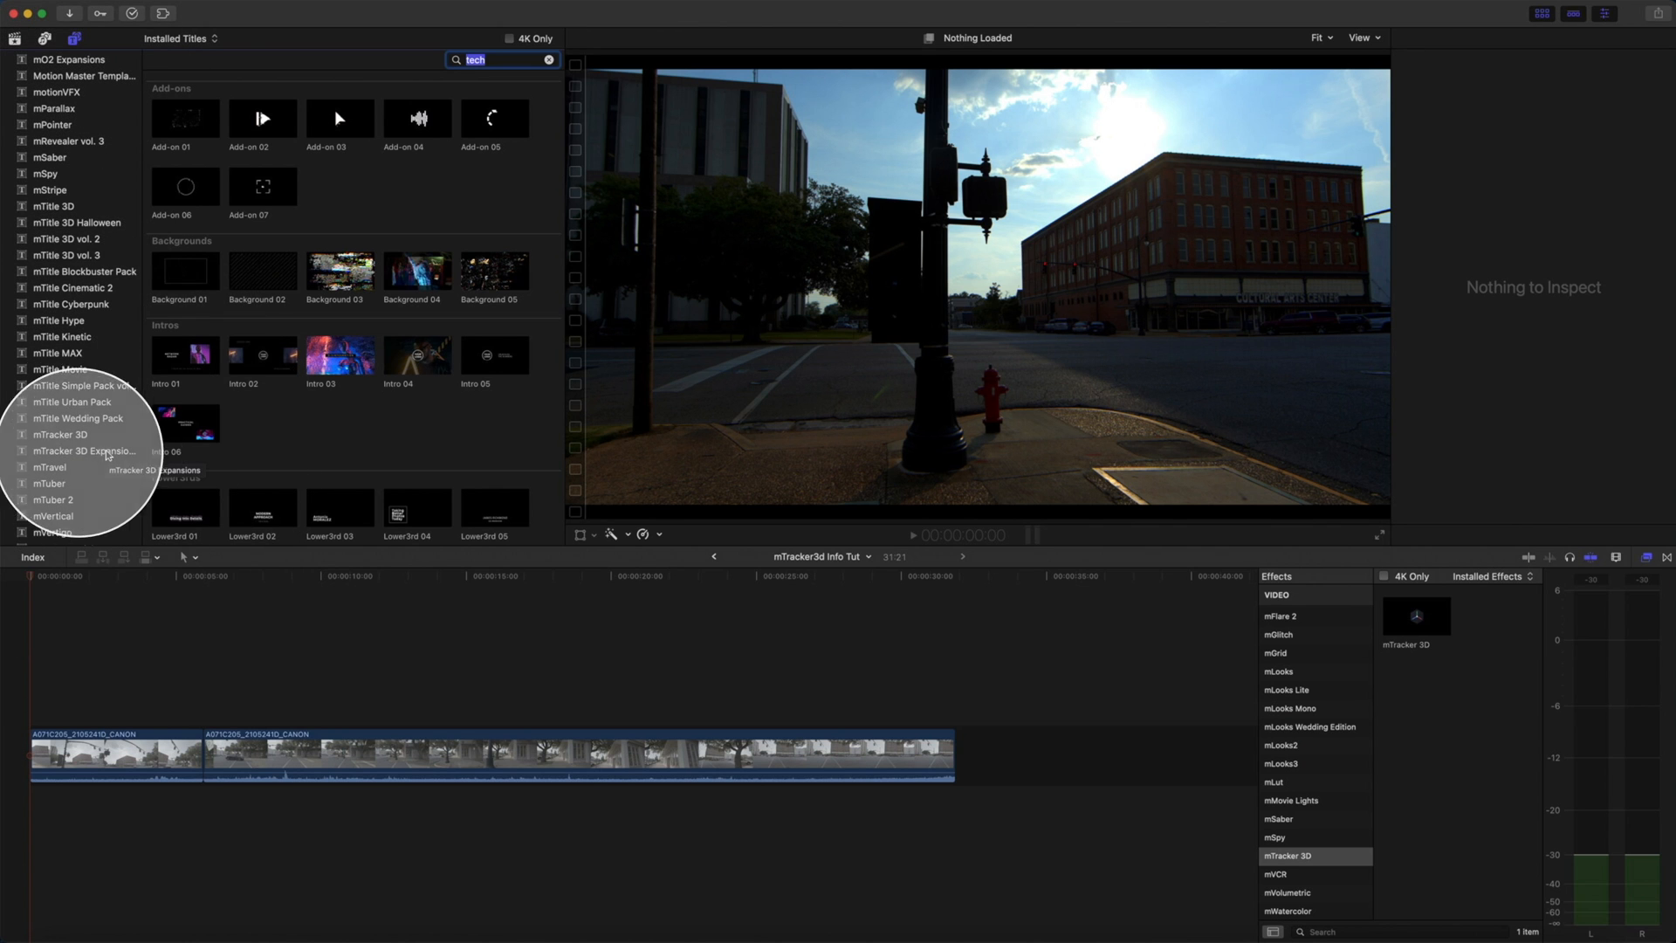
left_click(86, 450)
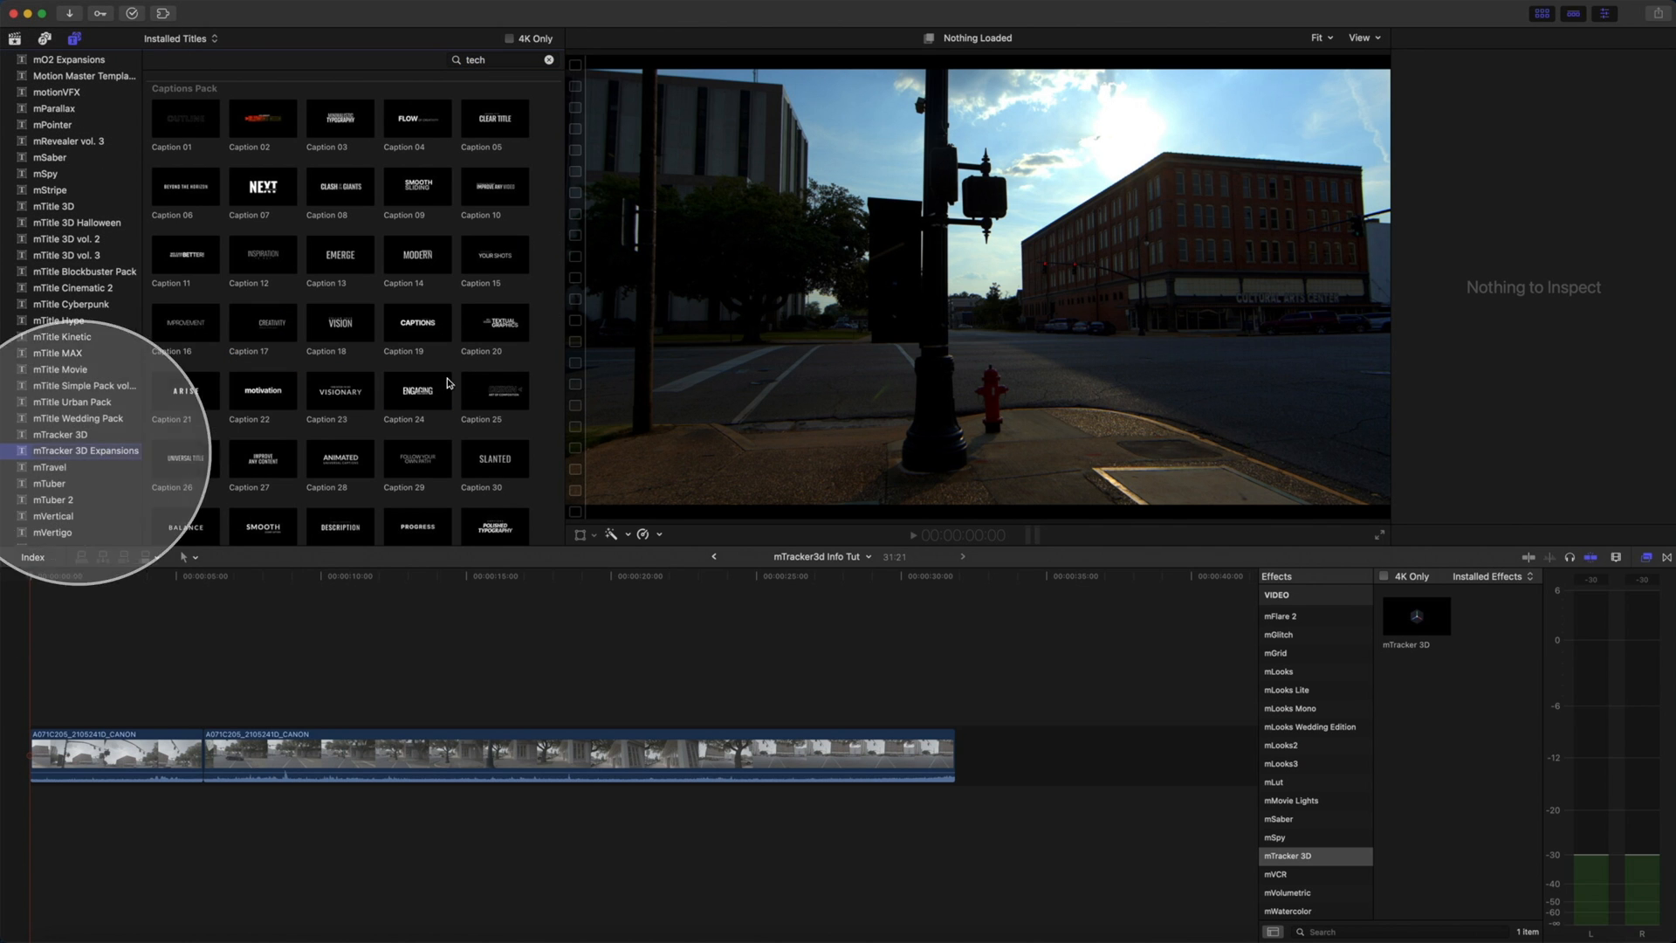
scroll("down", 3)
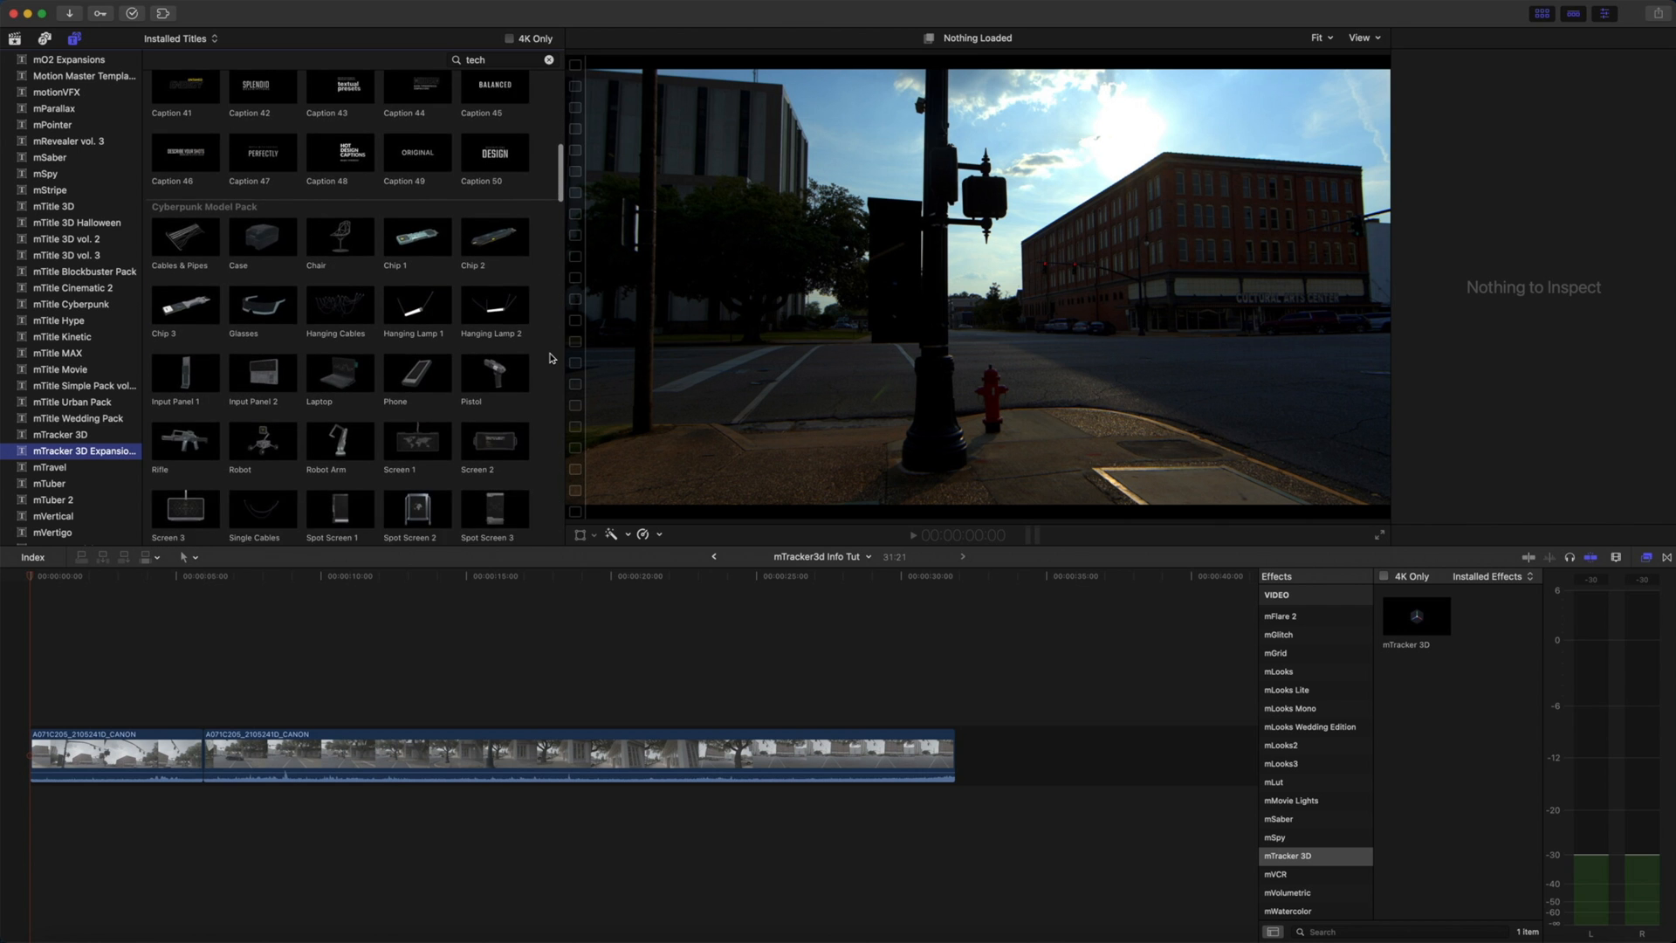
scroll("down", 3)
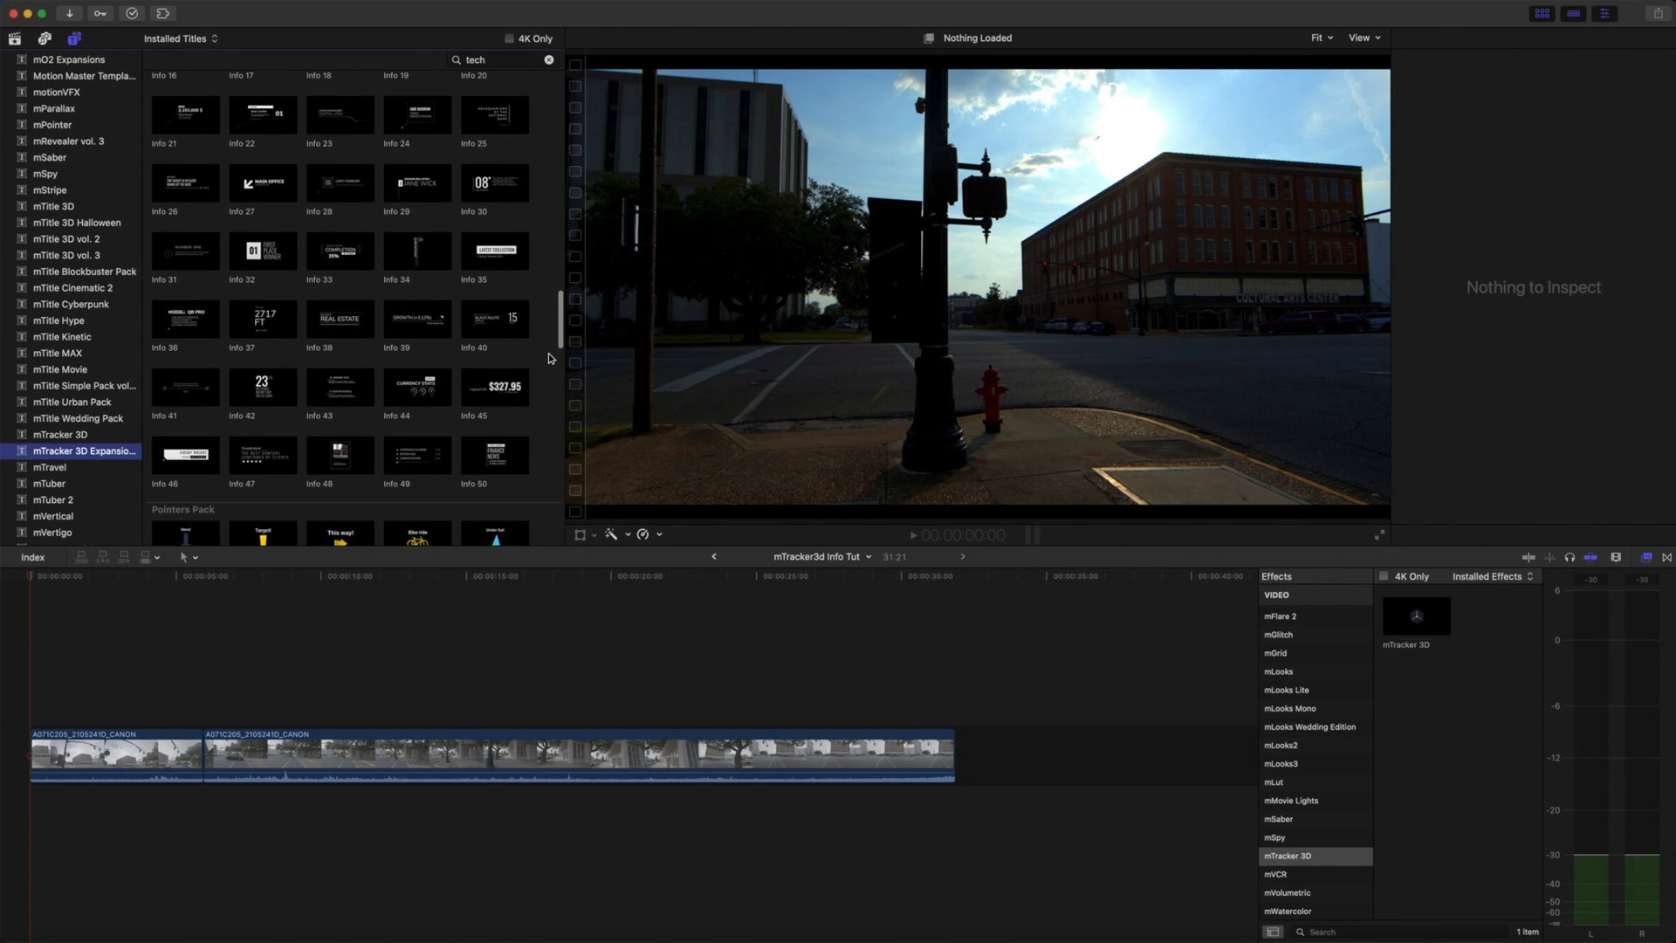
scroll("up", 3)
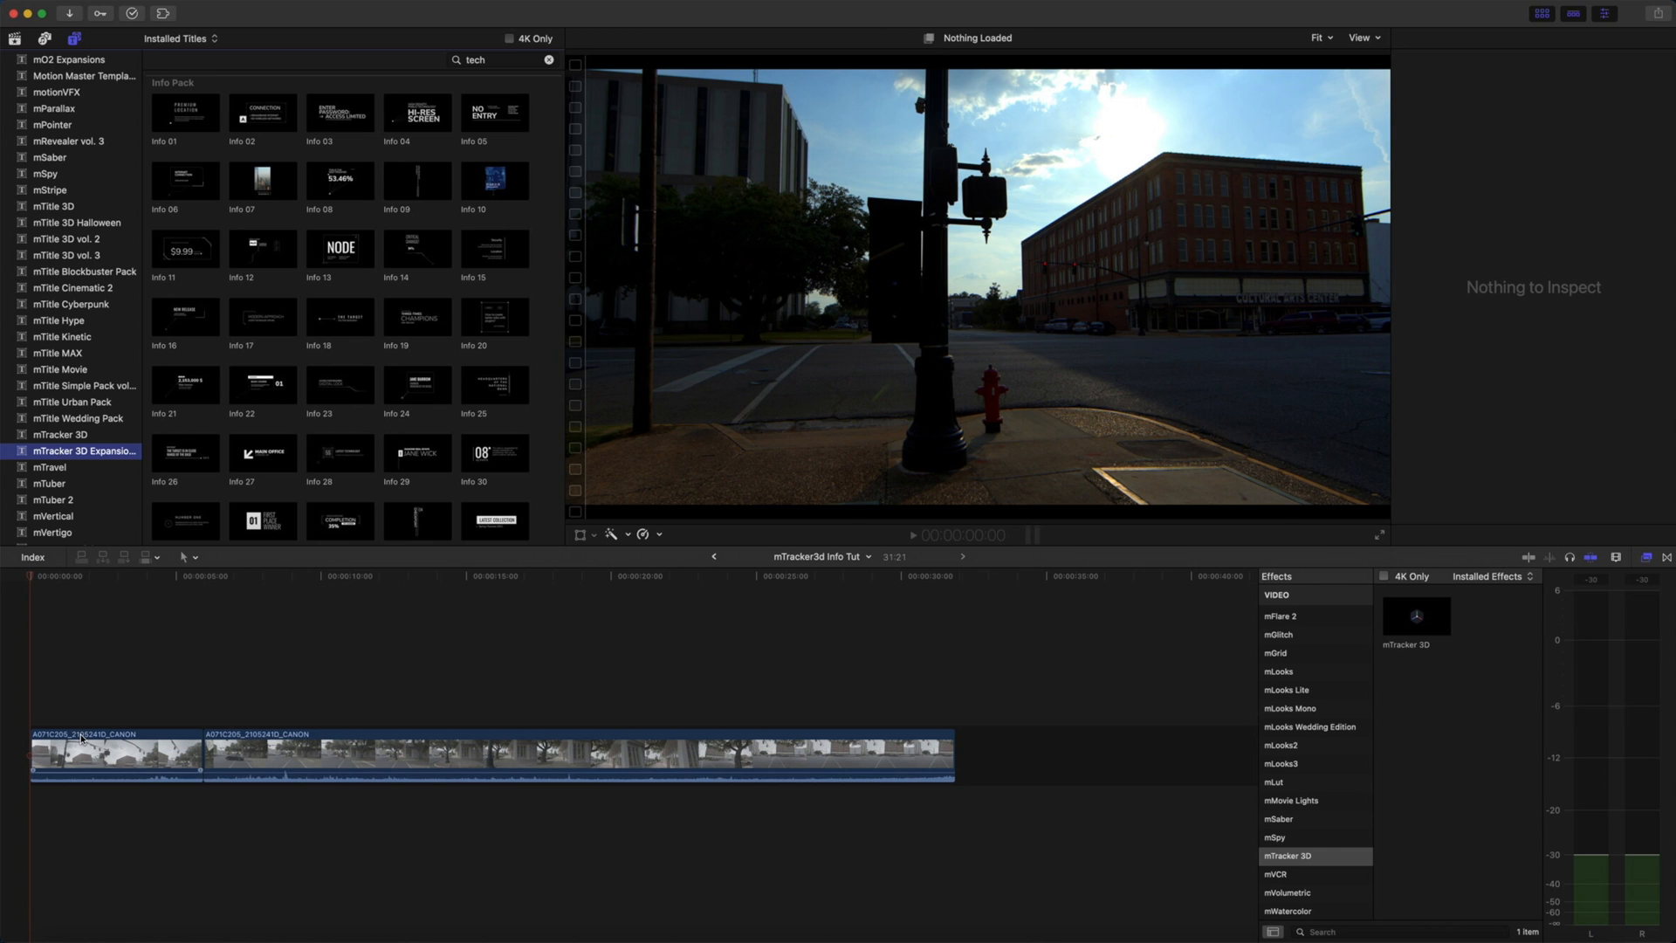
left_click(106, 754)
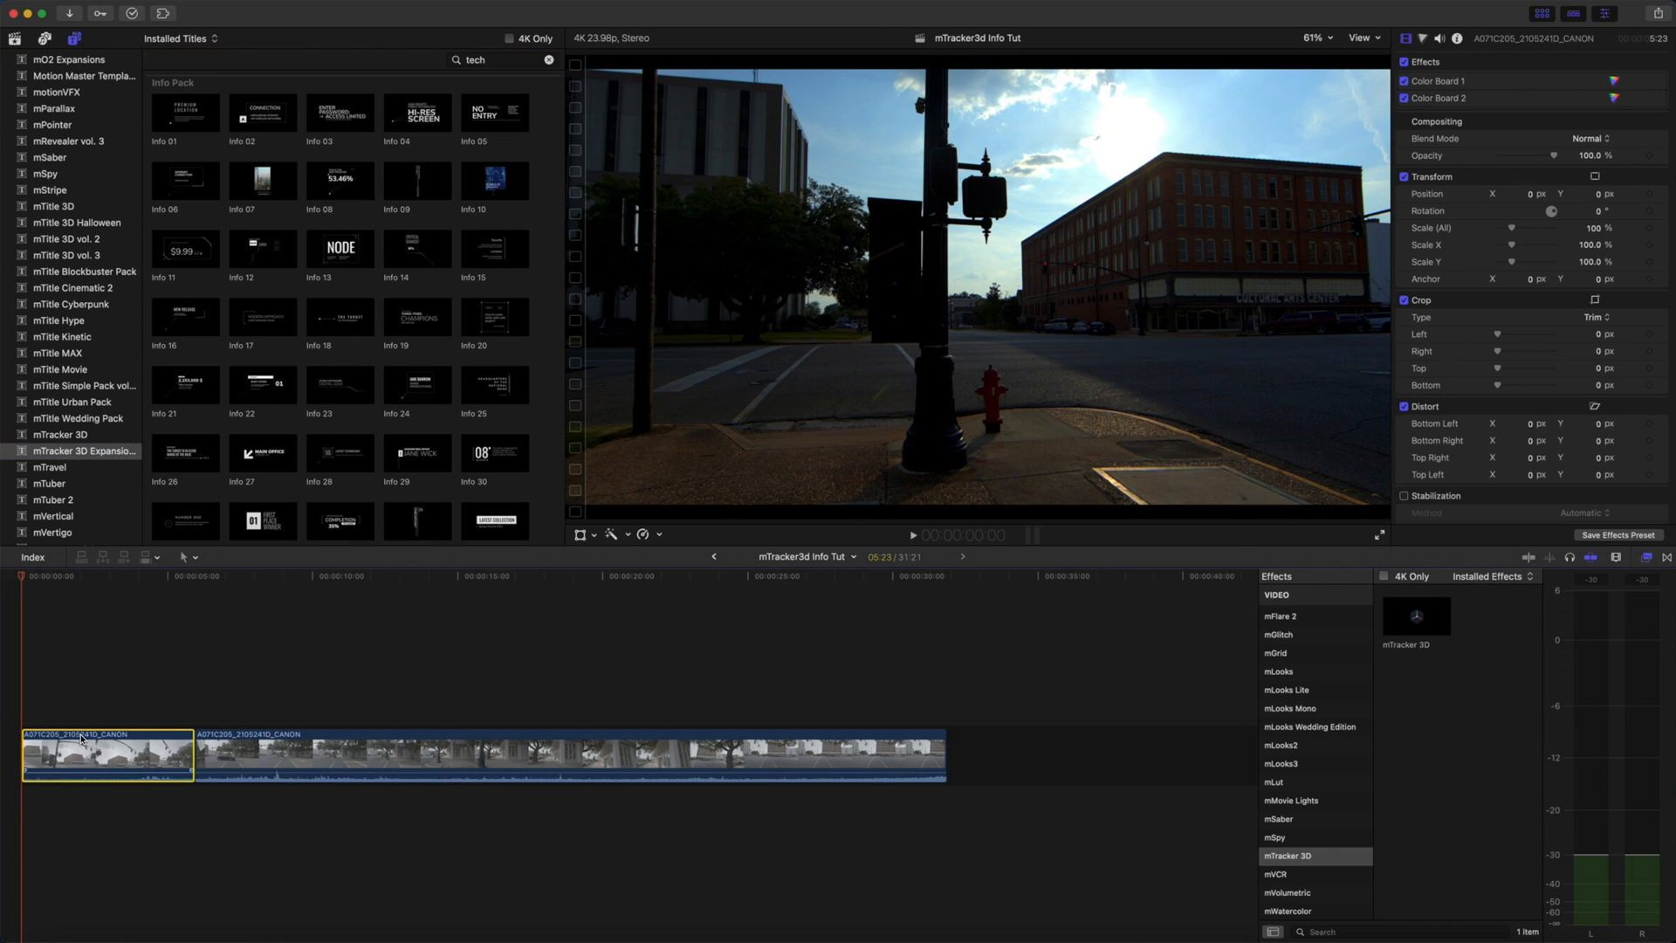
left_click(1440, 98)
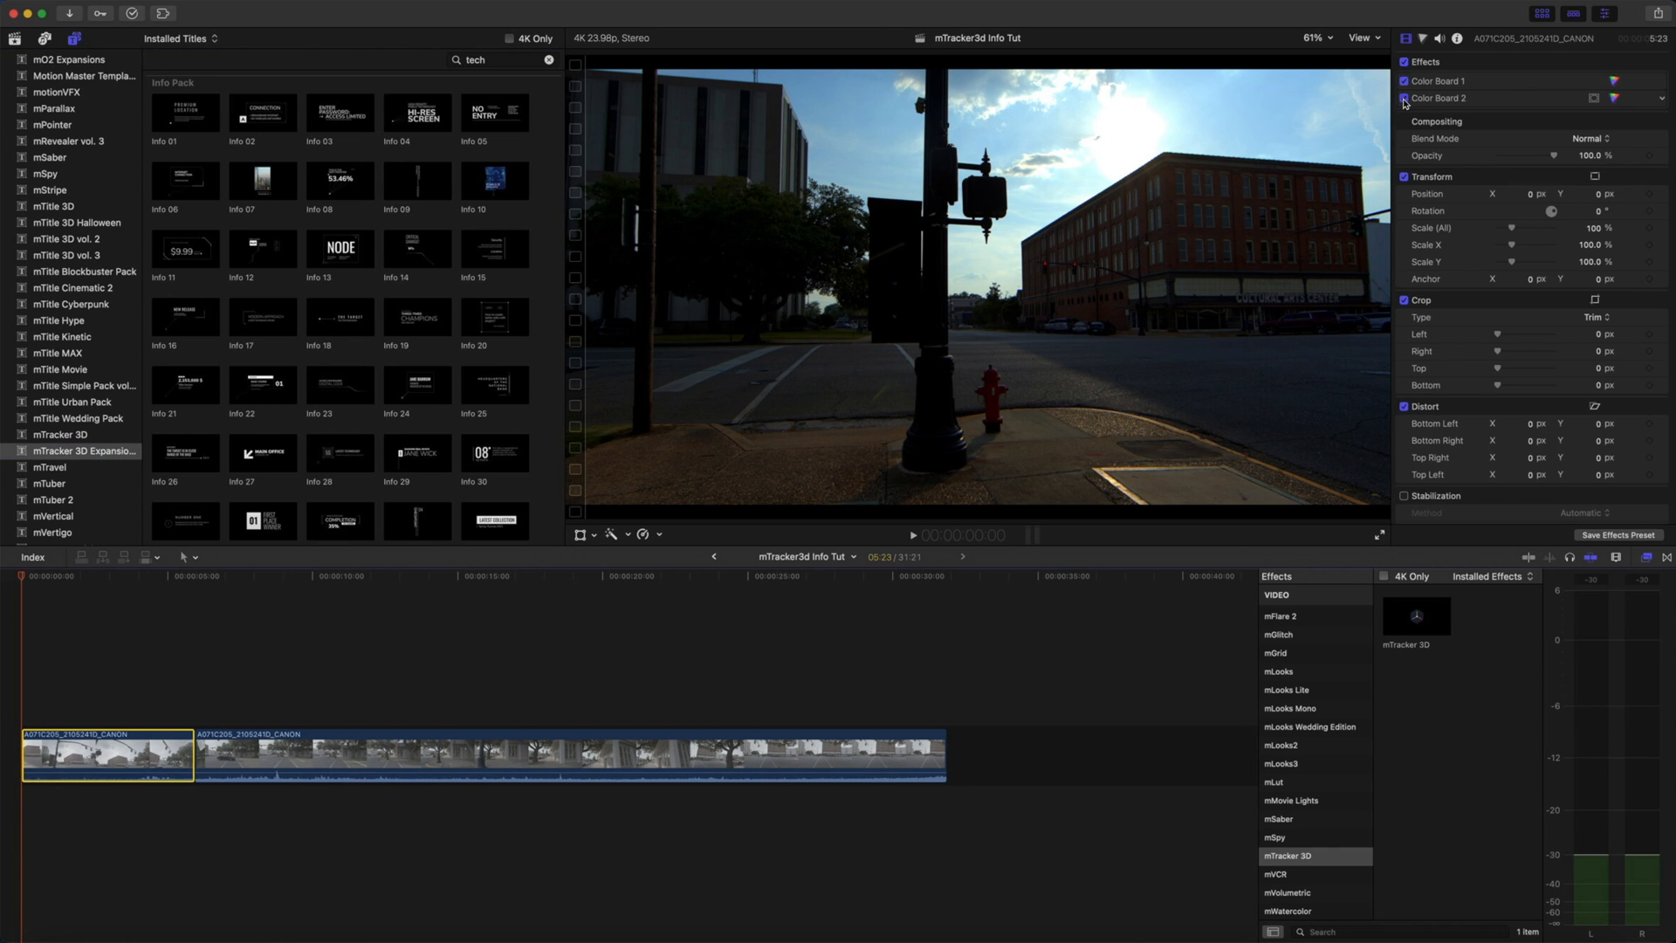
left_click(1403, 98)
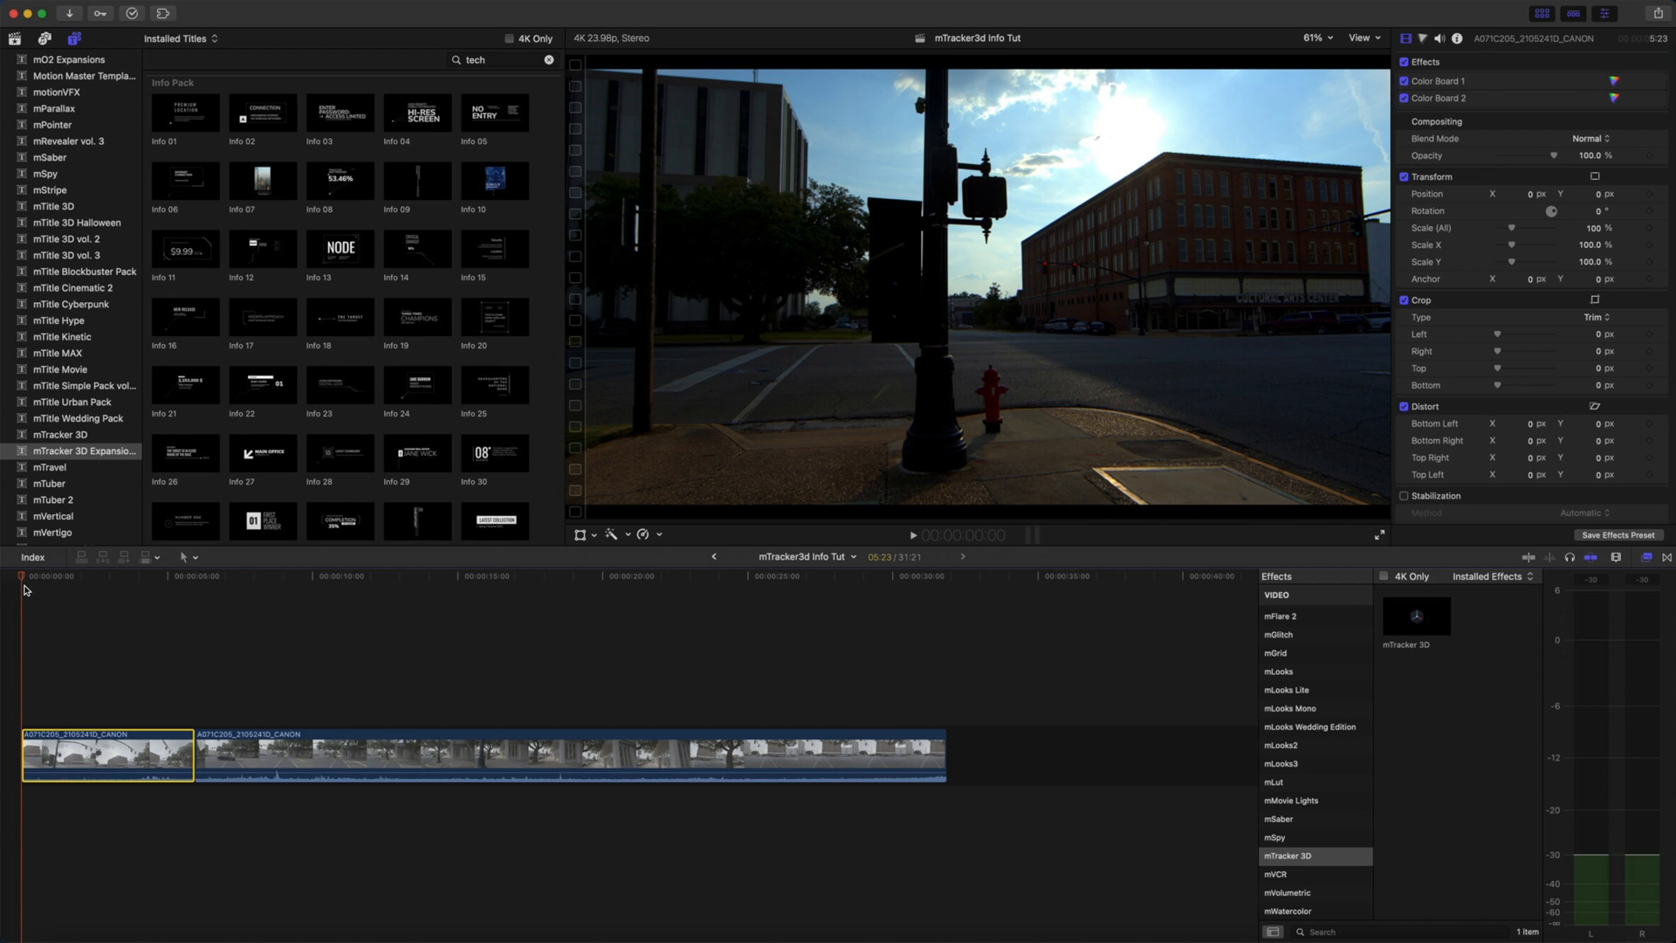
left_click(273, 756)
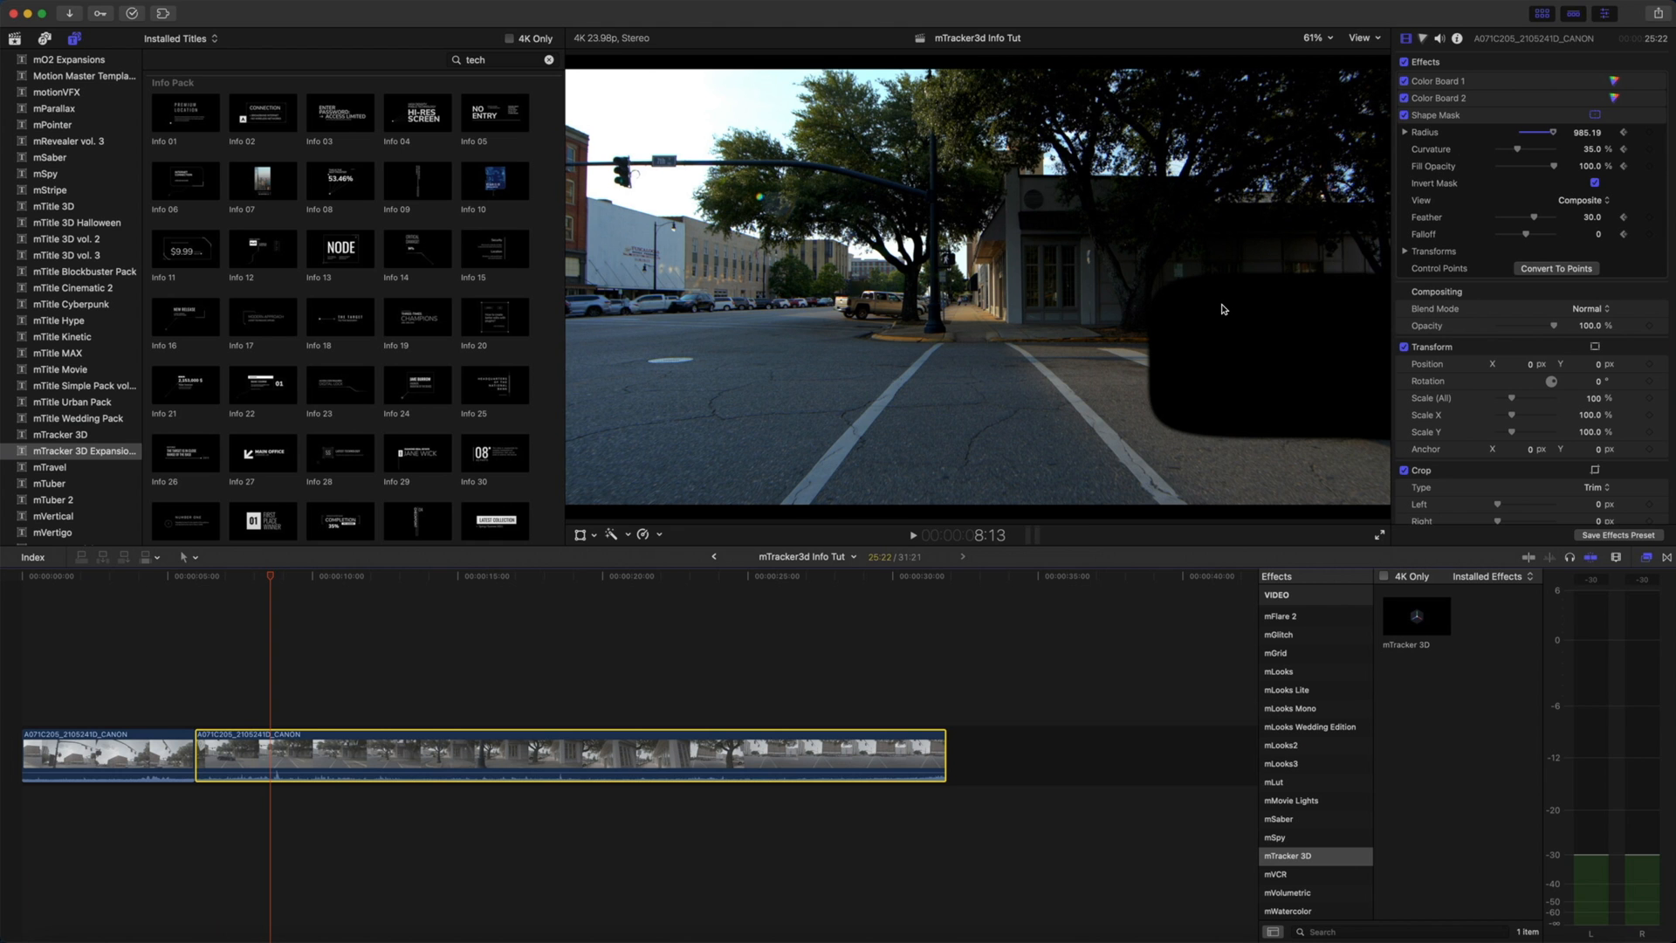
left_click(225, 574)
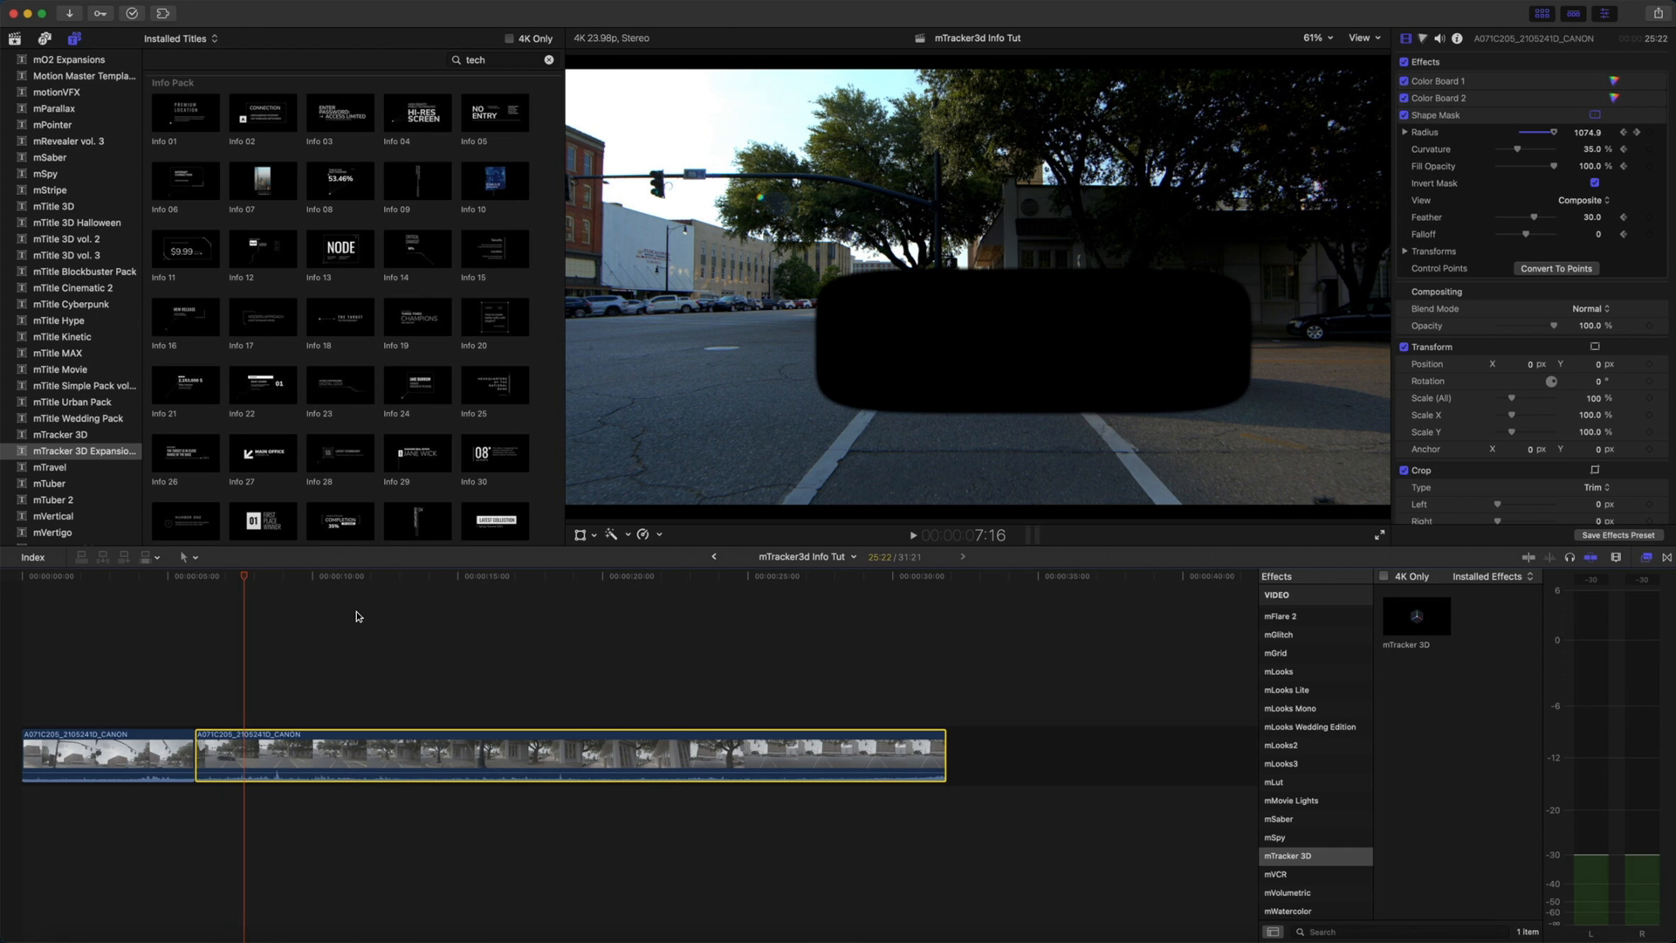
left_click(178, 575)
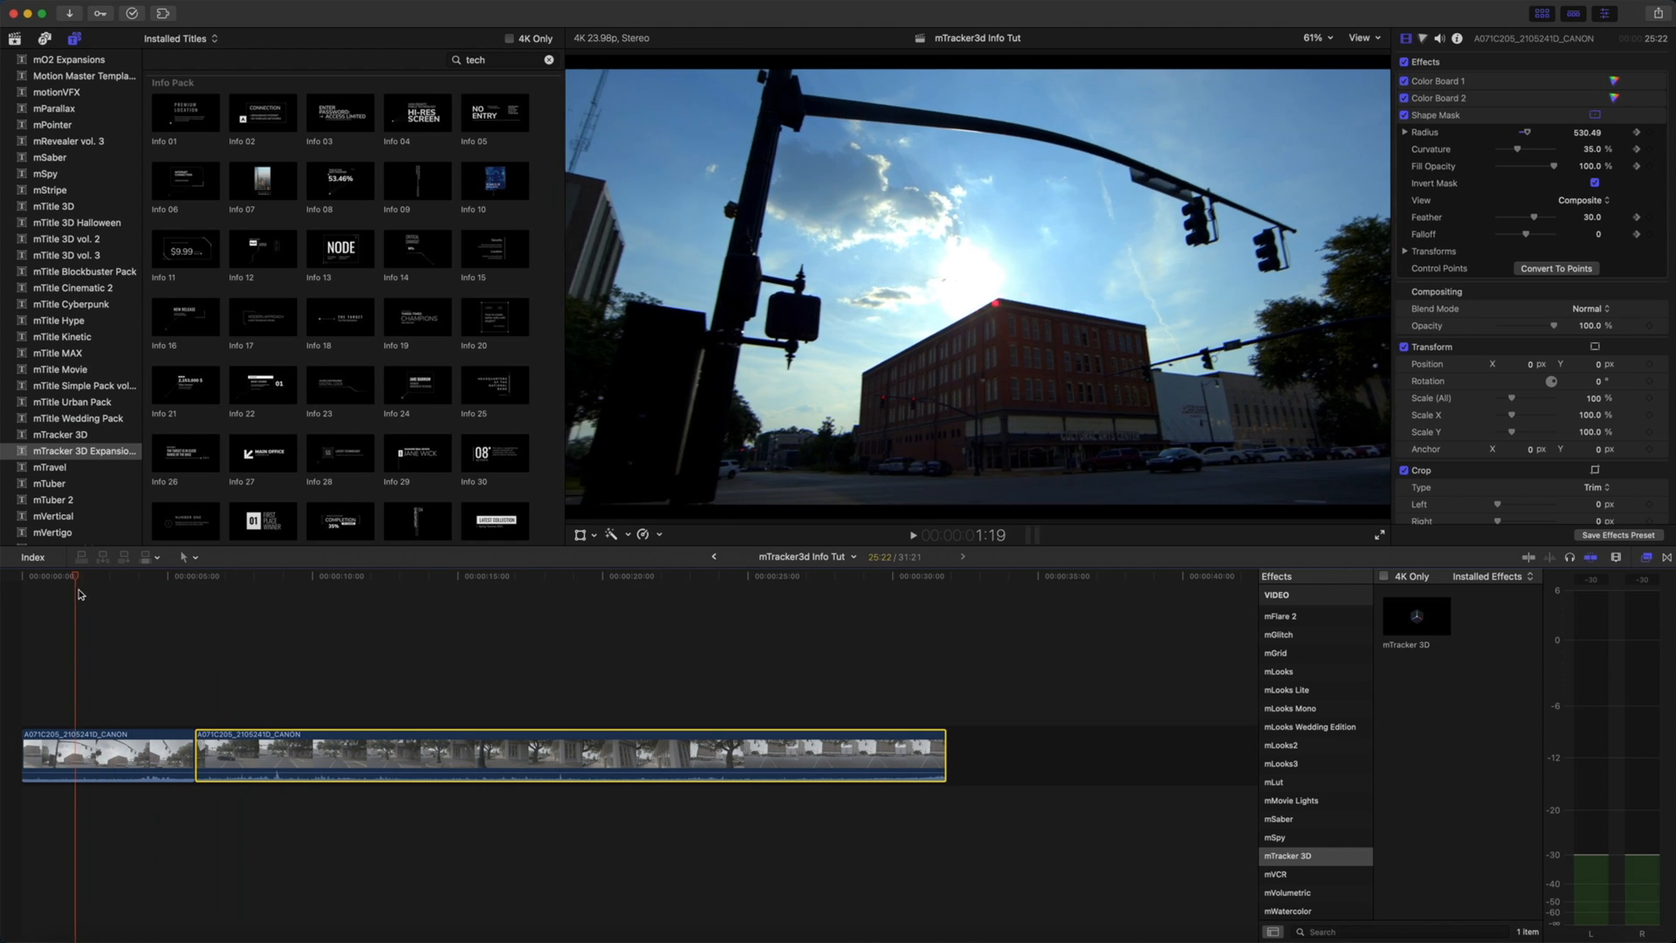
left_click(169, 599)
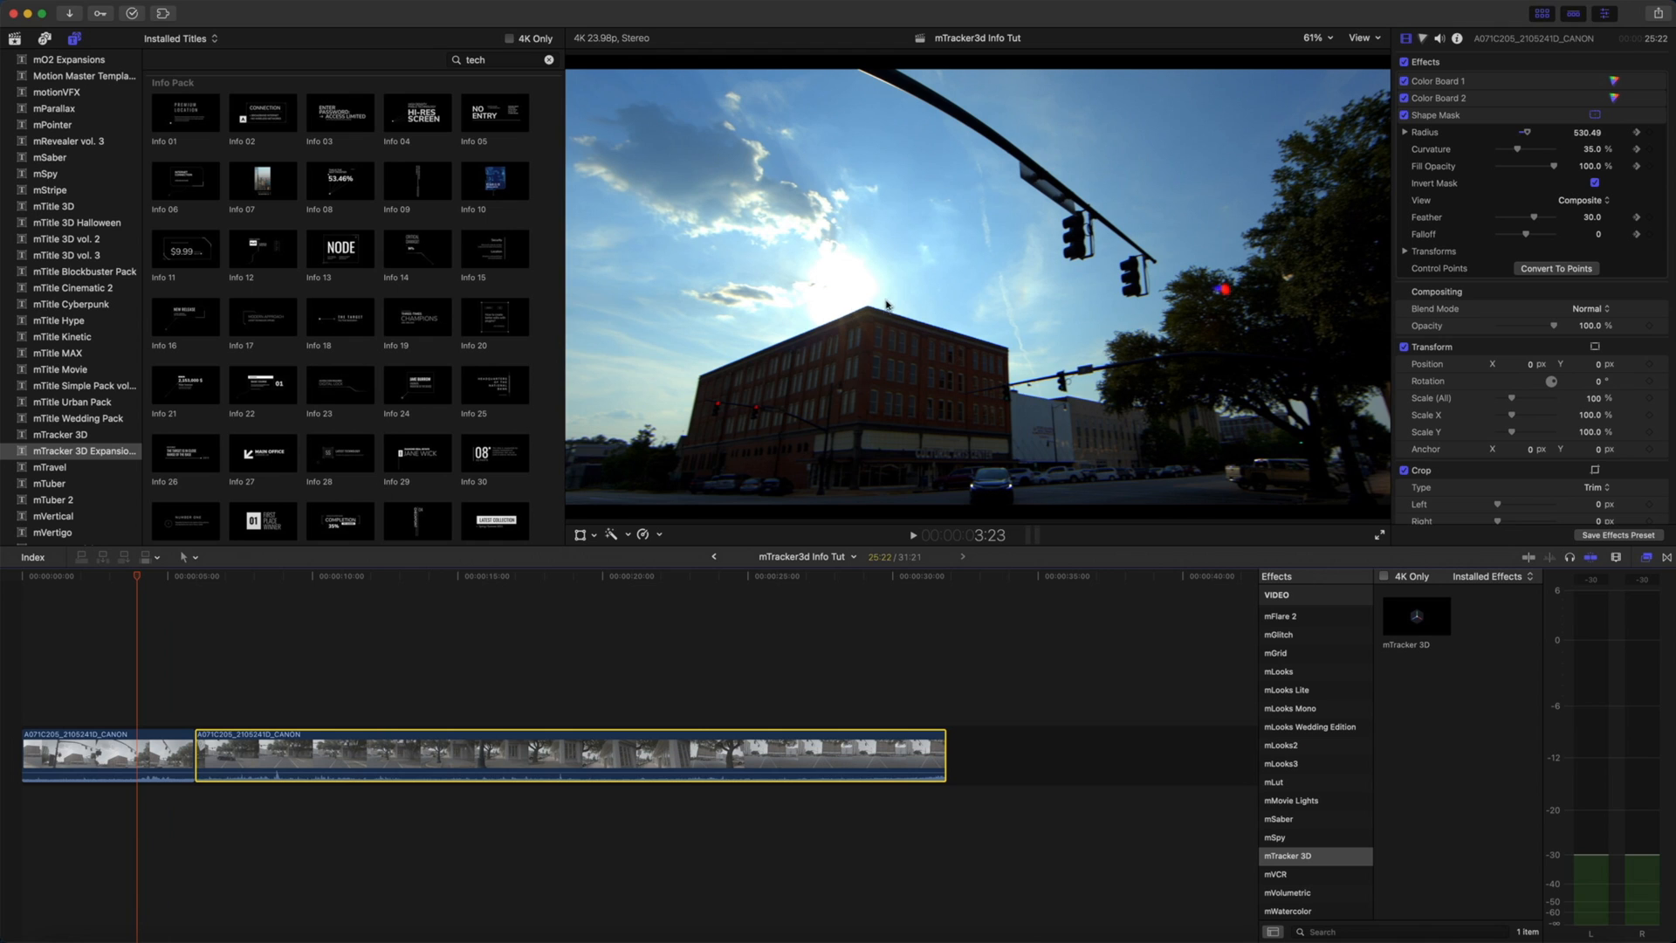
mouse_move(874, 311)
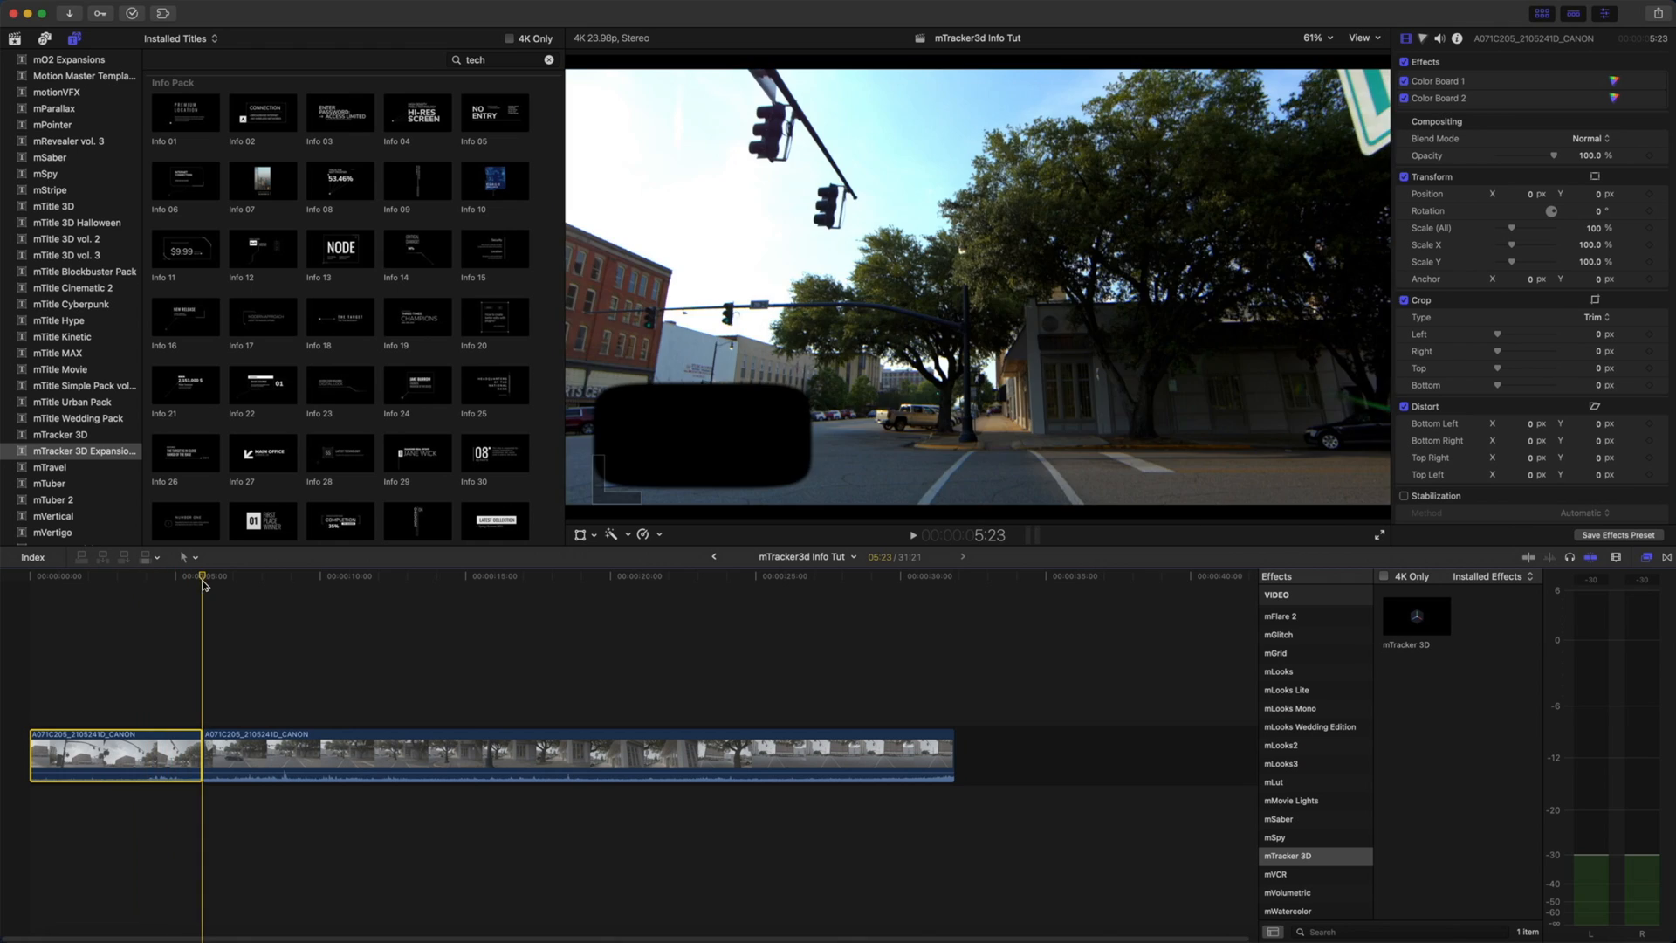
left_click(327, 576)
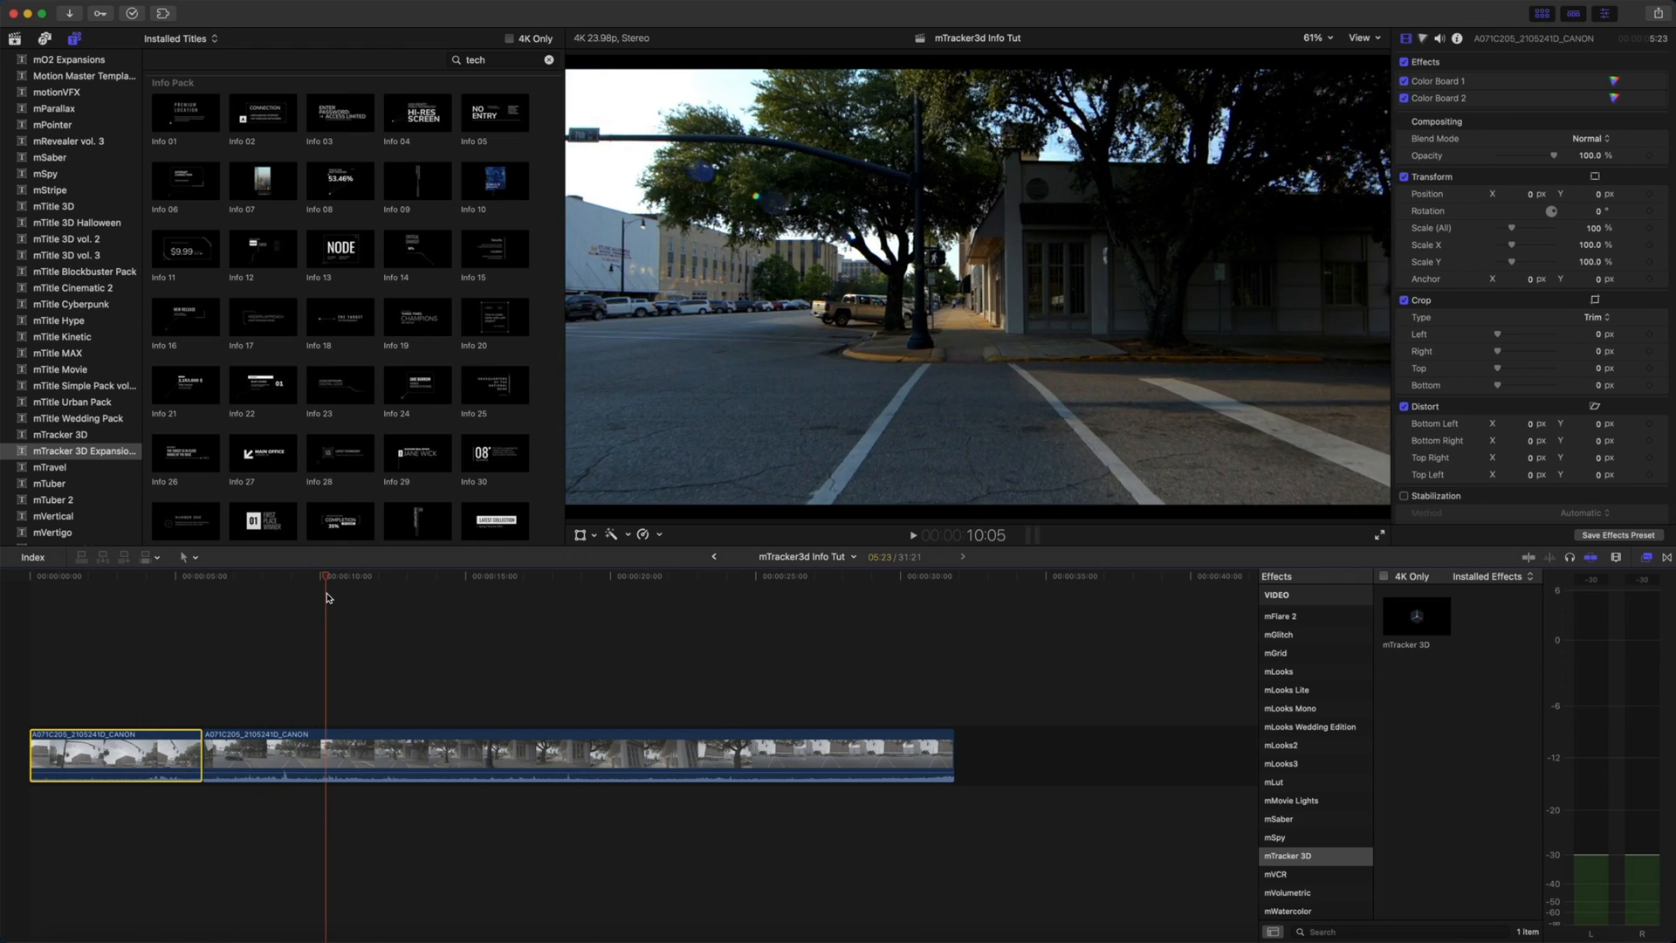
left_click(142, 574)
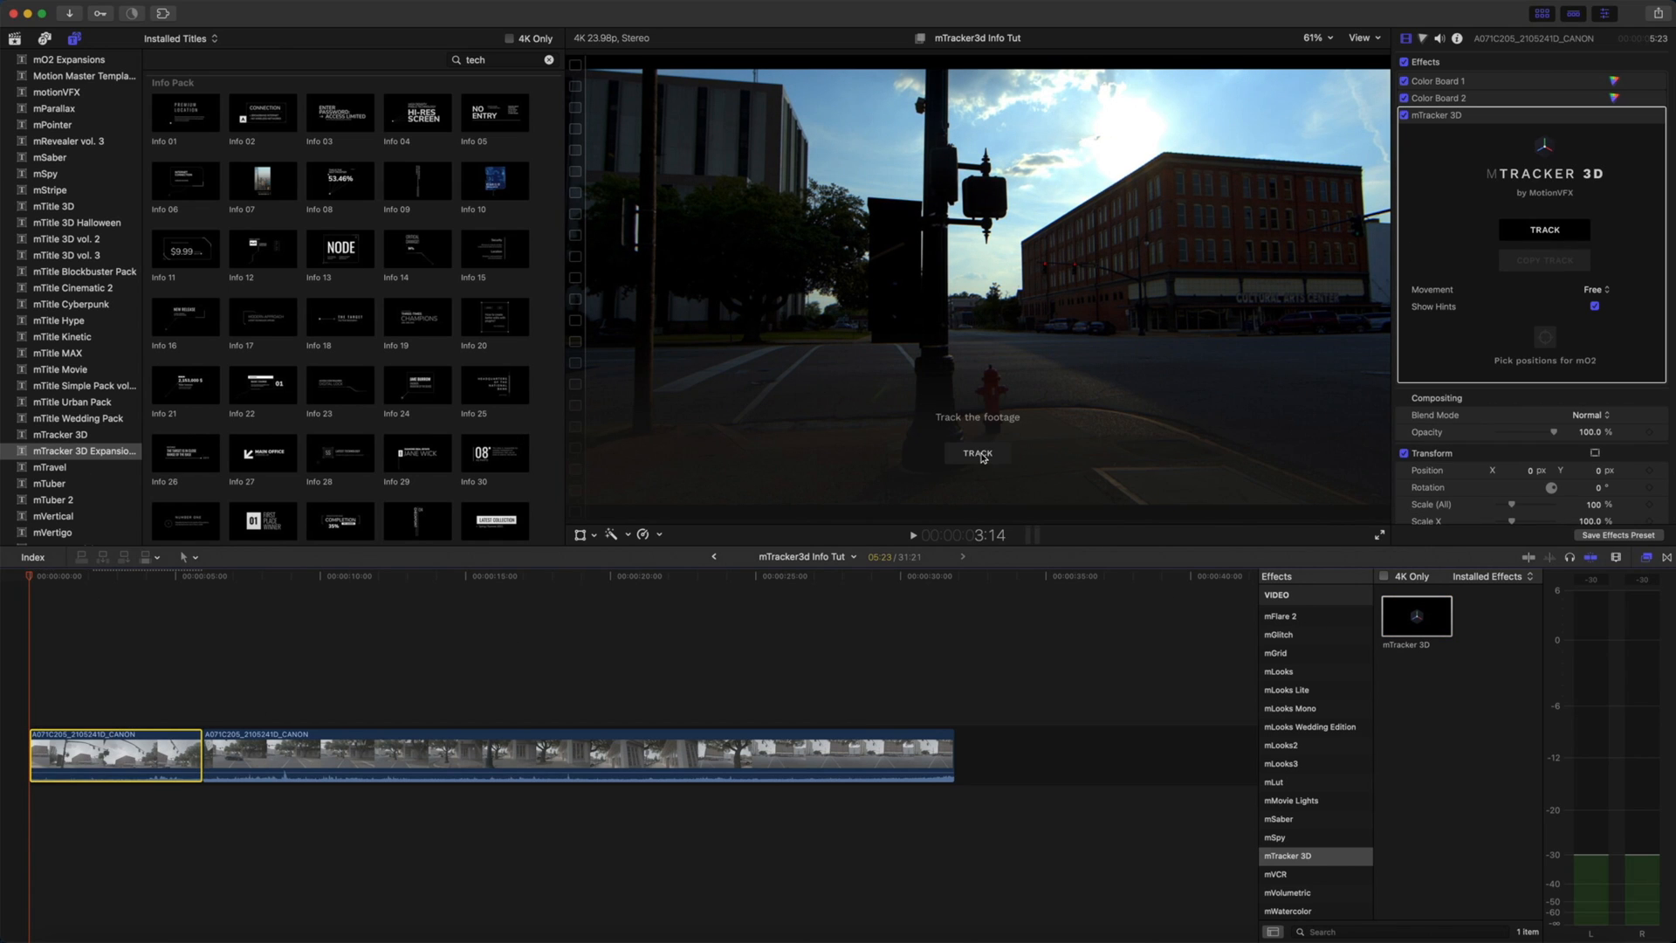
mouse_move(1277, 251)
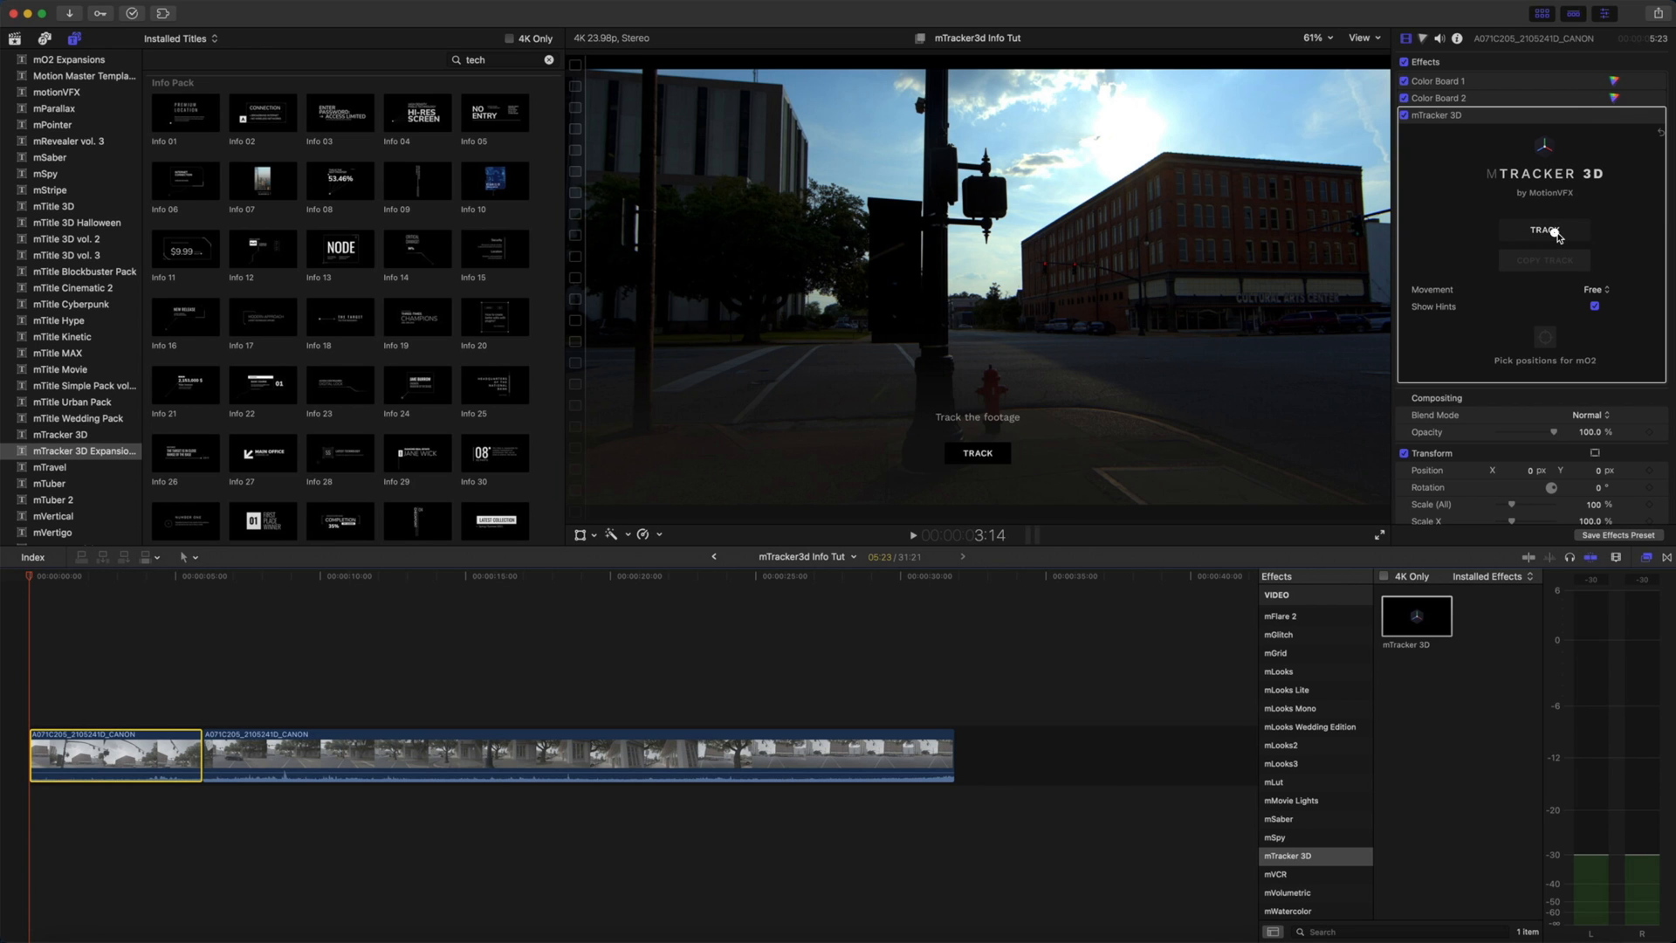
- Start mTracker 3D tracking on the second street clip and let it finish
left_click(1541, 229)
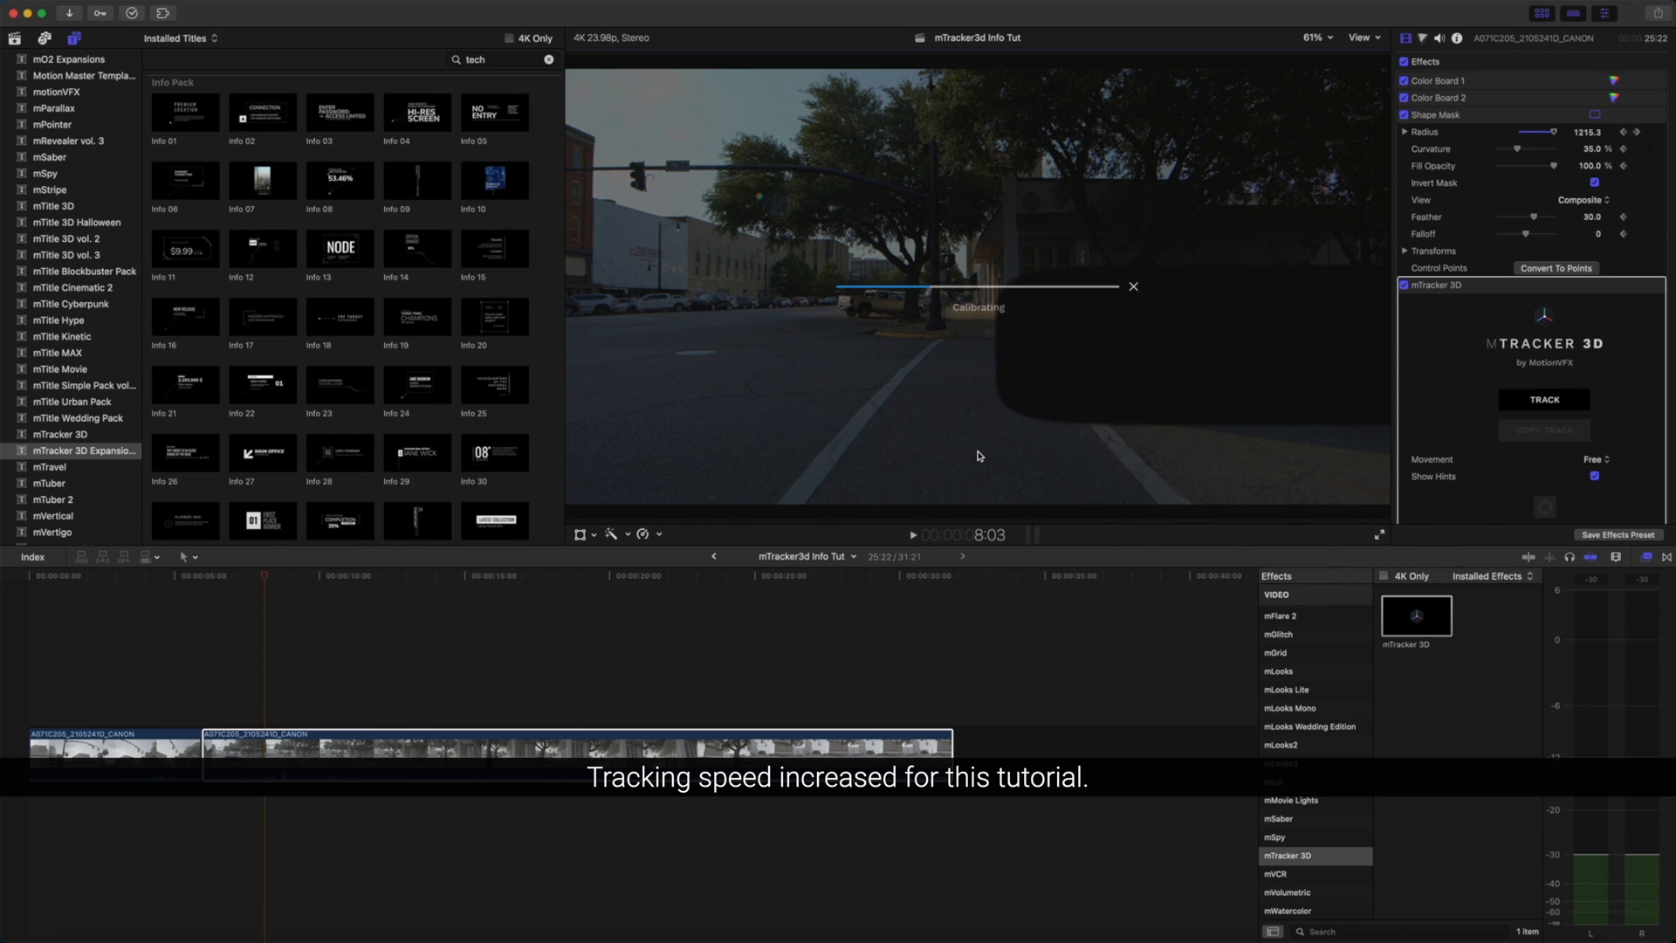
left_click(1543, 398)
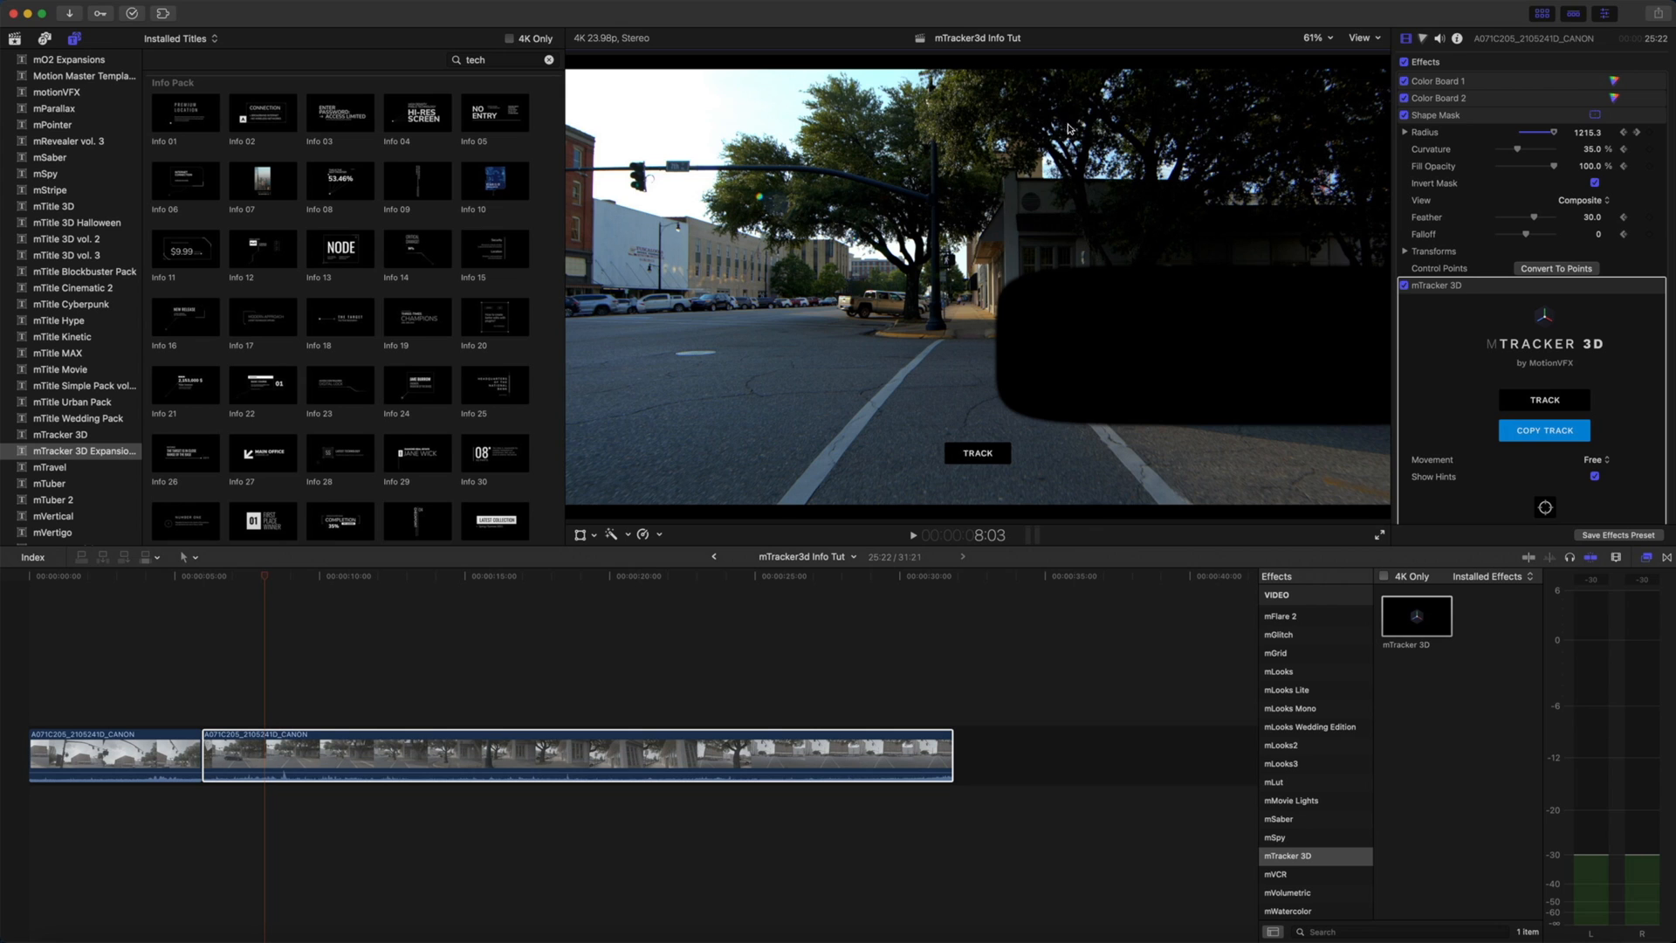
- Turn off the shape mask and select the first street clip for tracking
left_click(1405, 115)
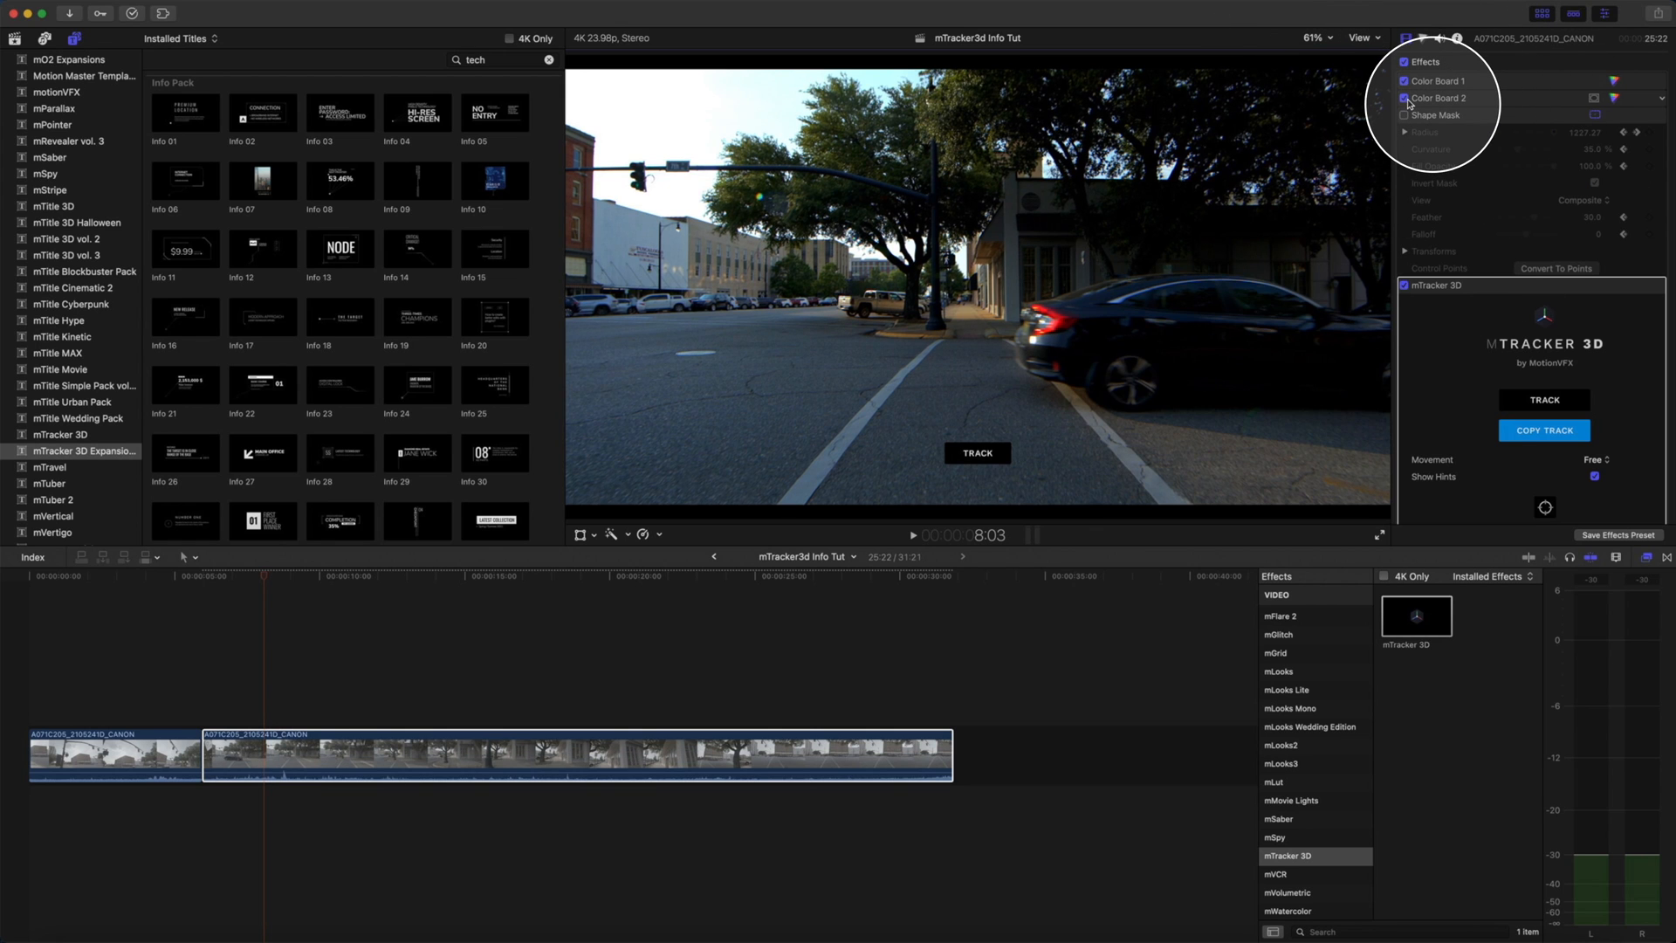
left_click(1403, 98)
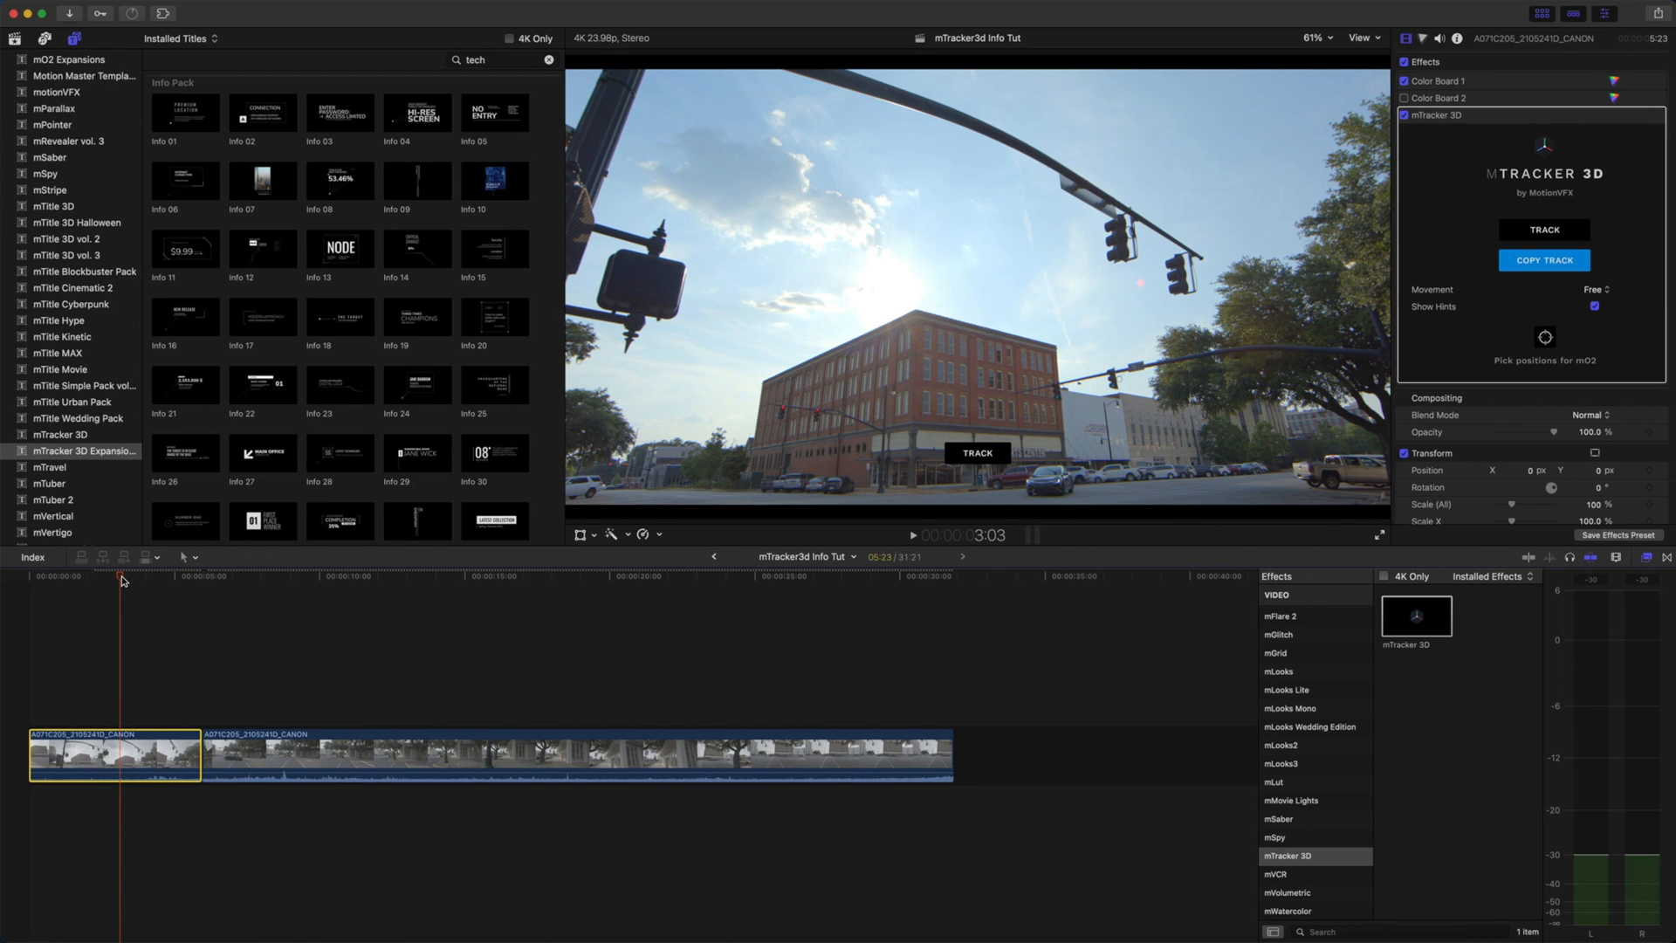
mouse_move(841, 353)
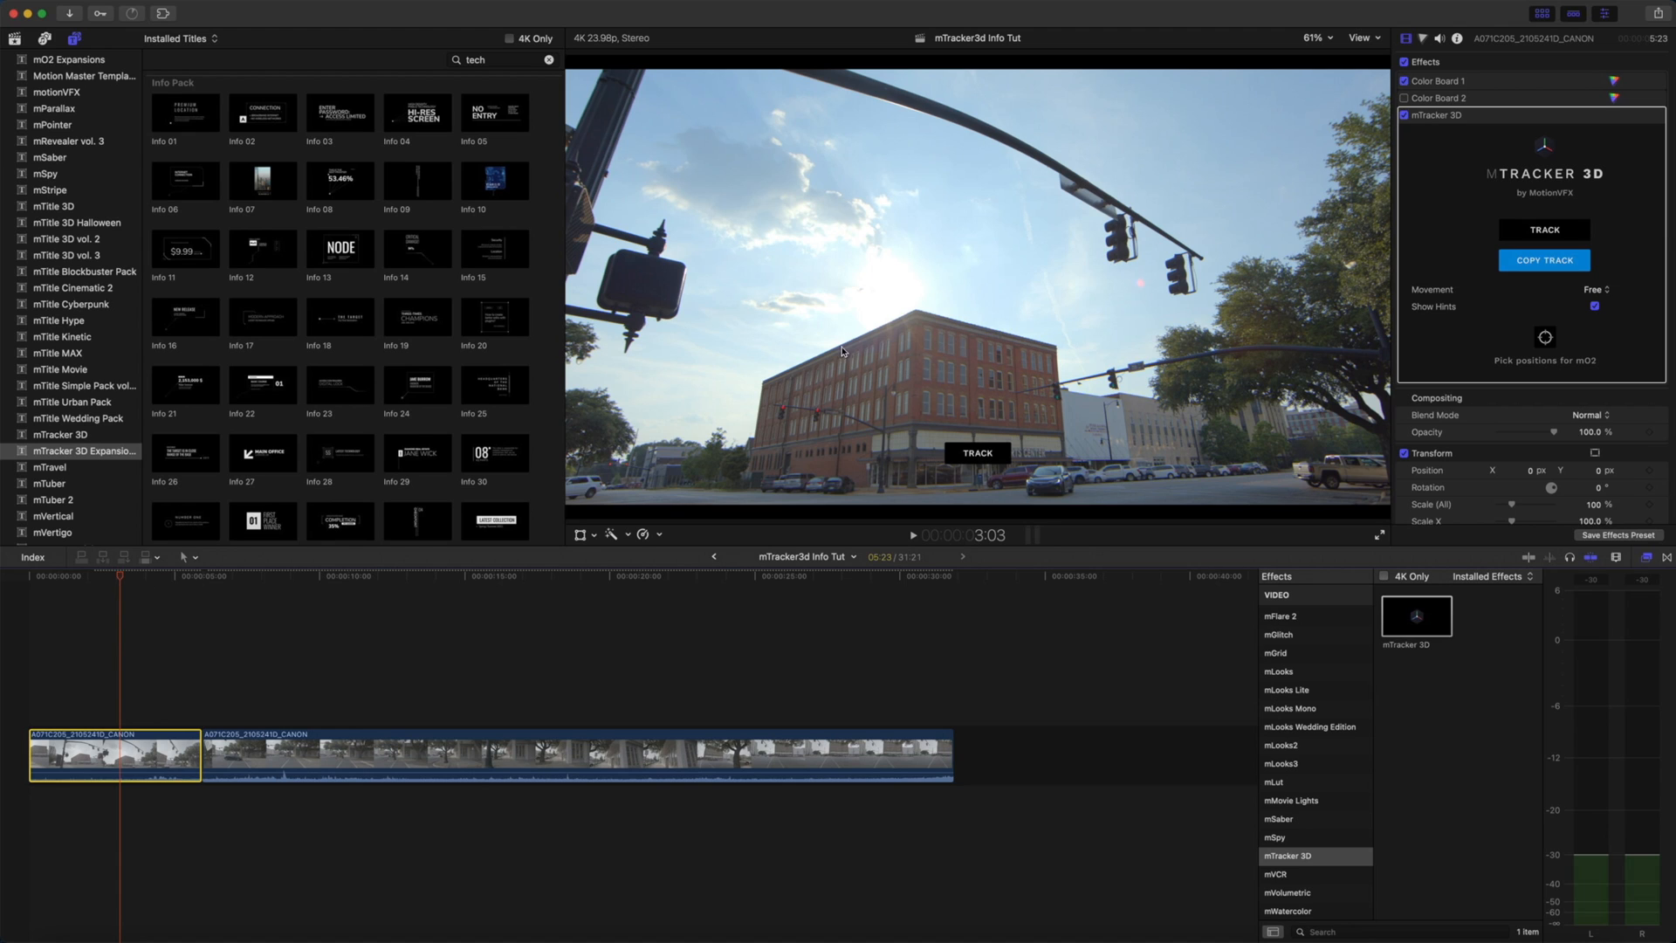
mouse_move(908, 324)
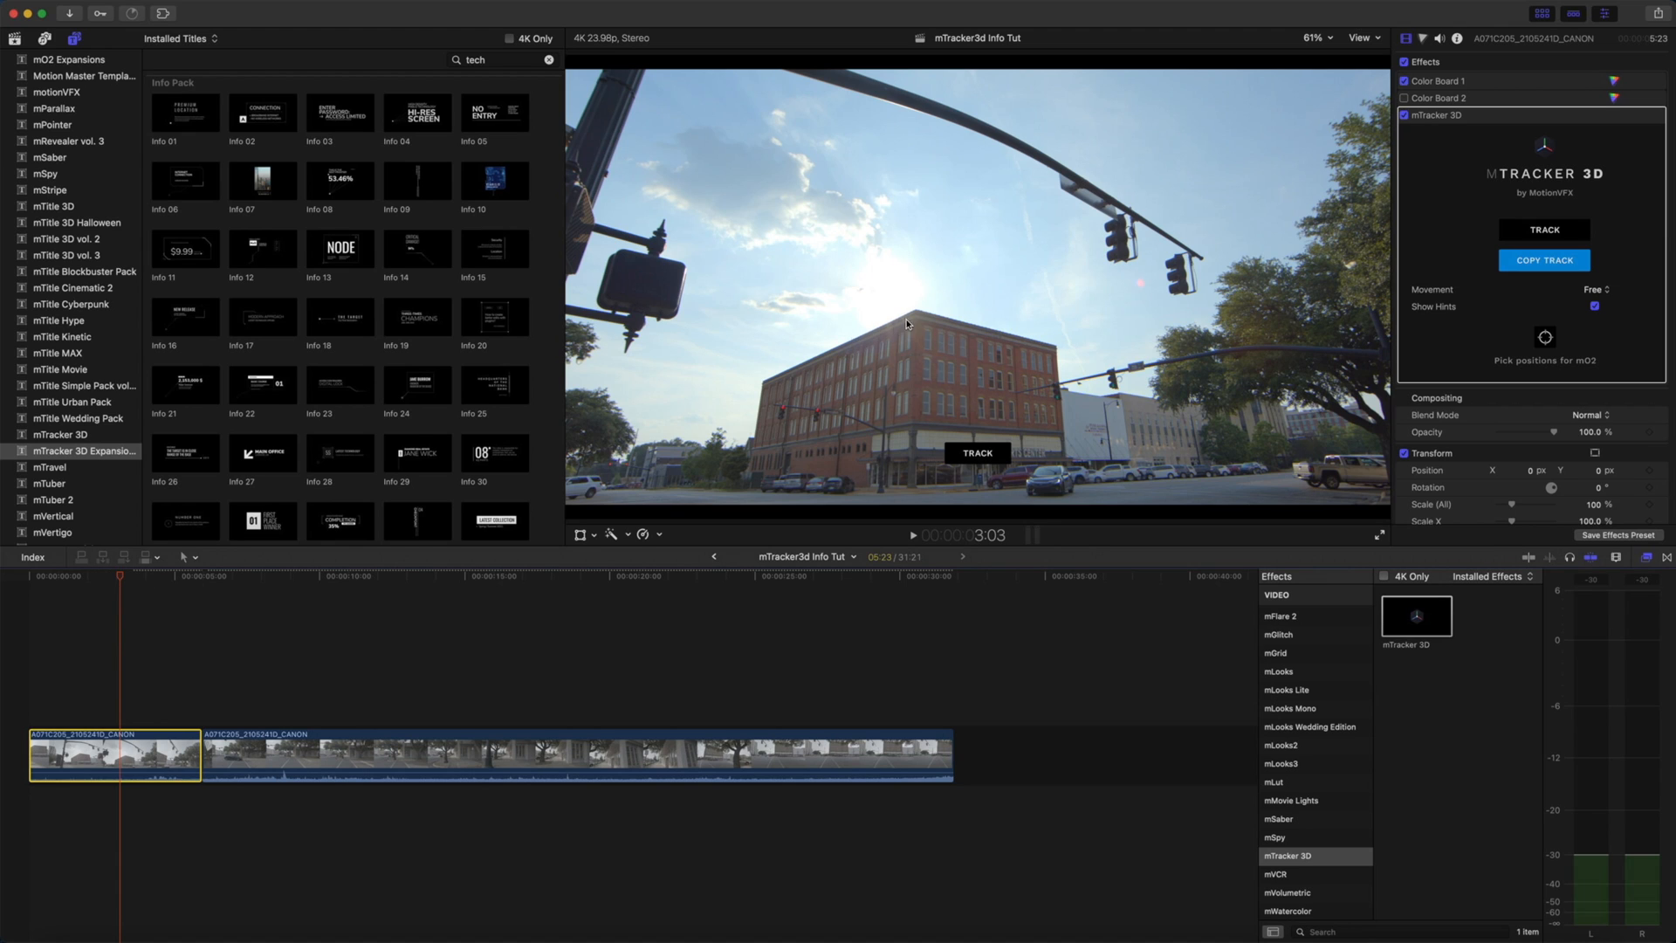
mouse_move(941, 324)
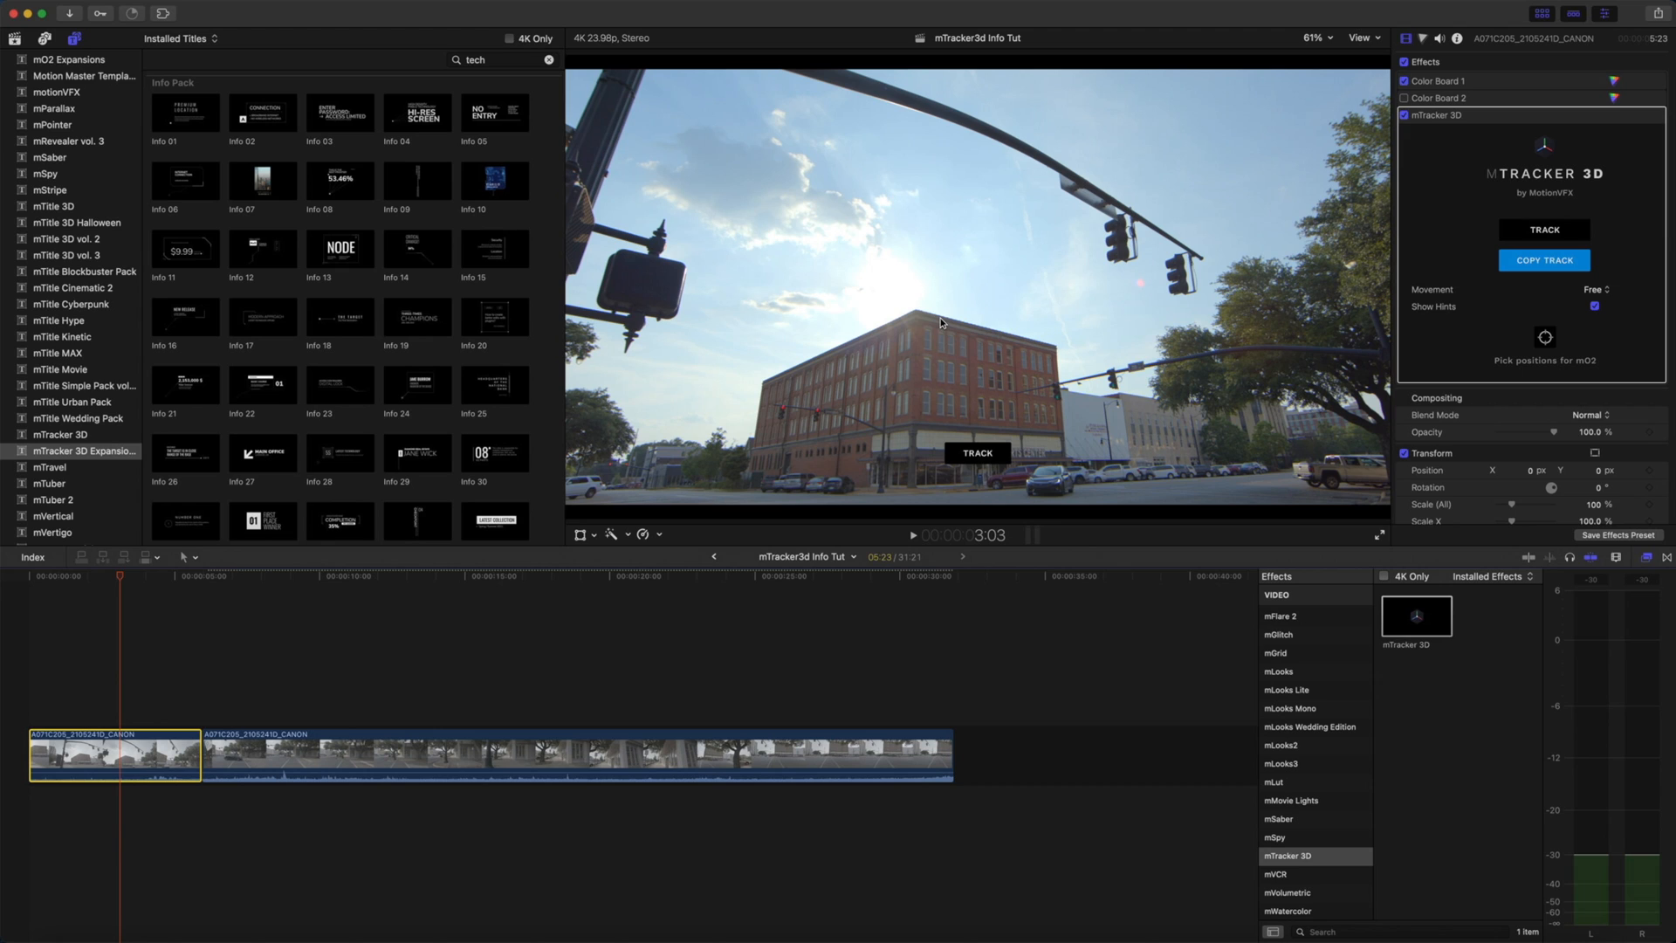
mouse_move(253, 225)
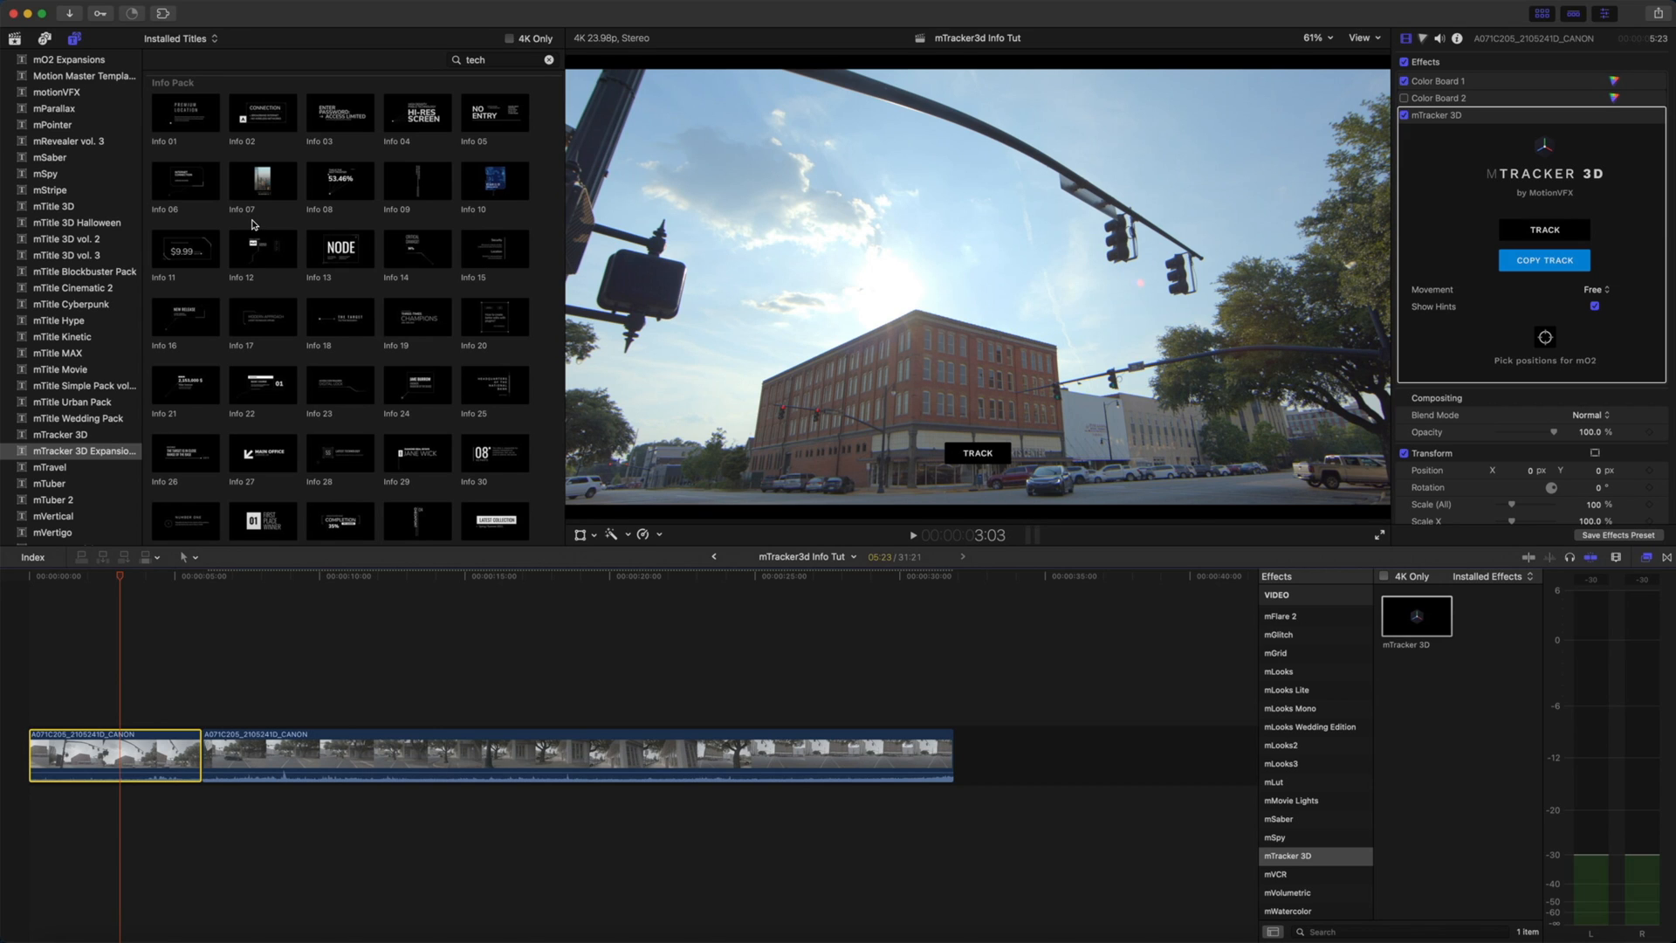
mouse_move(251, 222)
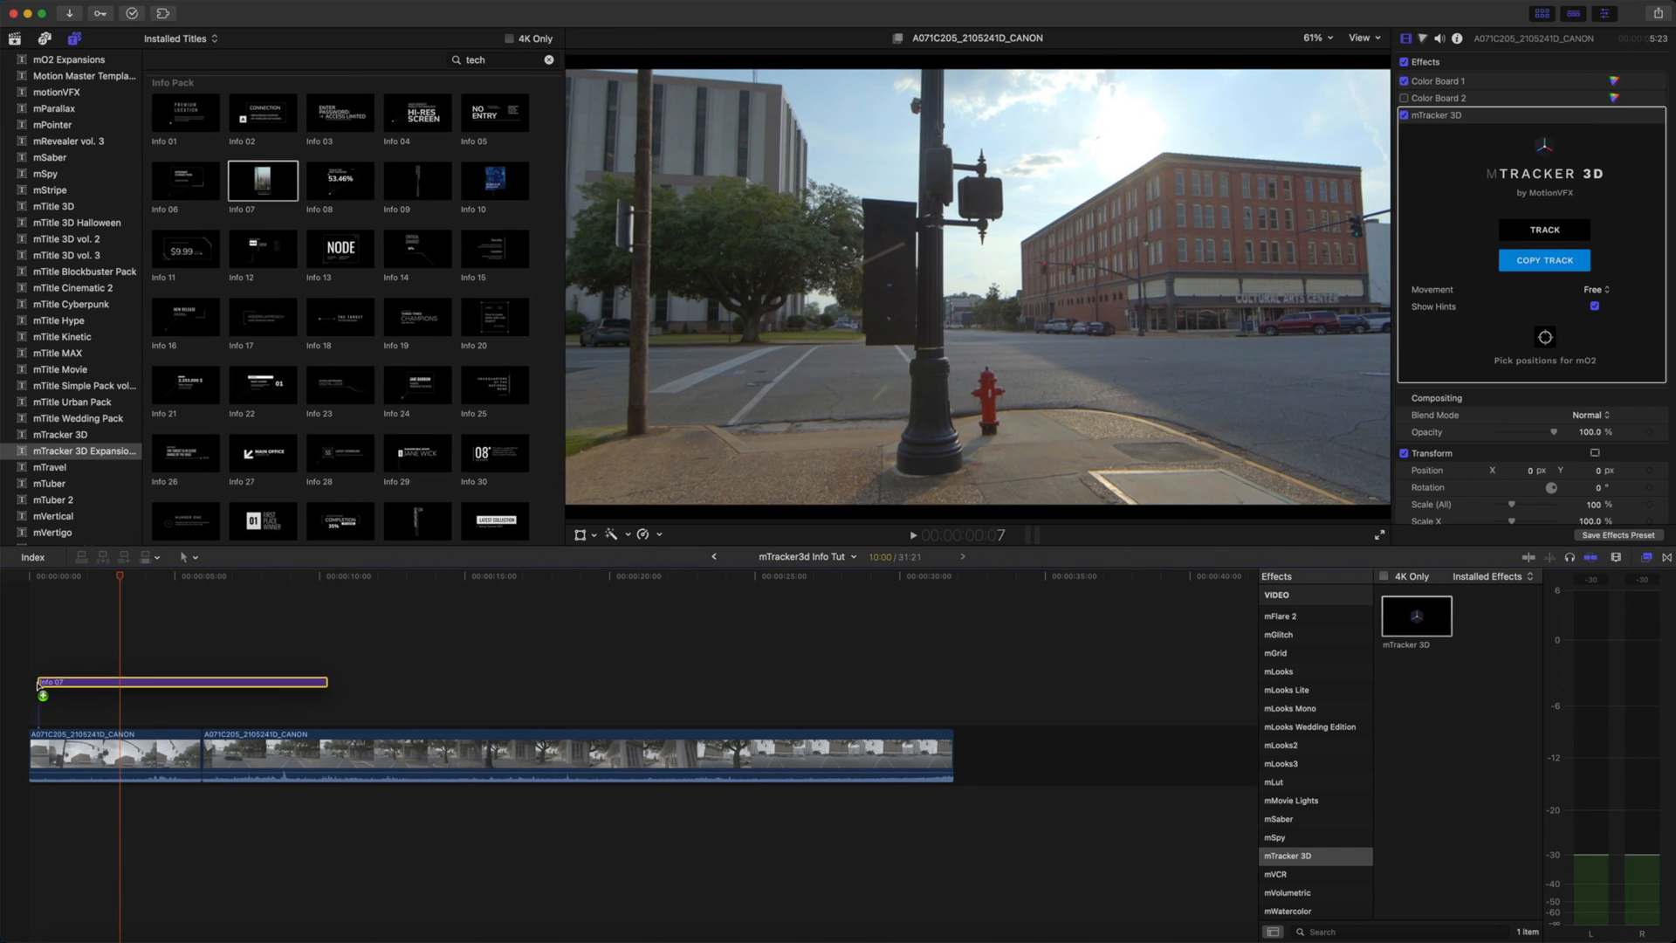
- Select the Info 07 title clip and show its published mTracker 3D parameters
left_click(179, 682)
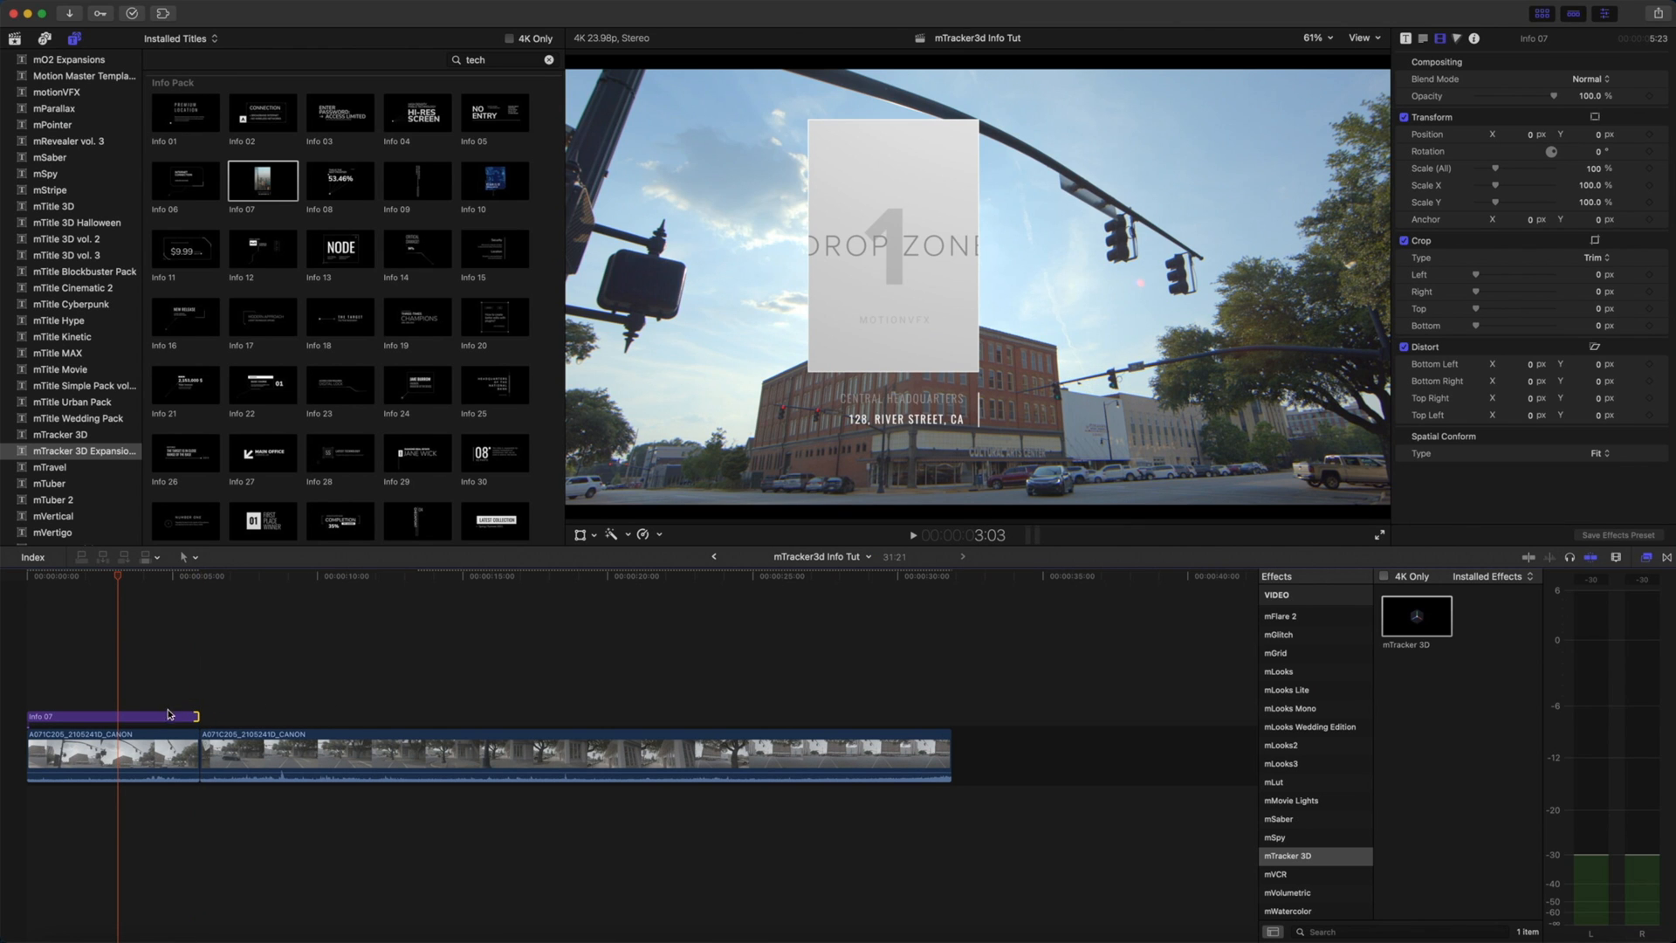
left_click(111, 752)
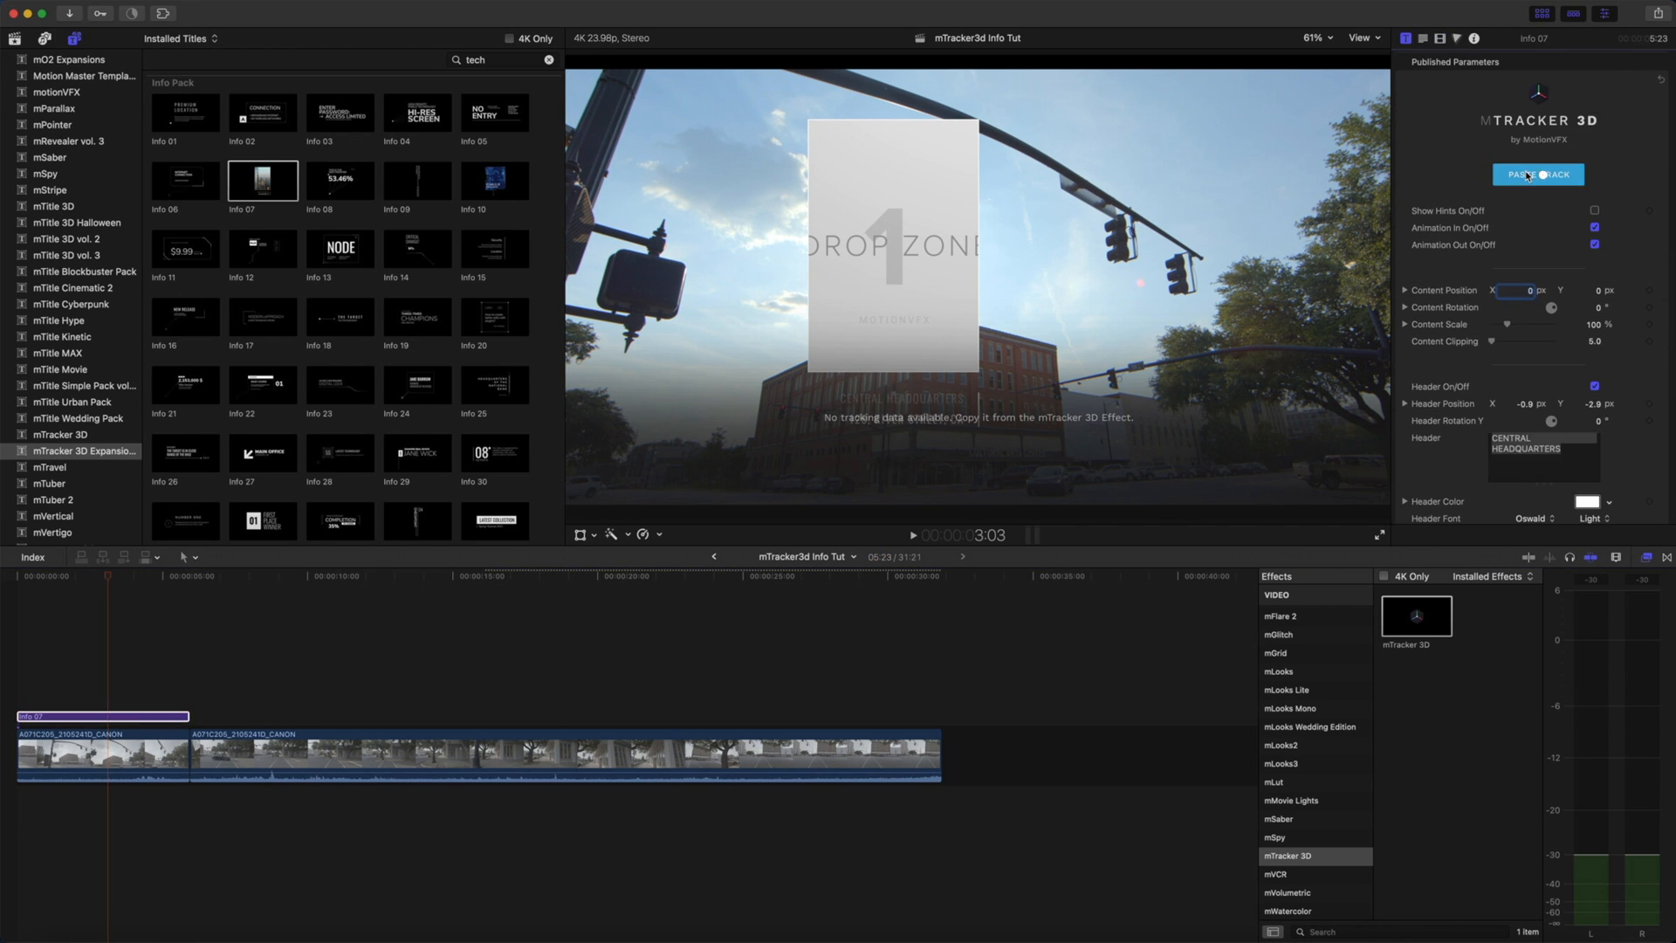
- Paste the track into Info 07, pin it to the rooftop, and reveal the content rotation axes
left_click(1536, 174)
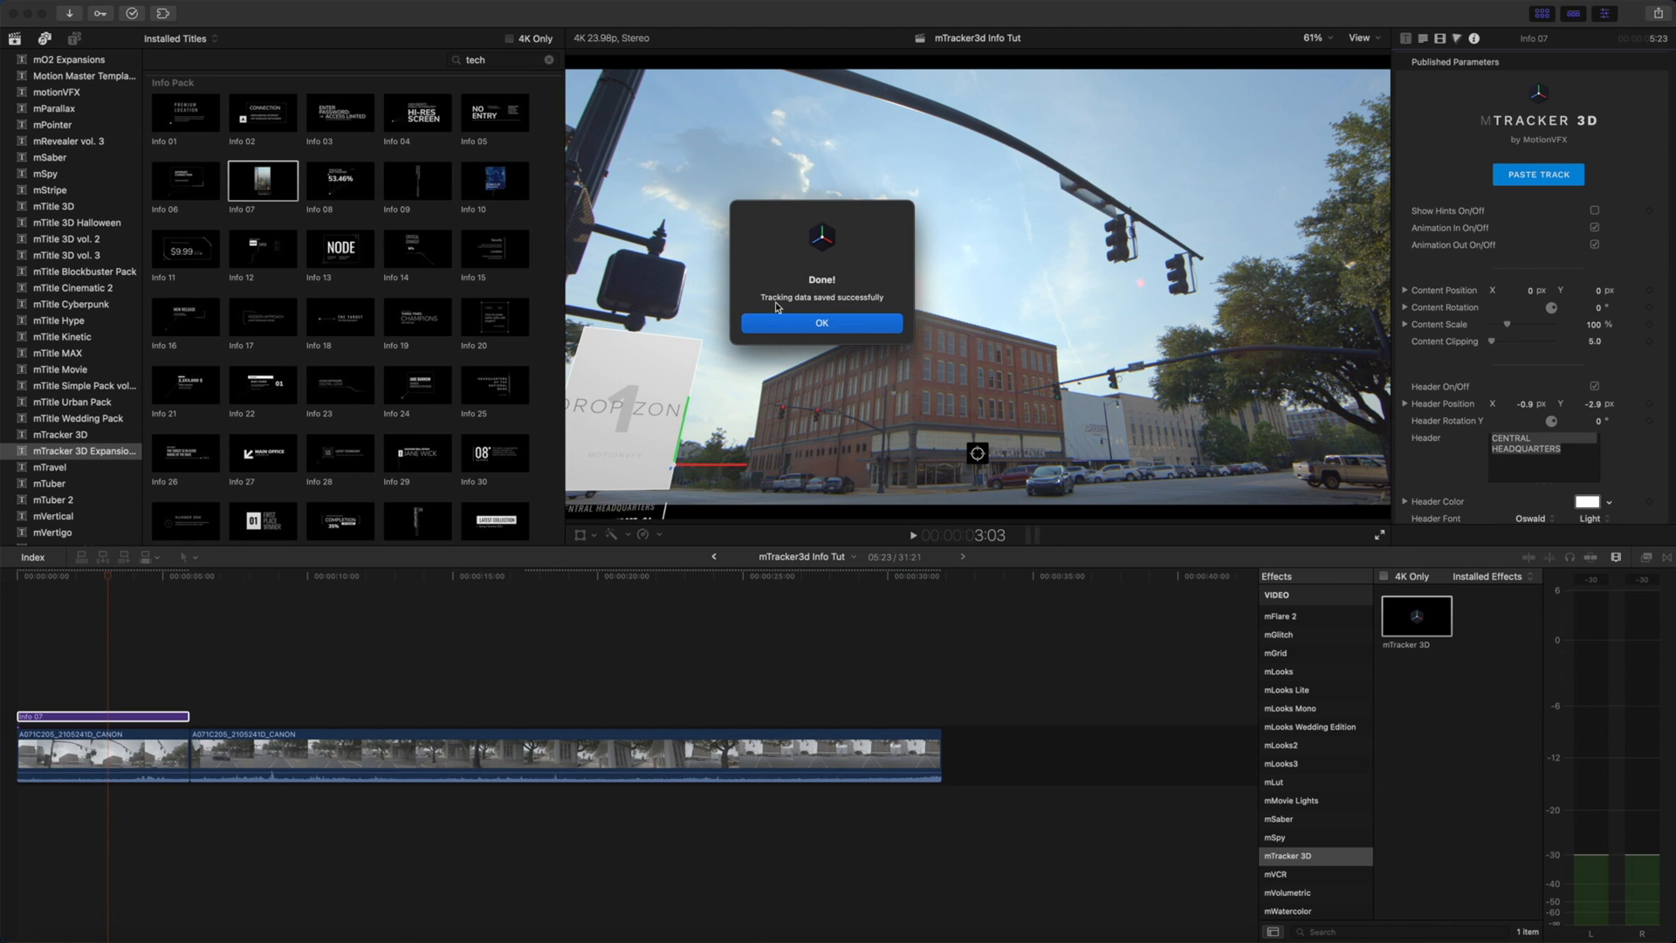
left_click(820, 323)
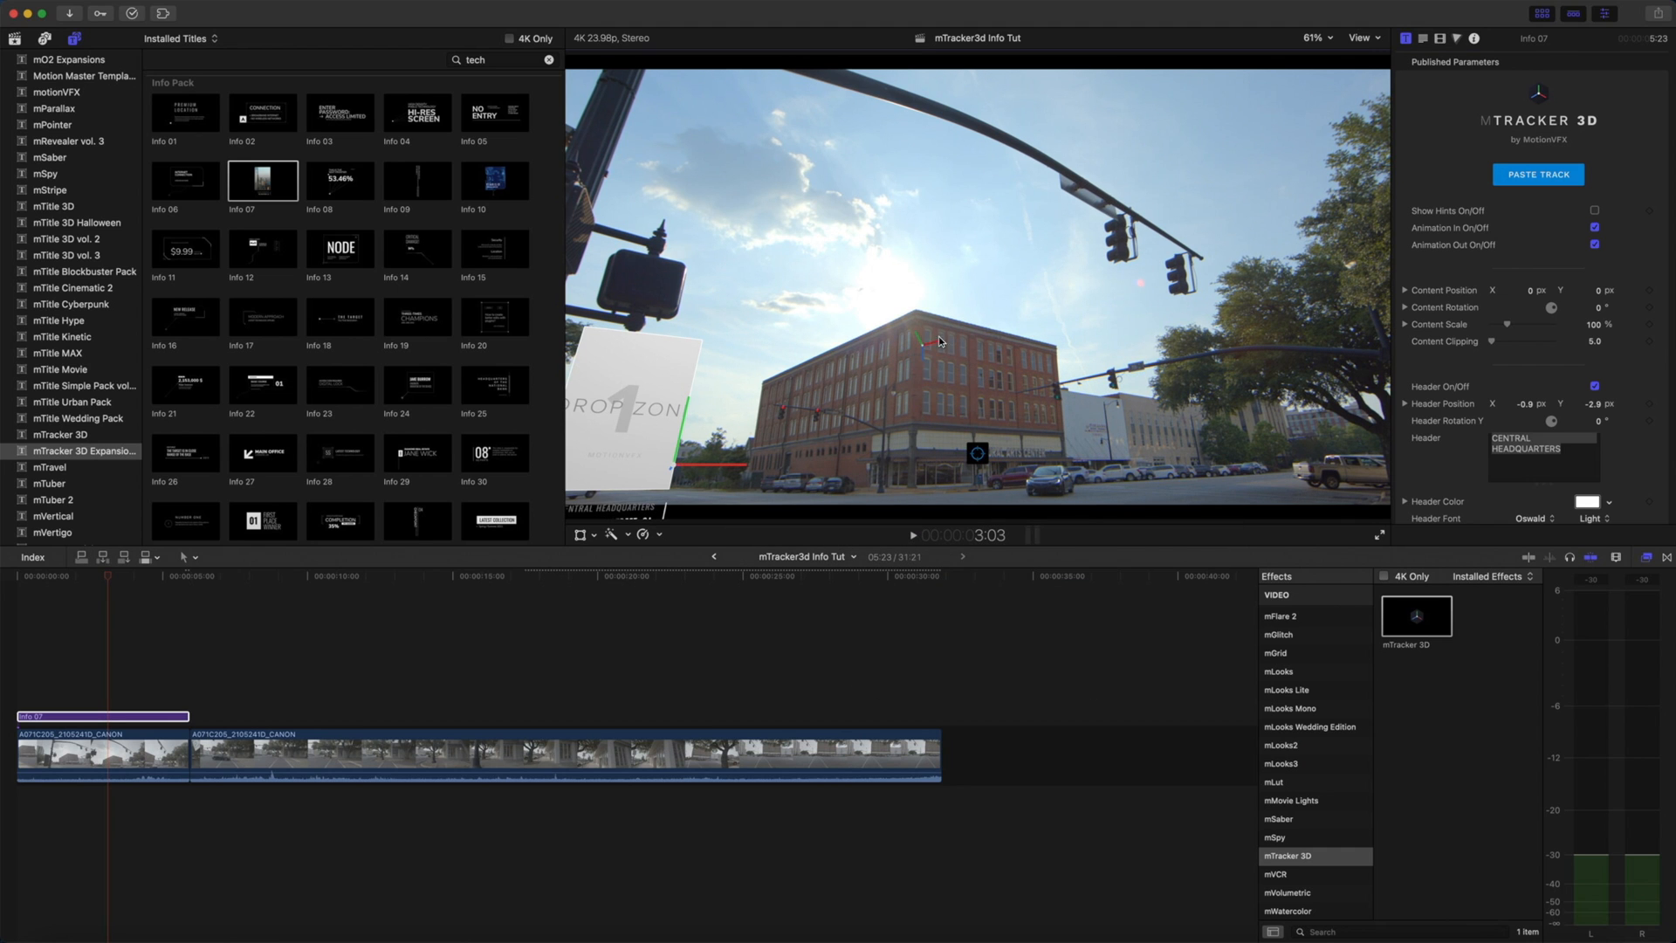
key("shift")
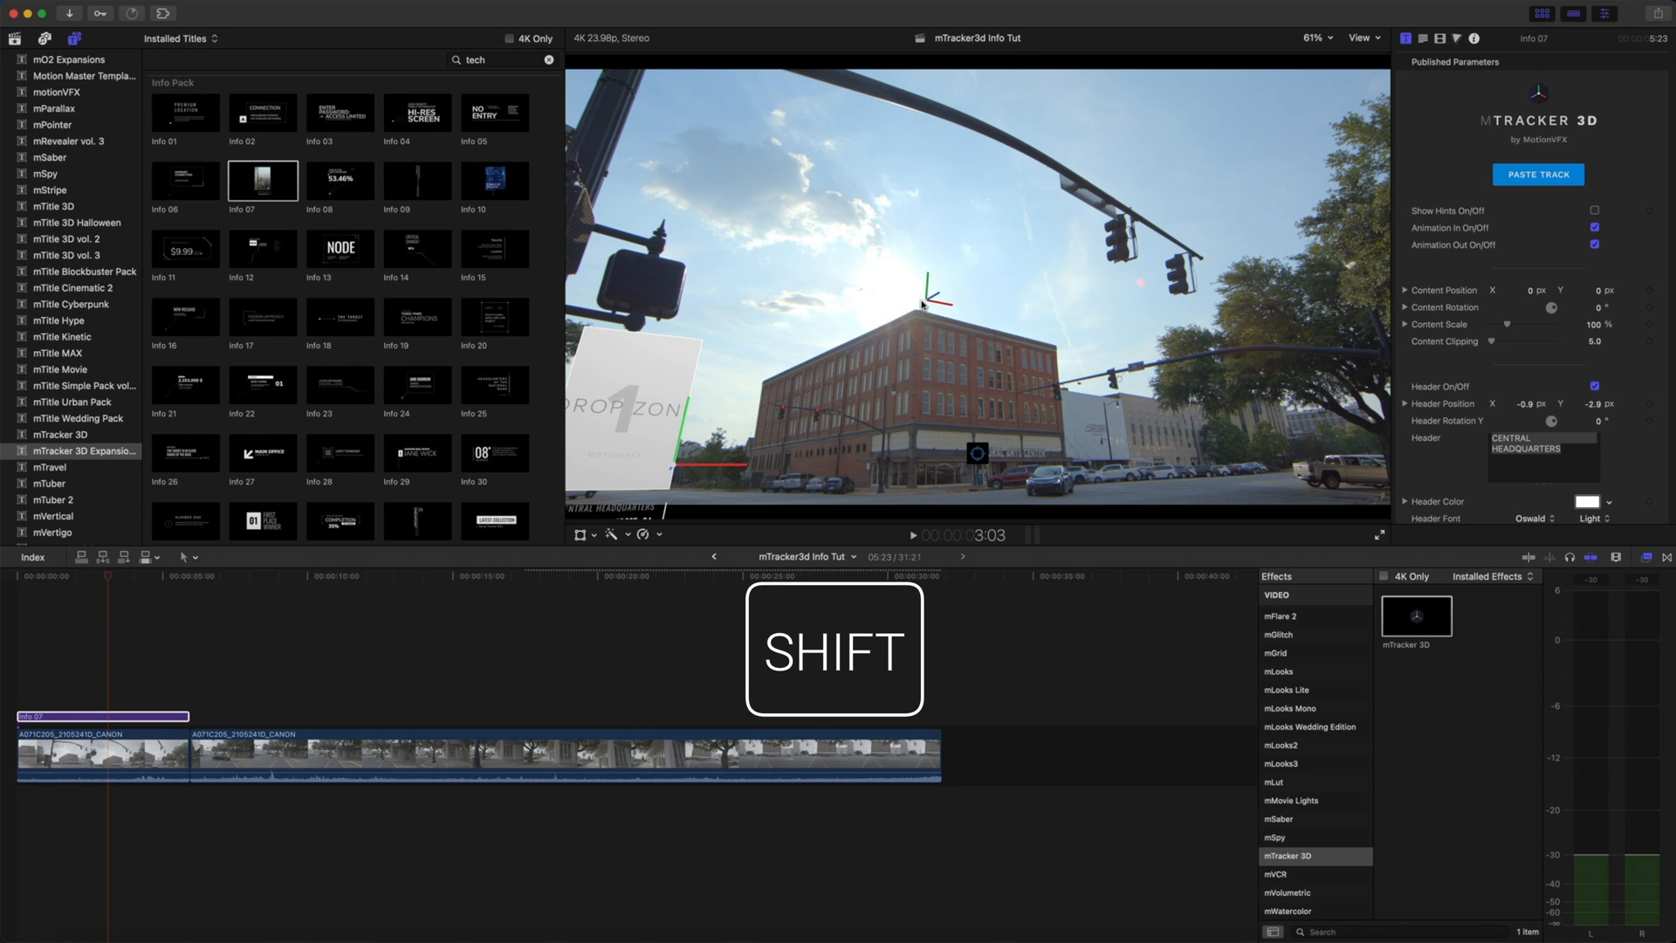
key("shift")
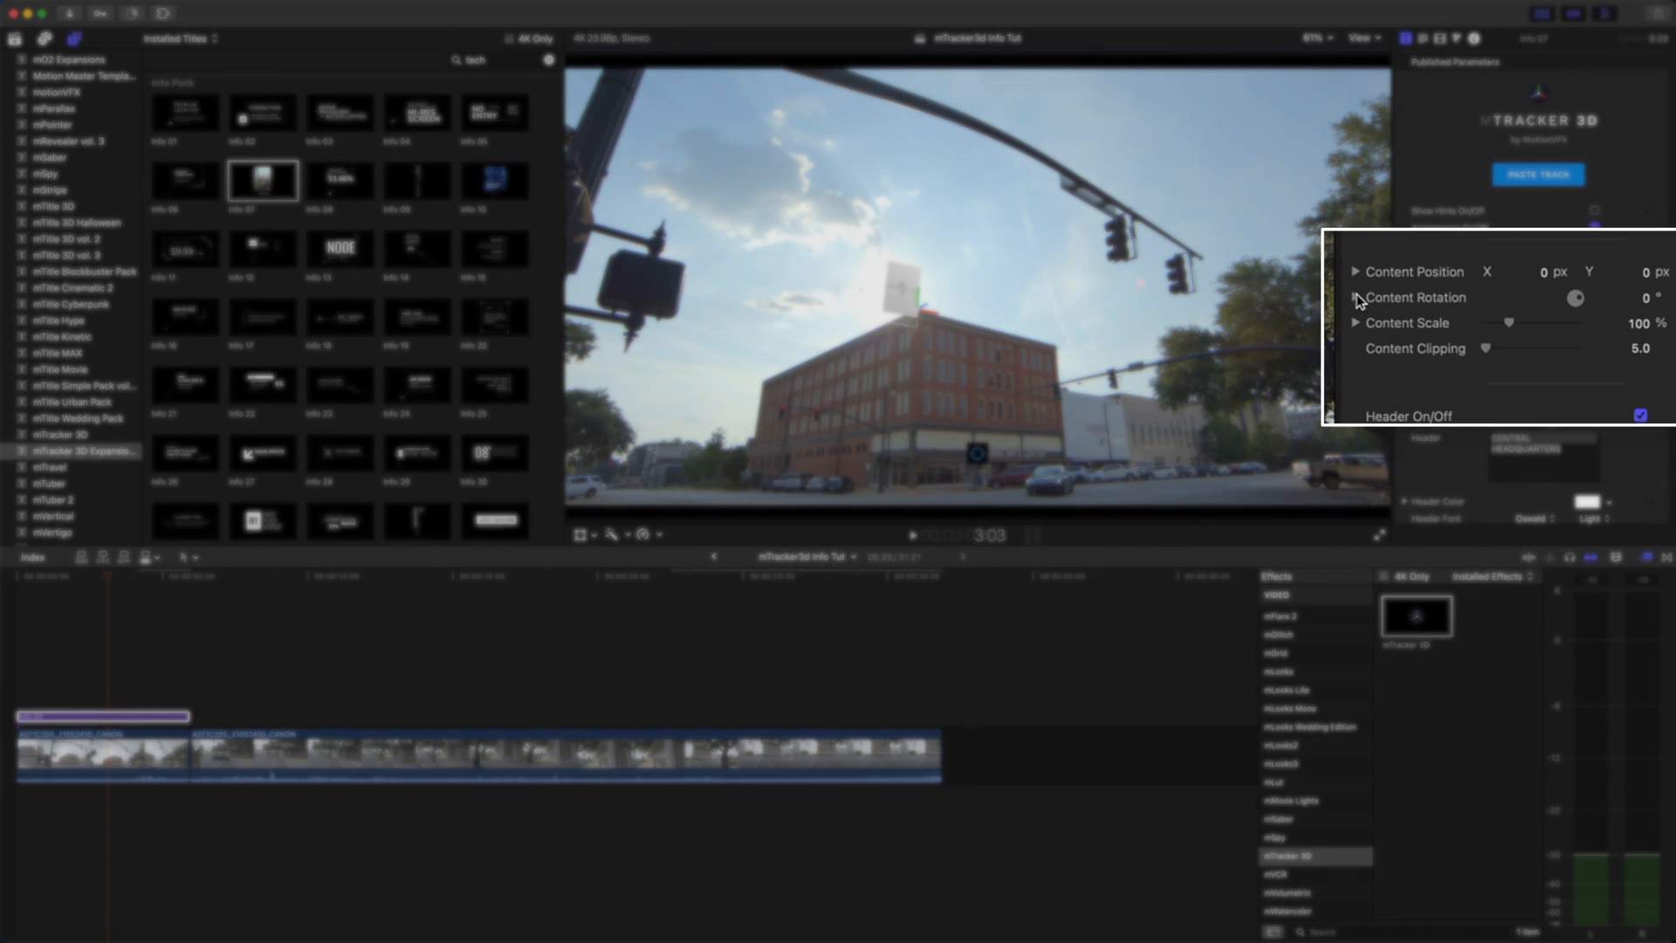
left_click(1356, 297)
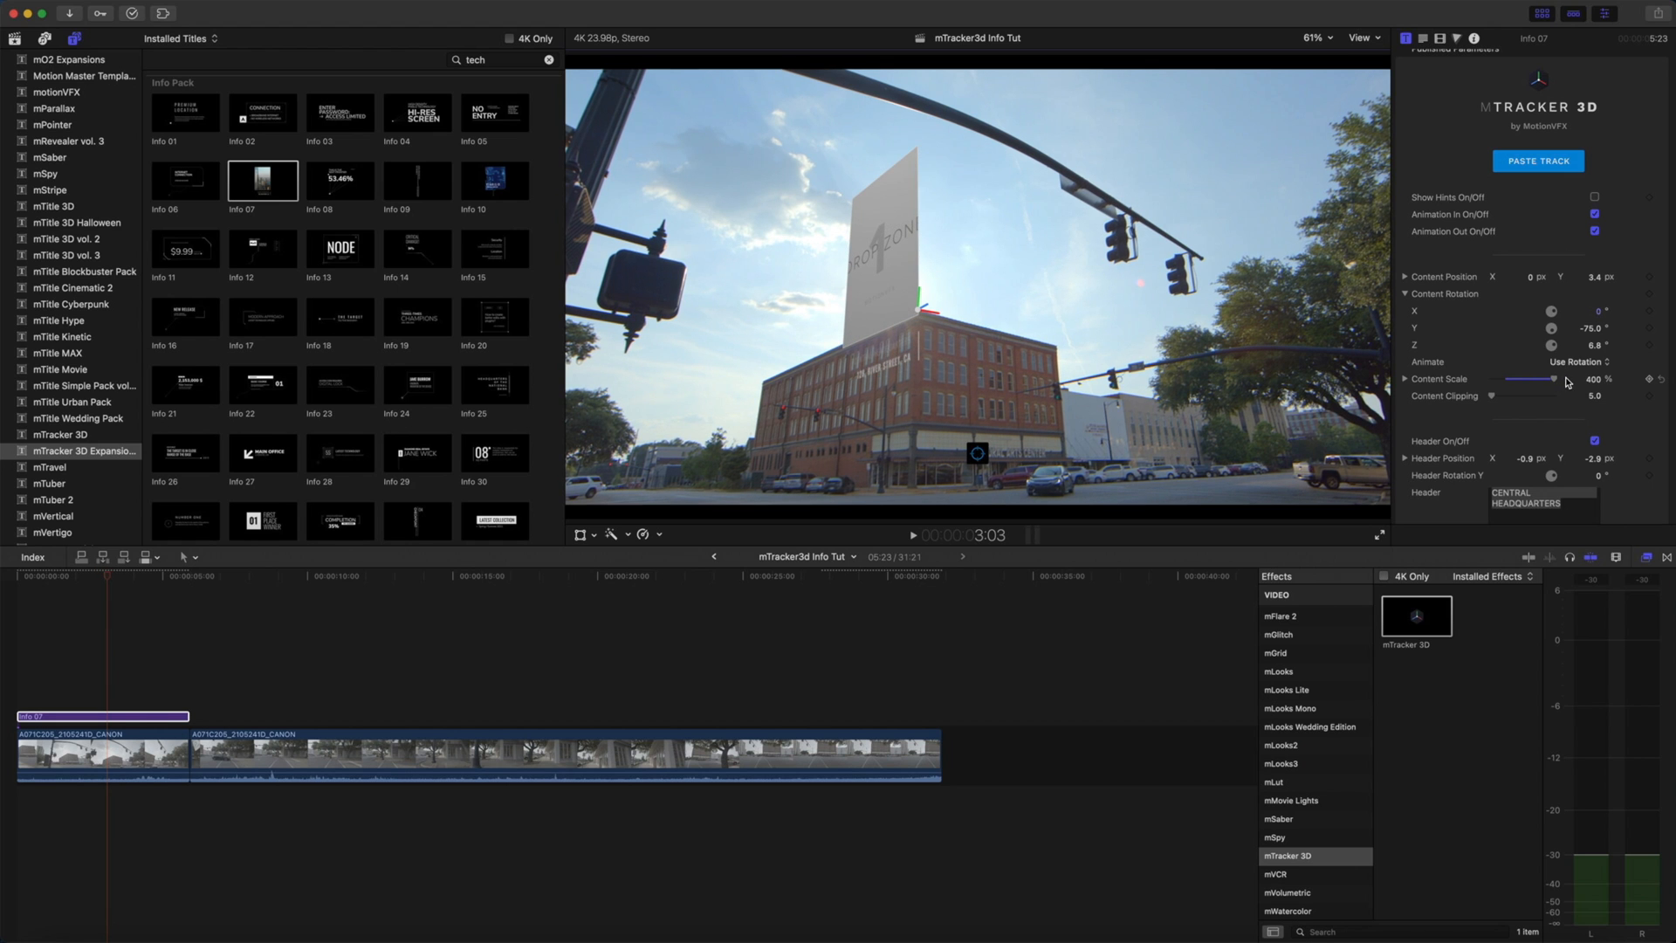
- Switch on the billboard graphic's divider line in the inspector
scroll("down", 3)
type("CULTURAL ARTS CENTER")
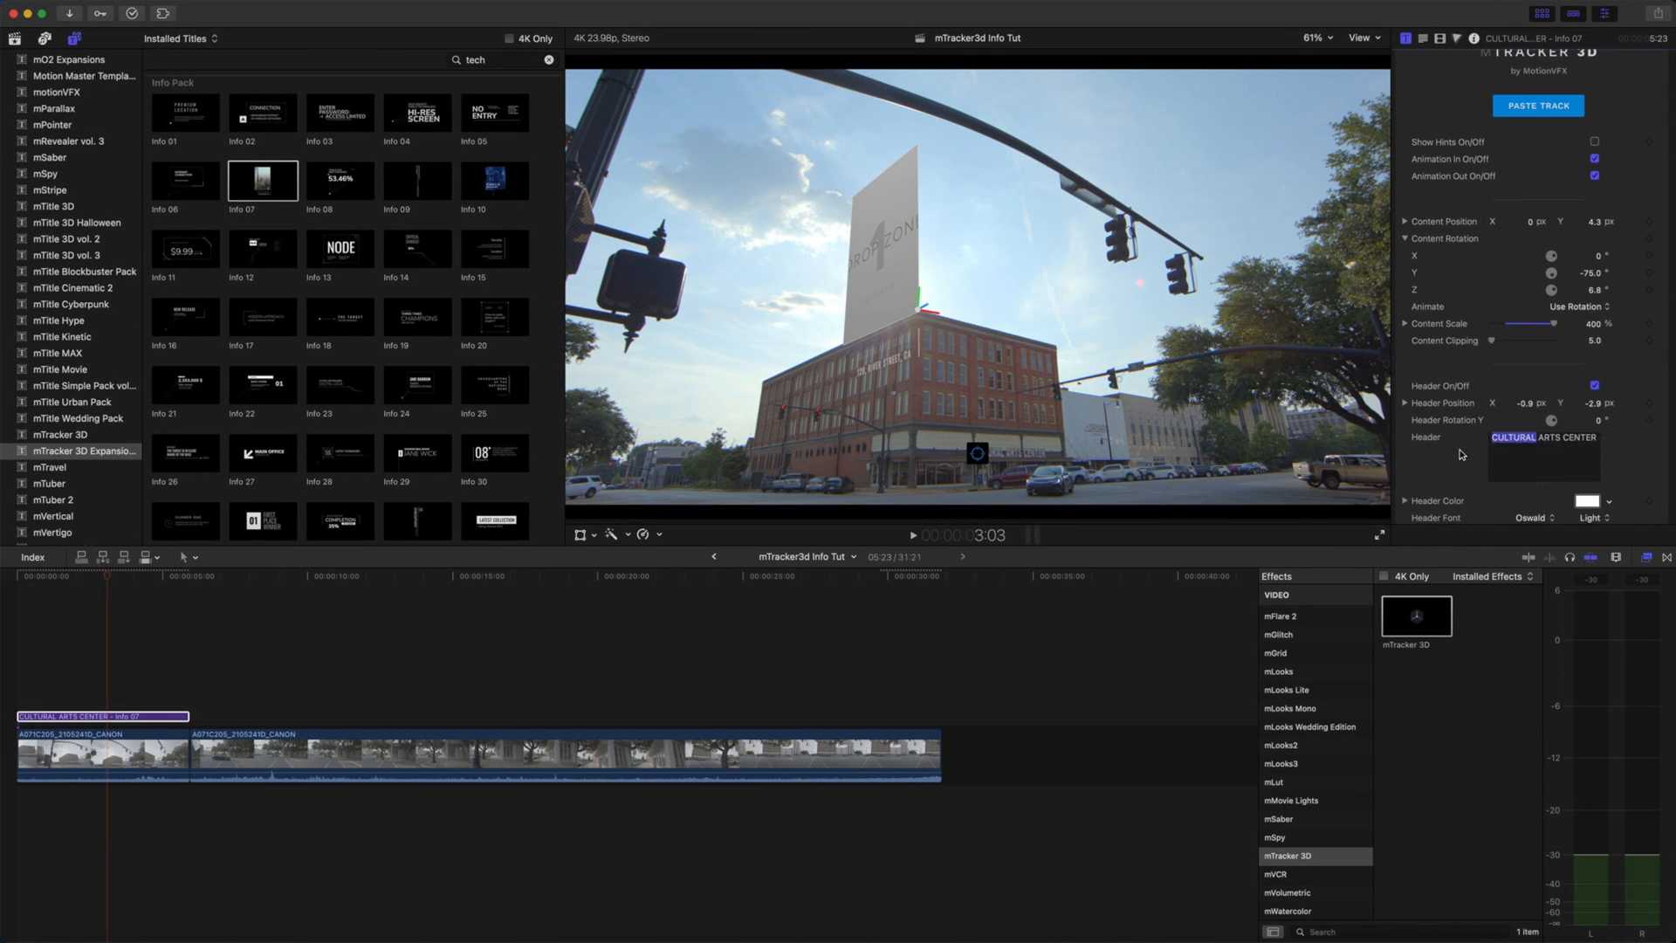
scroll("down", 3)
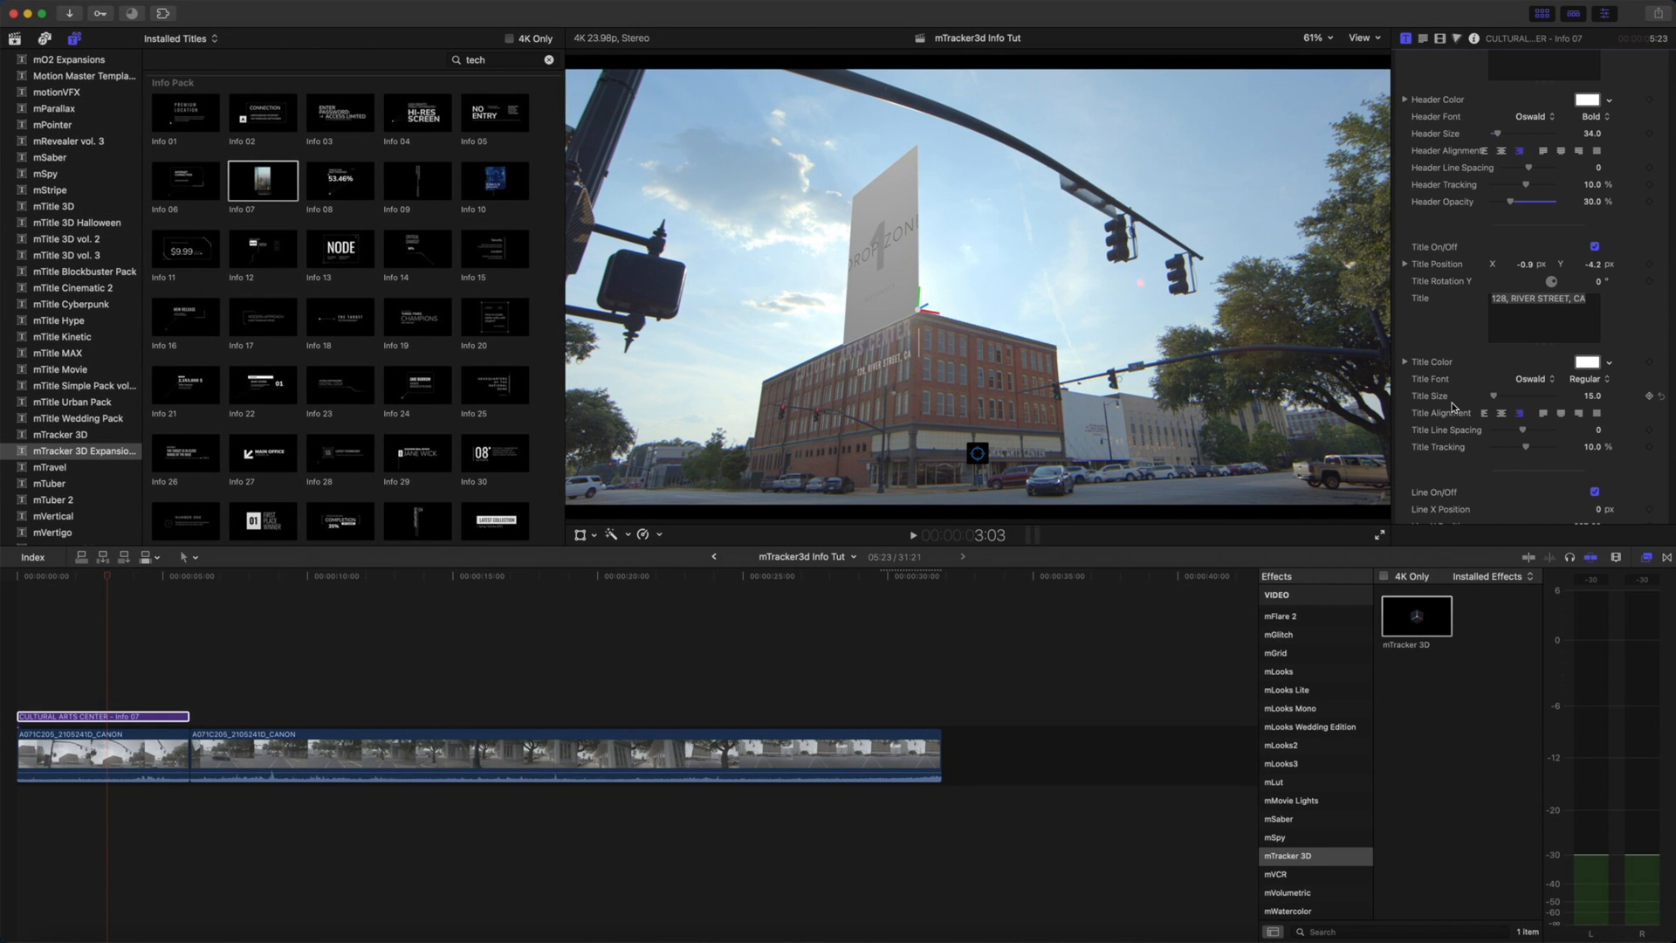
scroll("down", 3)
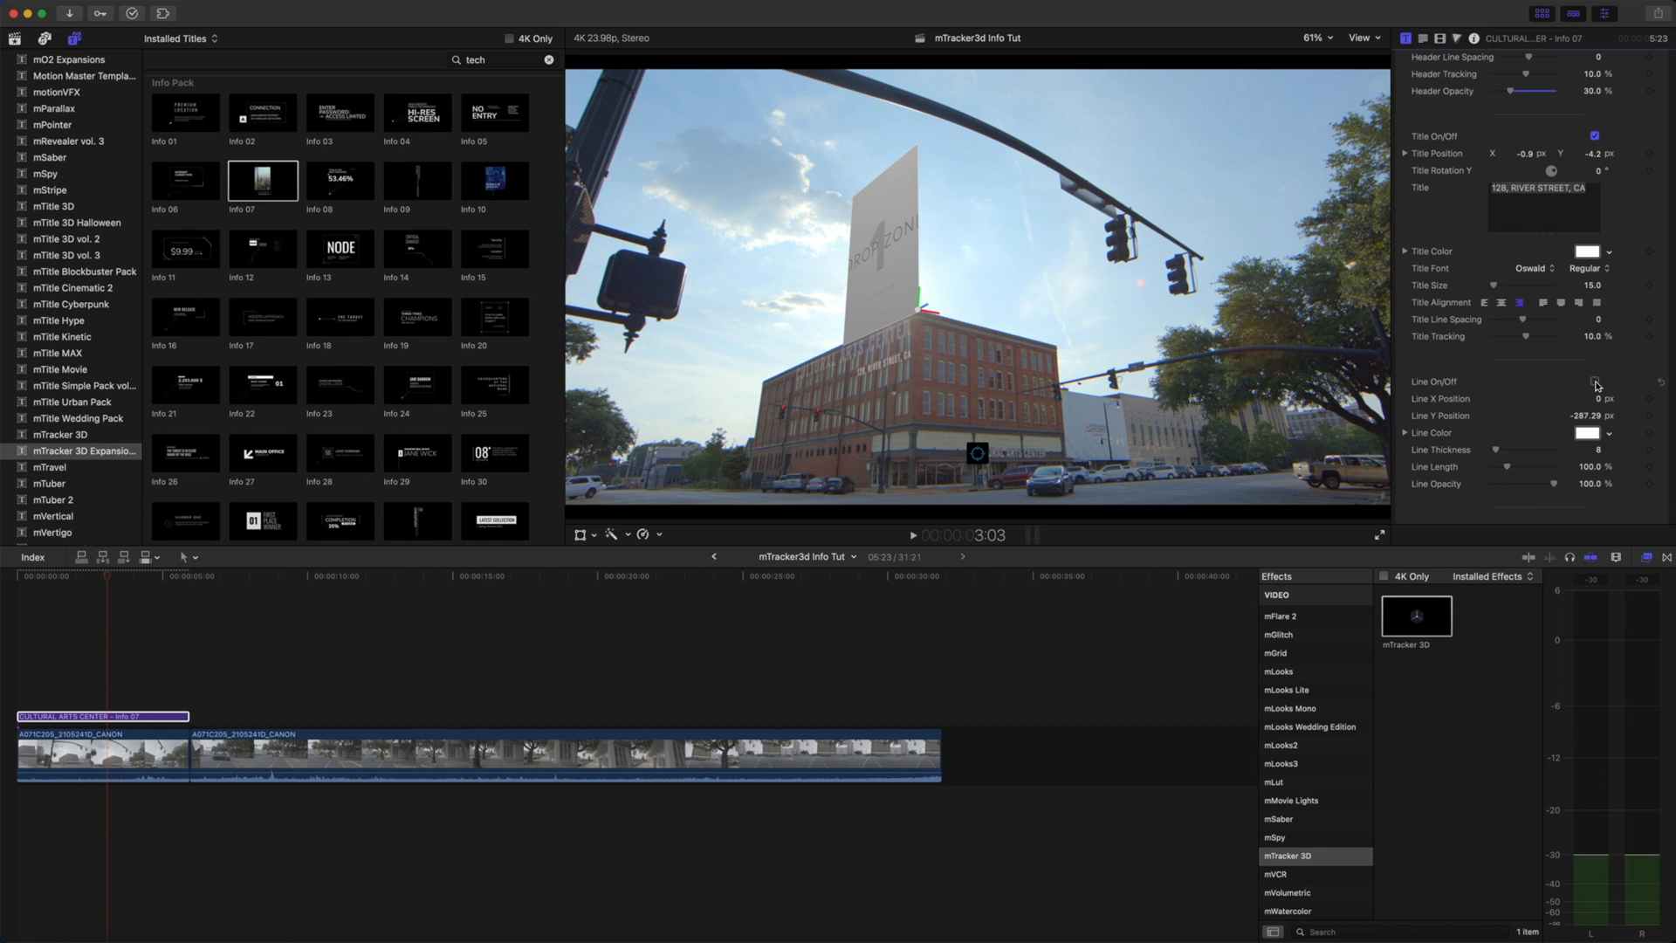
left_click(1594, 382)
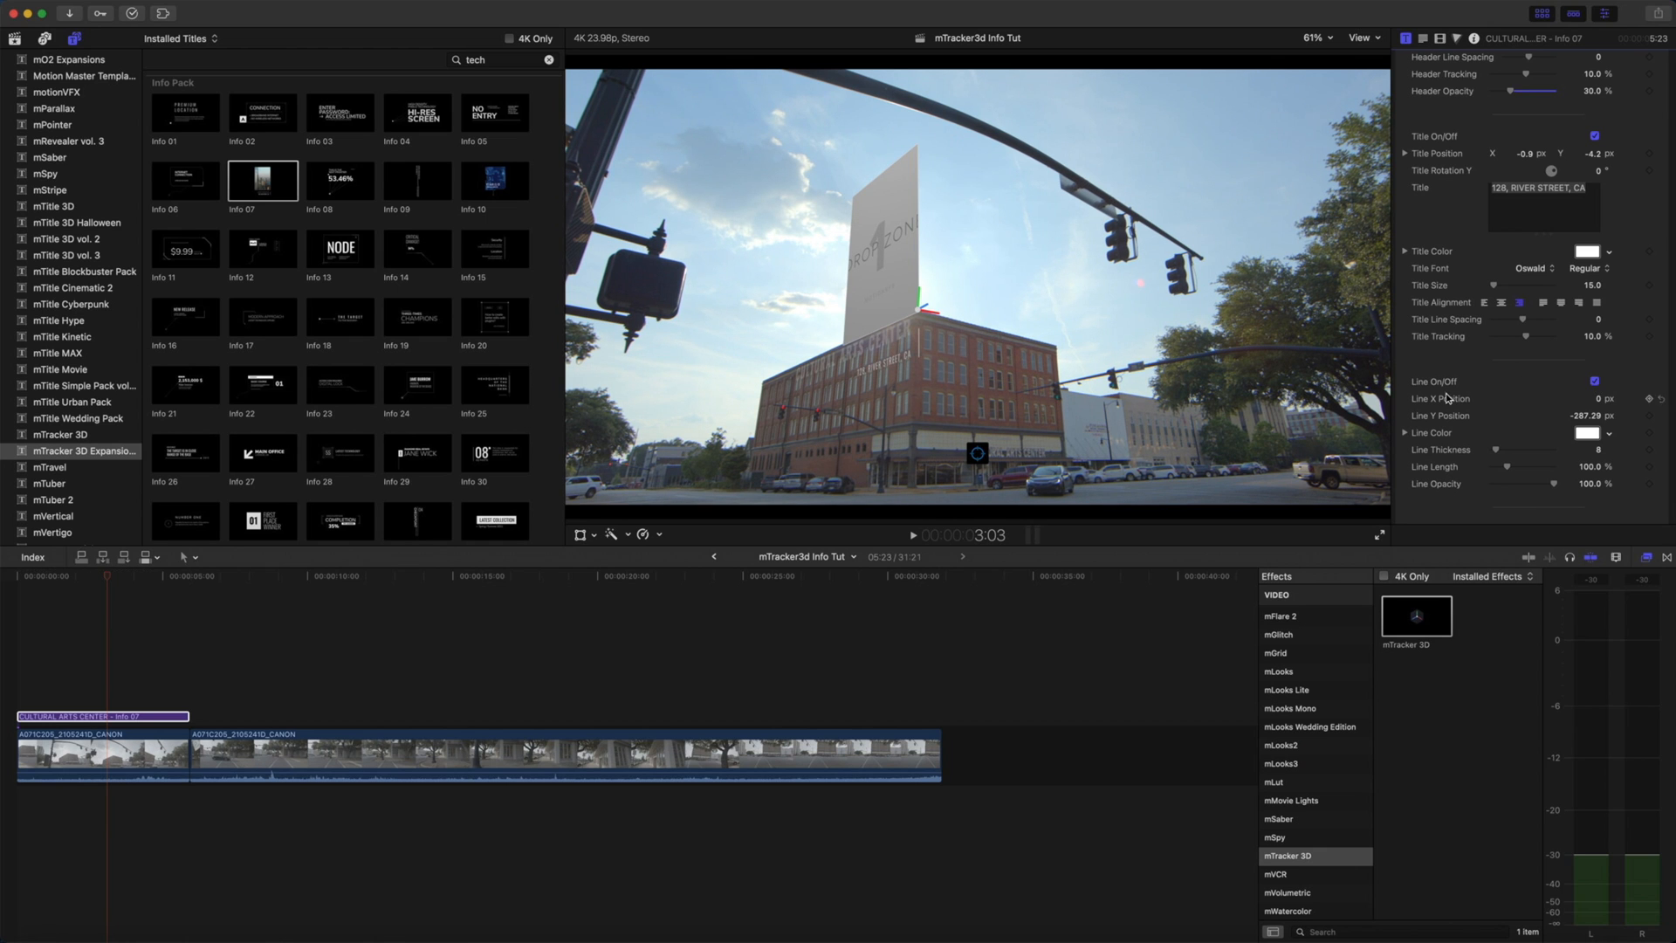
scroll("down", 3)
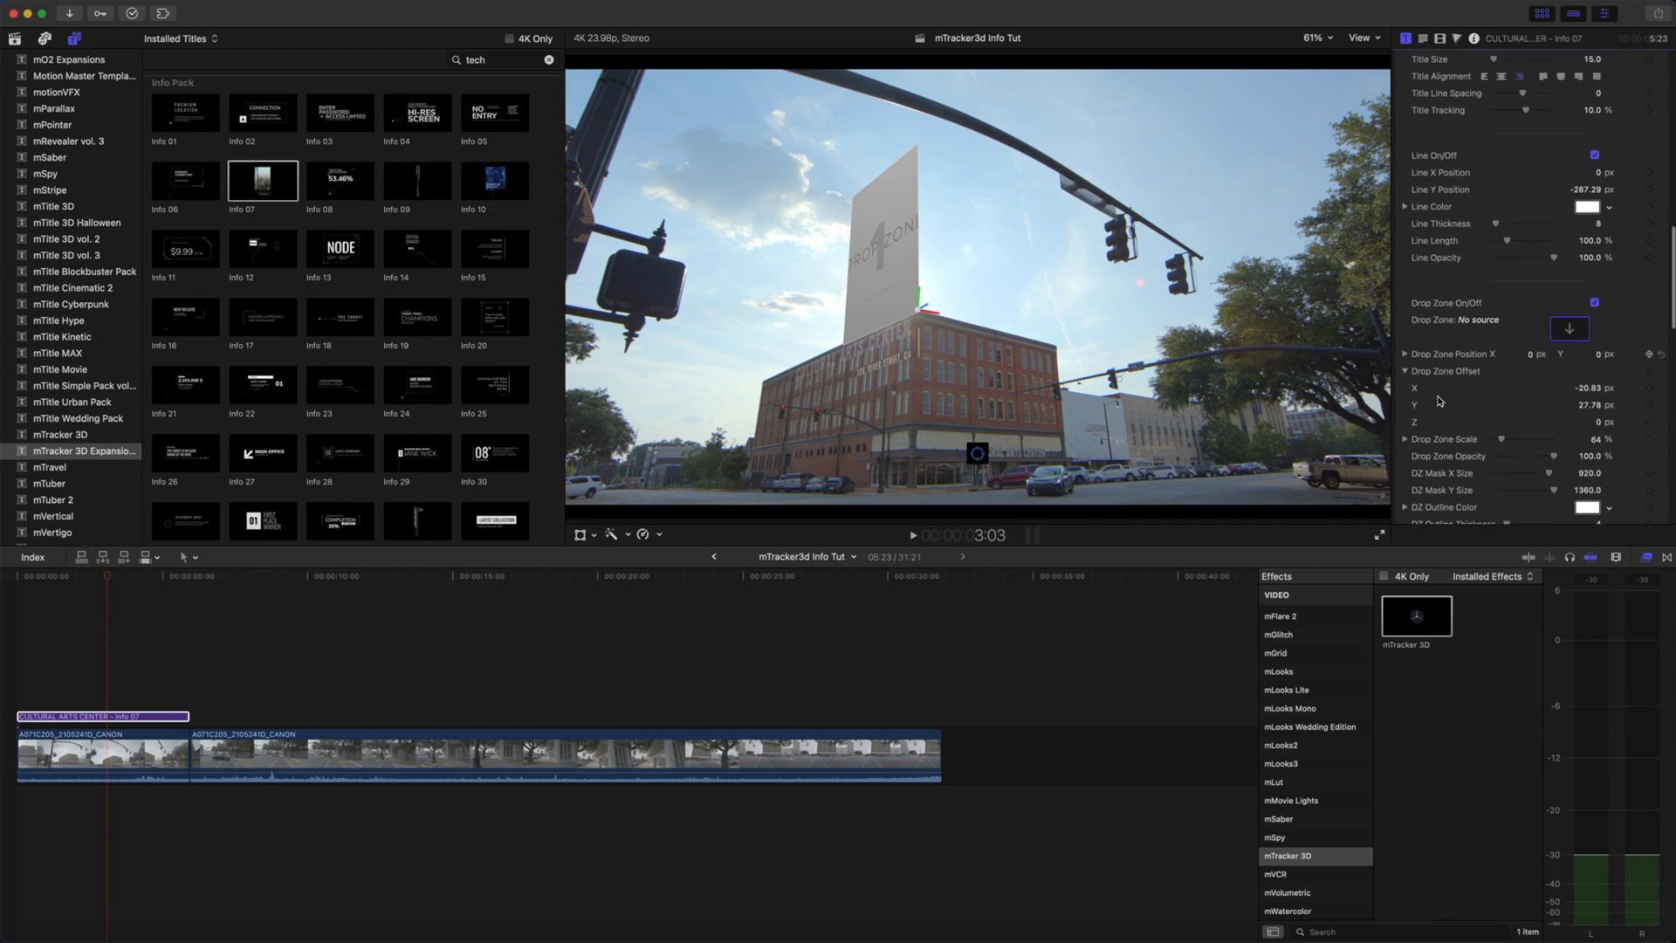
scroll("down", 3)
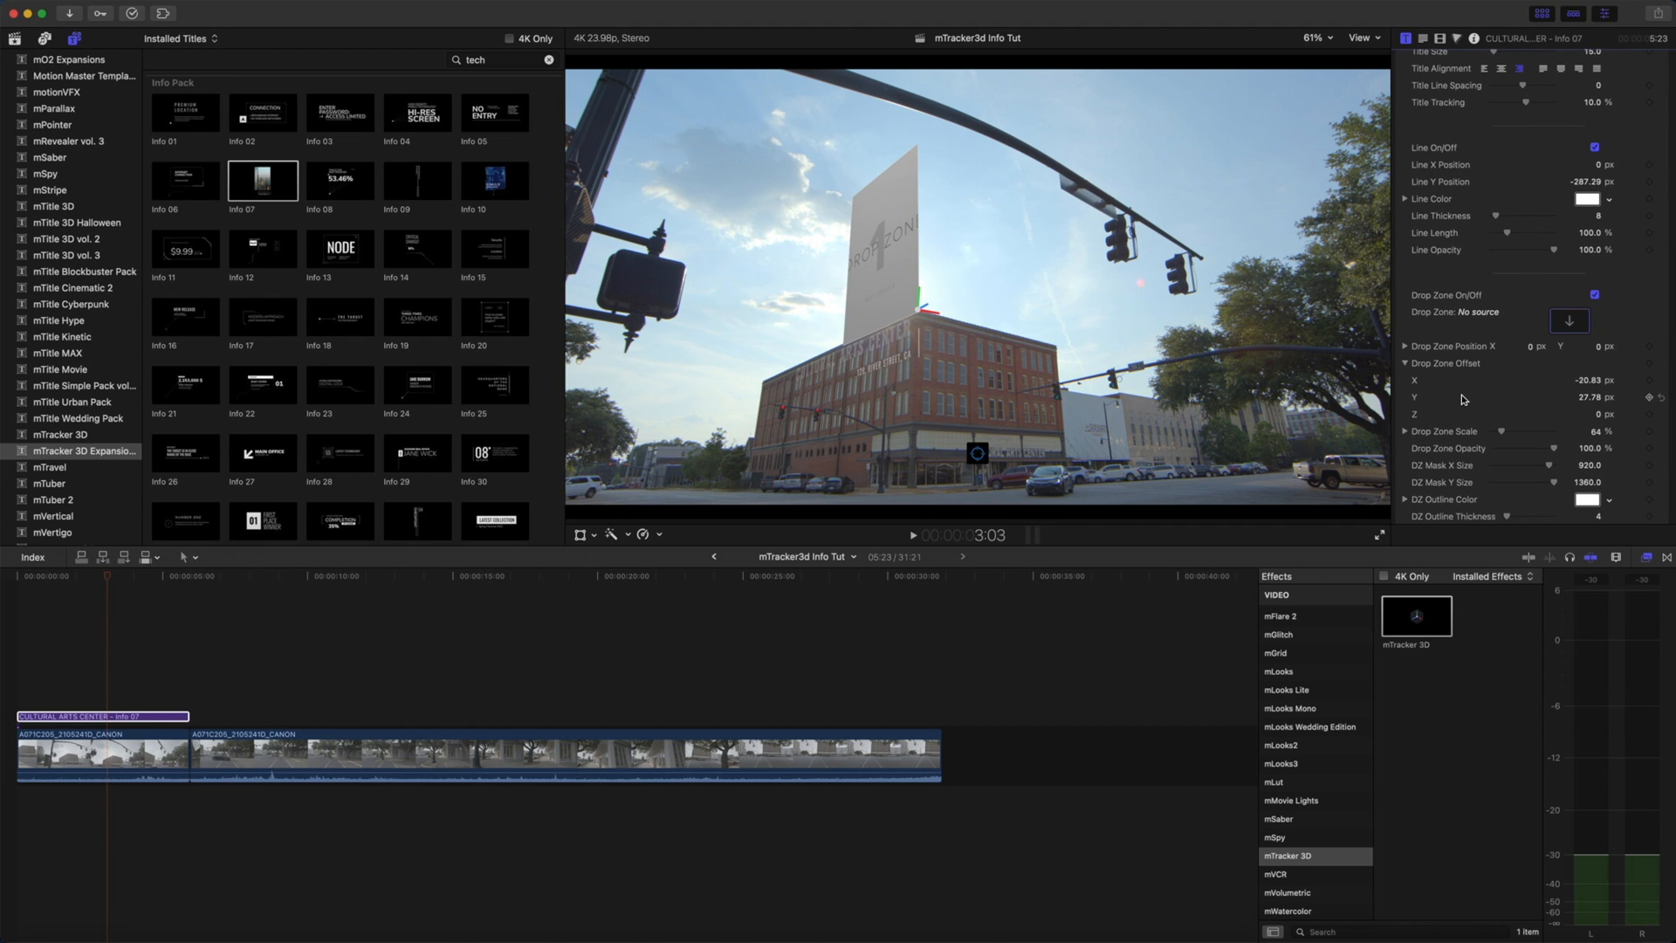
mouse_move(128, 60)
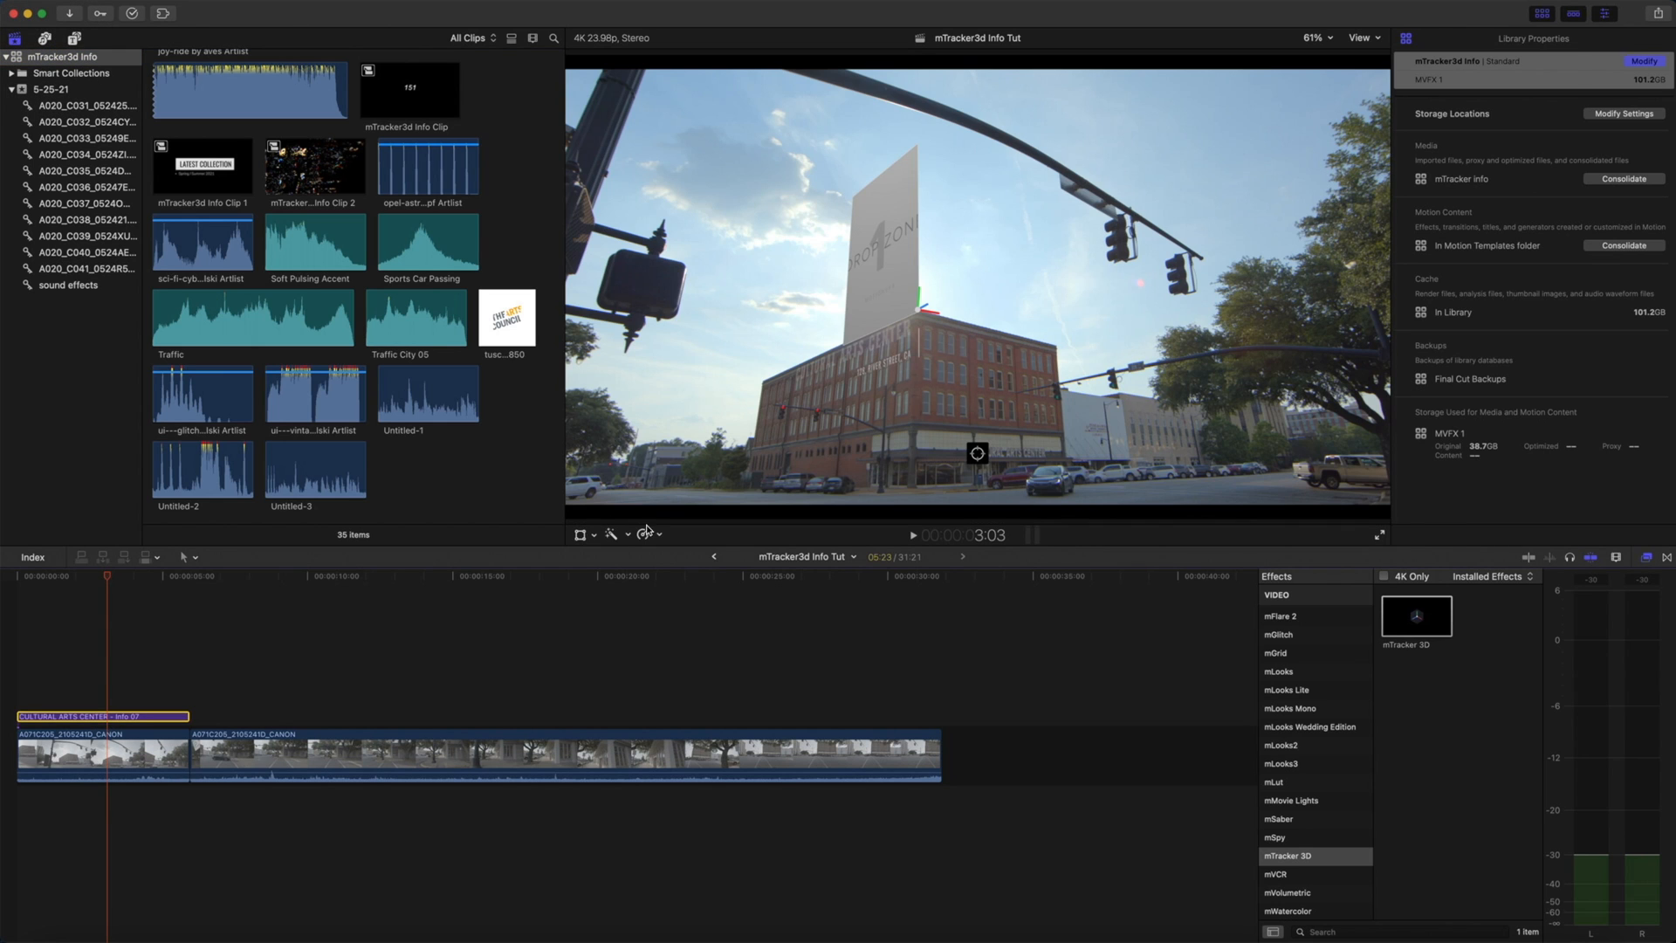
- Apply The Arts Council logo clip as the billboard's drop zone image
left_click(1403, 37)
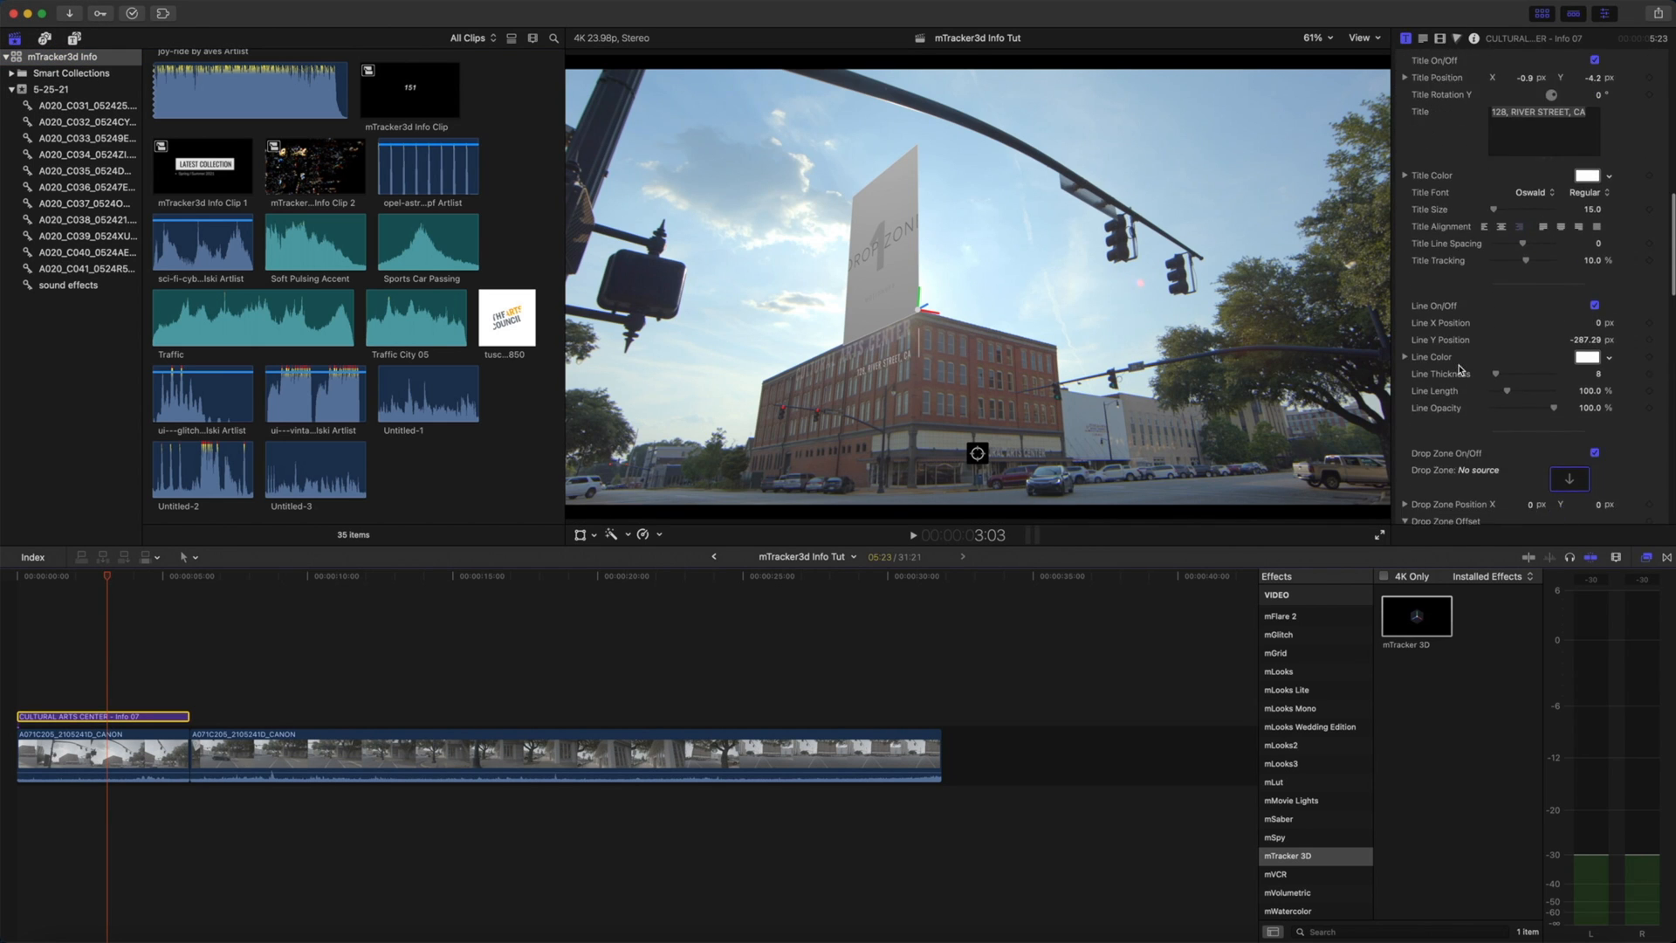
left_click(1569, 478)
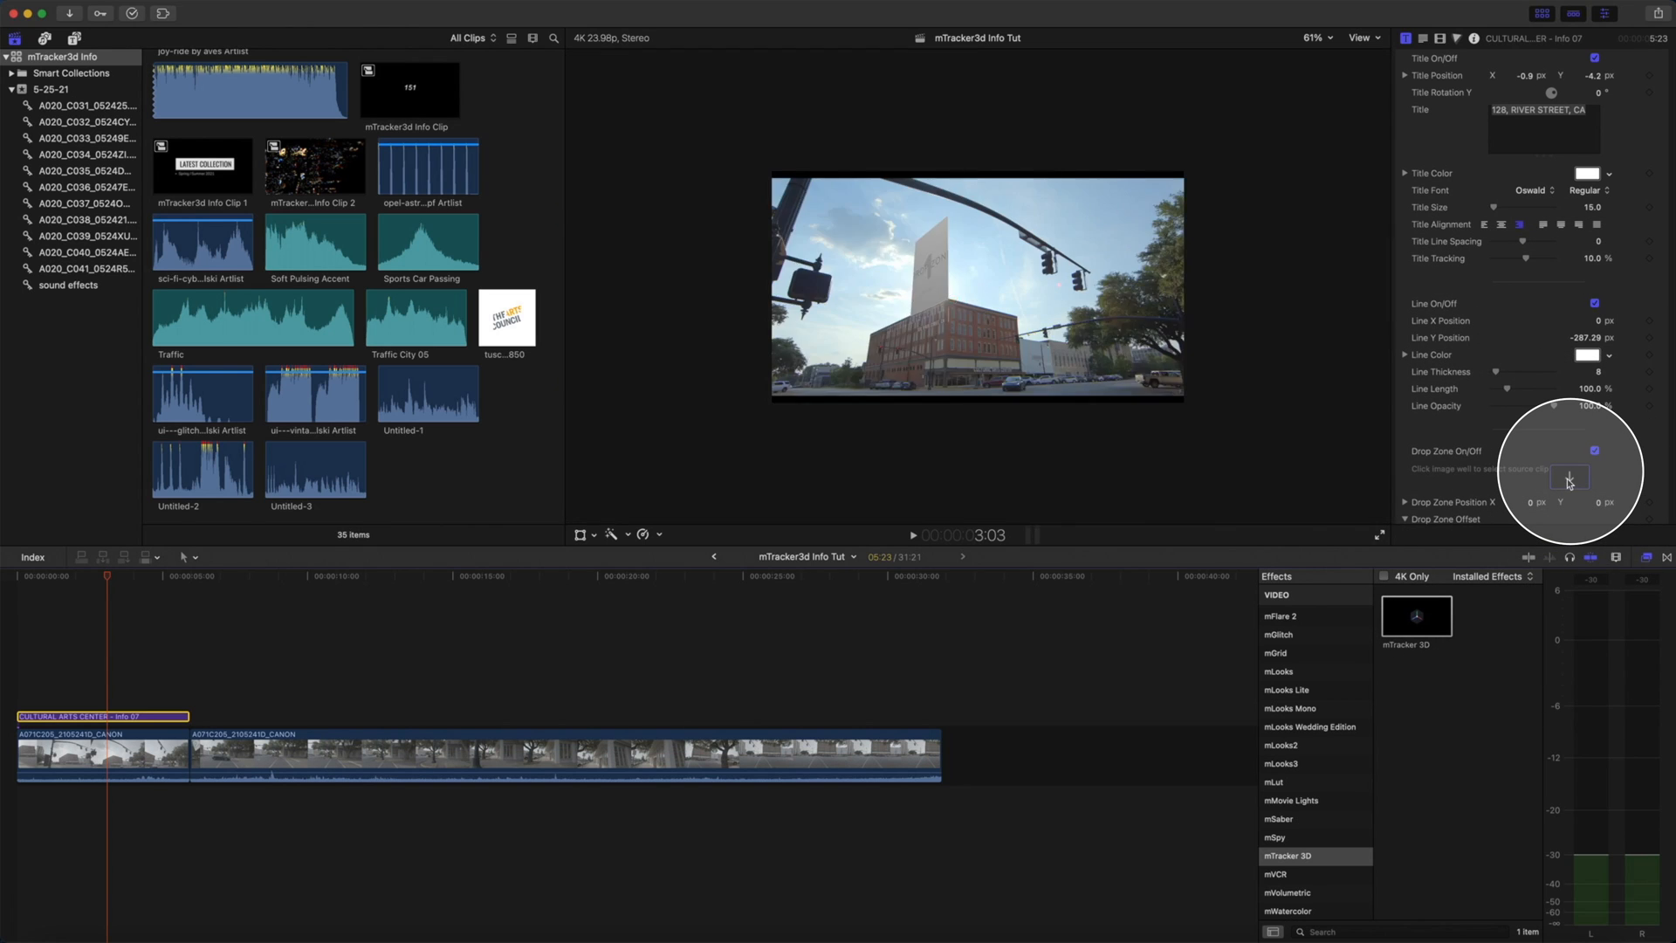
left_click(1569, 477)
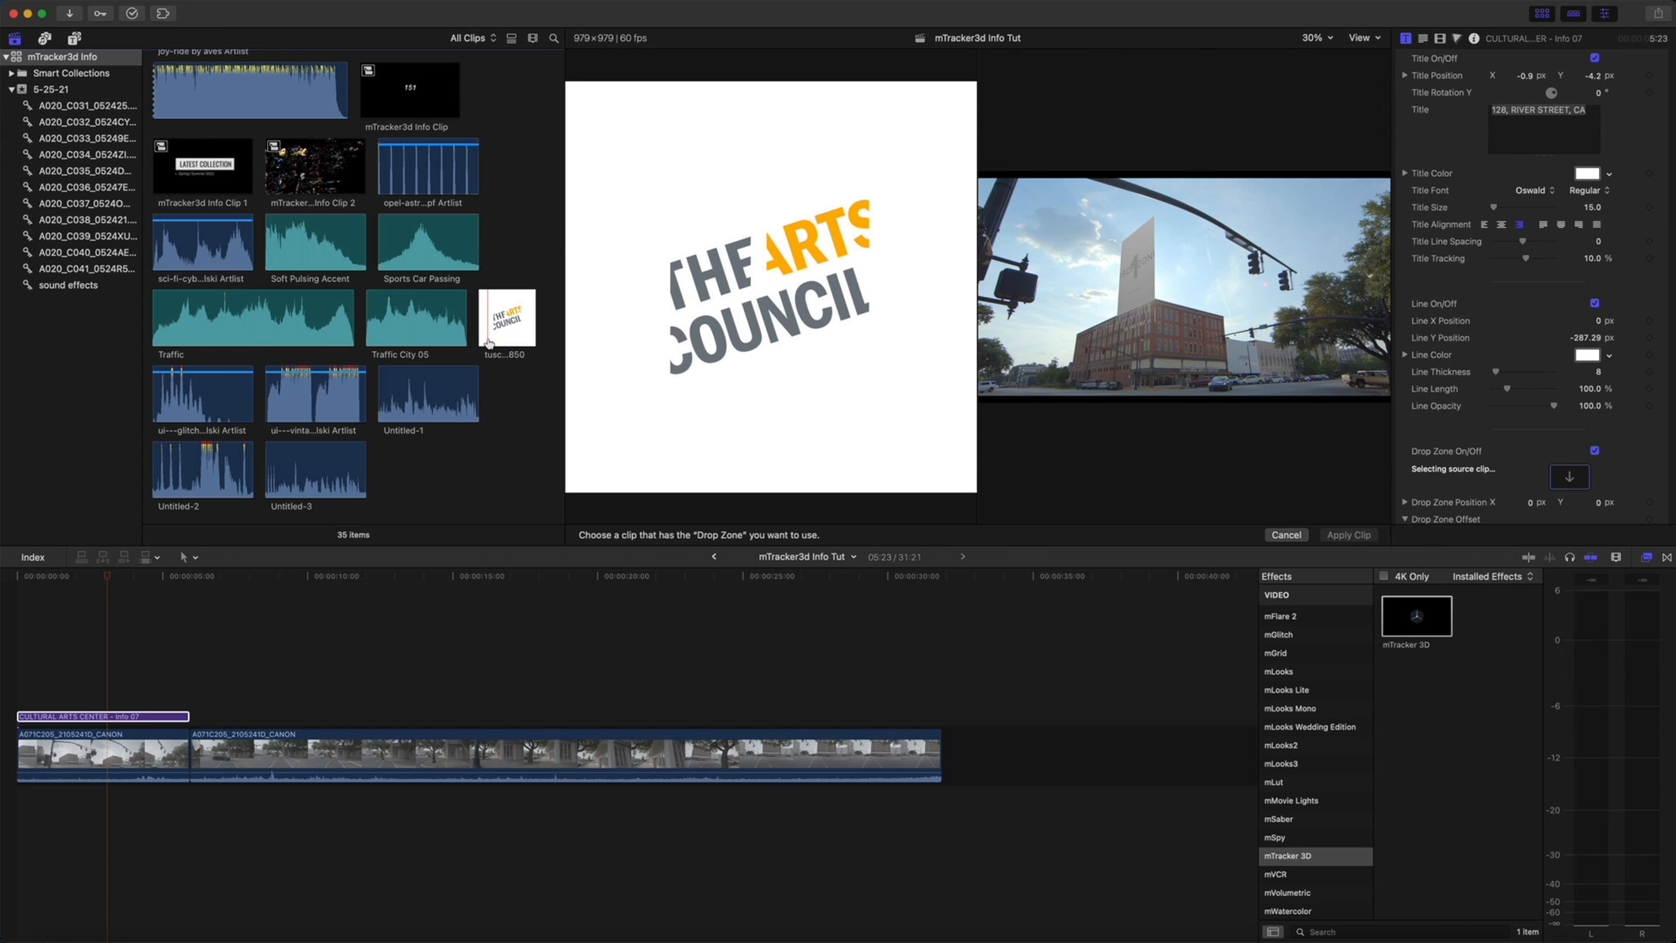
left_click(1347, 534)
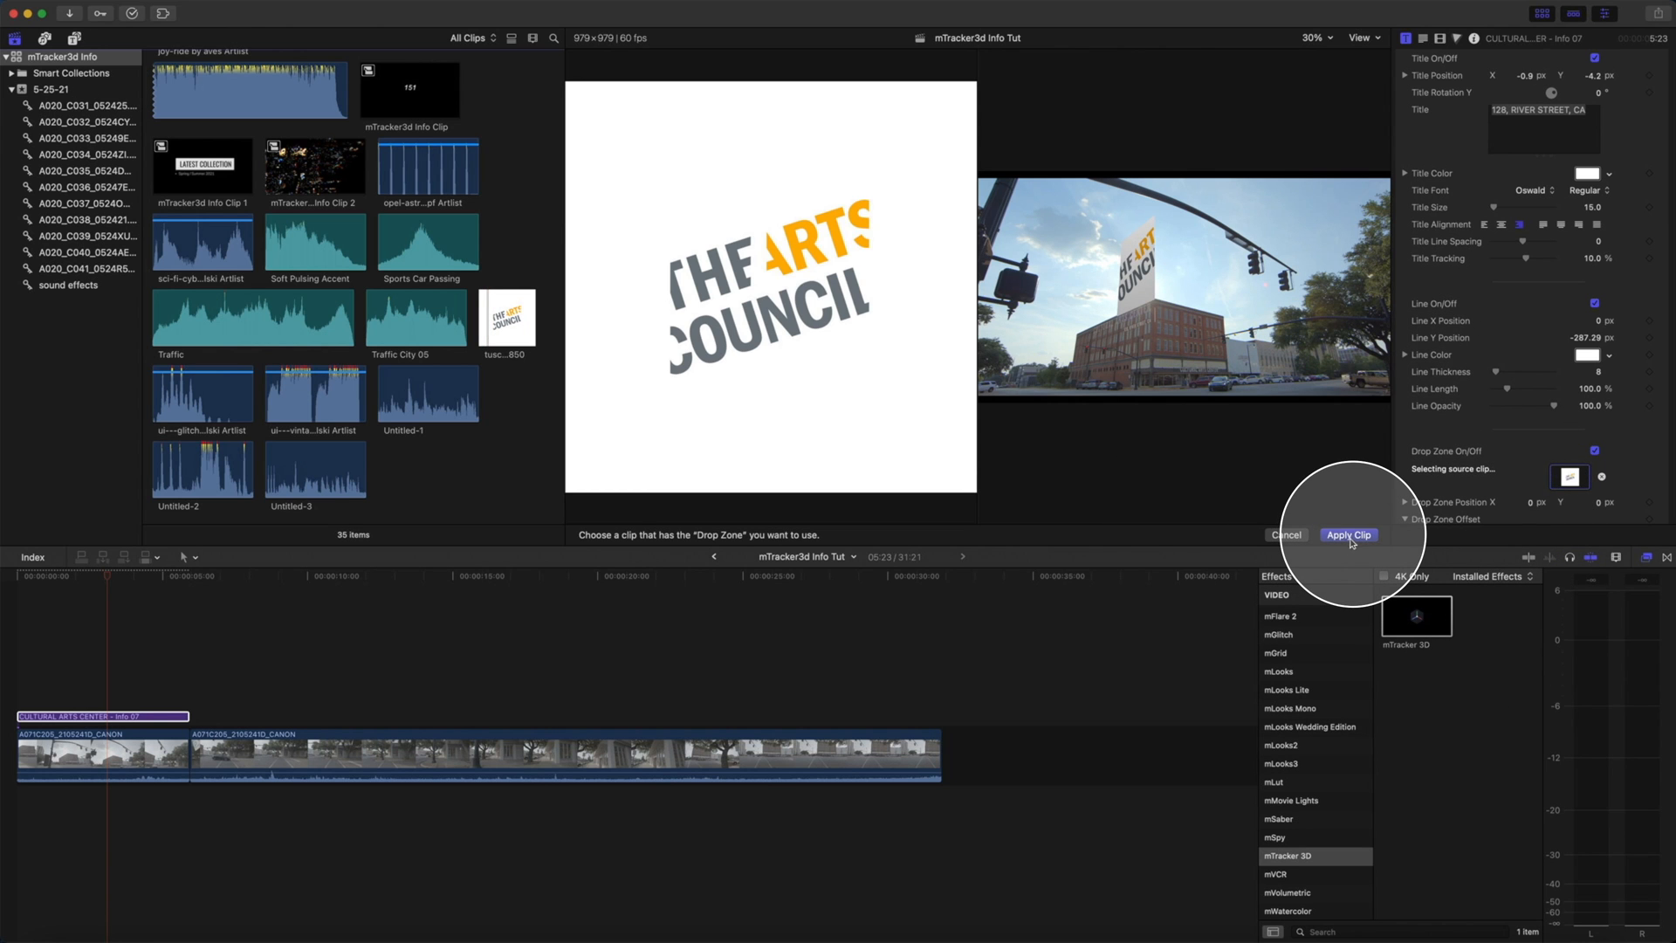
left_click(1347, 534)
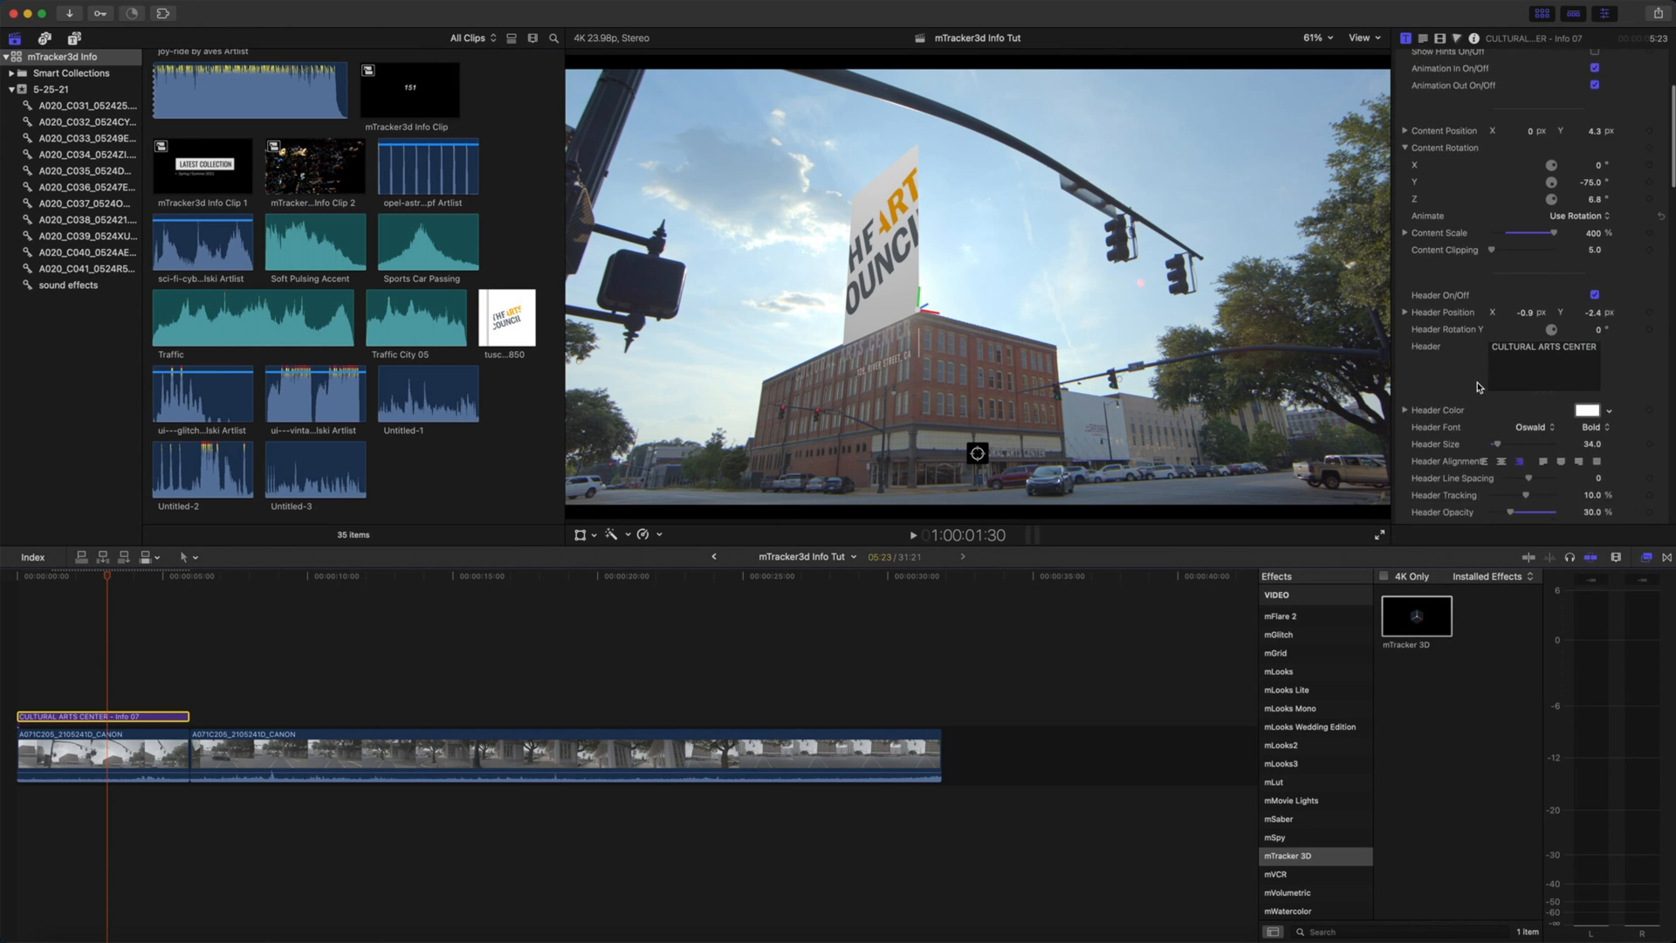
- Scroll the inspector to the drop zone scale, offset and ambient light controls
scroll("down", 3)
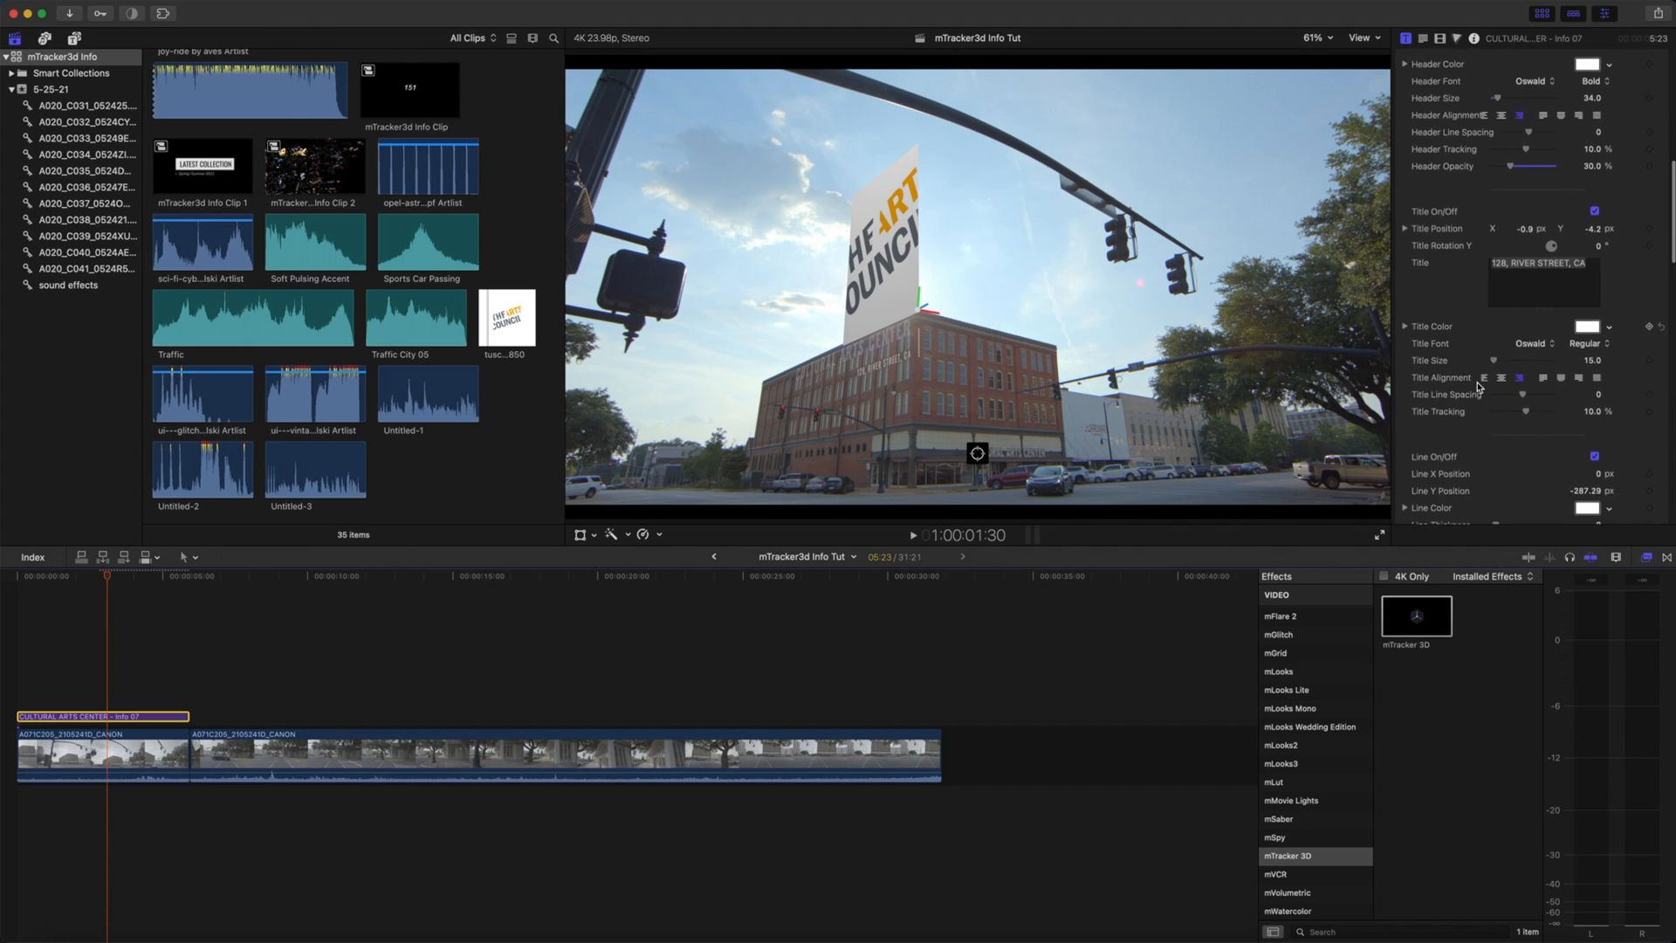
scroll("down", 3)
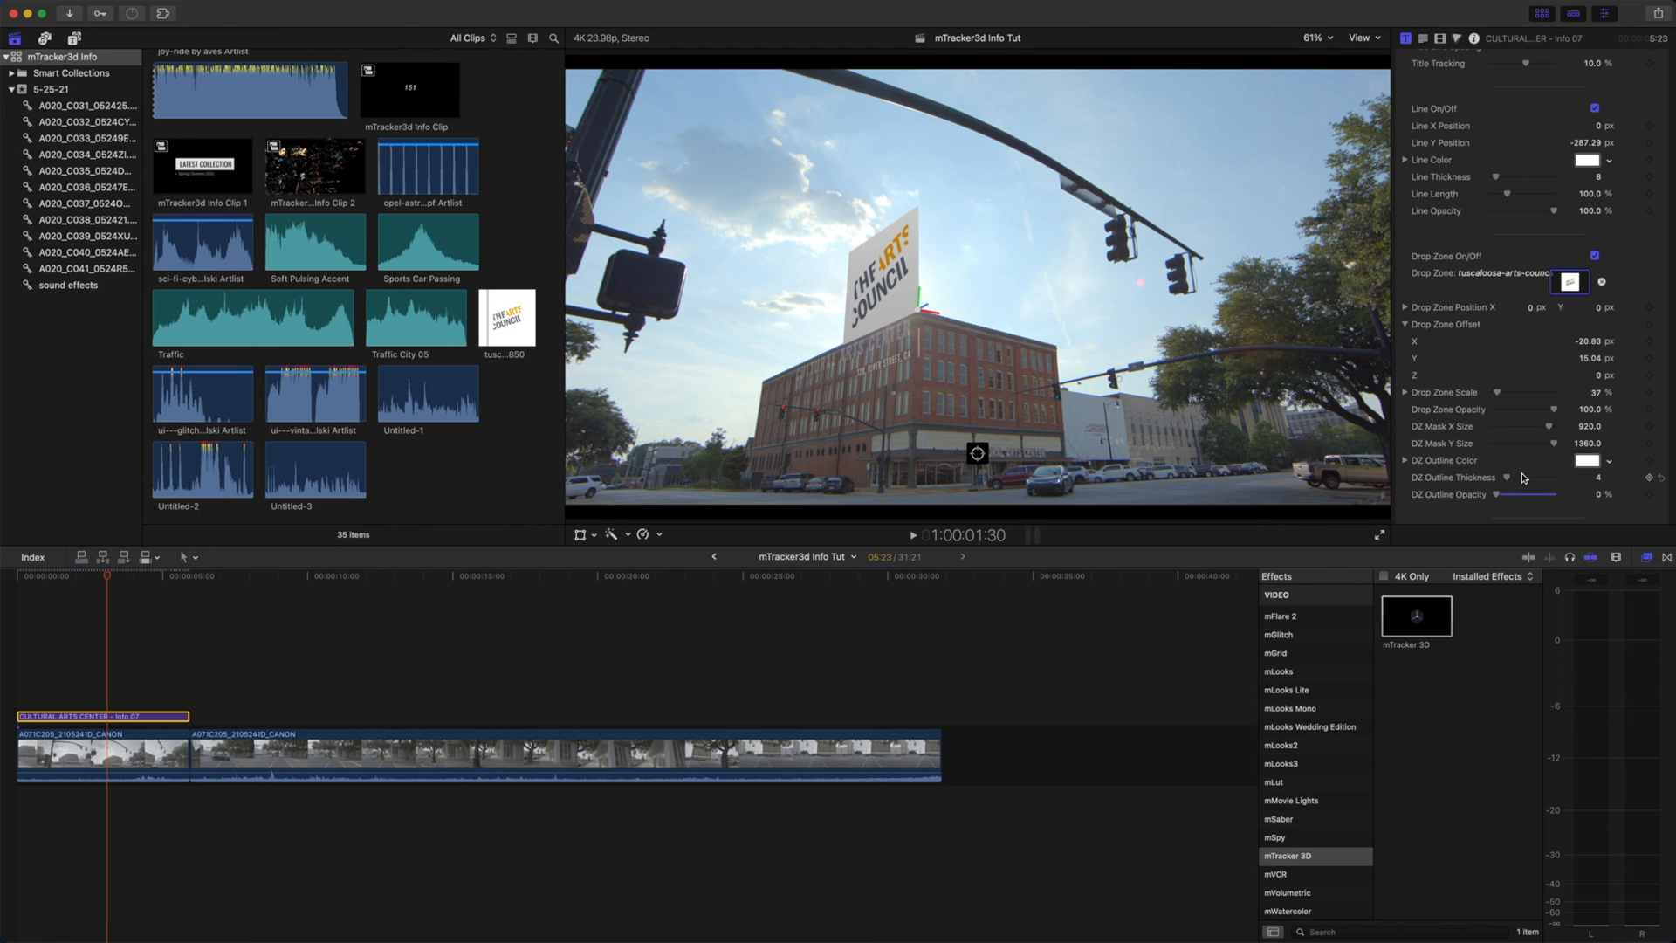
scroll("up", 3)
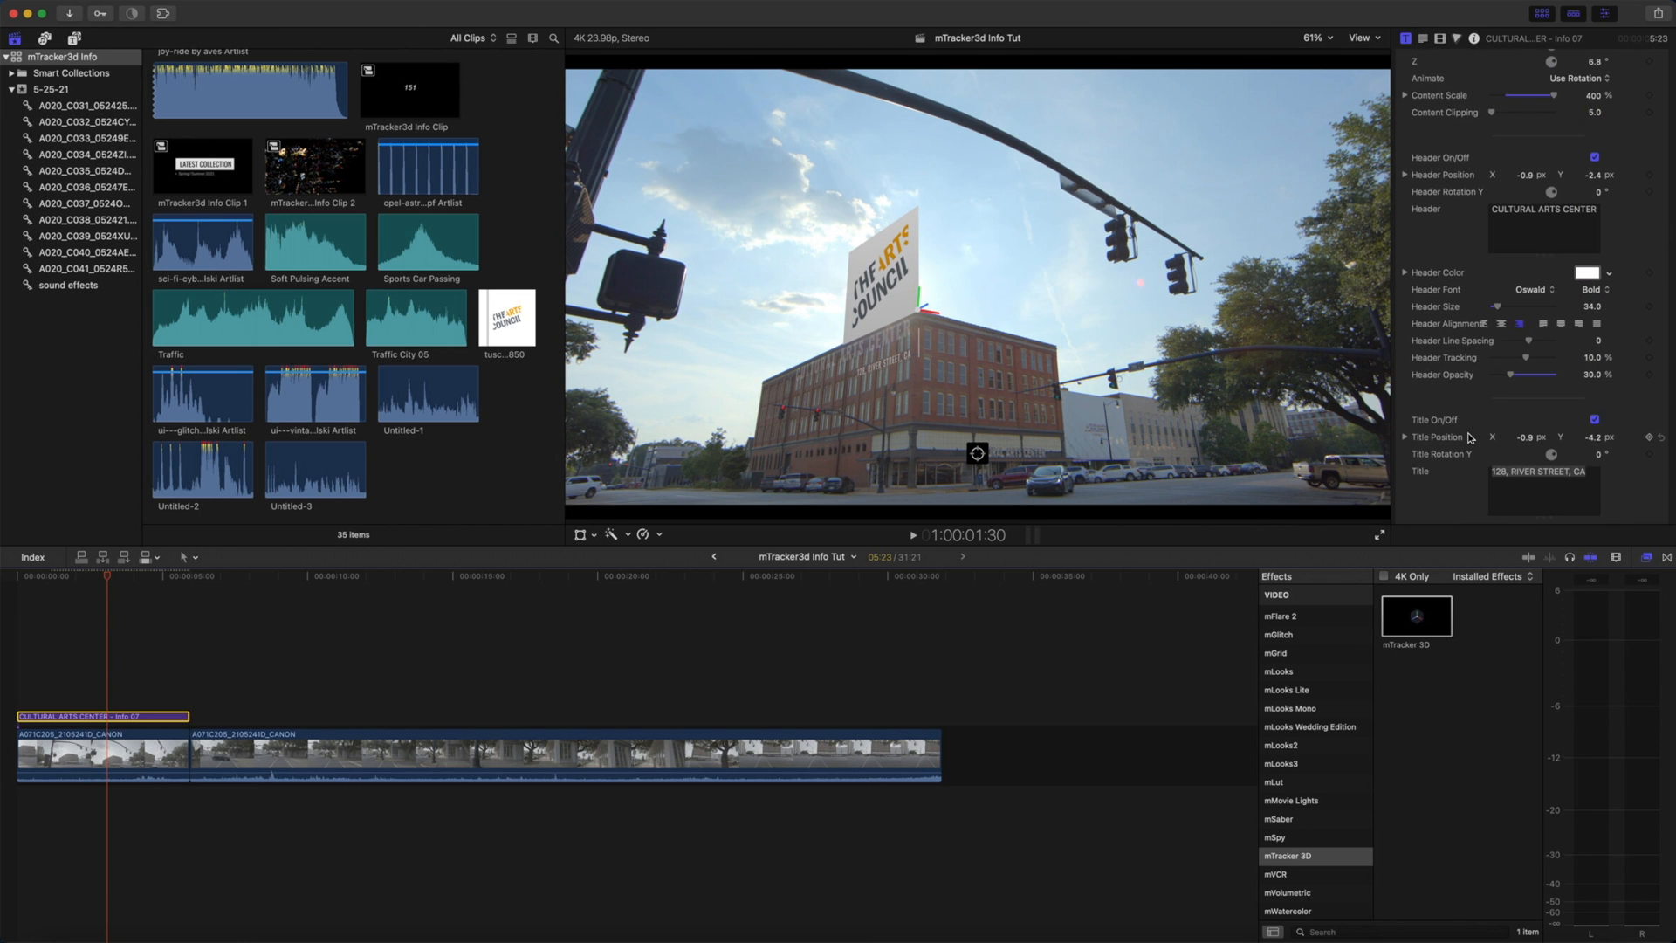
scroll("down", 3)
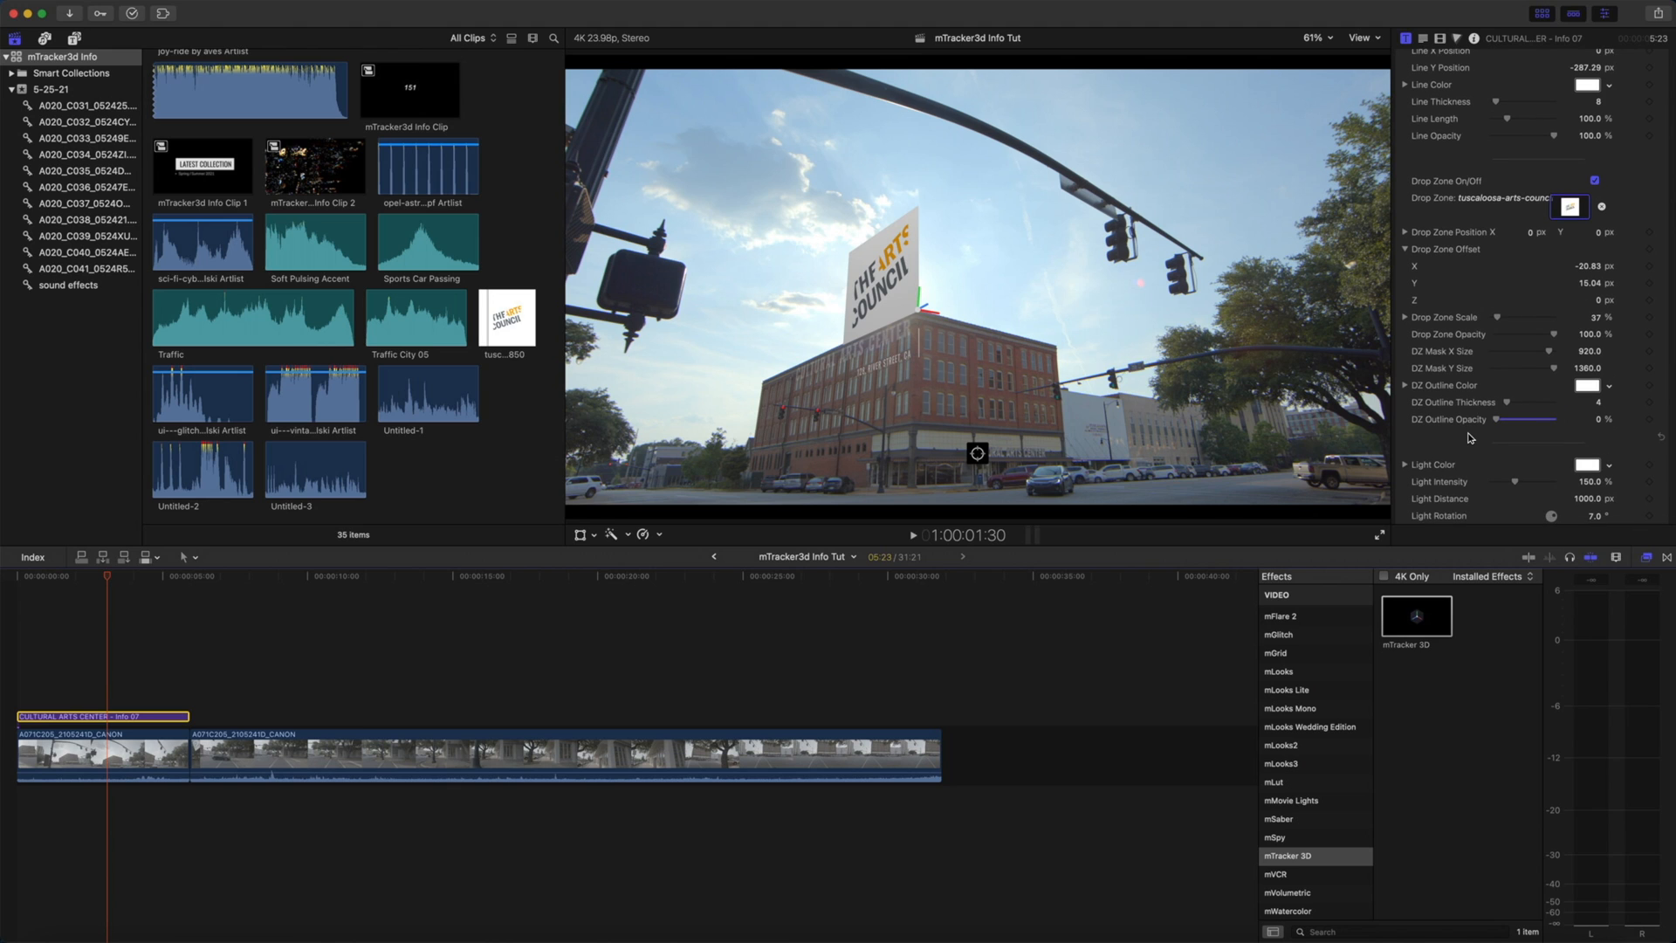
scroll("down", 3)
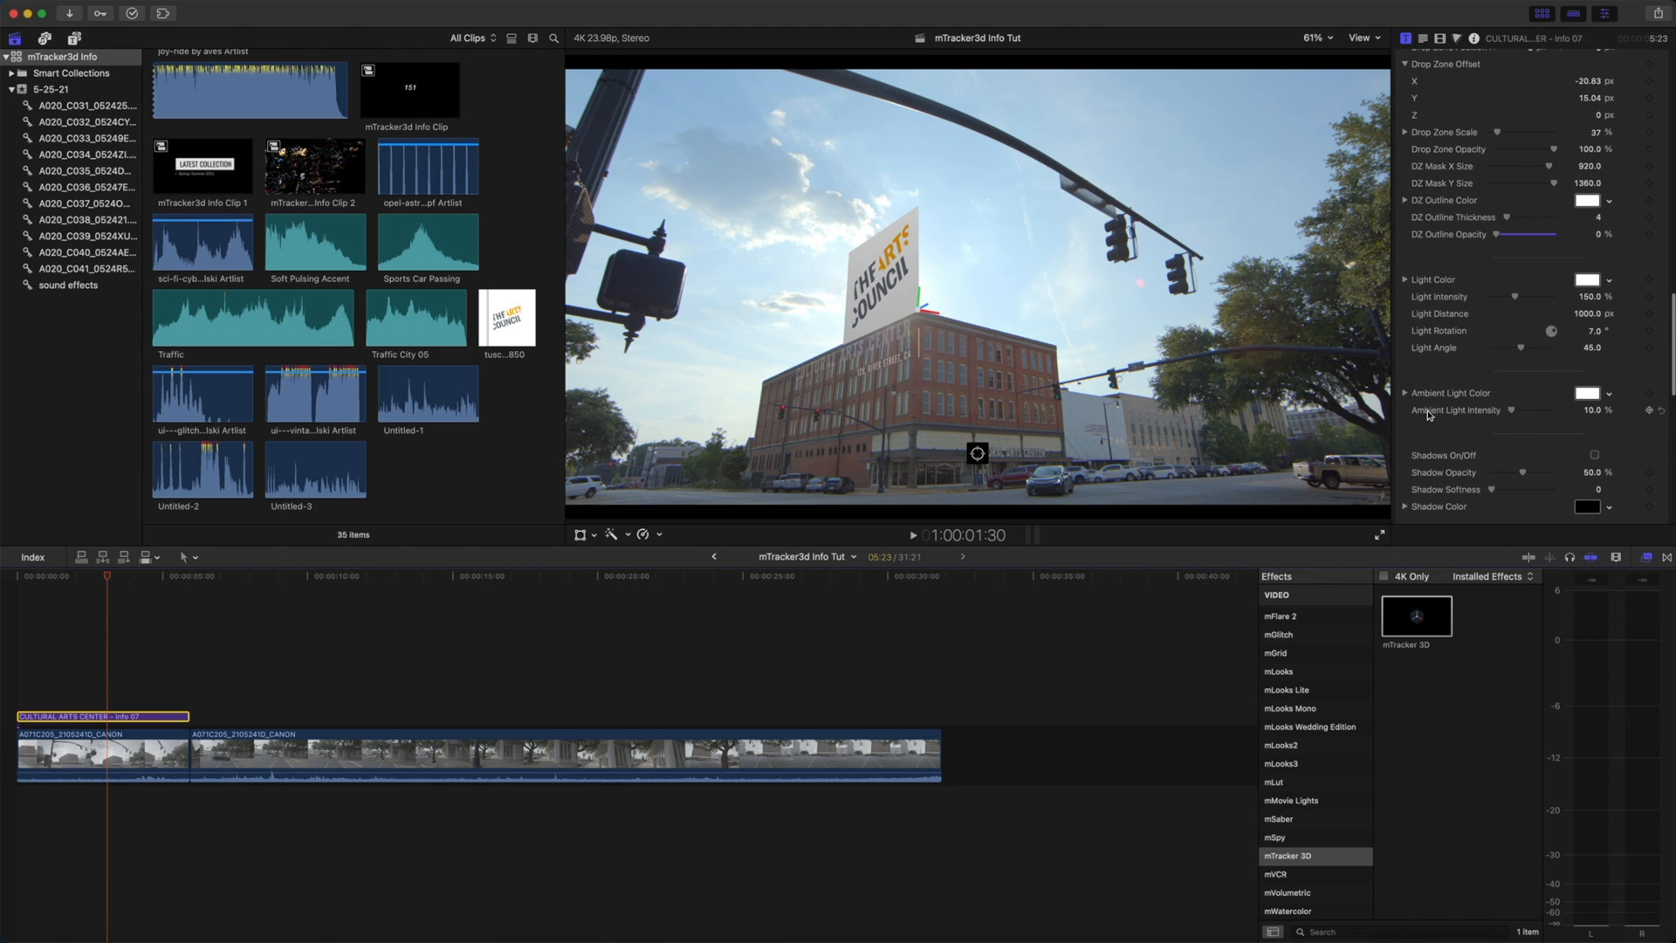
mouse_move(1515, 415)
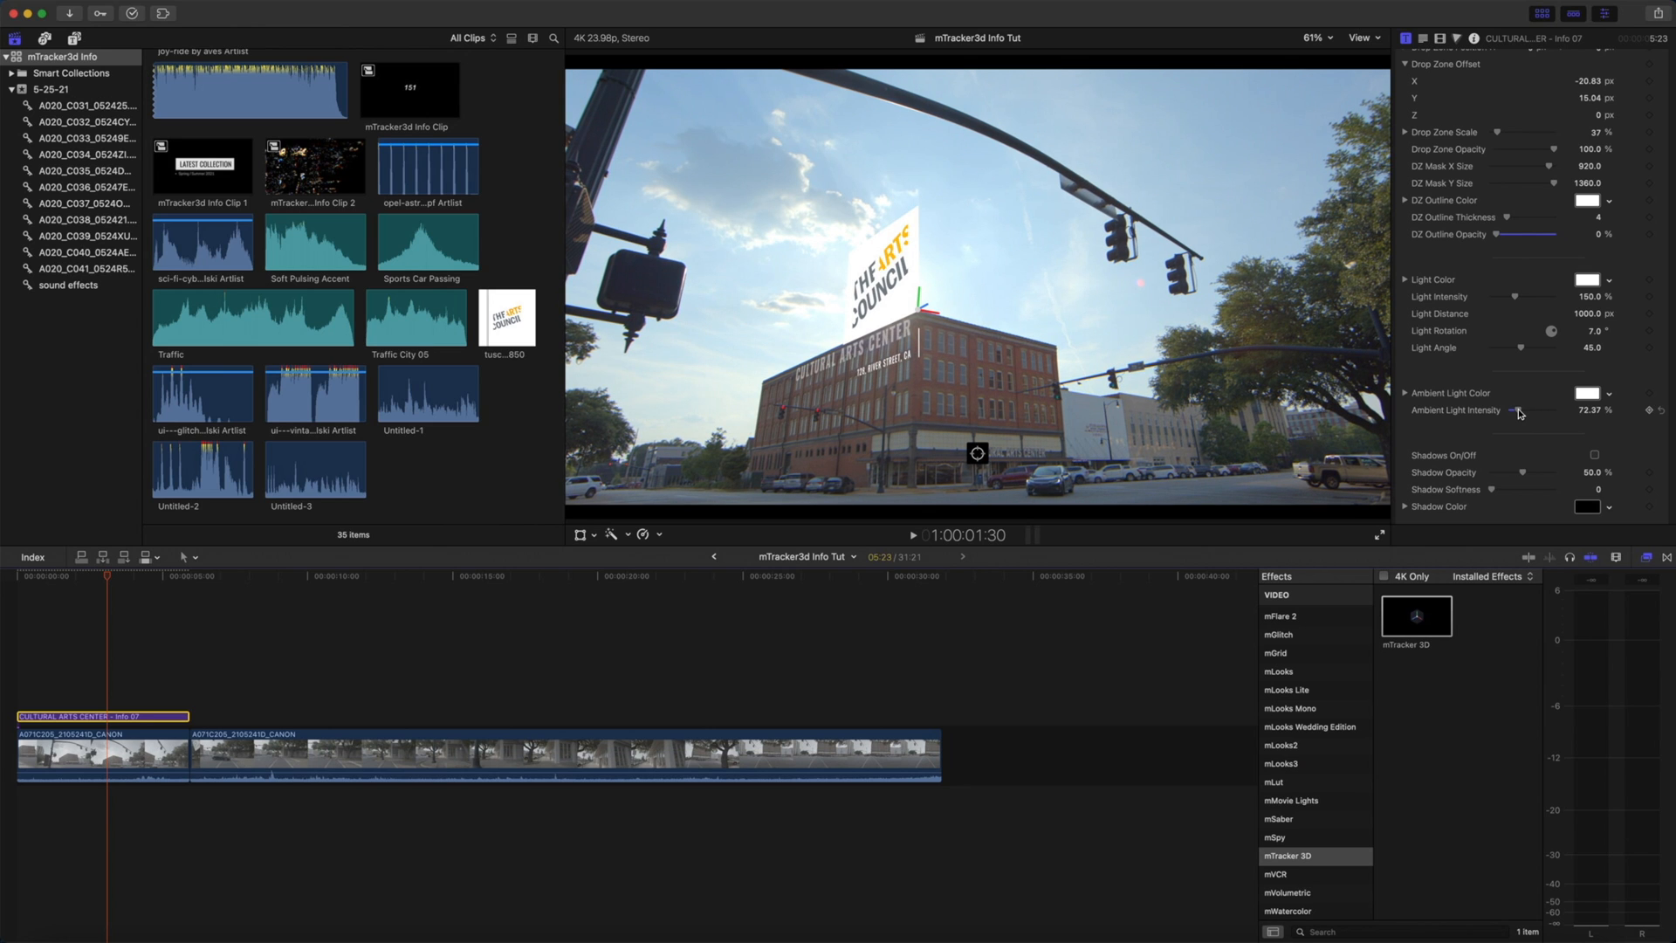
mouse_move(1485, 408)
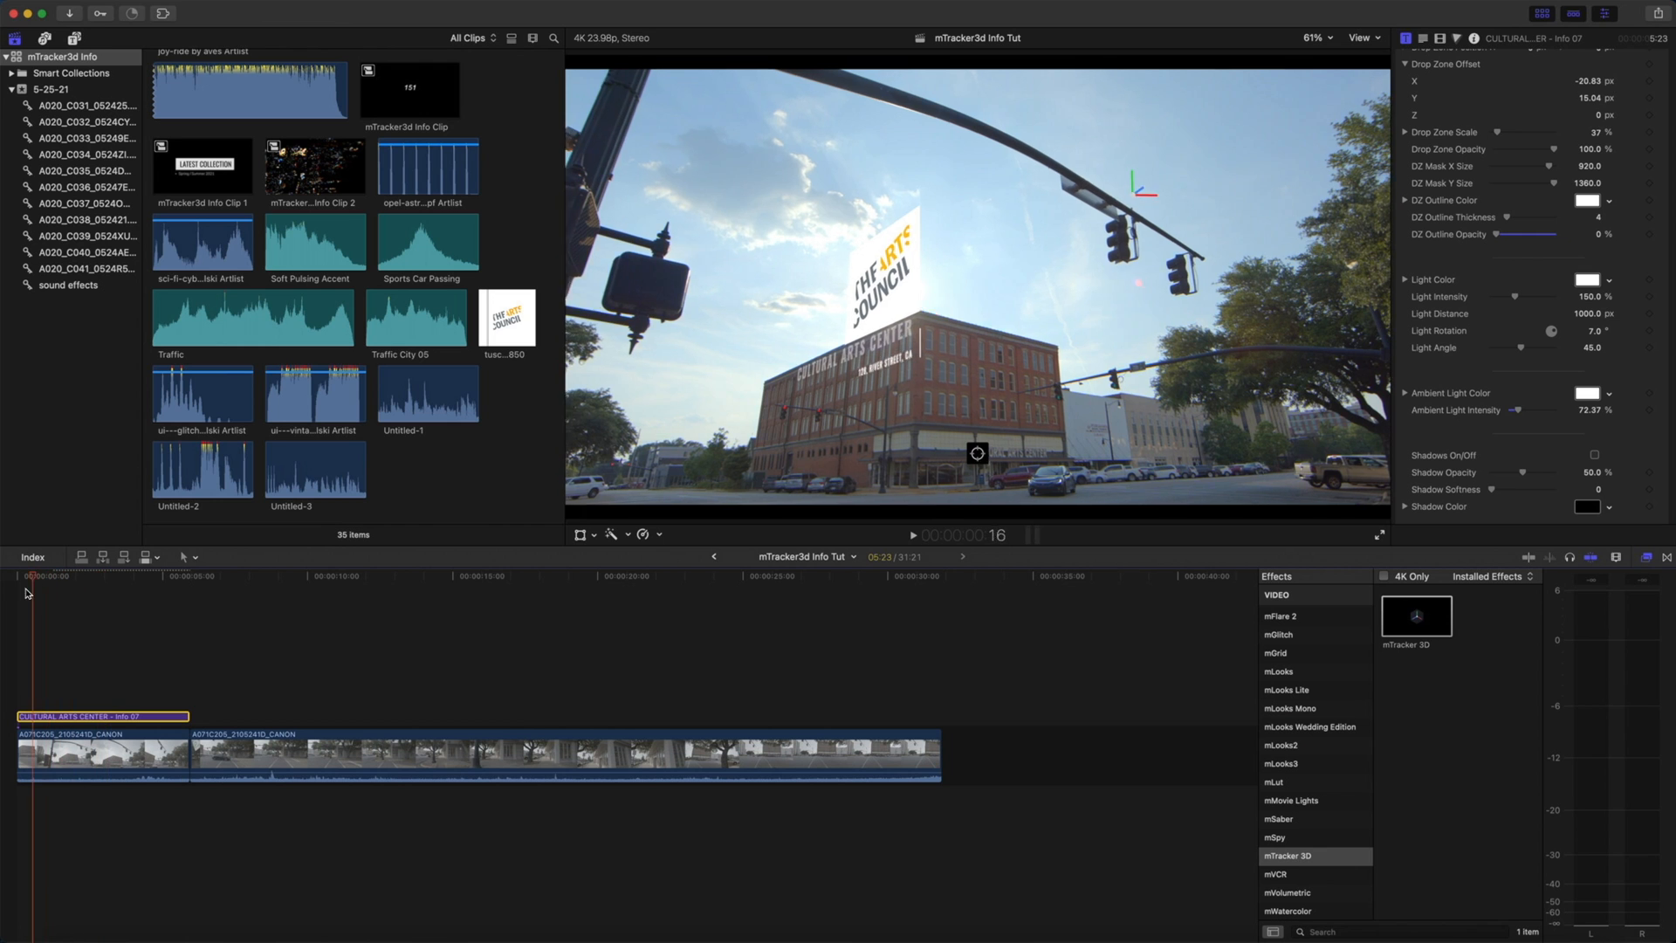
- Return to the timeline start, then move the playhead into the new Info 27 title
left_click(913, 534)
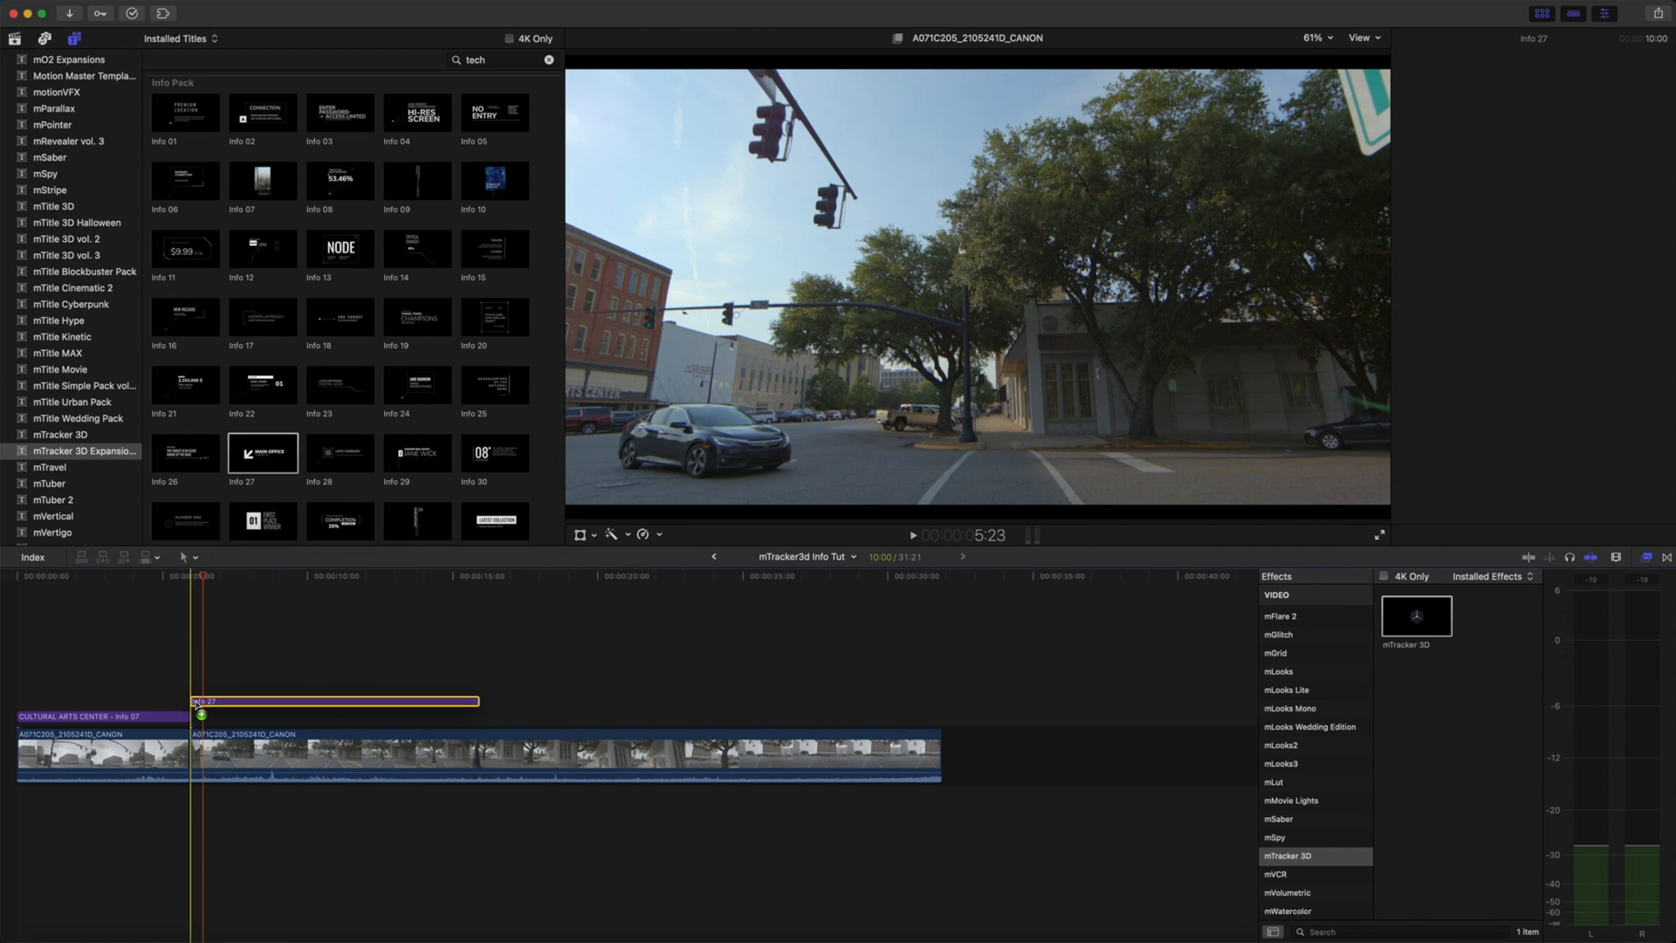
left_click(332, 702)
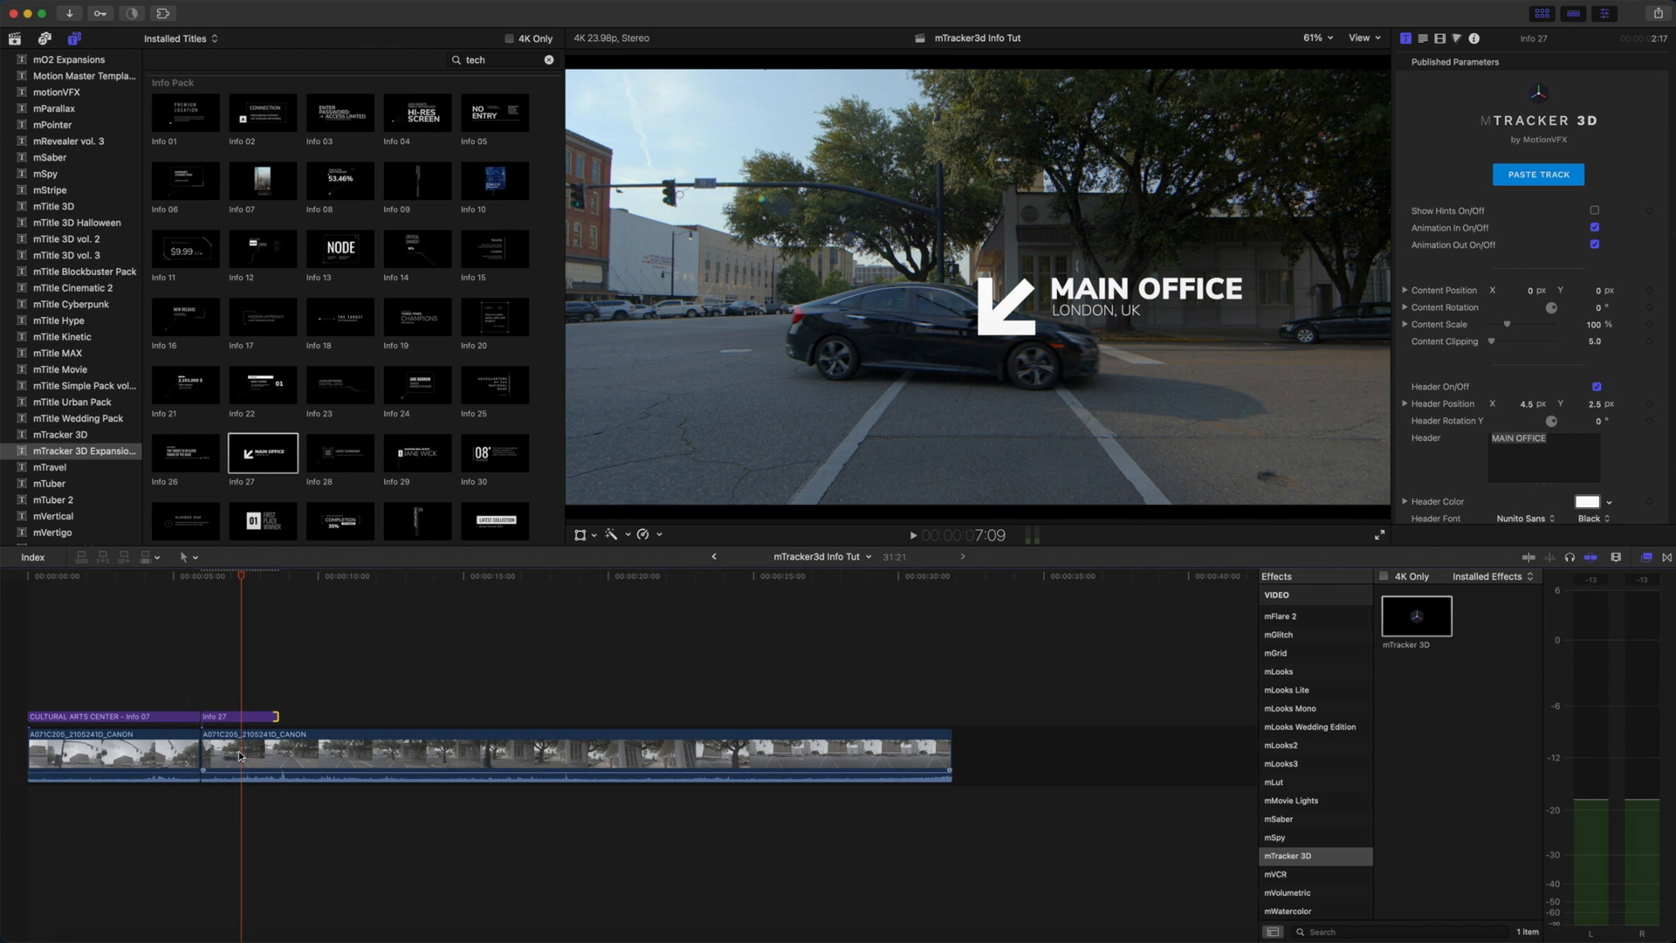
- Paste the track into the Info 27 title and pin its anchor onto the road in the viewer
left_click(1536, 175)
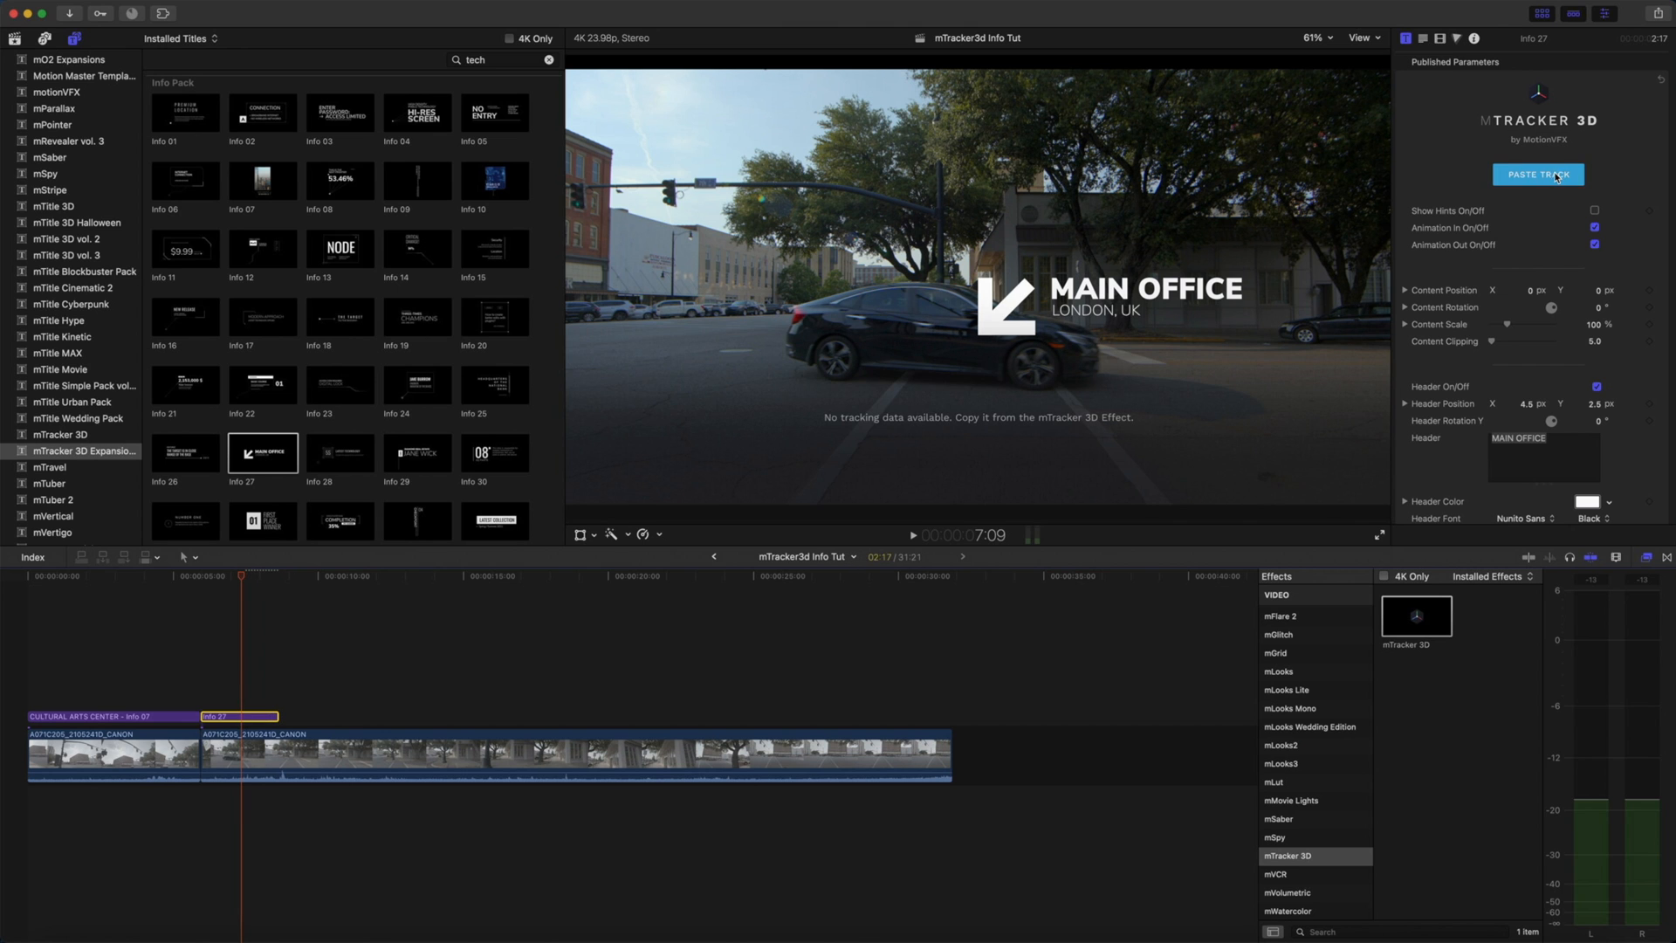
left_click(1535, 175)
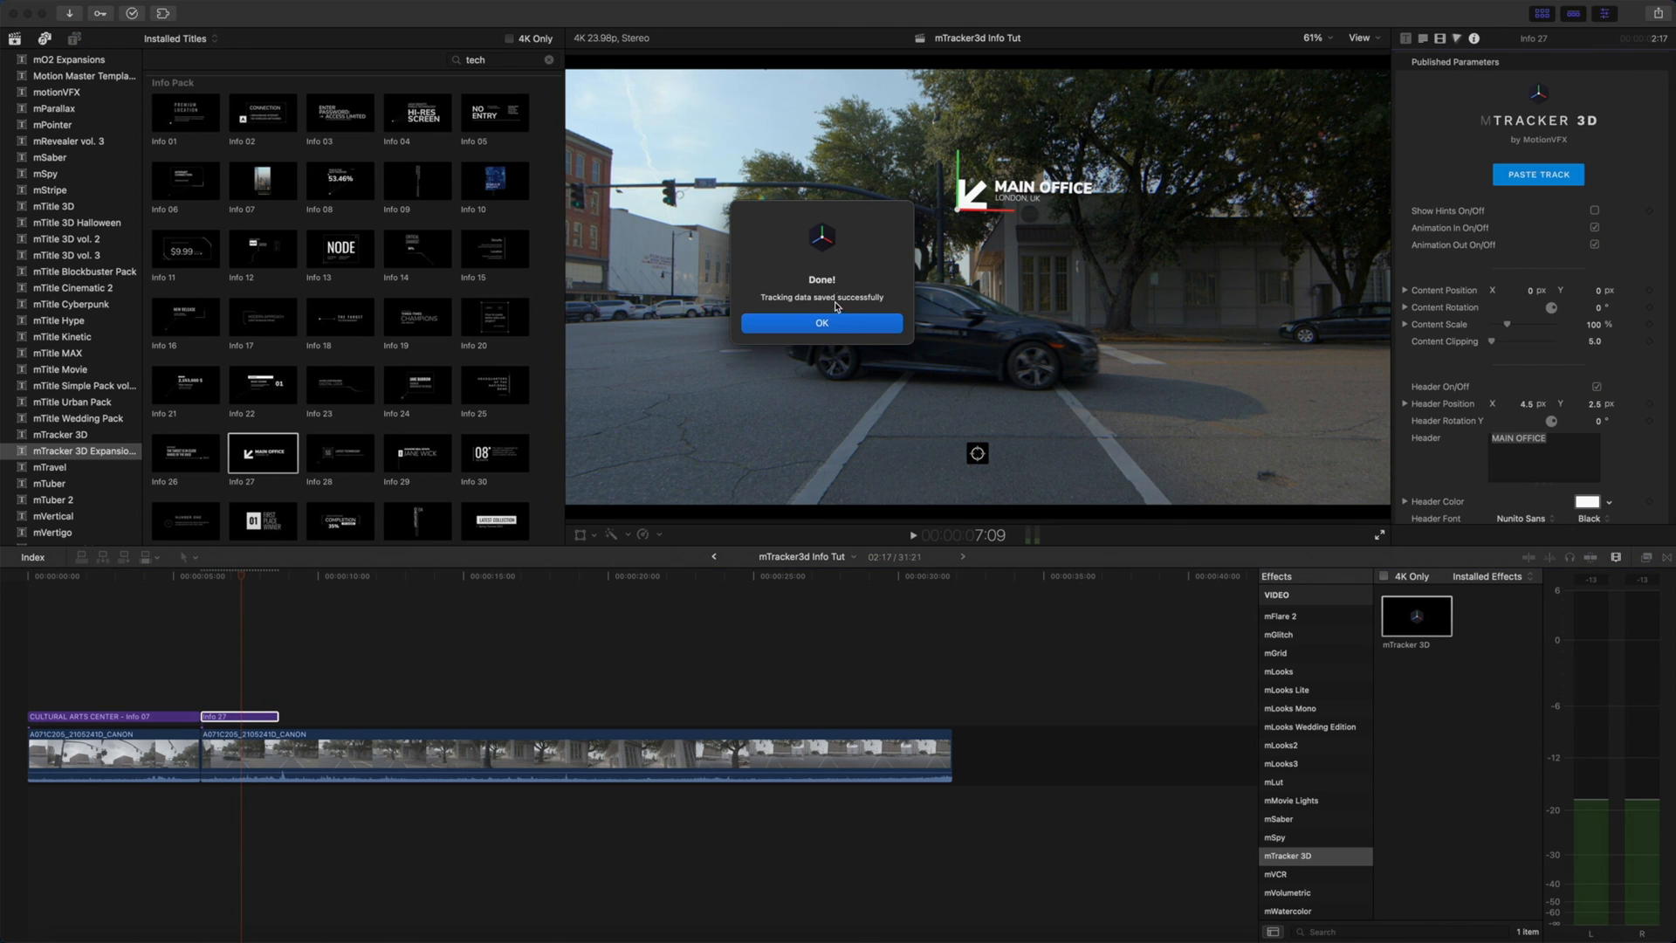
left_click(820, 323)
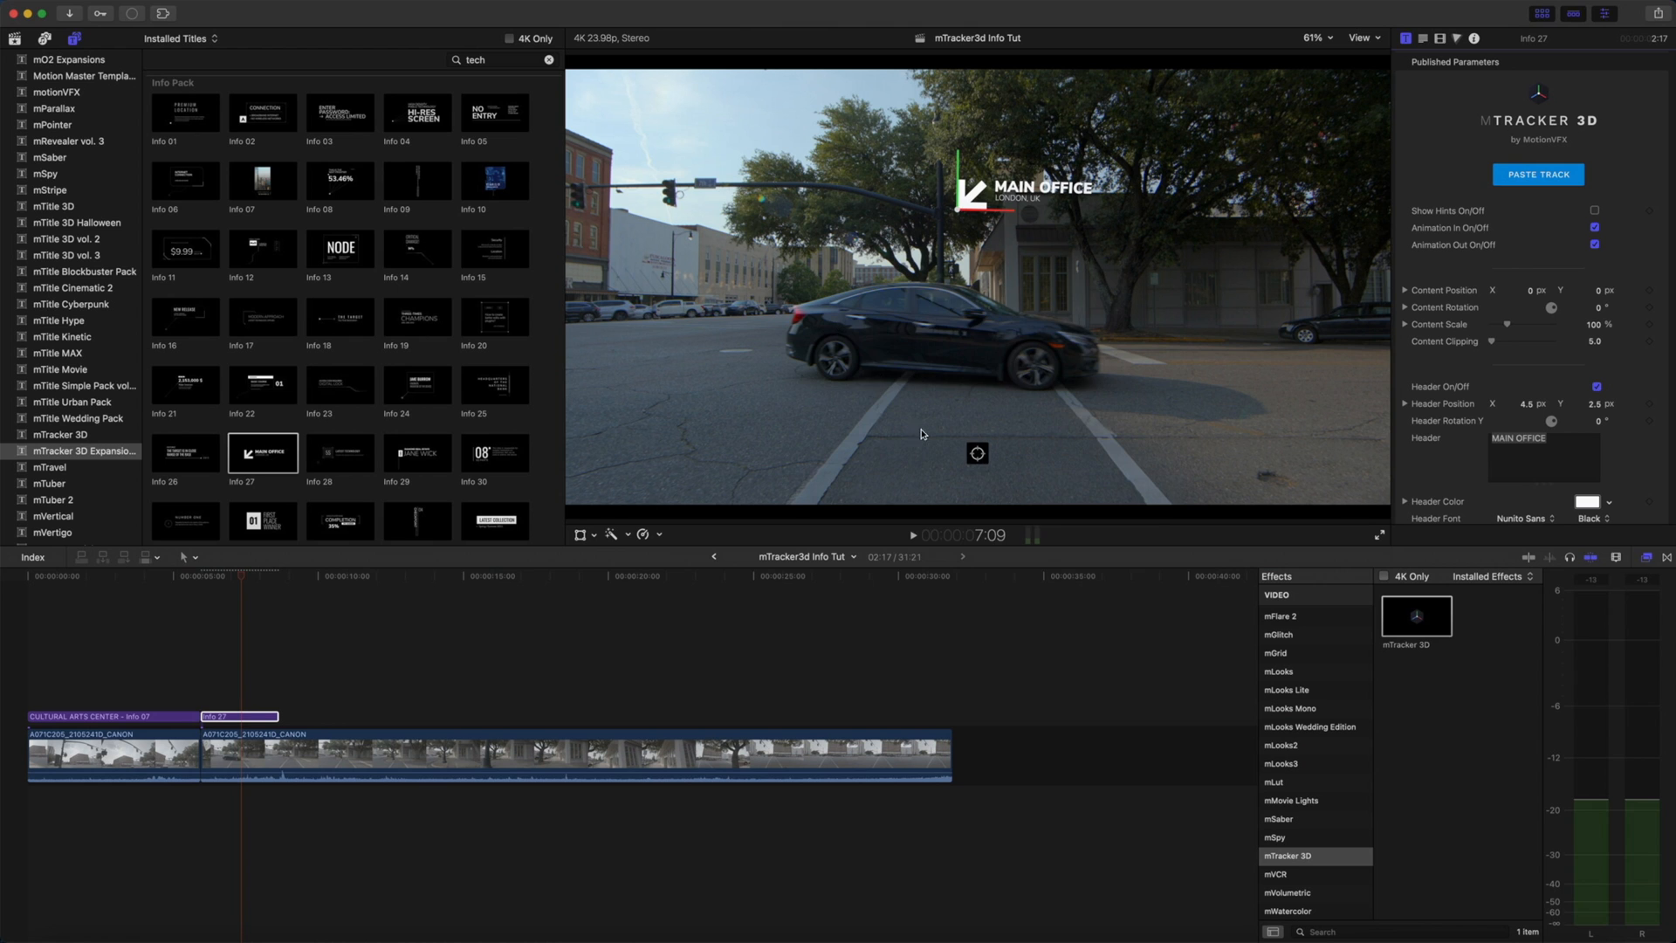
left_click(977, 454)
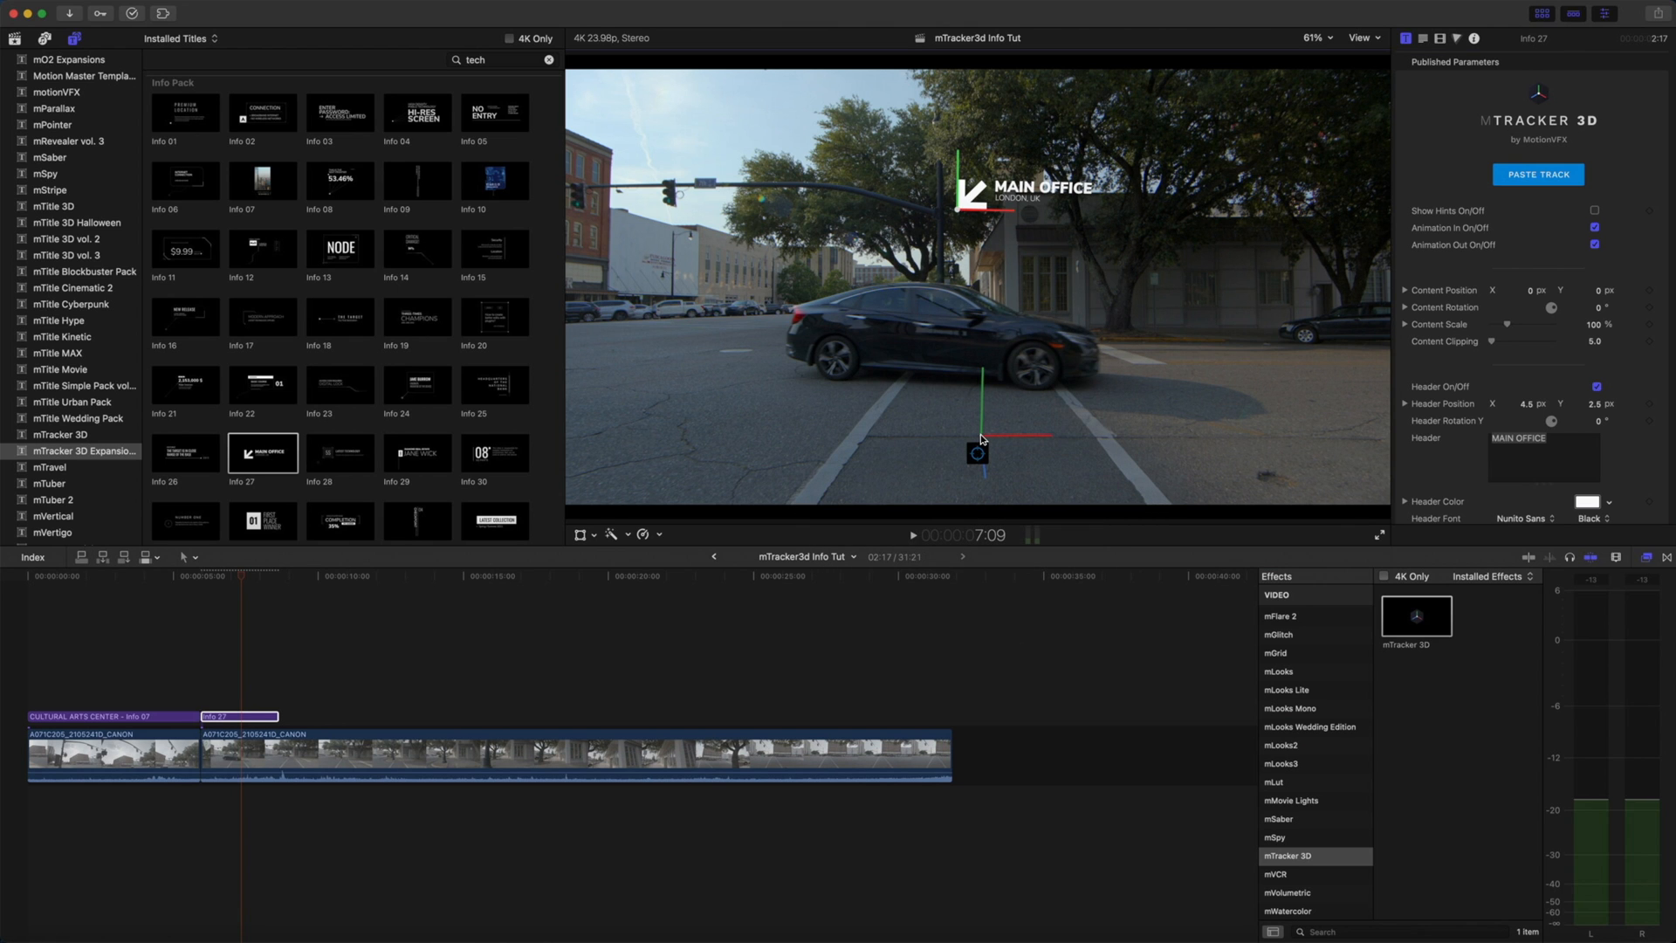
key("shift")
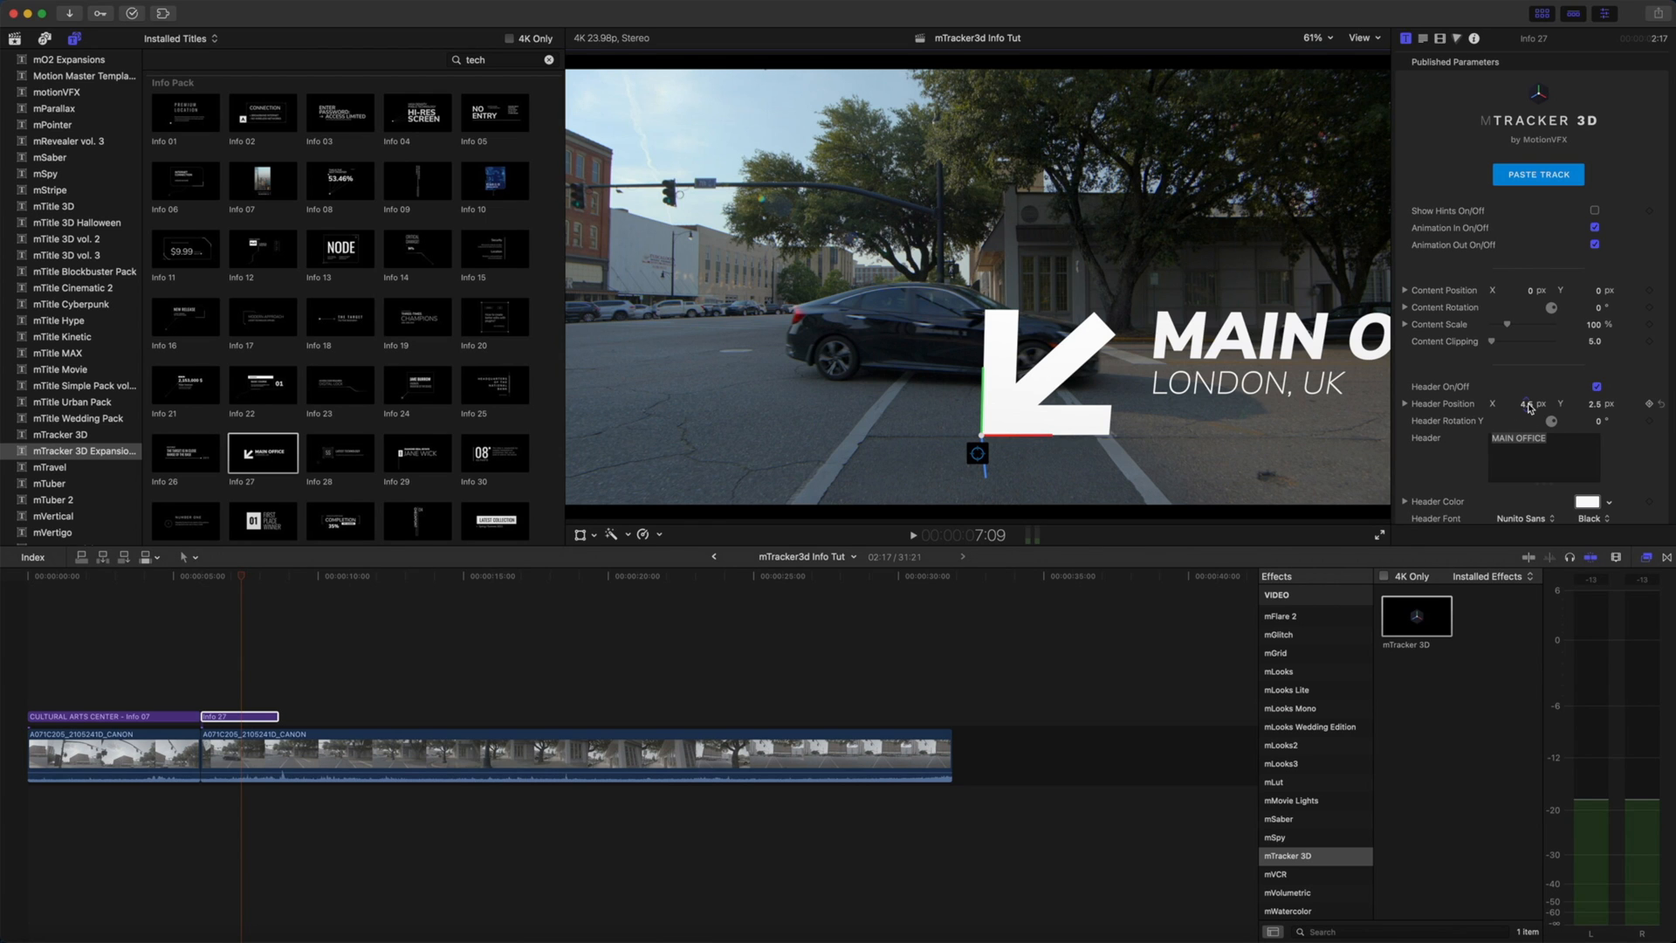
- Disable Animation In and Out, then shrink the arrow and raise it above MAIN OFFICE
scroll("down", 3)
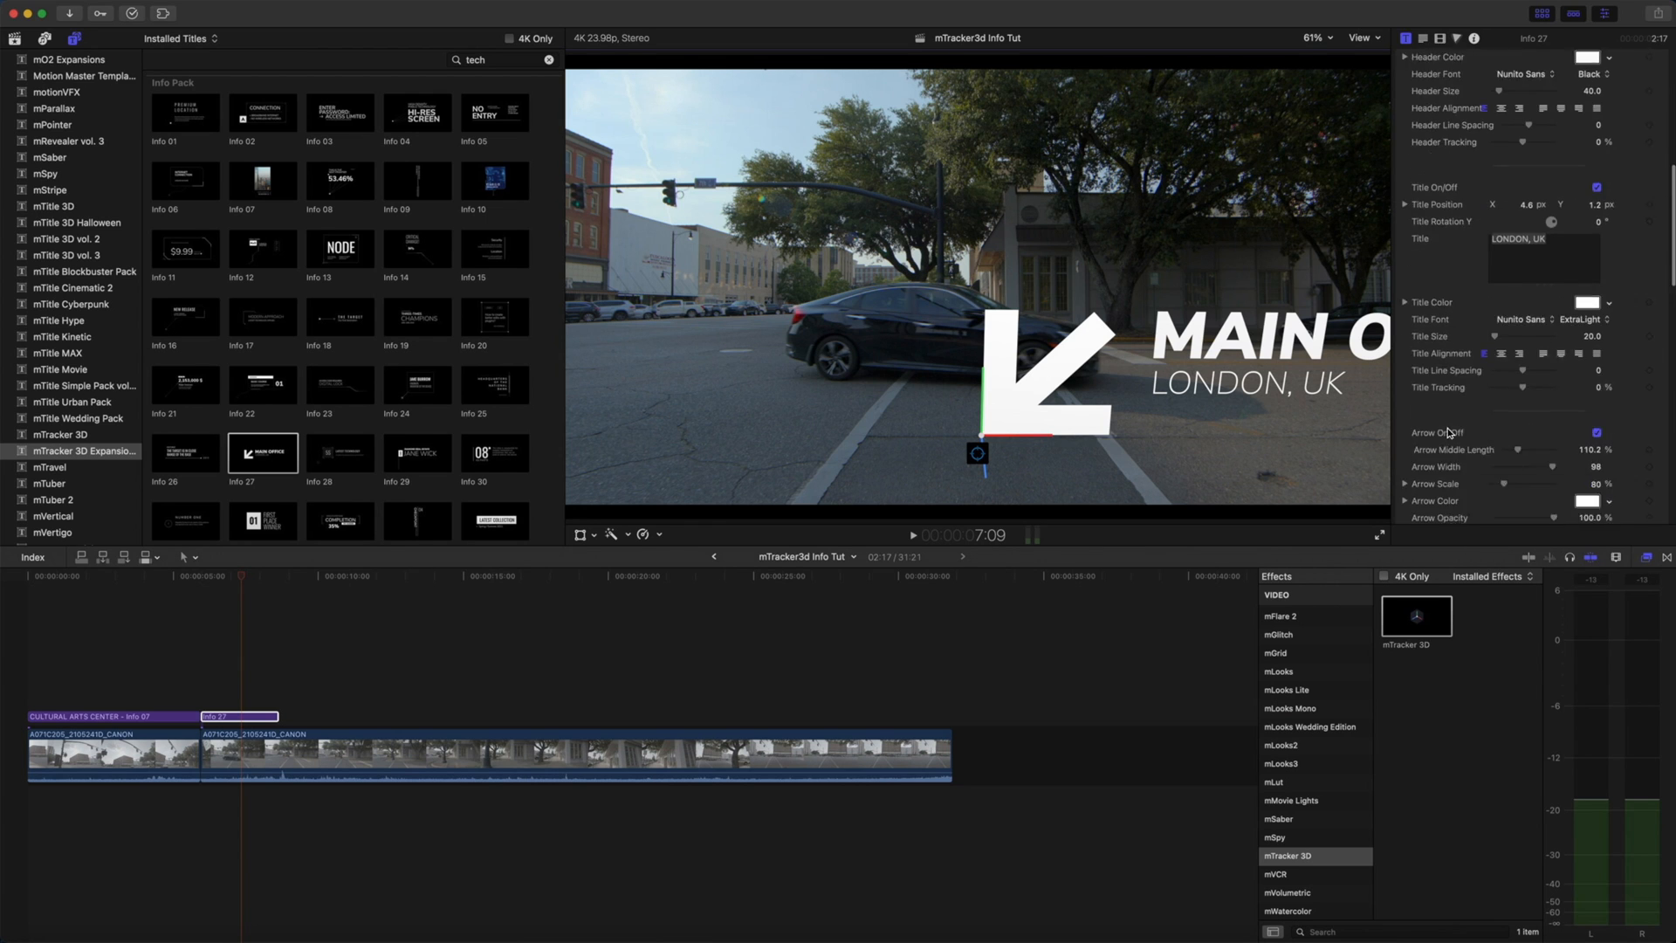
scroll("down", 3)
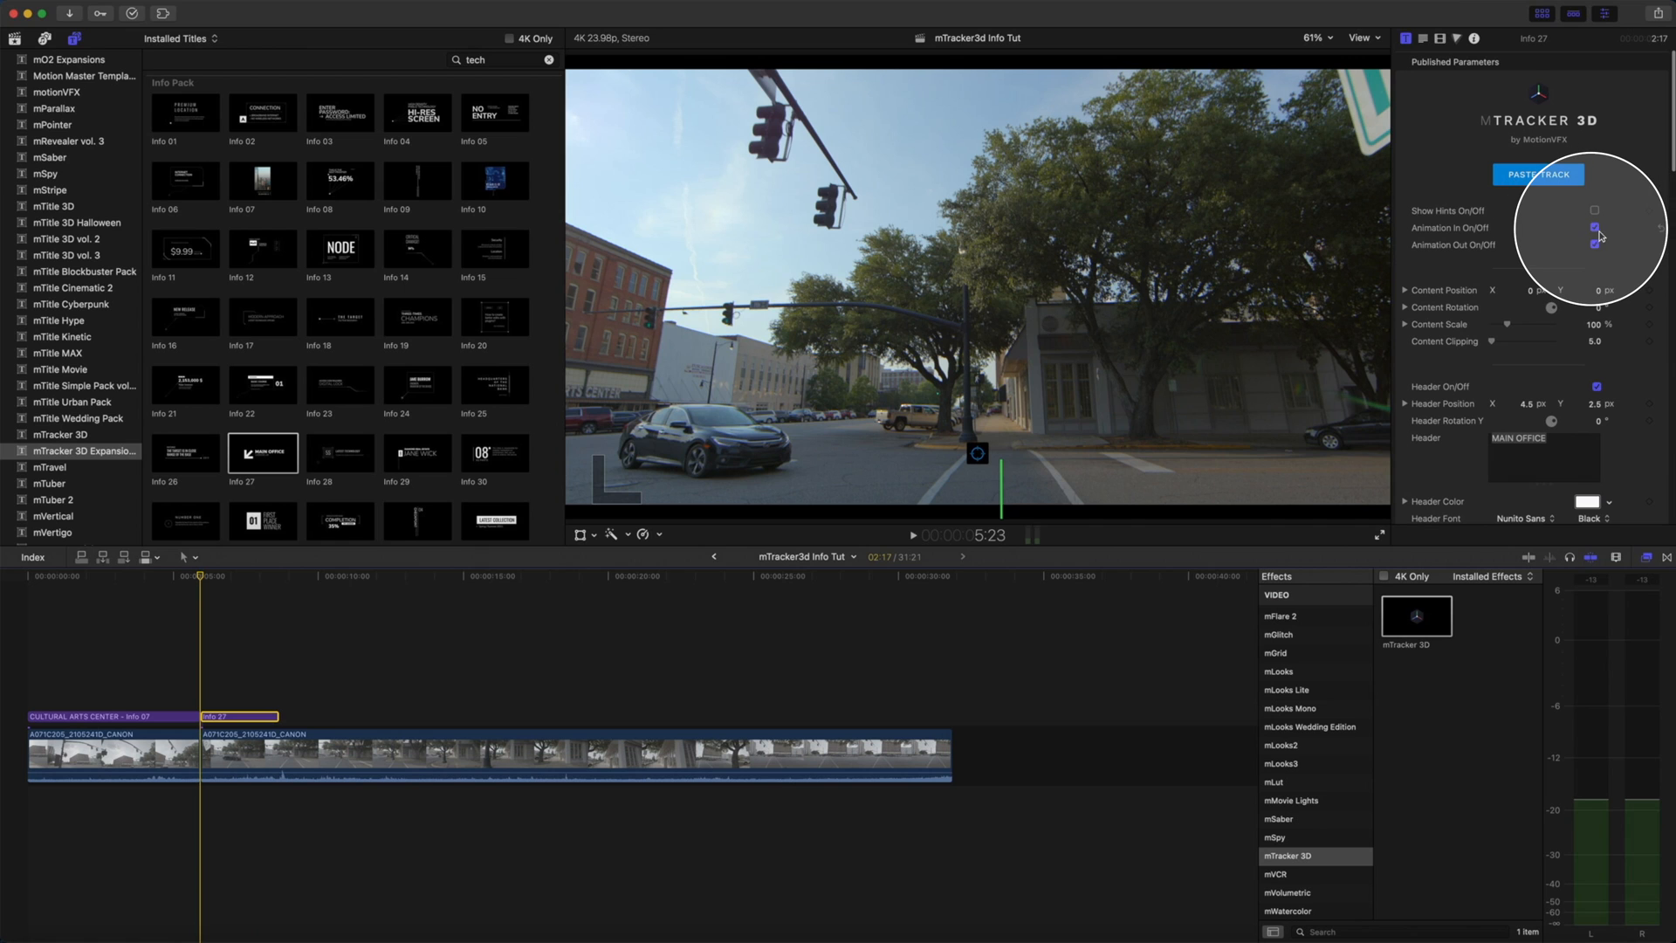
left_click(1594, 227)
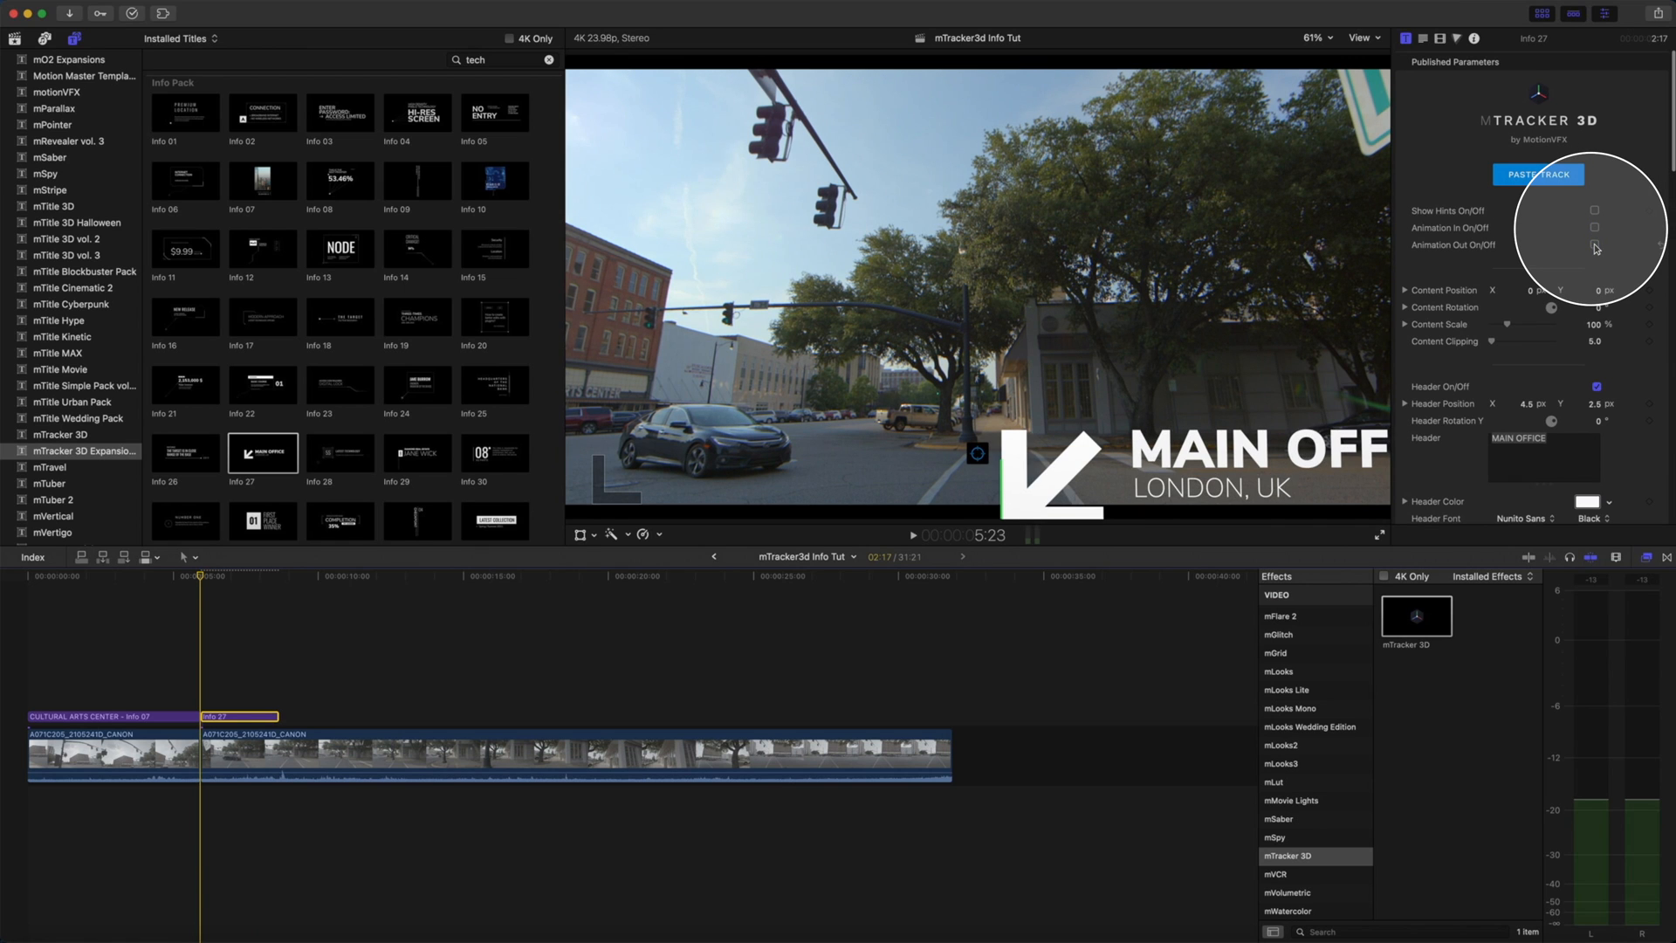
scroll("down", 3)
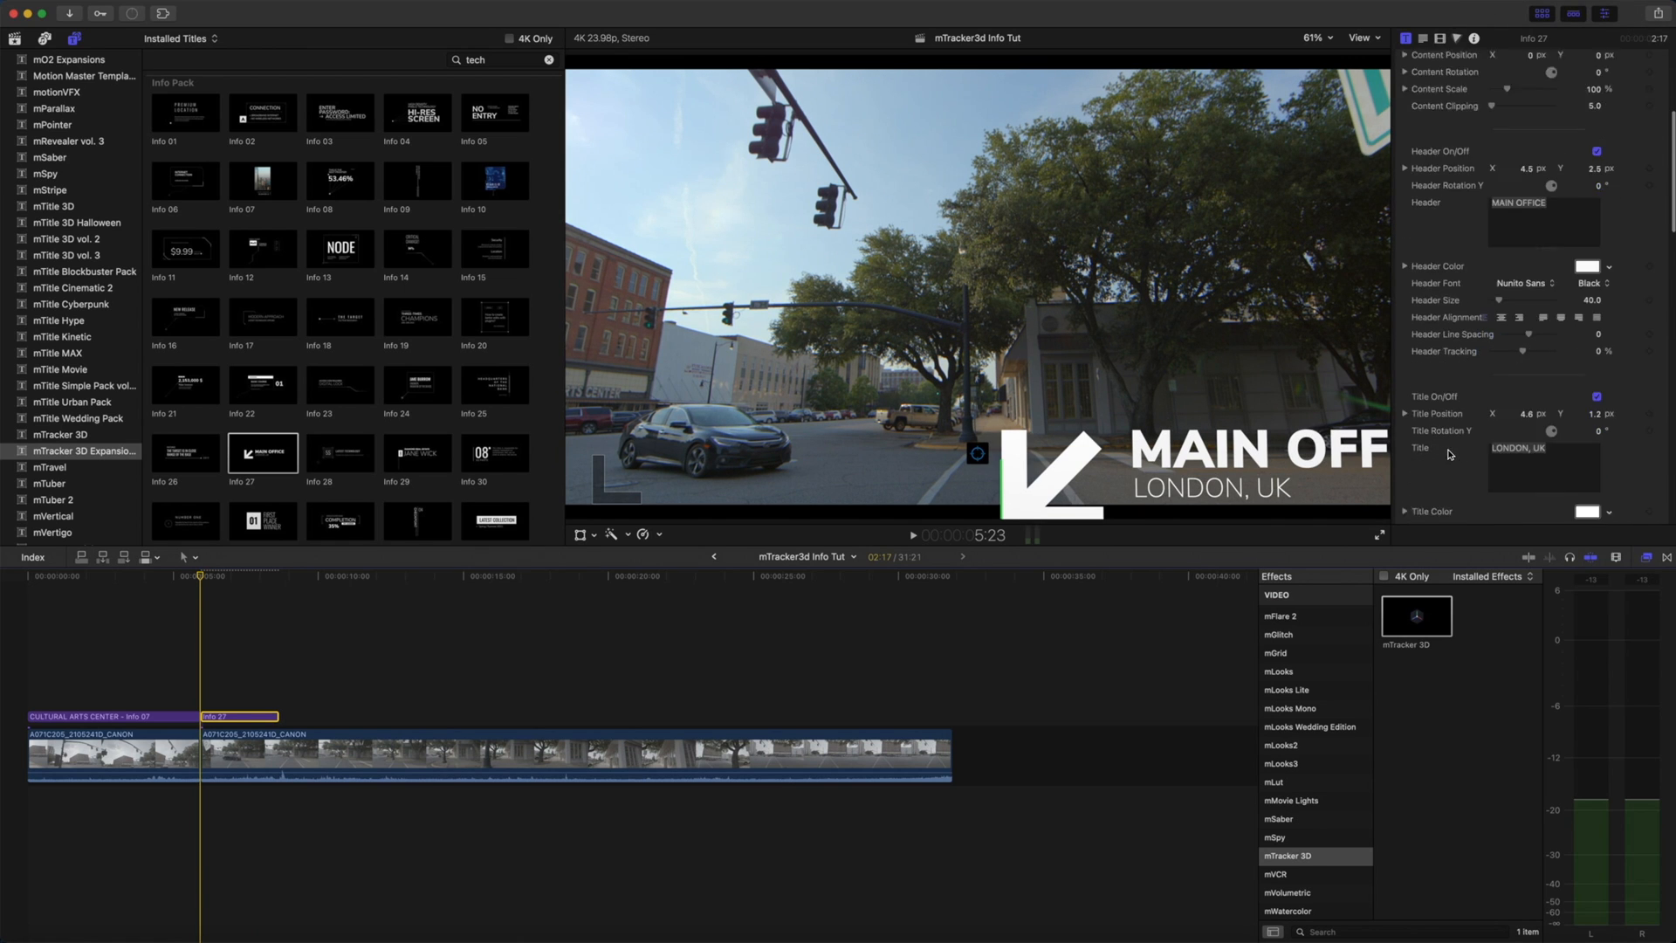
scroll("down", 3)
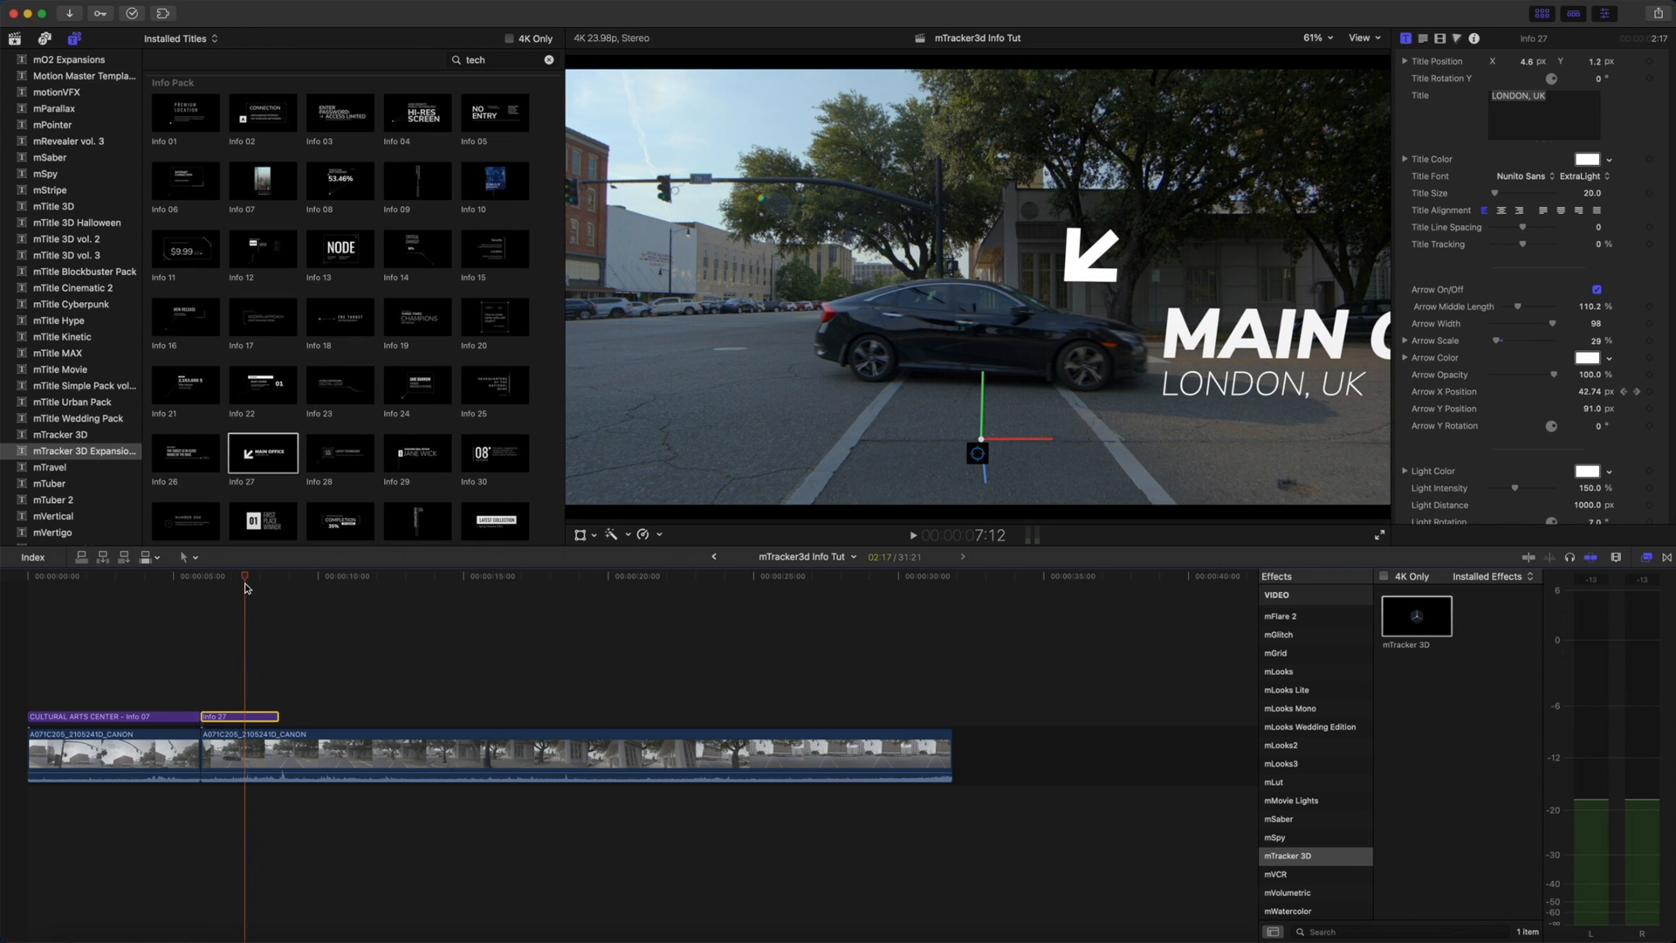
mouse_move(246, 721)
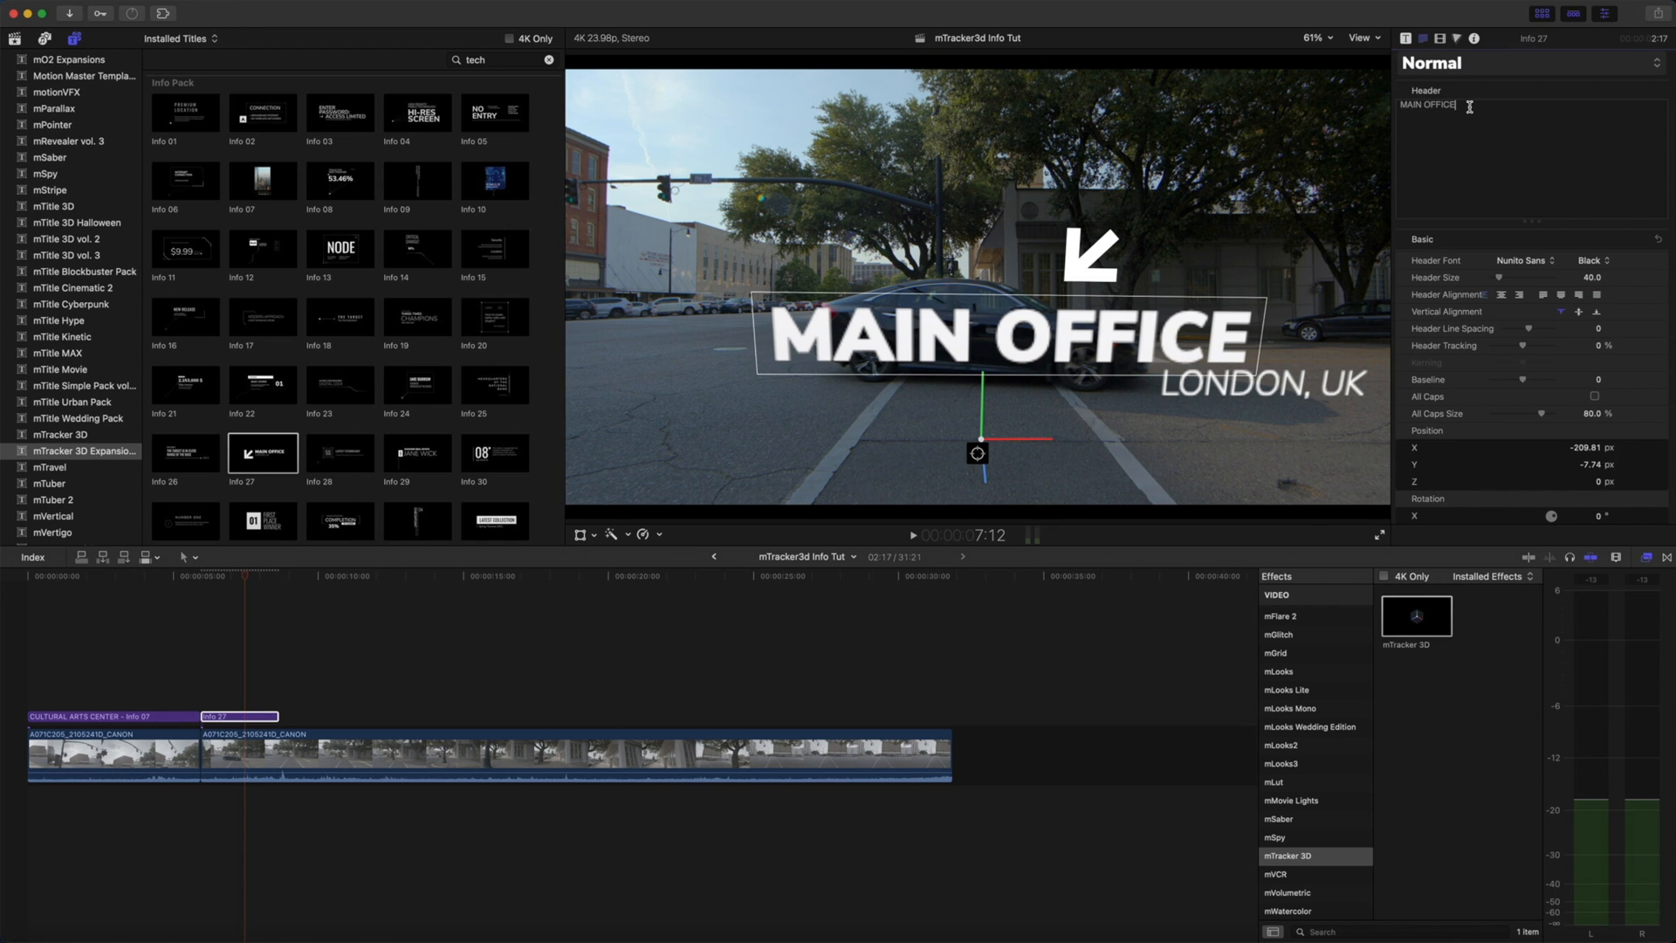
- Retype the header as DANGER! with VEHICLE AHEAD beneath, then scrub to check tracking
type("DAN")
type("VEHICLE AHEAD")
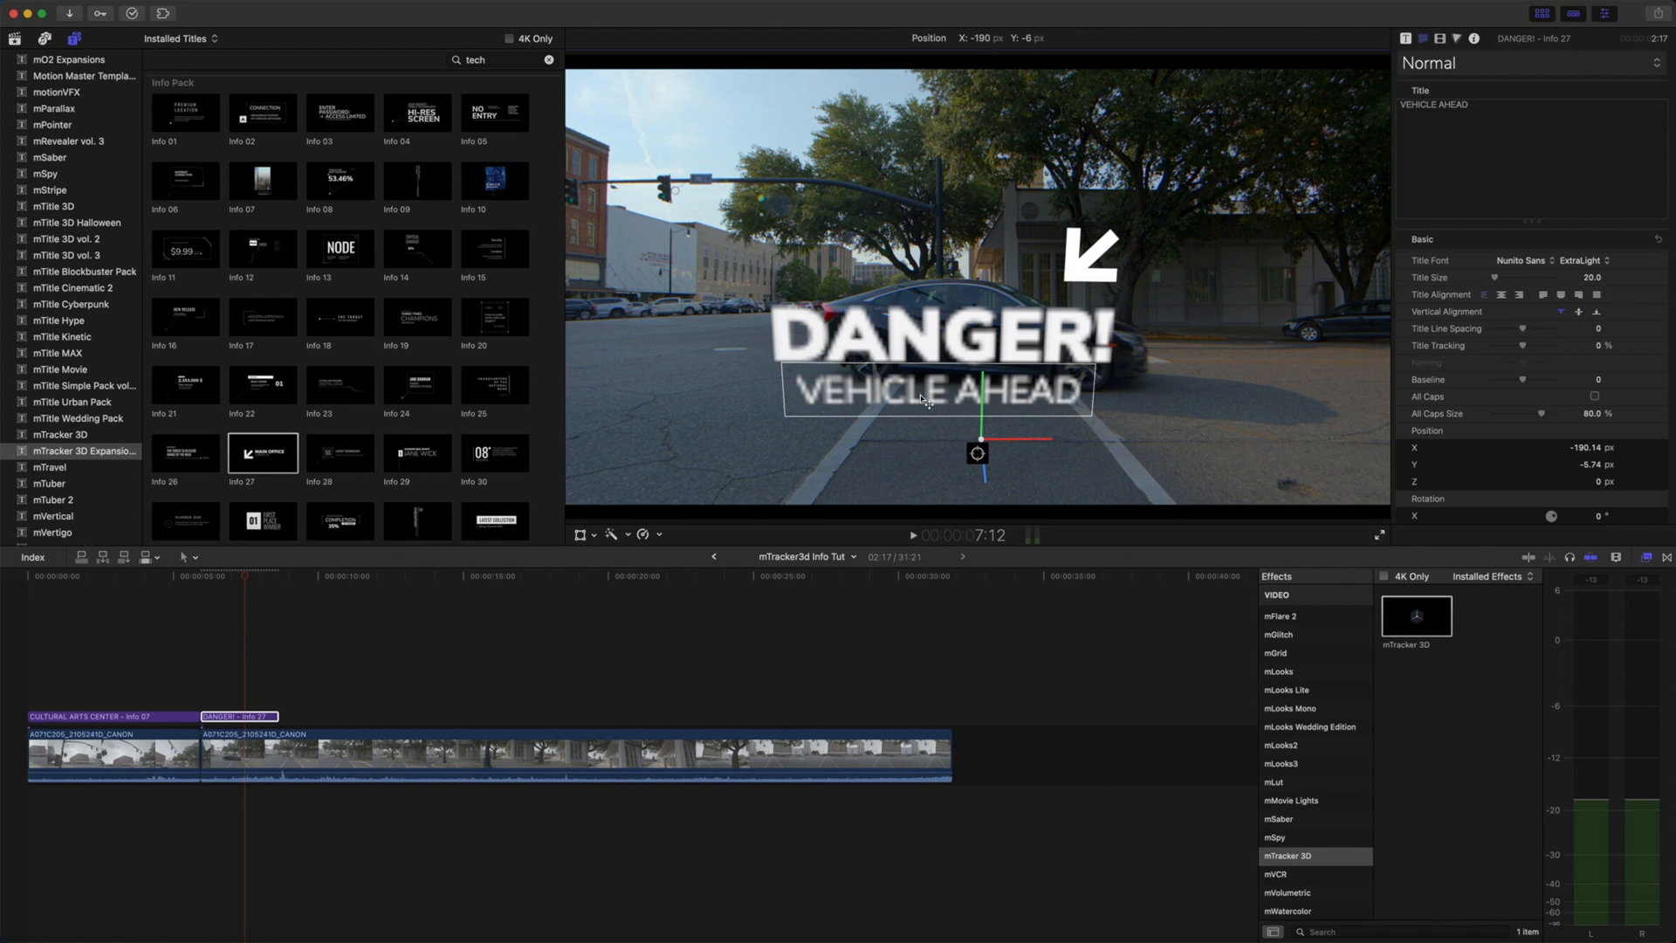
left_click(941, 334)
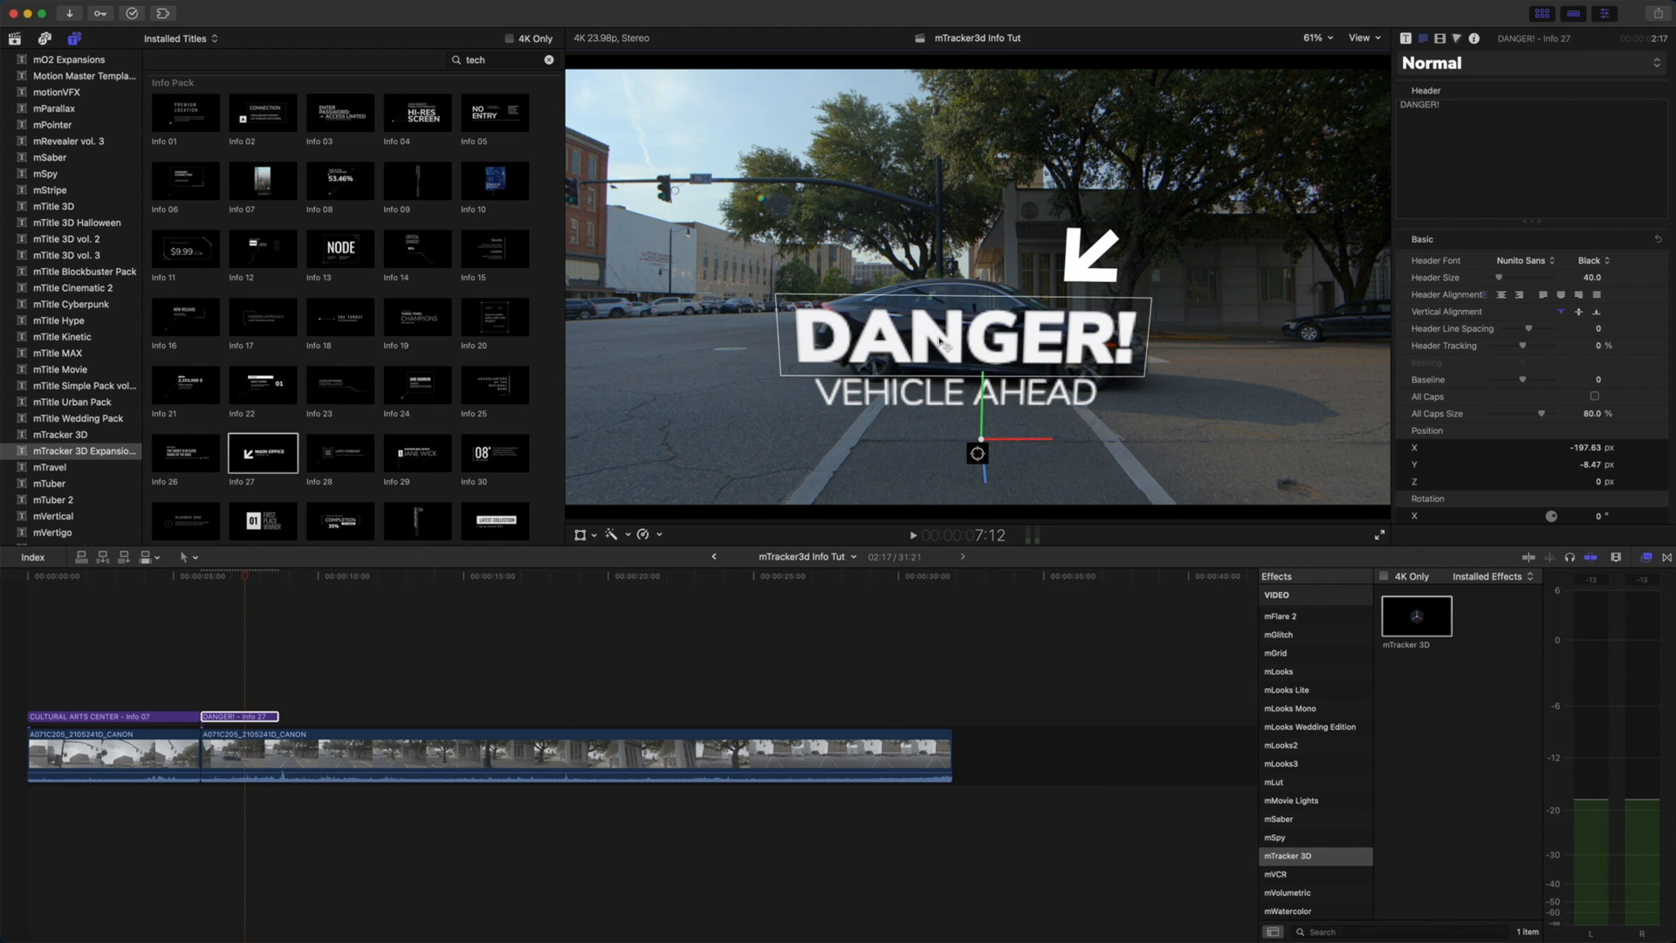
left_click(211, 583)
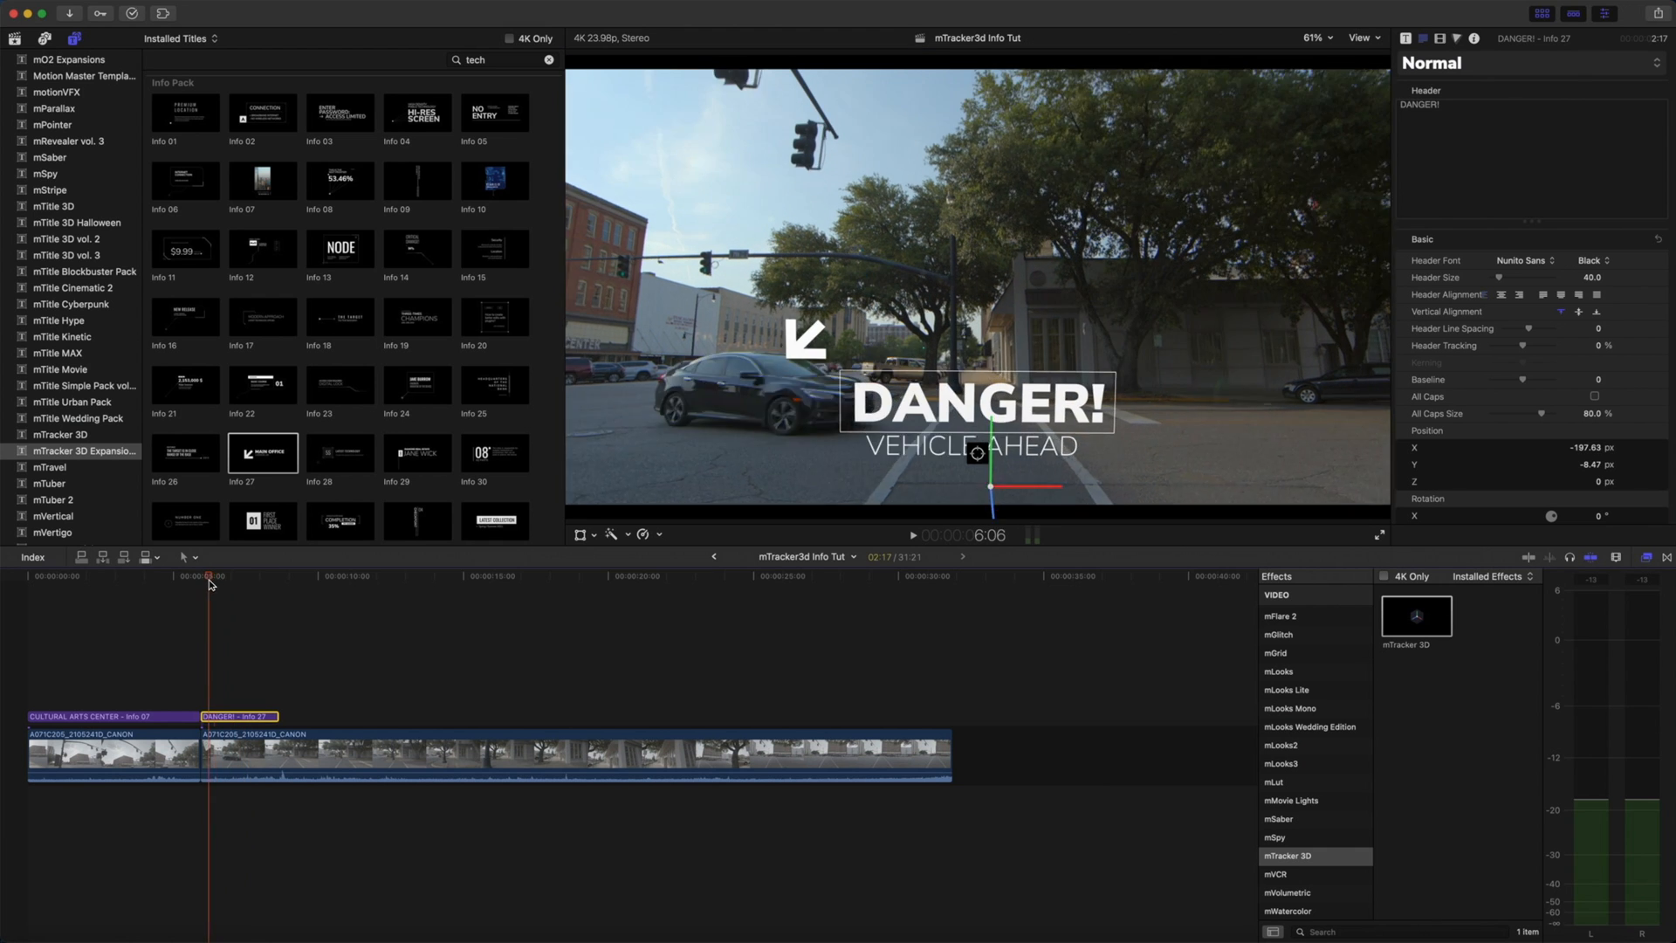
left_click(911, 534)
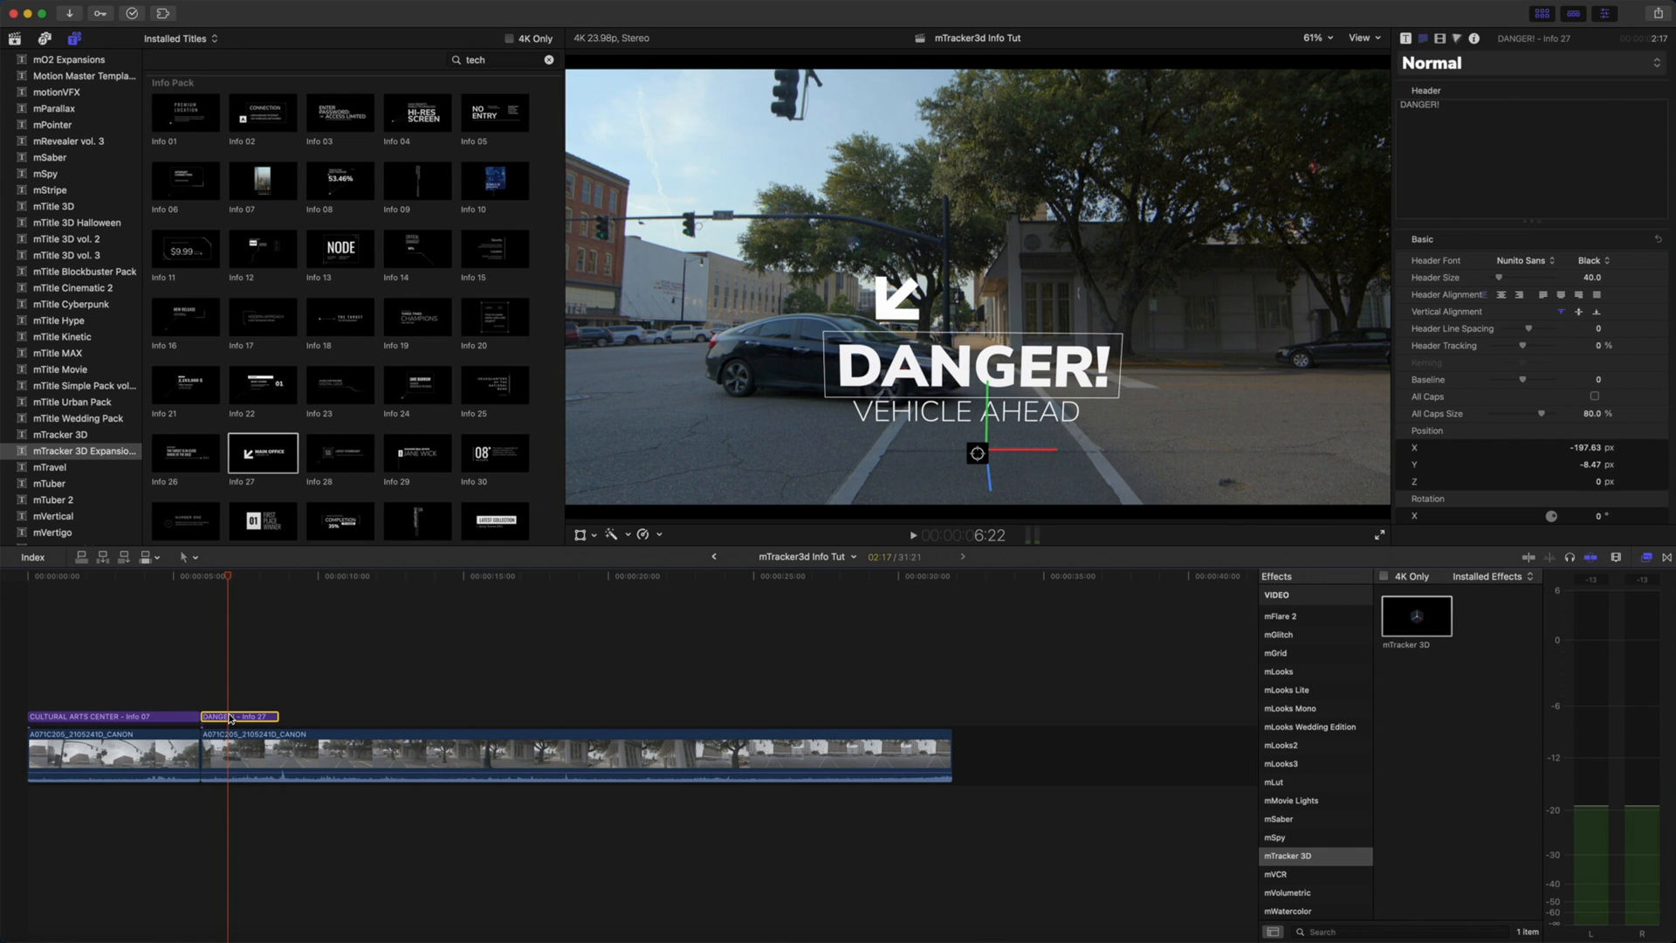
- Re-enable Animation In and Animation Out on the DANGER! title and move past it
left_click(1405, 38)
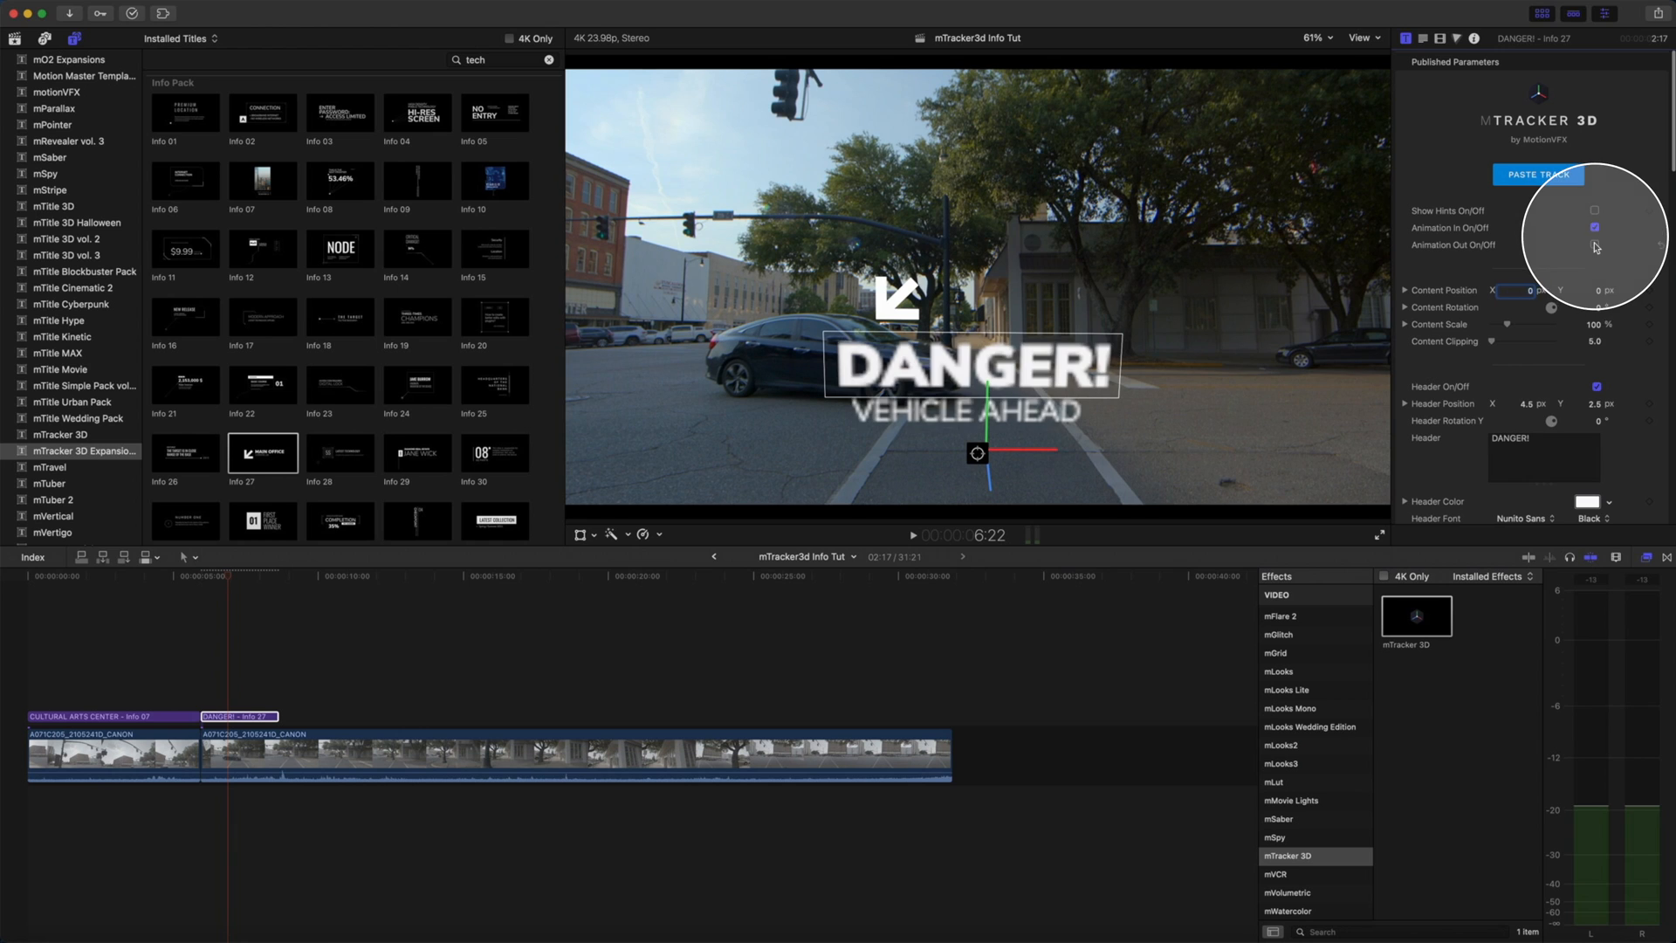
left_click(1594, 246)
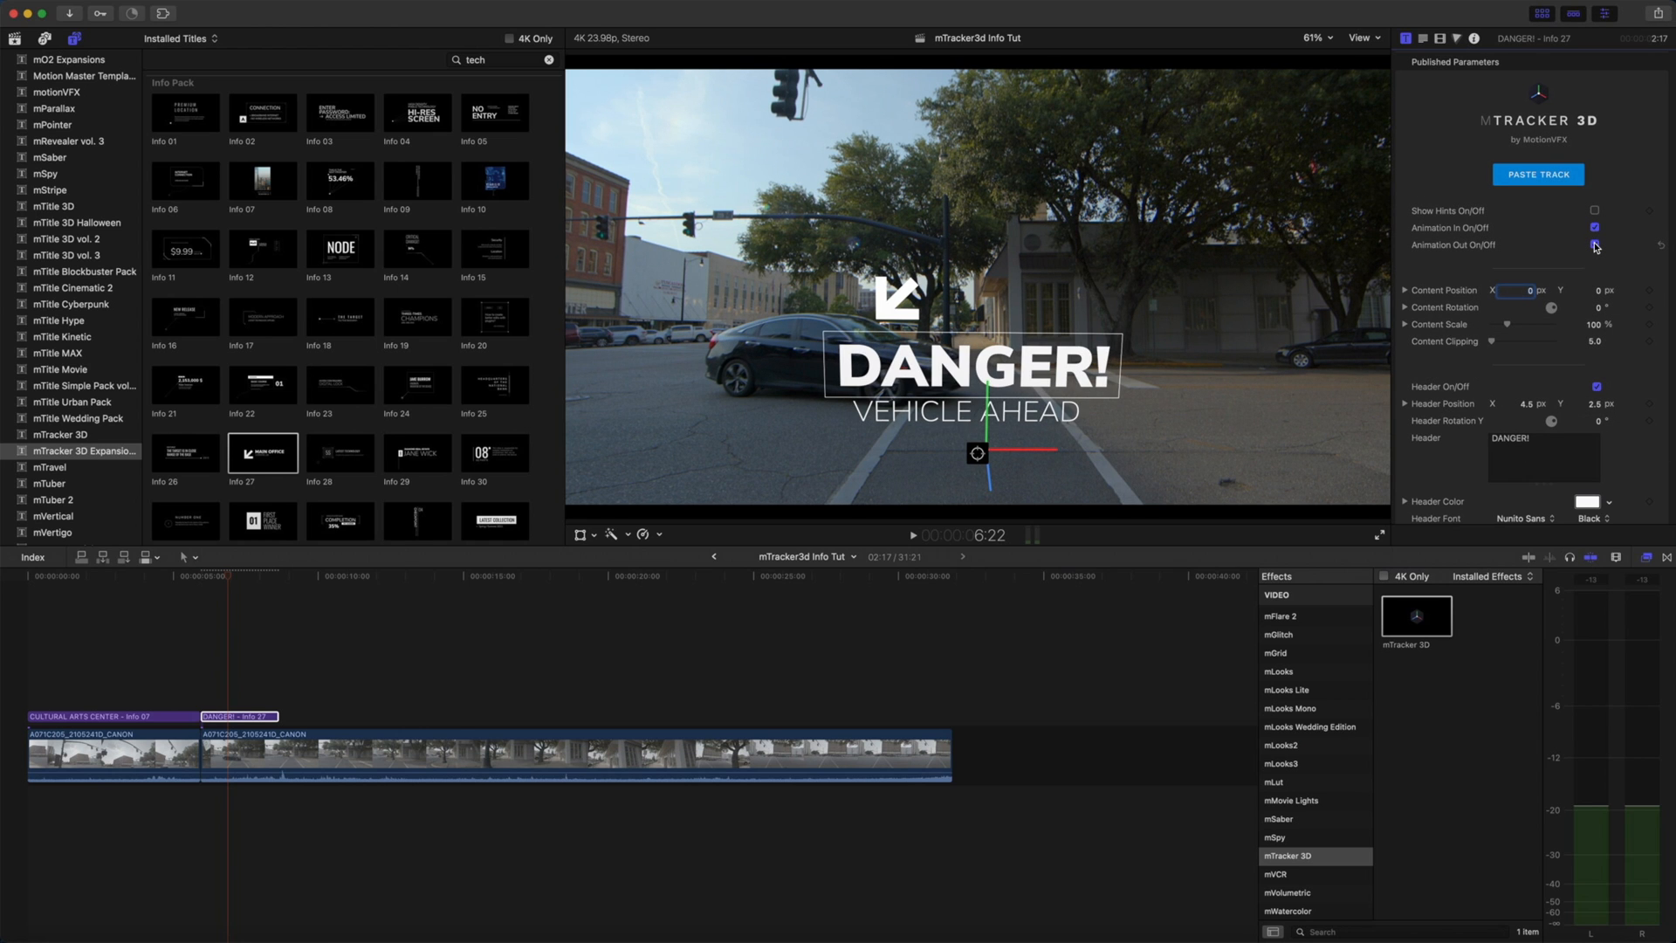
left_click(1594, 245)
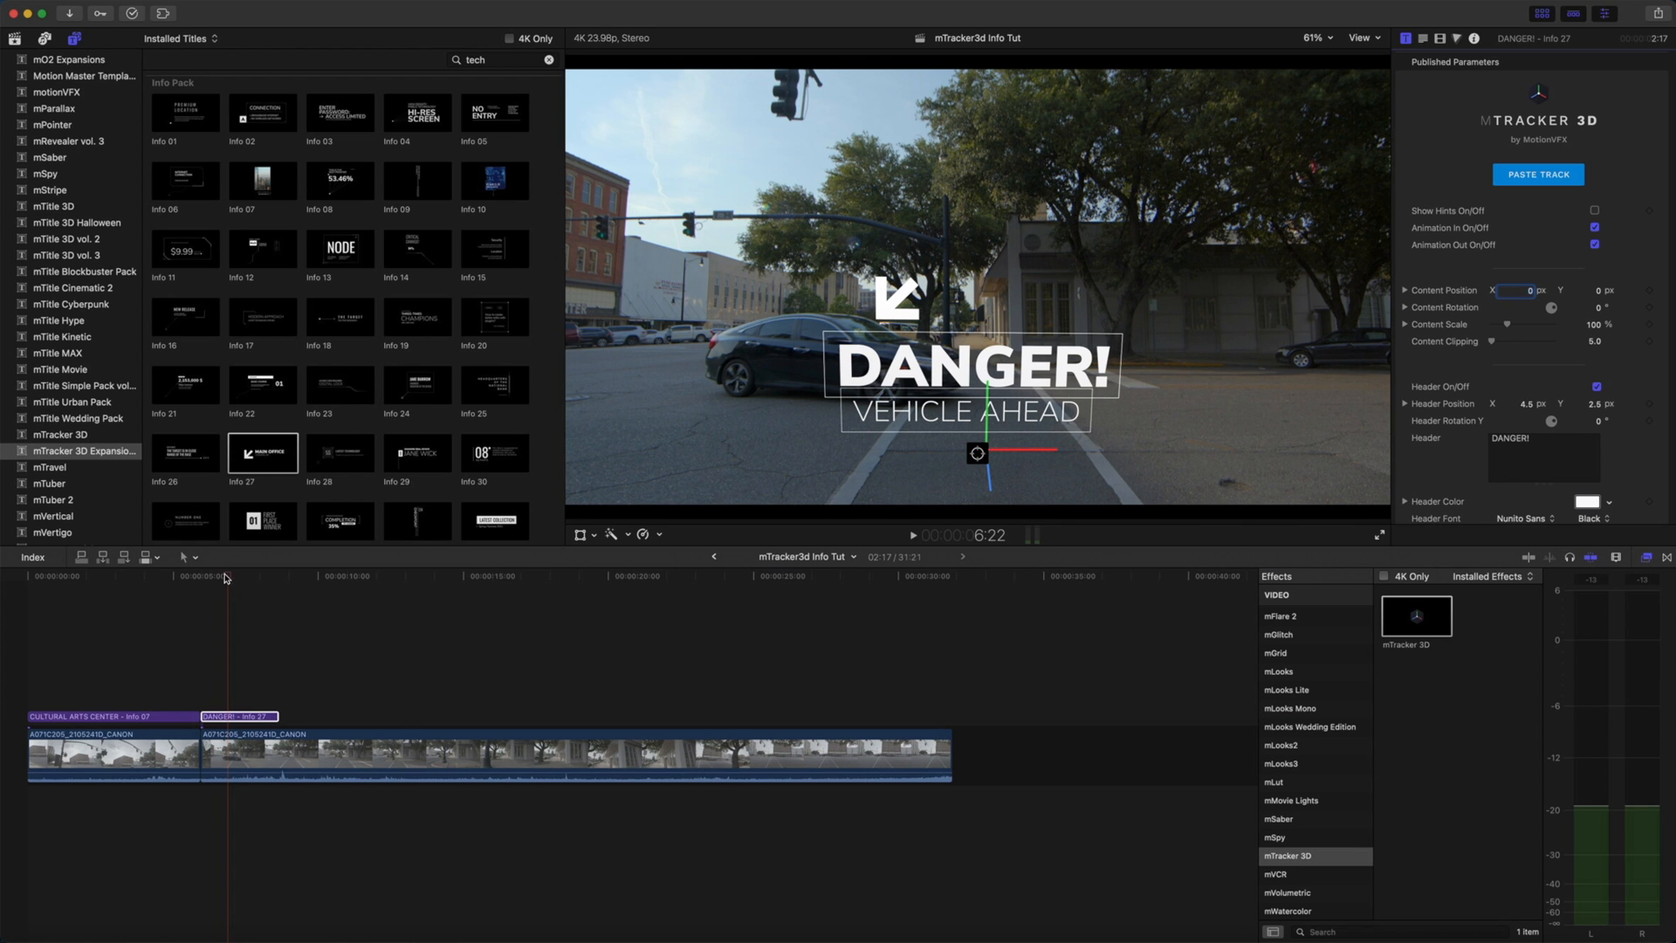
left_click(911, 534)
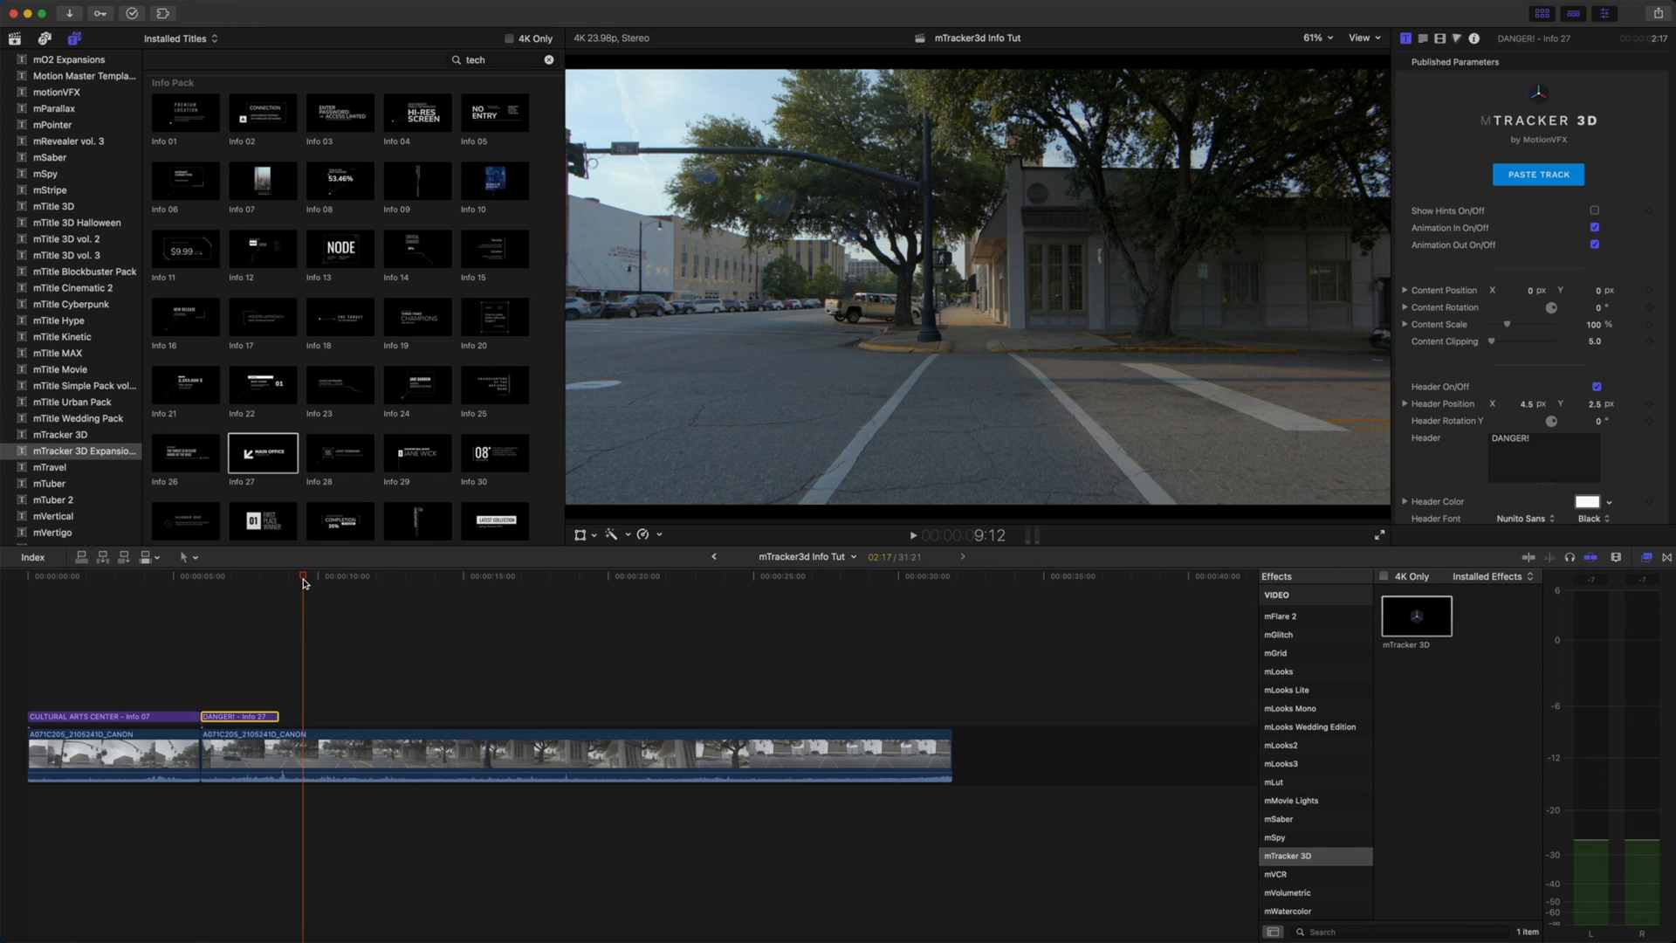
- Place the Info 48 title after DANGER! over the street clip and trim its end
scroll("down", 3)
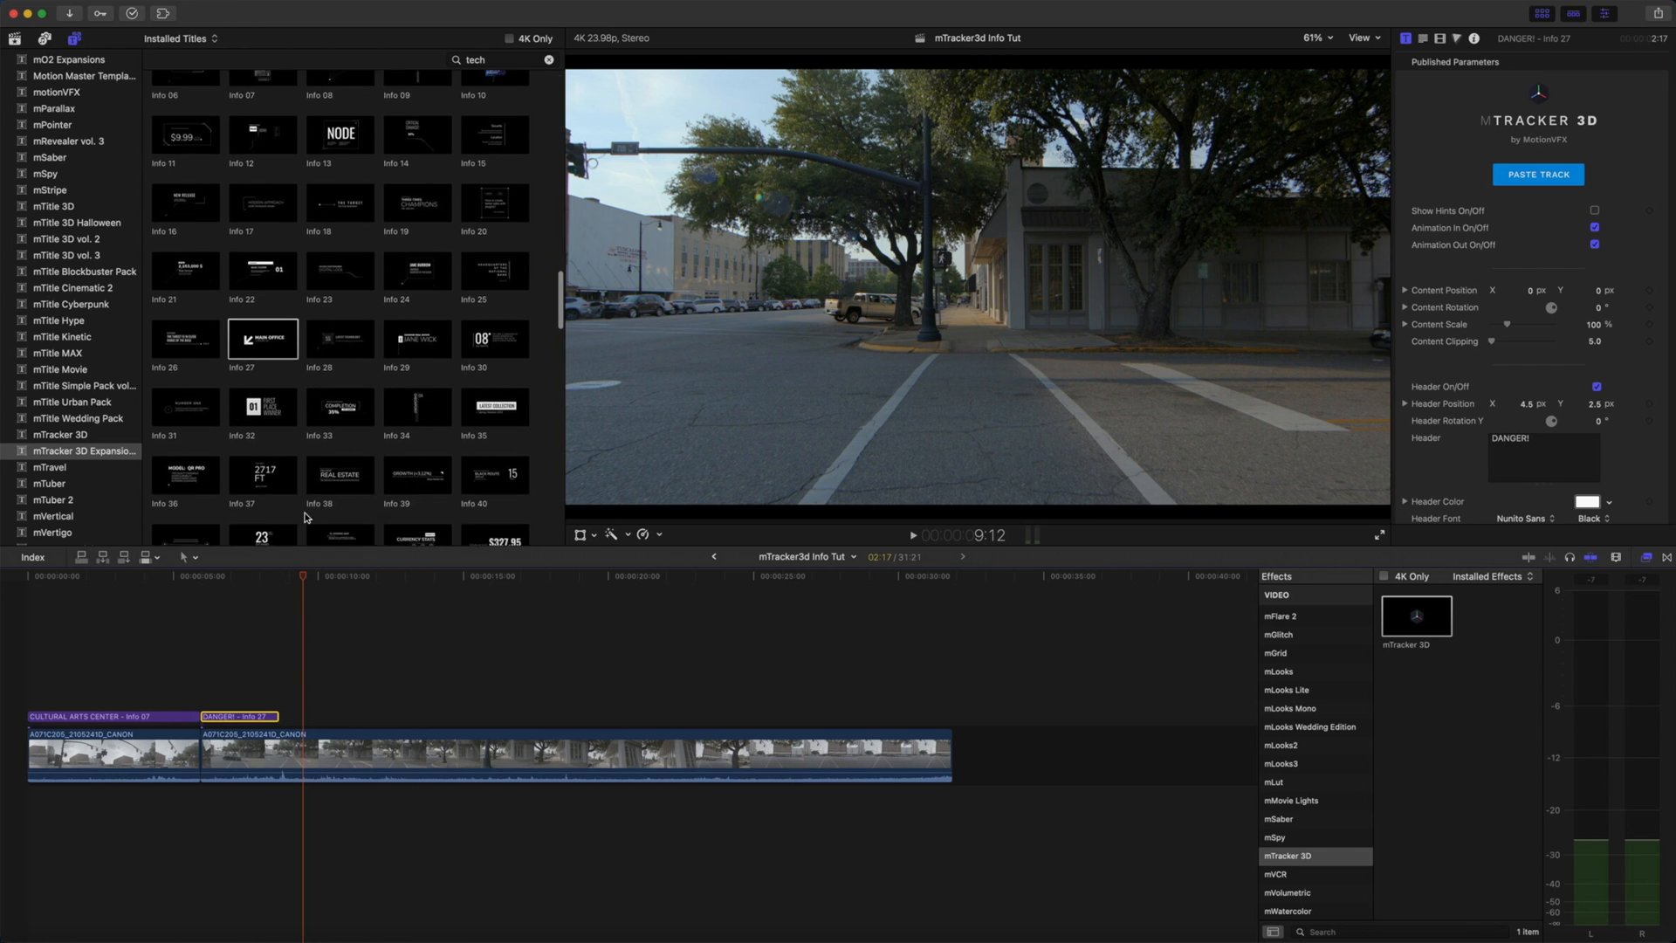
scroll("down", 3)
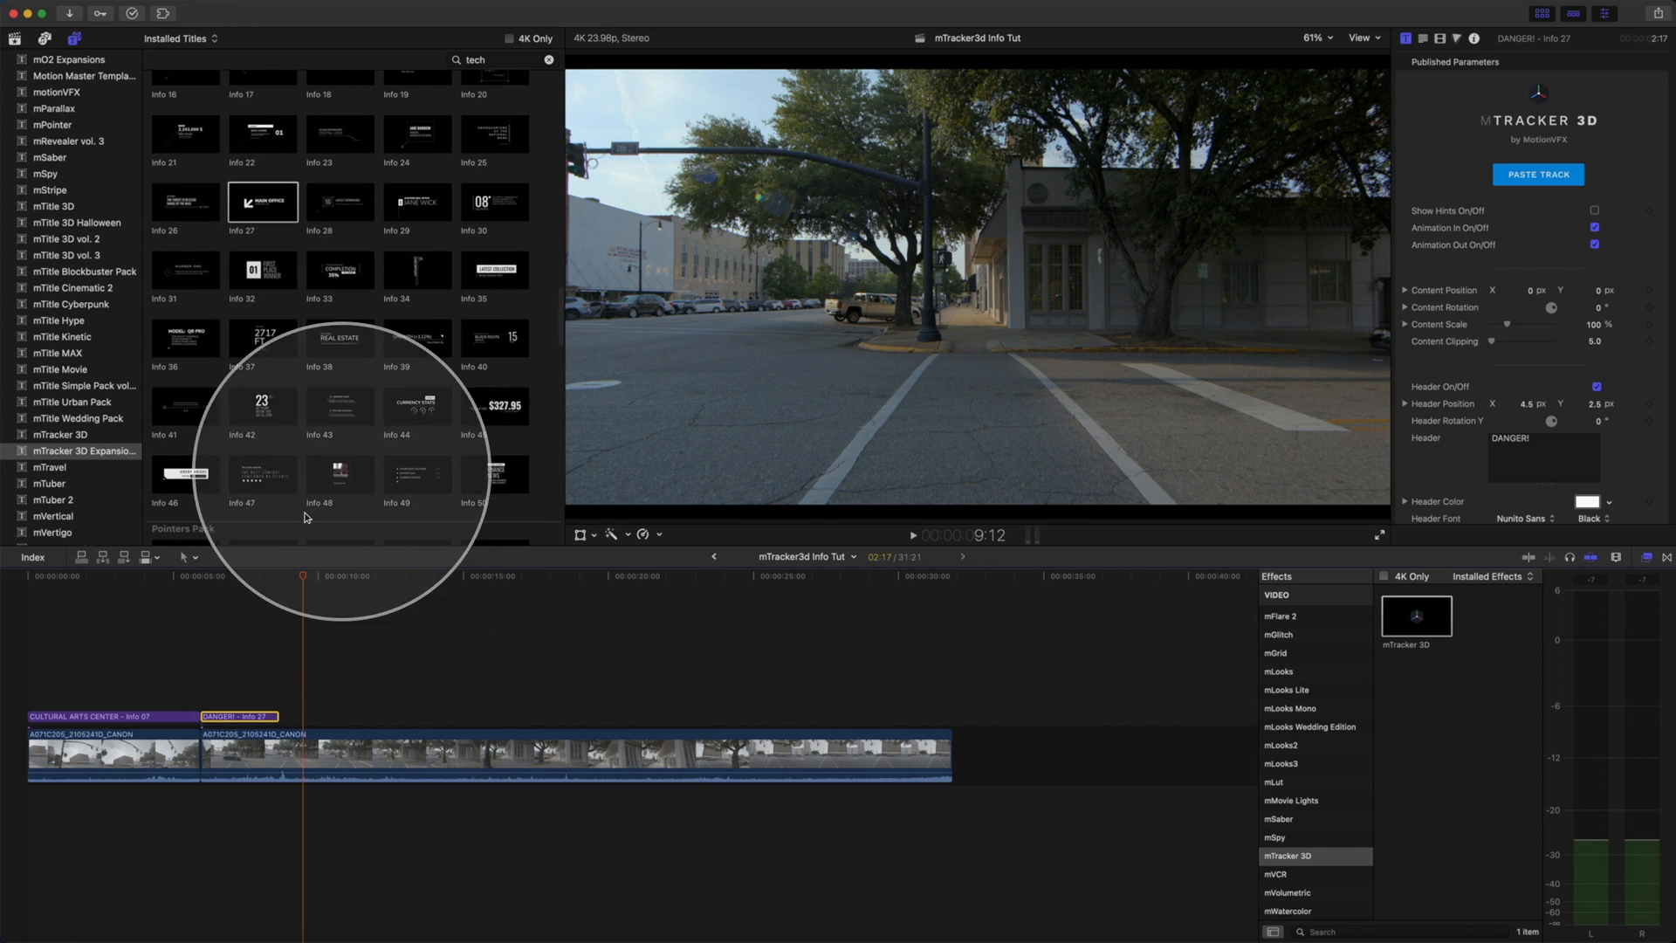
left_click(341, 473)
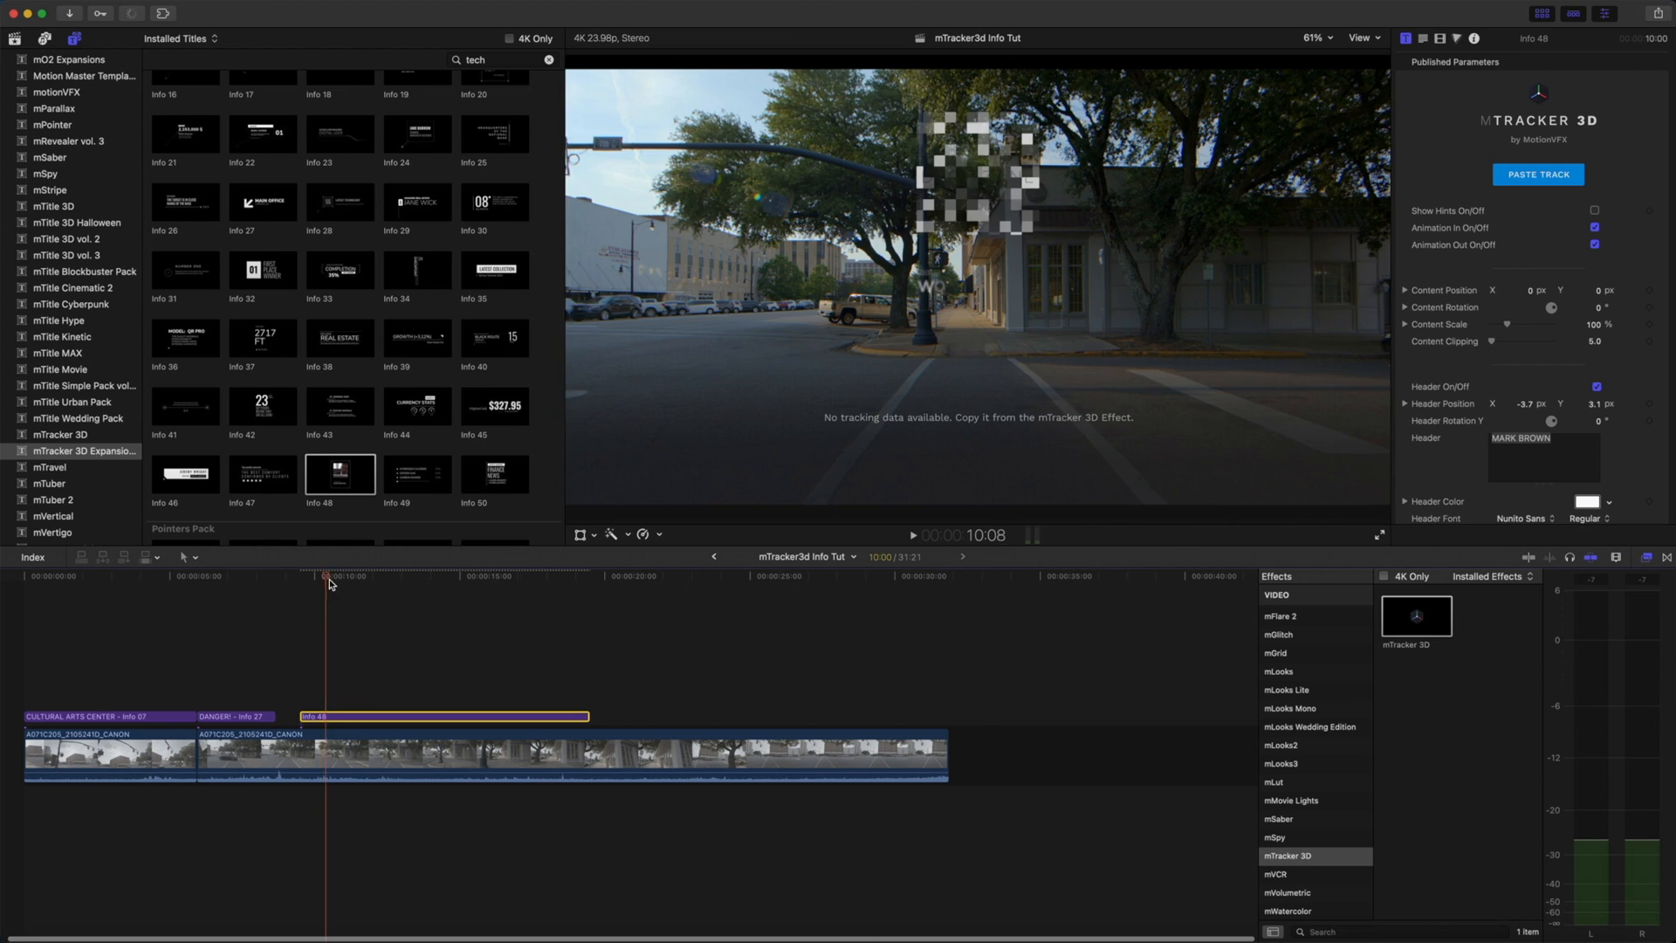
left_click(512, 577)
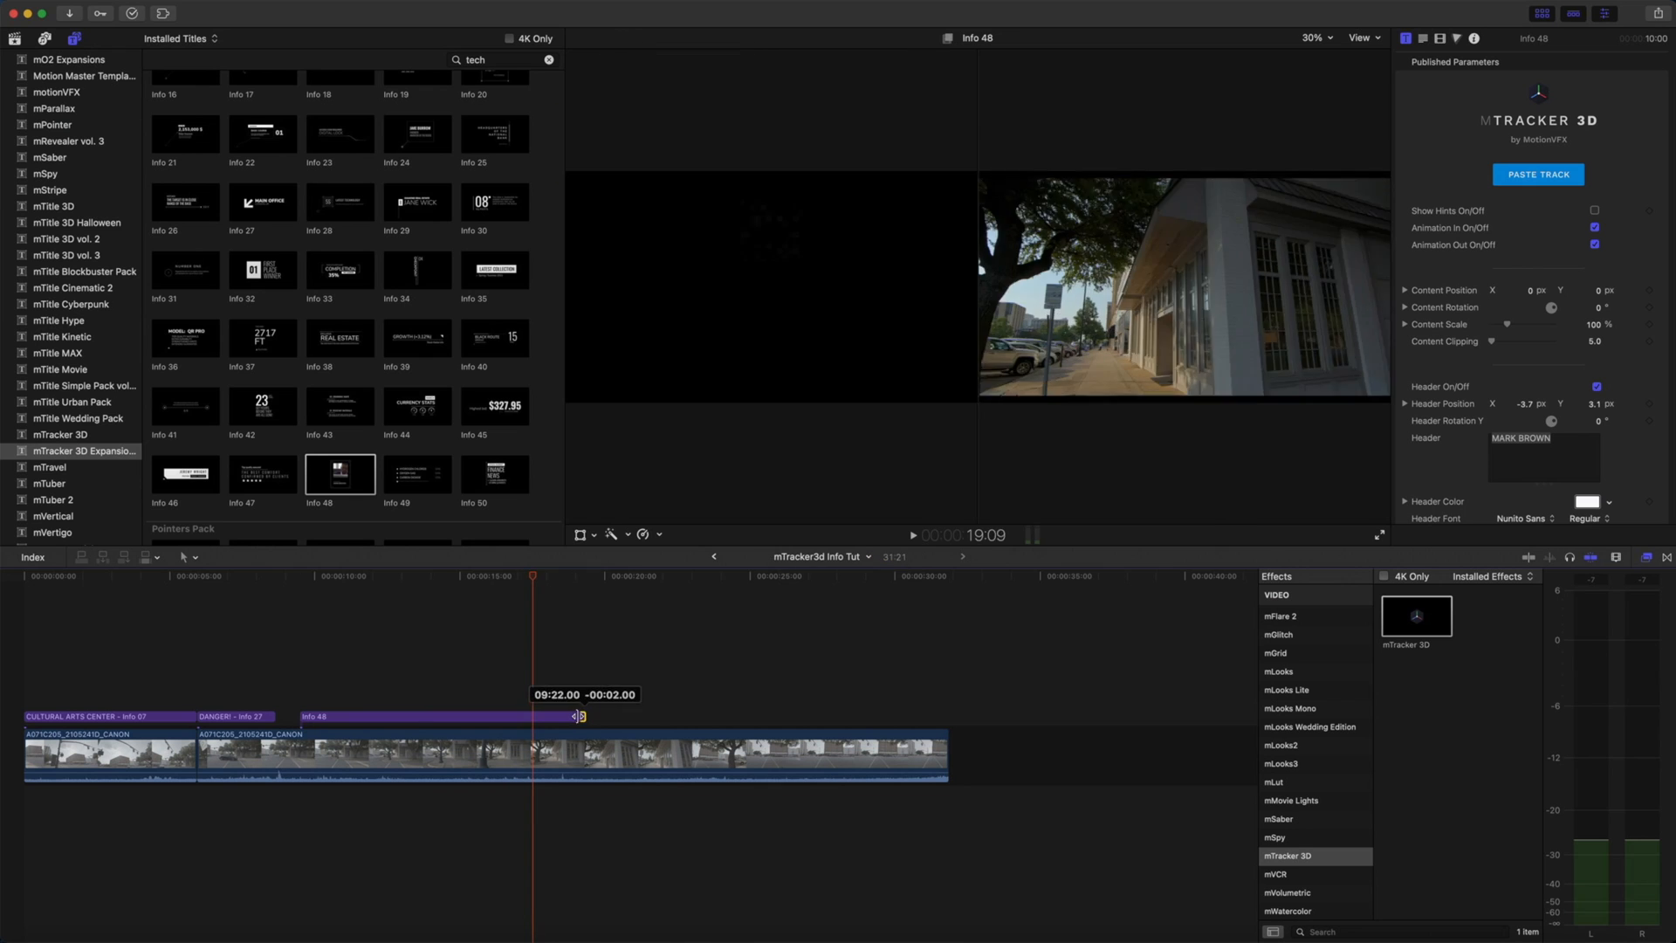
- Copy the street clip's mTracker 3D track and paste it into the Info 48 sign title
left_click(421, 574)
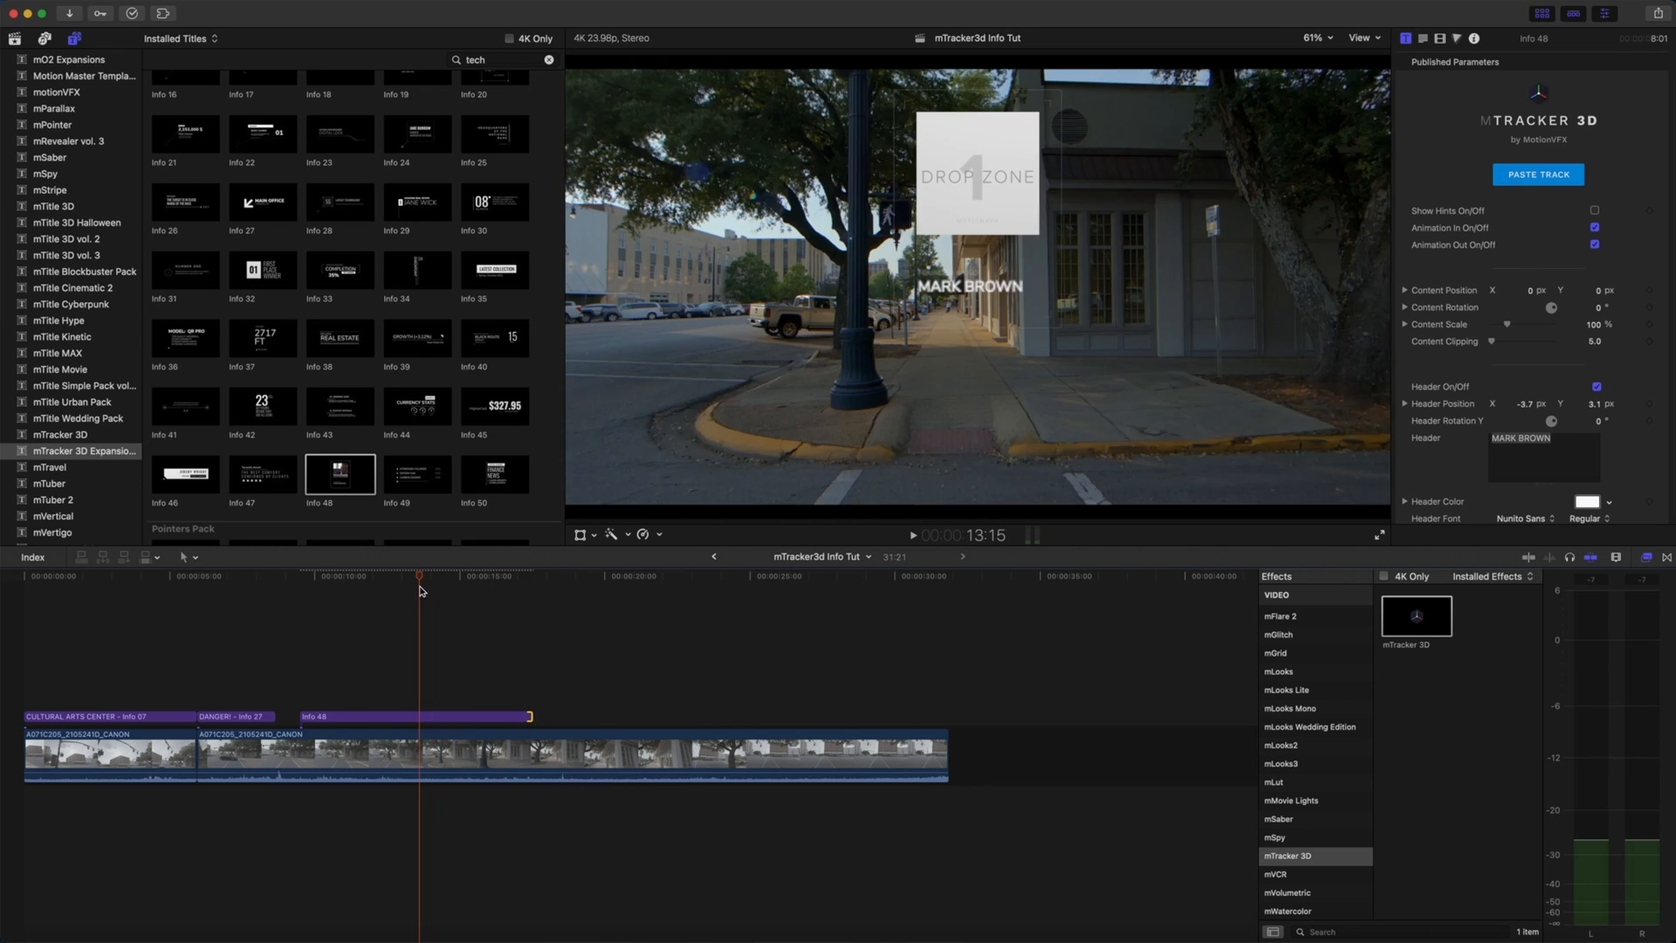
left_click(415, 715)
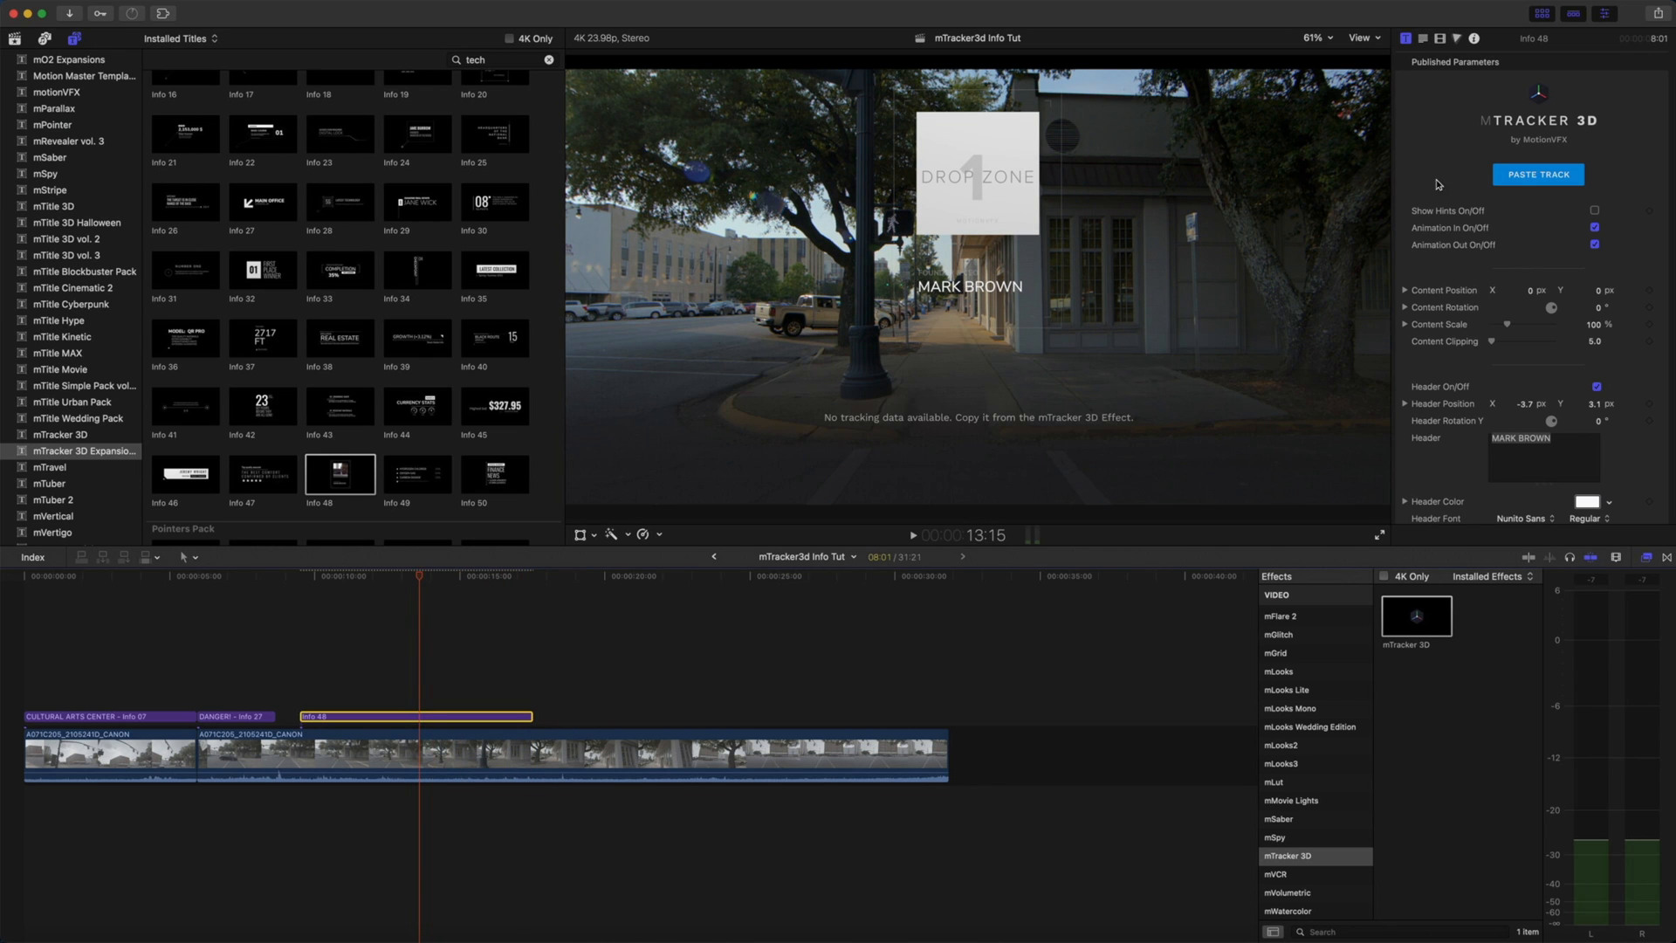
left_click(1536, 175)
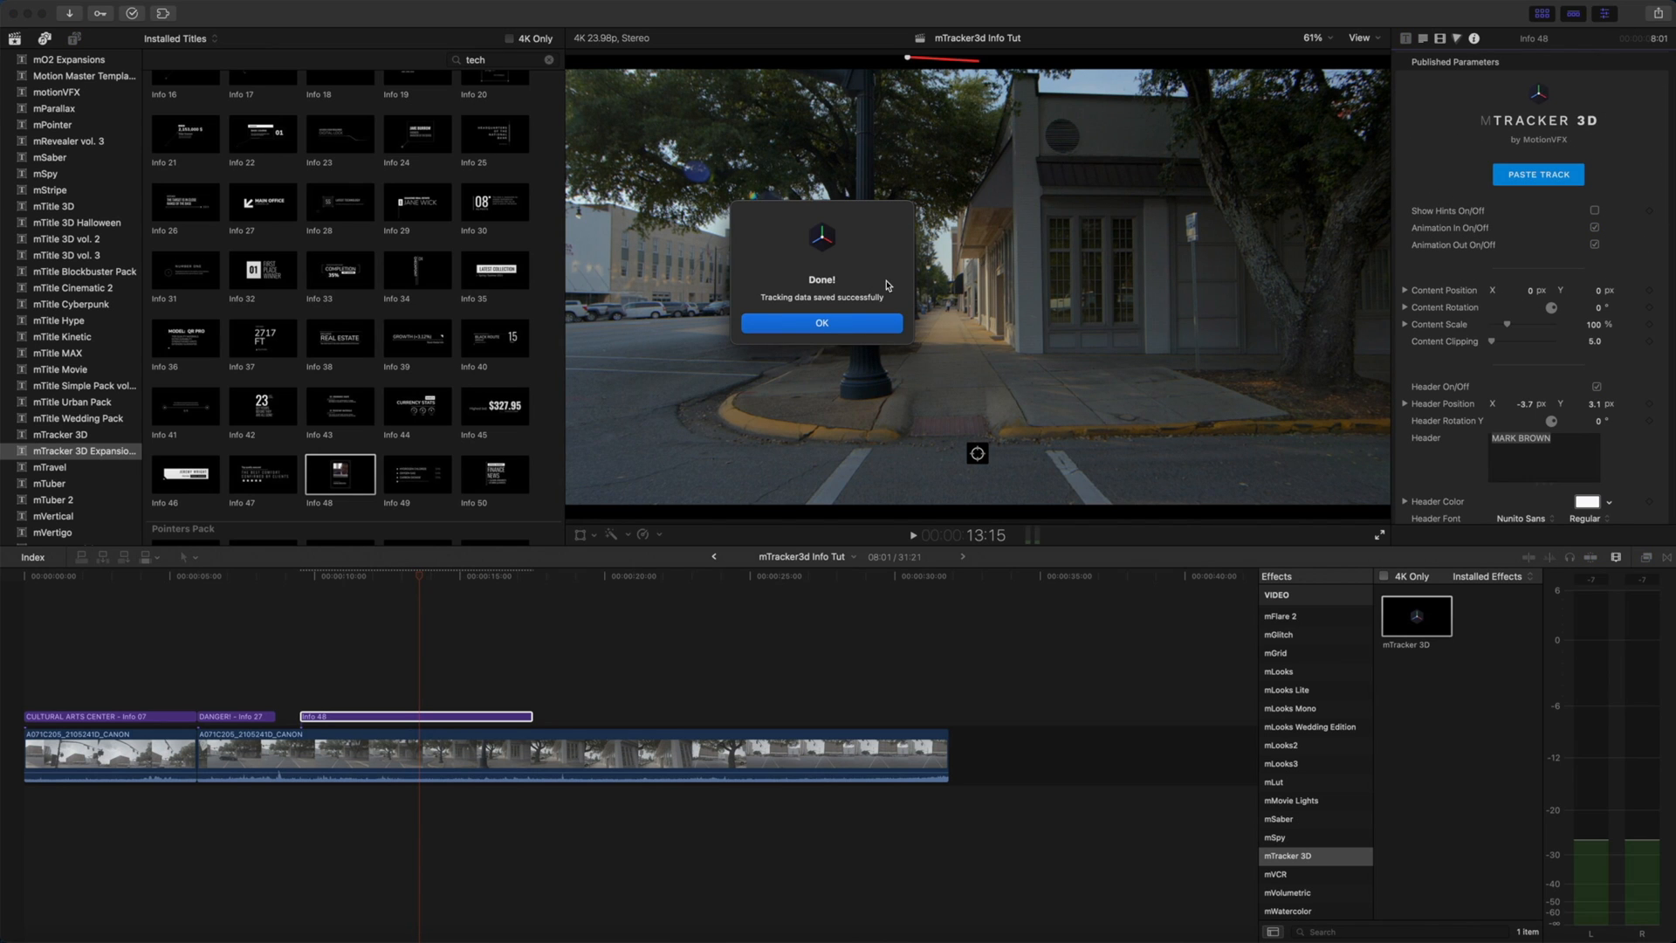
left_click(821, 323)
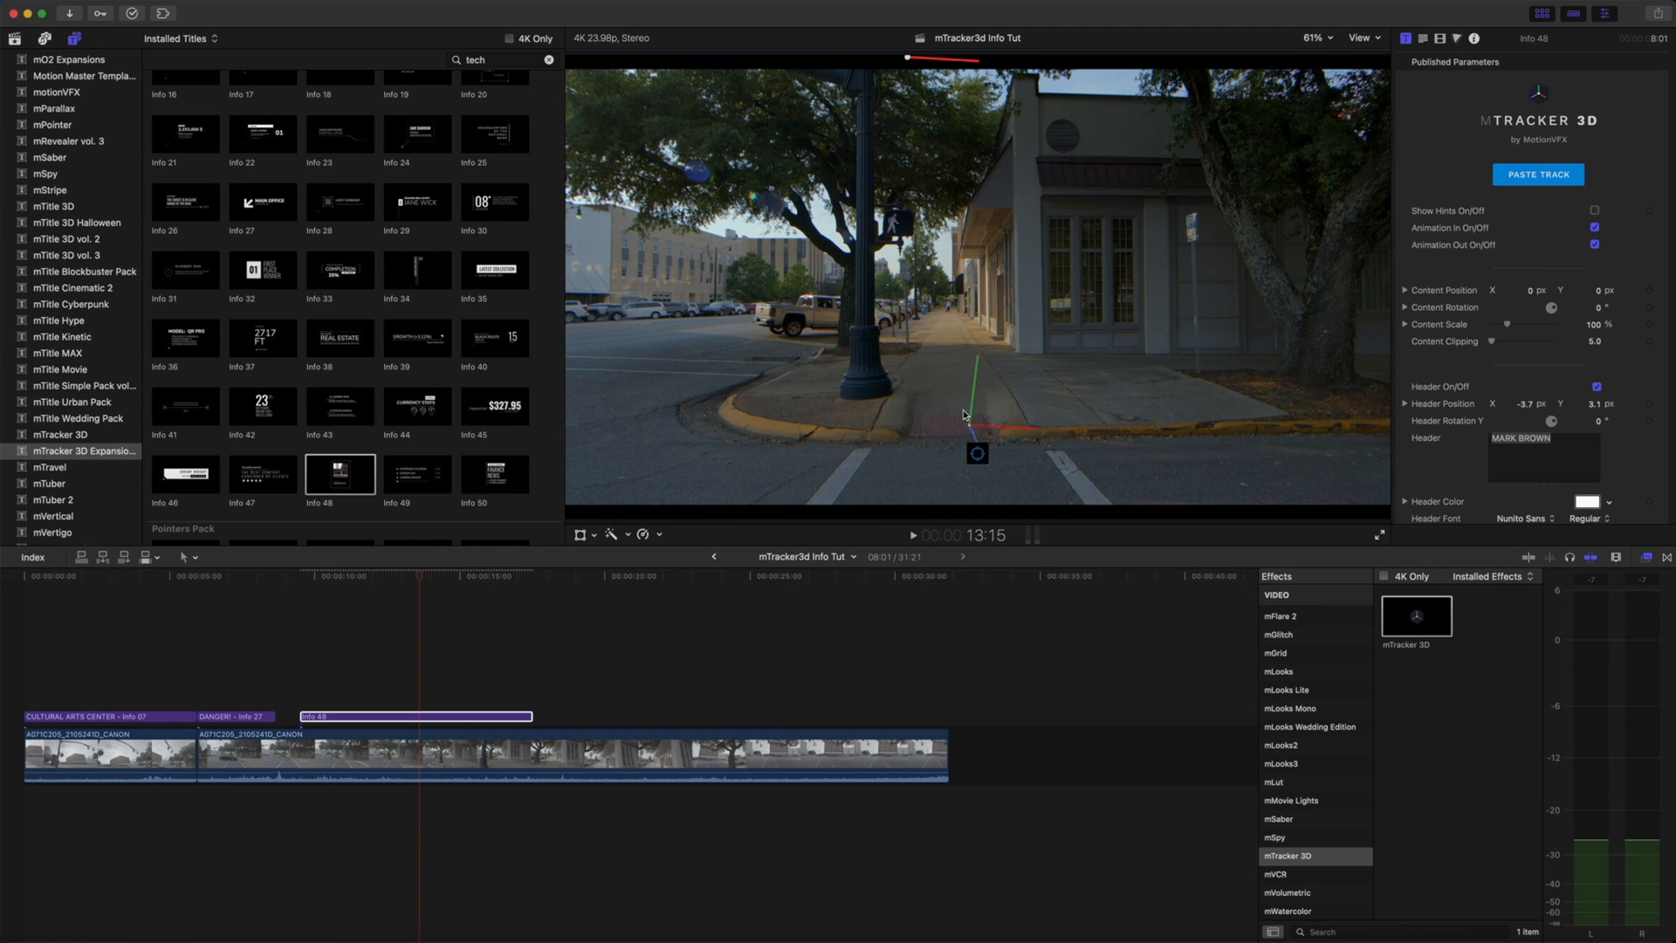
key("shift")
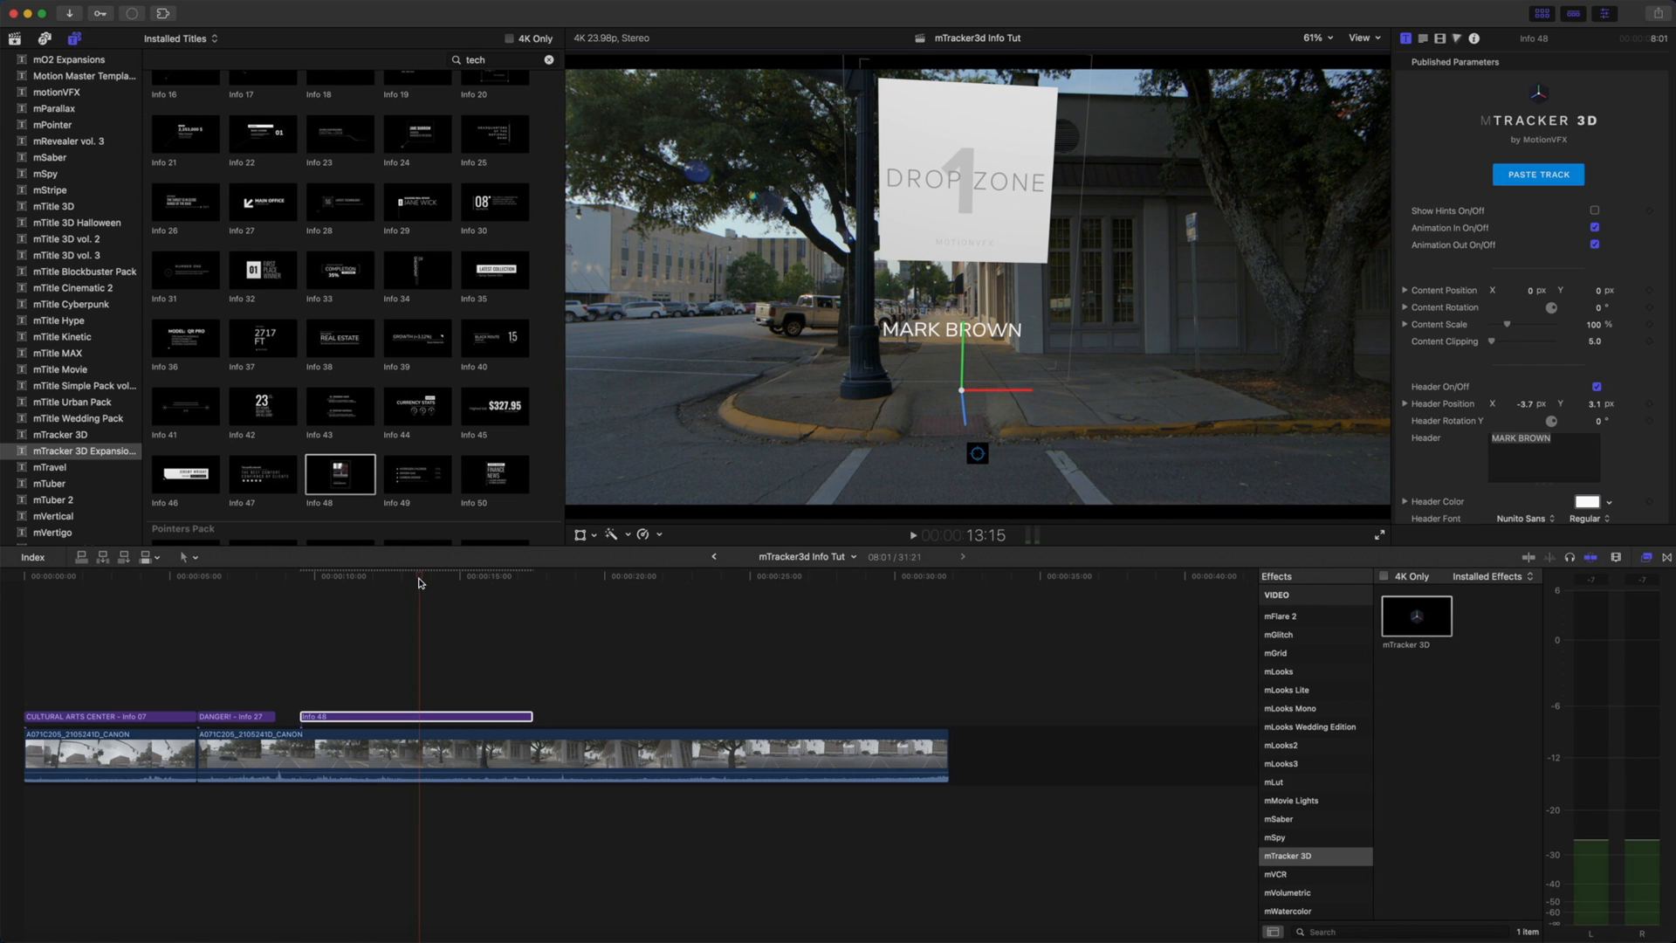
left_click(324, 575)
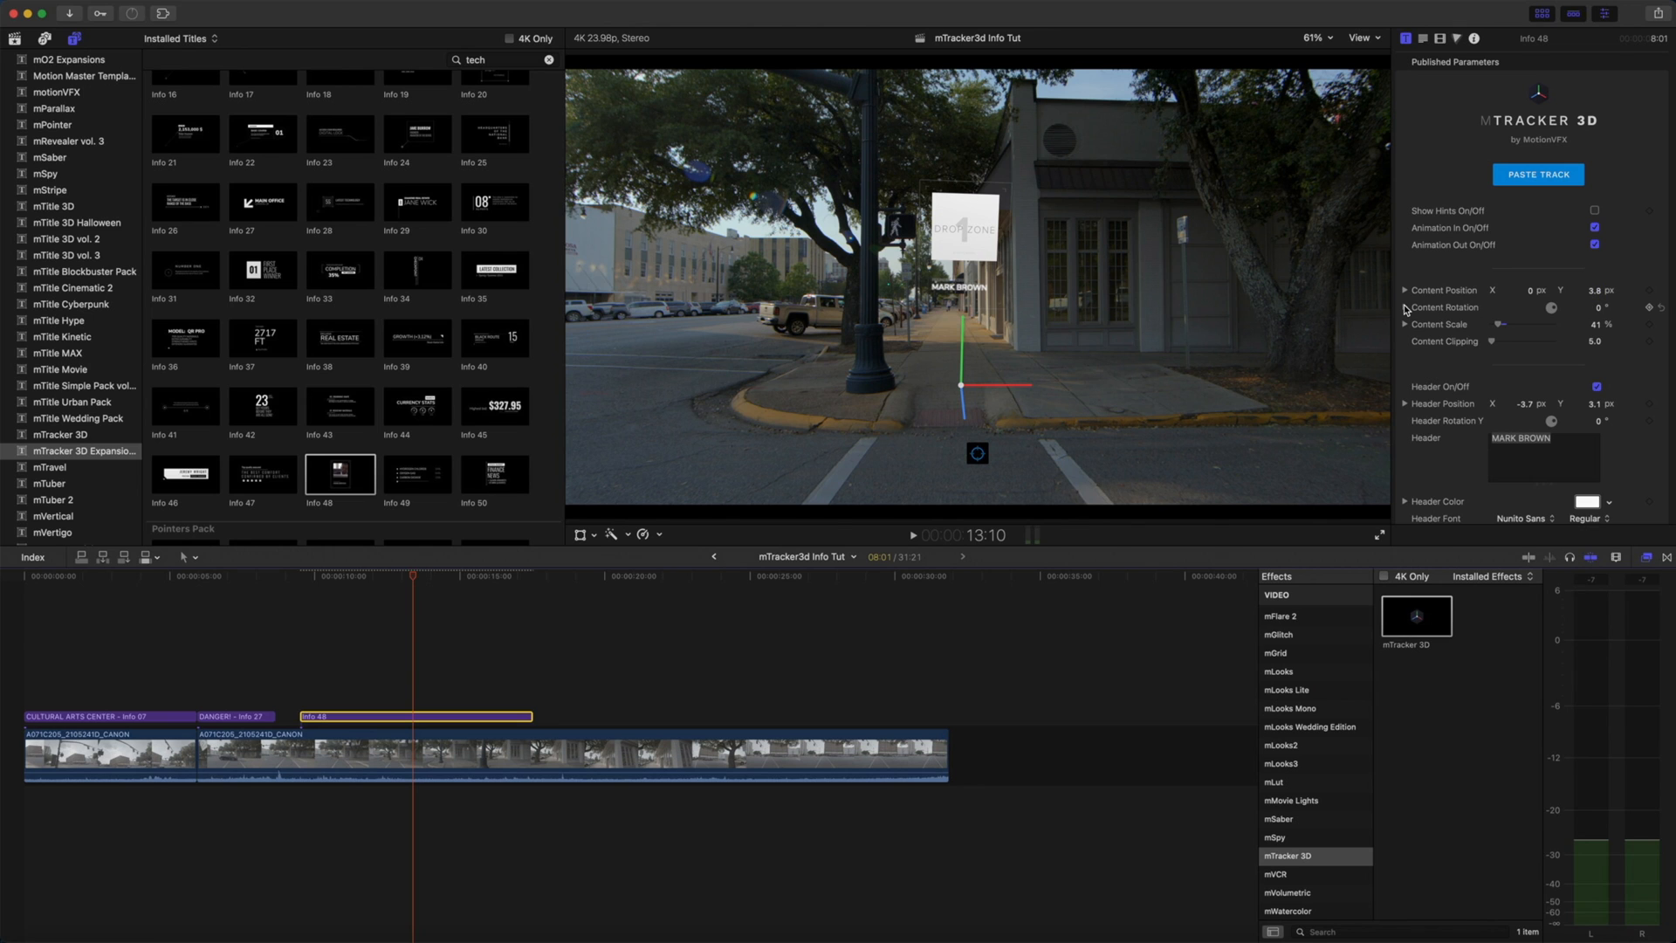
- Set Content Scale 41%, tilt the sign via X/Y/Z rotation, and rename the header WALK NOW
left_click(1405, 308)
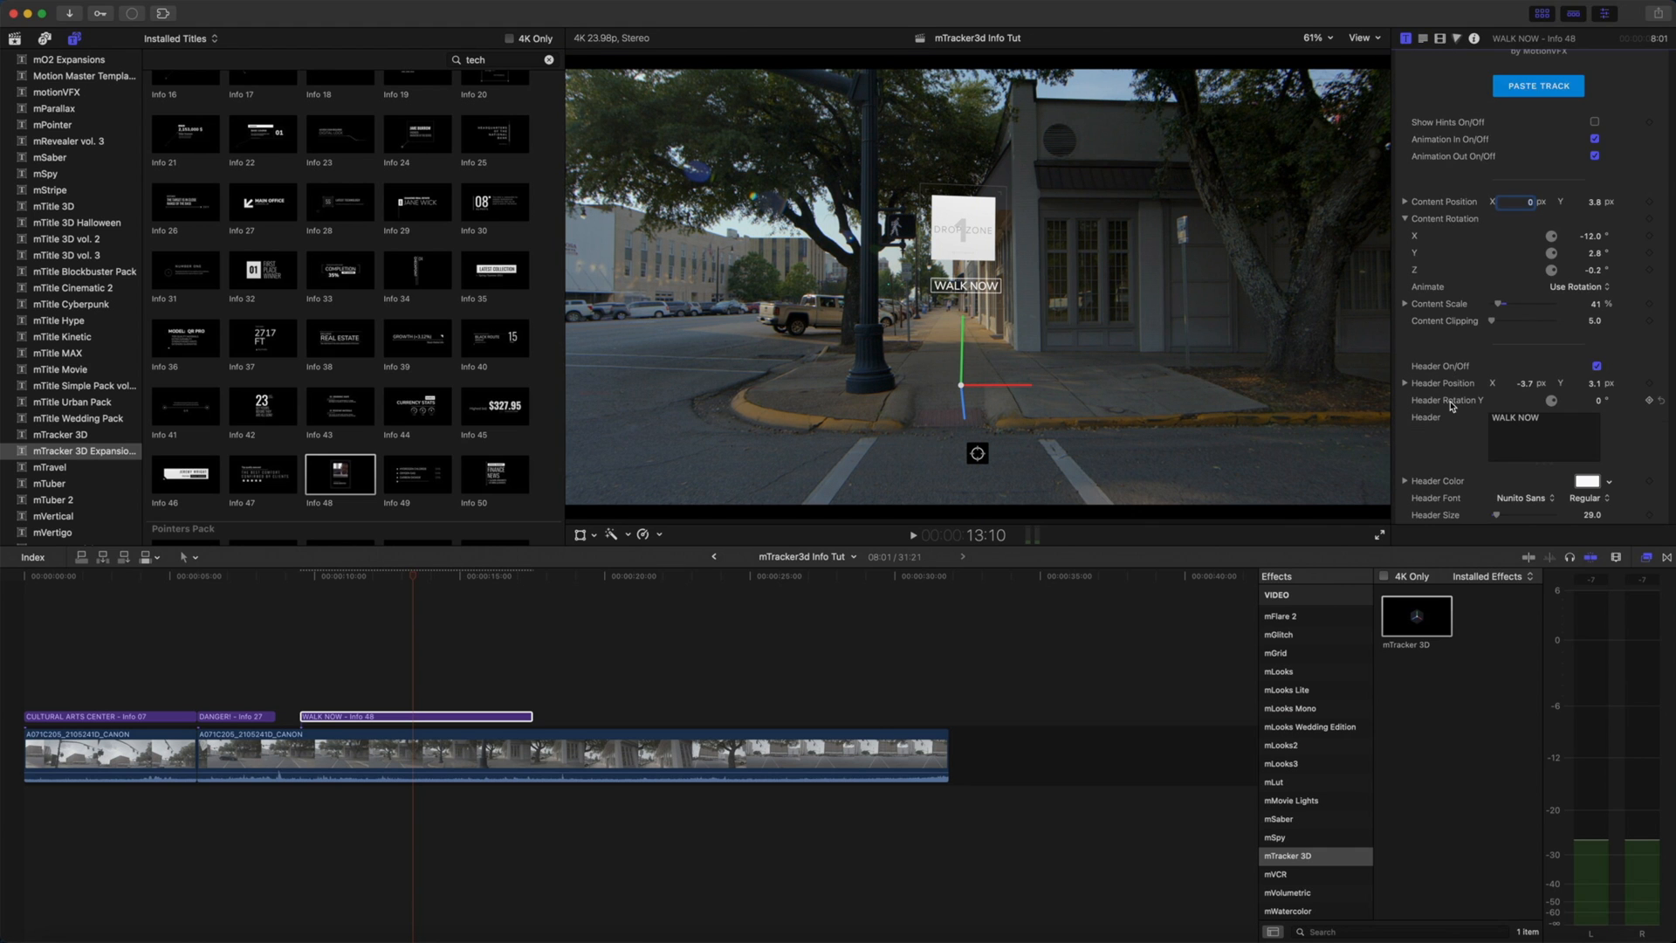
scroll("down", 3)
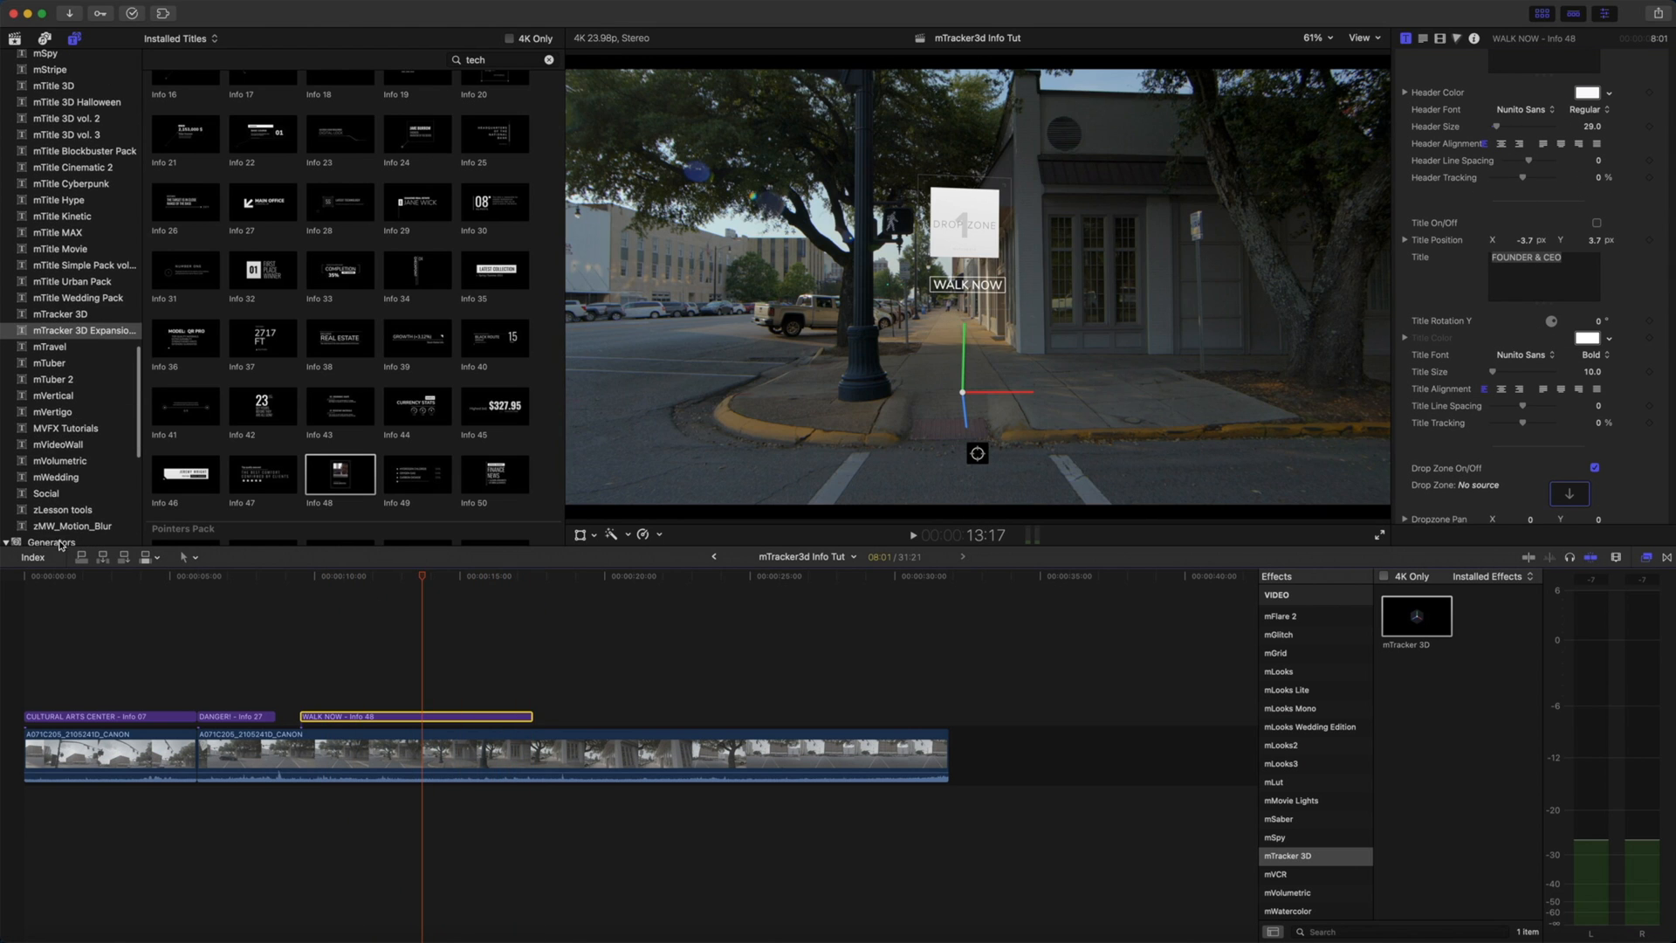
- Show the Generators browser and start a search for the counter
left_click(54, 541)
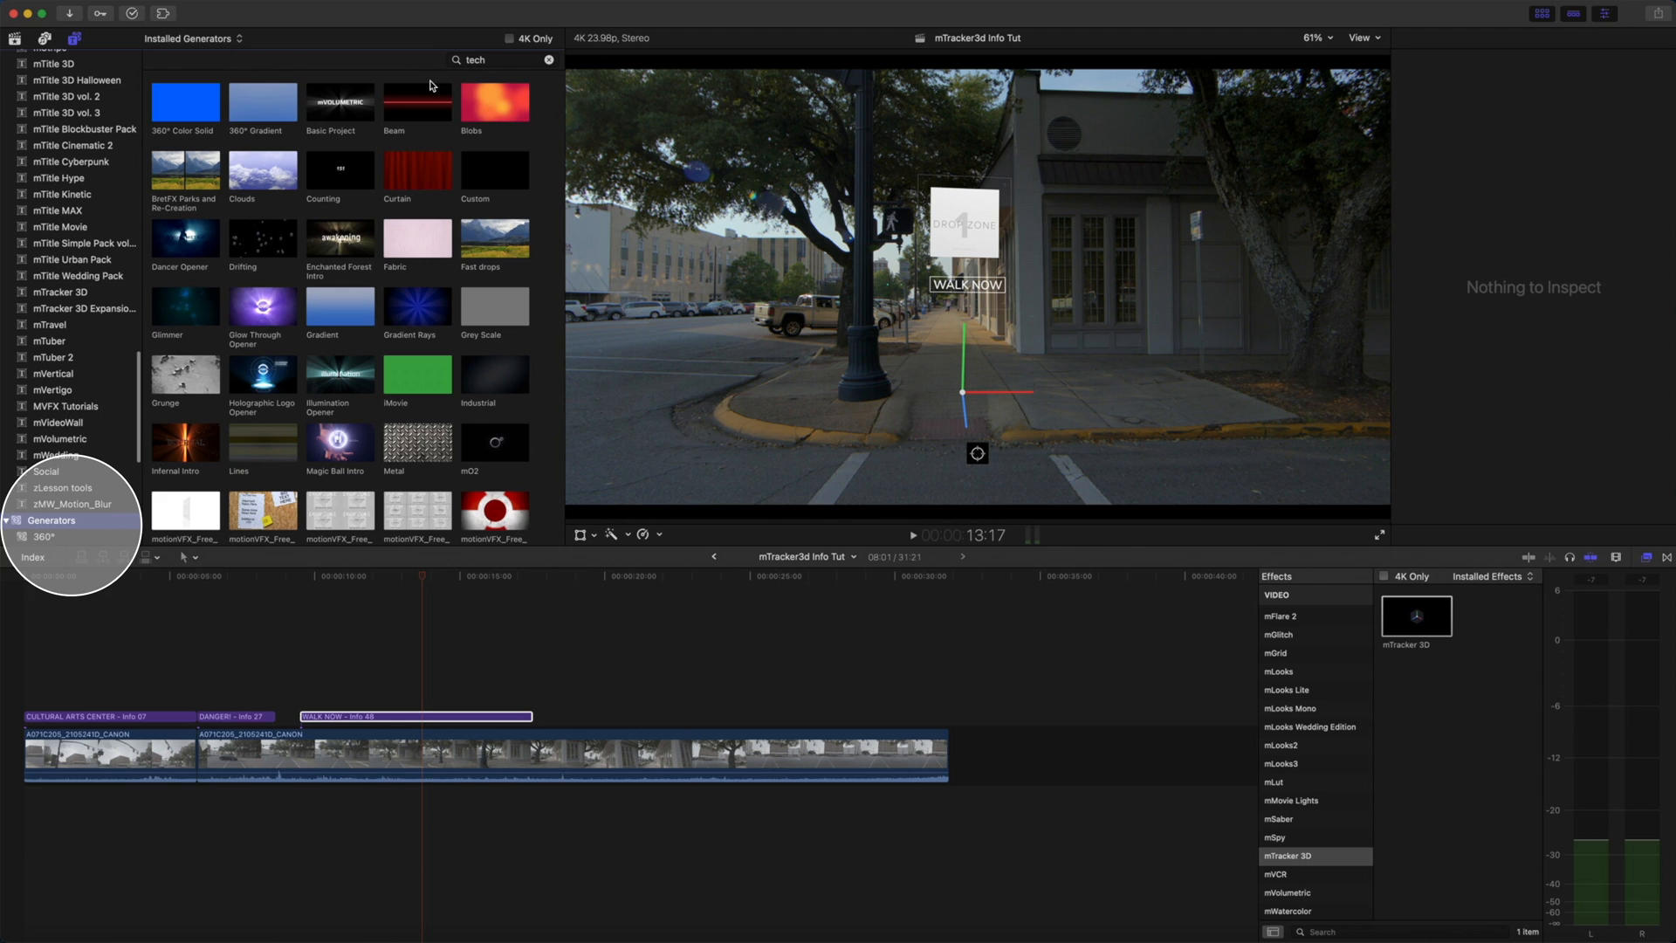
left_click(503, 60)
type("count")
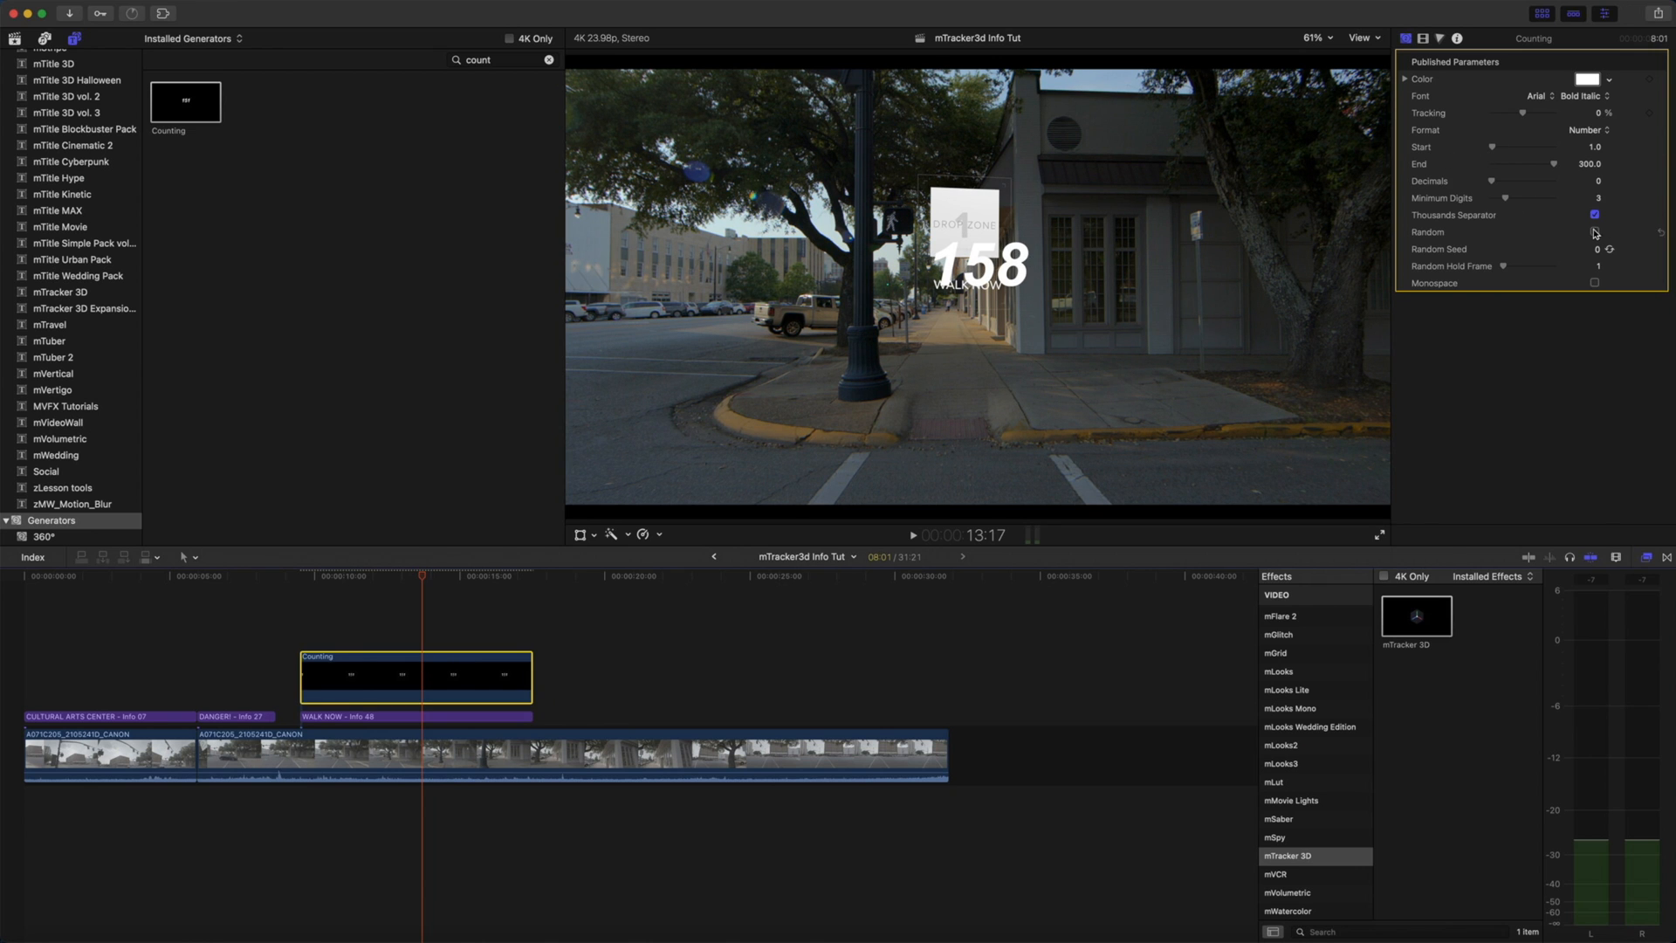
- Configure the Counting generator: Start 25, End 0, two digits, no random, red colour
left_click(1501, 197)
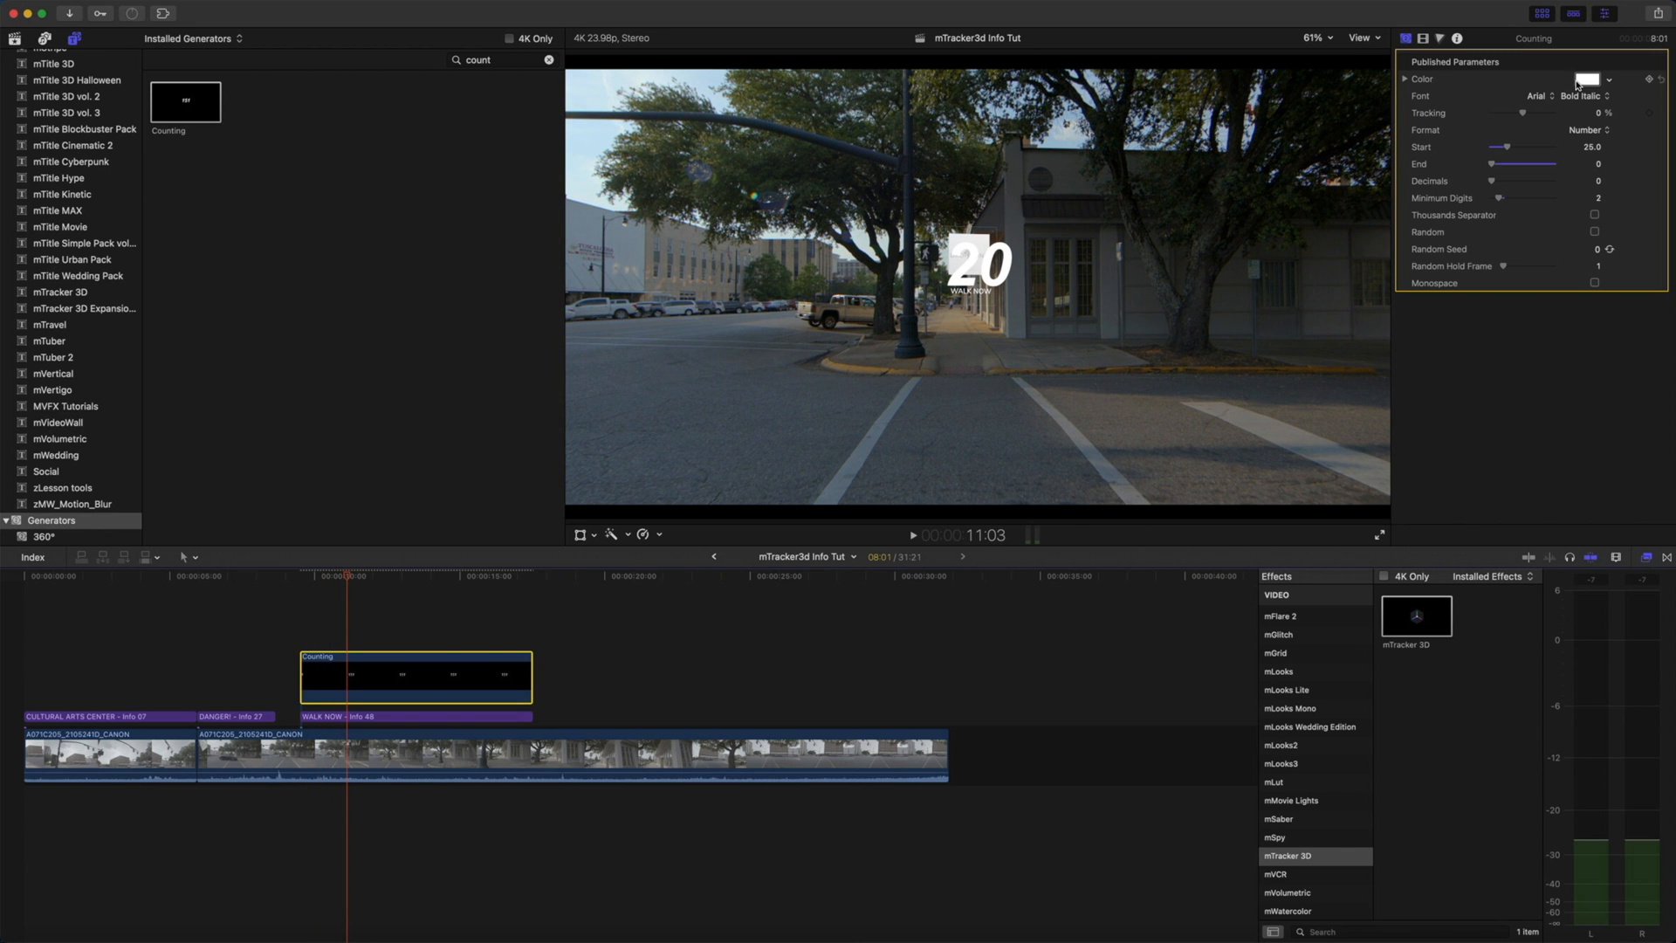
left_click(1589, 78)
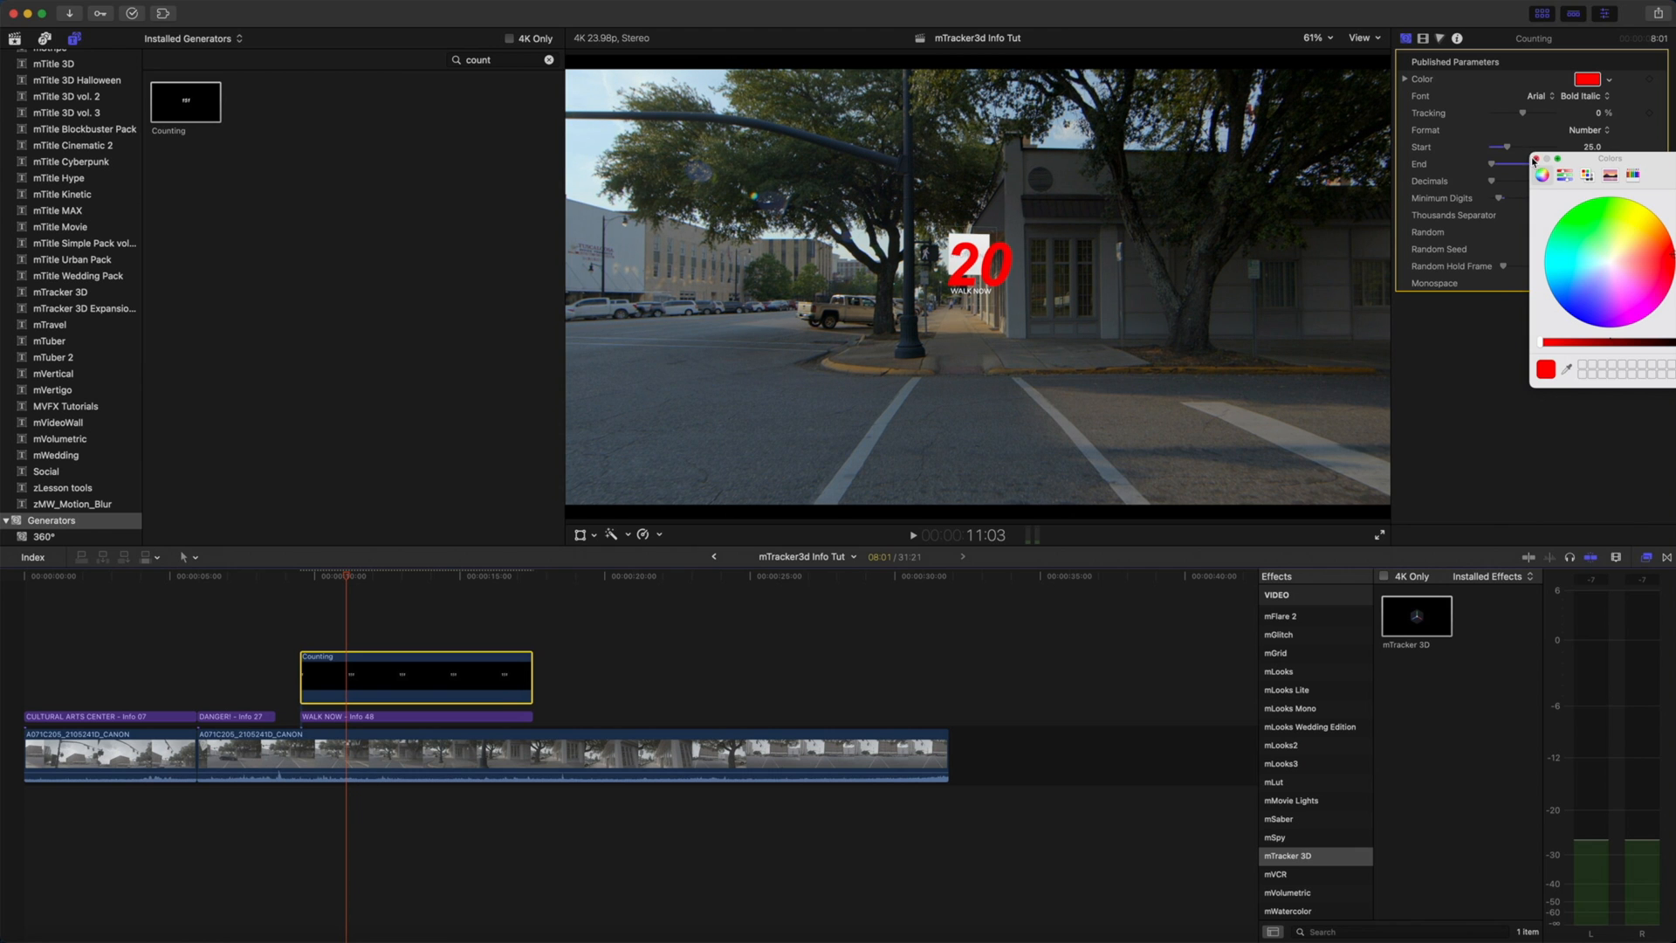
left_click(1521, 153)
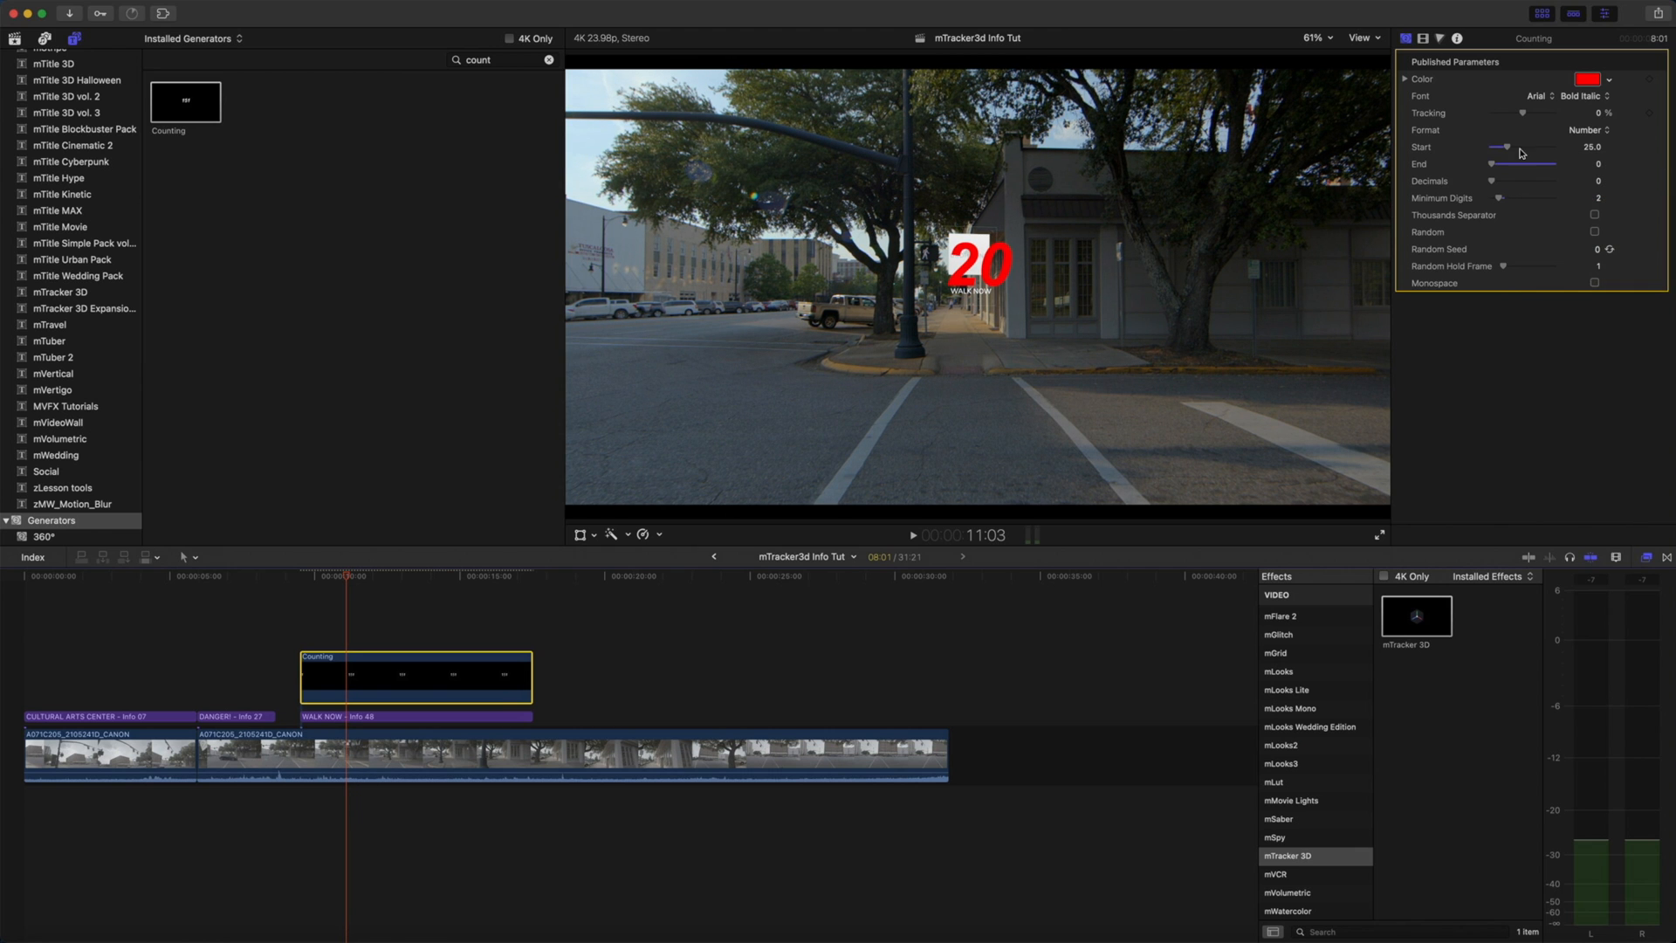
mouse_move(344, 673)
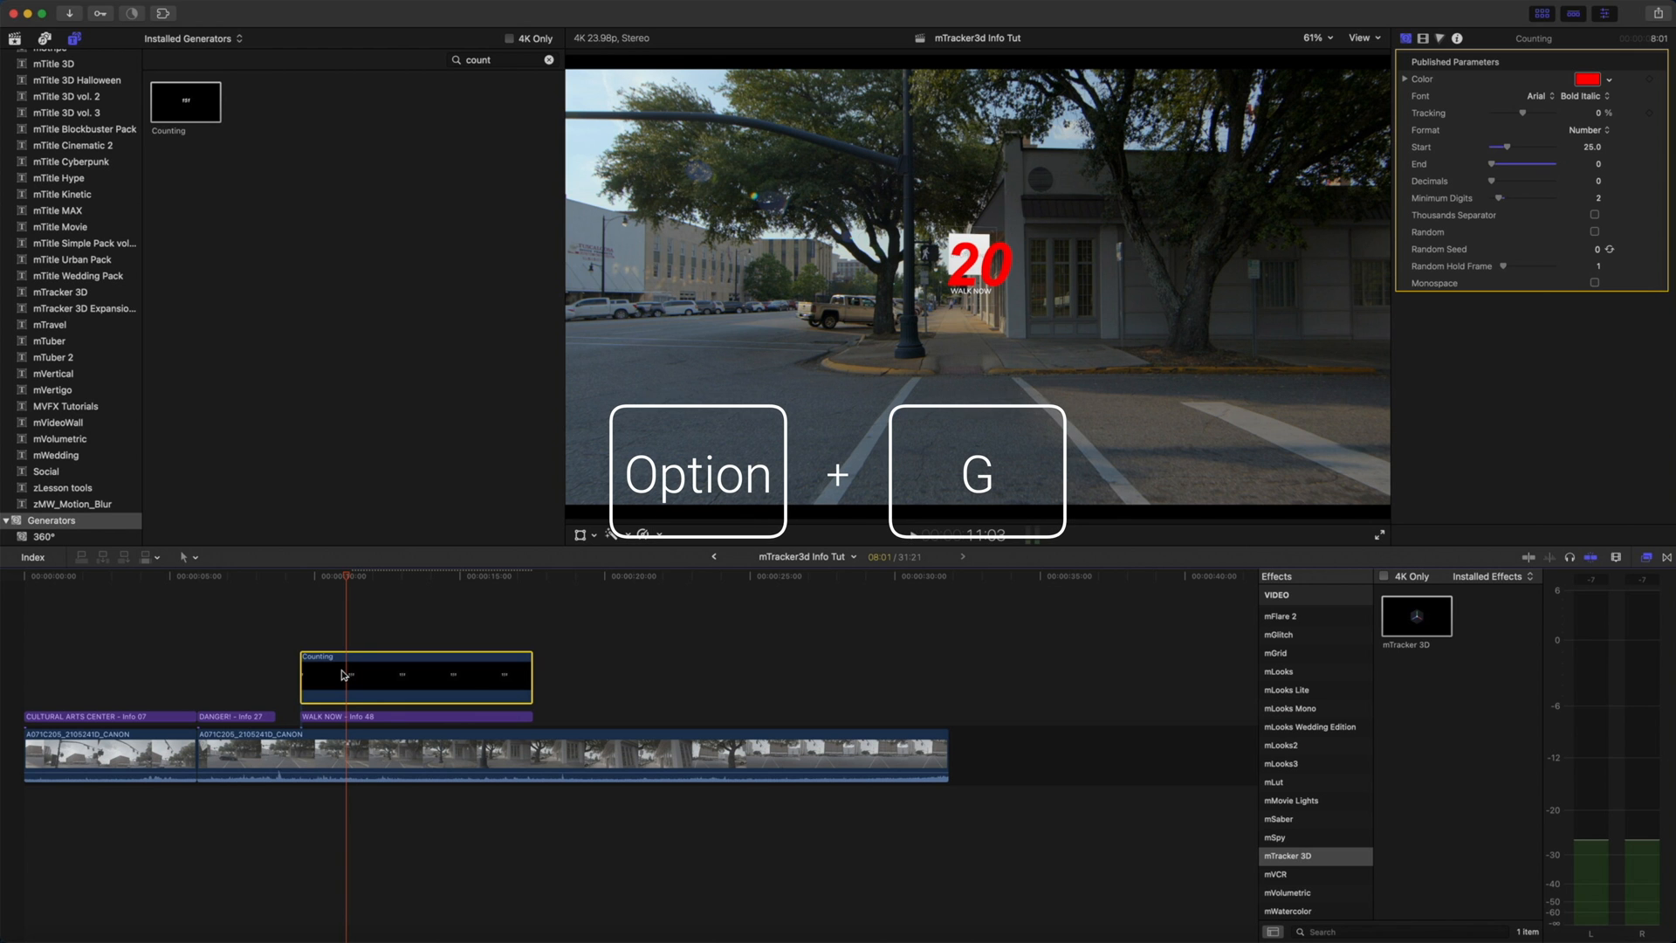
- Make the countdown a compound clip (Option+G) and open the WALK NOW sign's Drop Zone well
key("option+g")
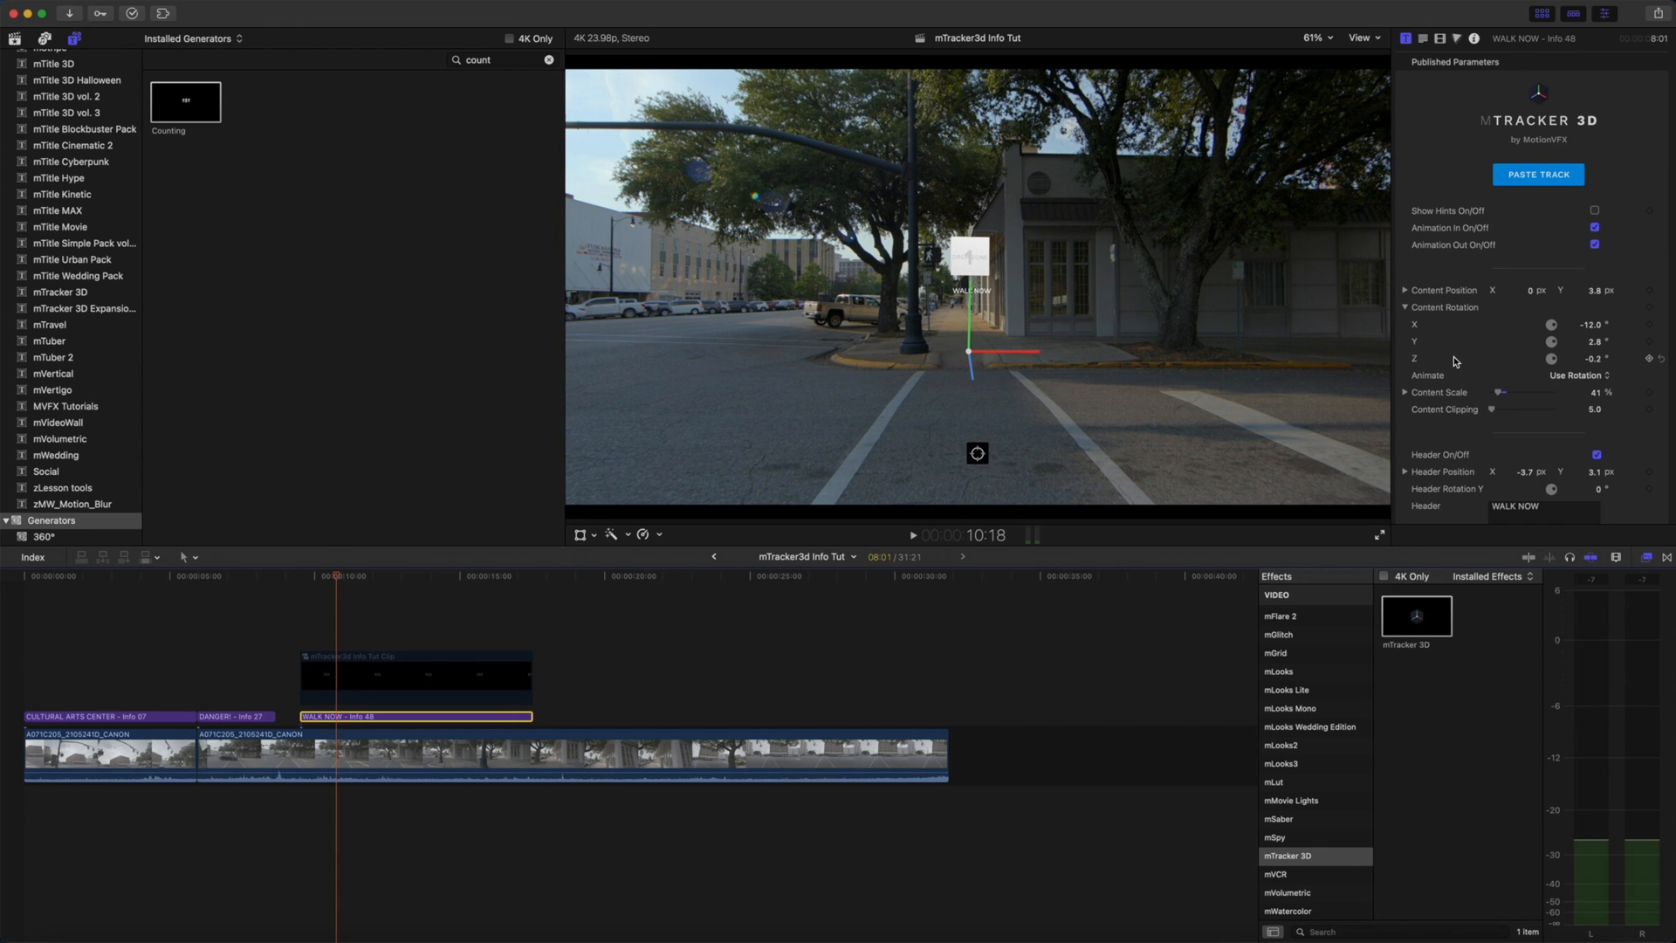
scroll("down", 3)
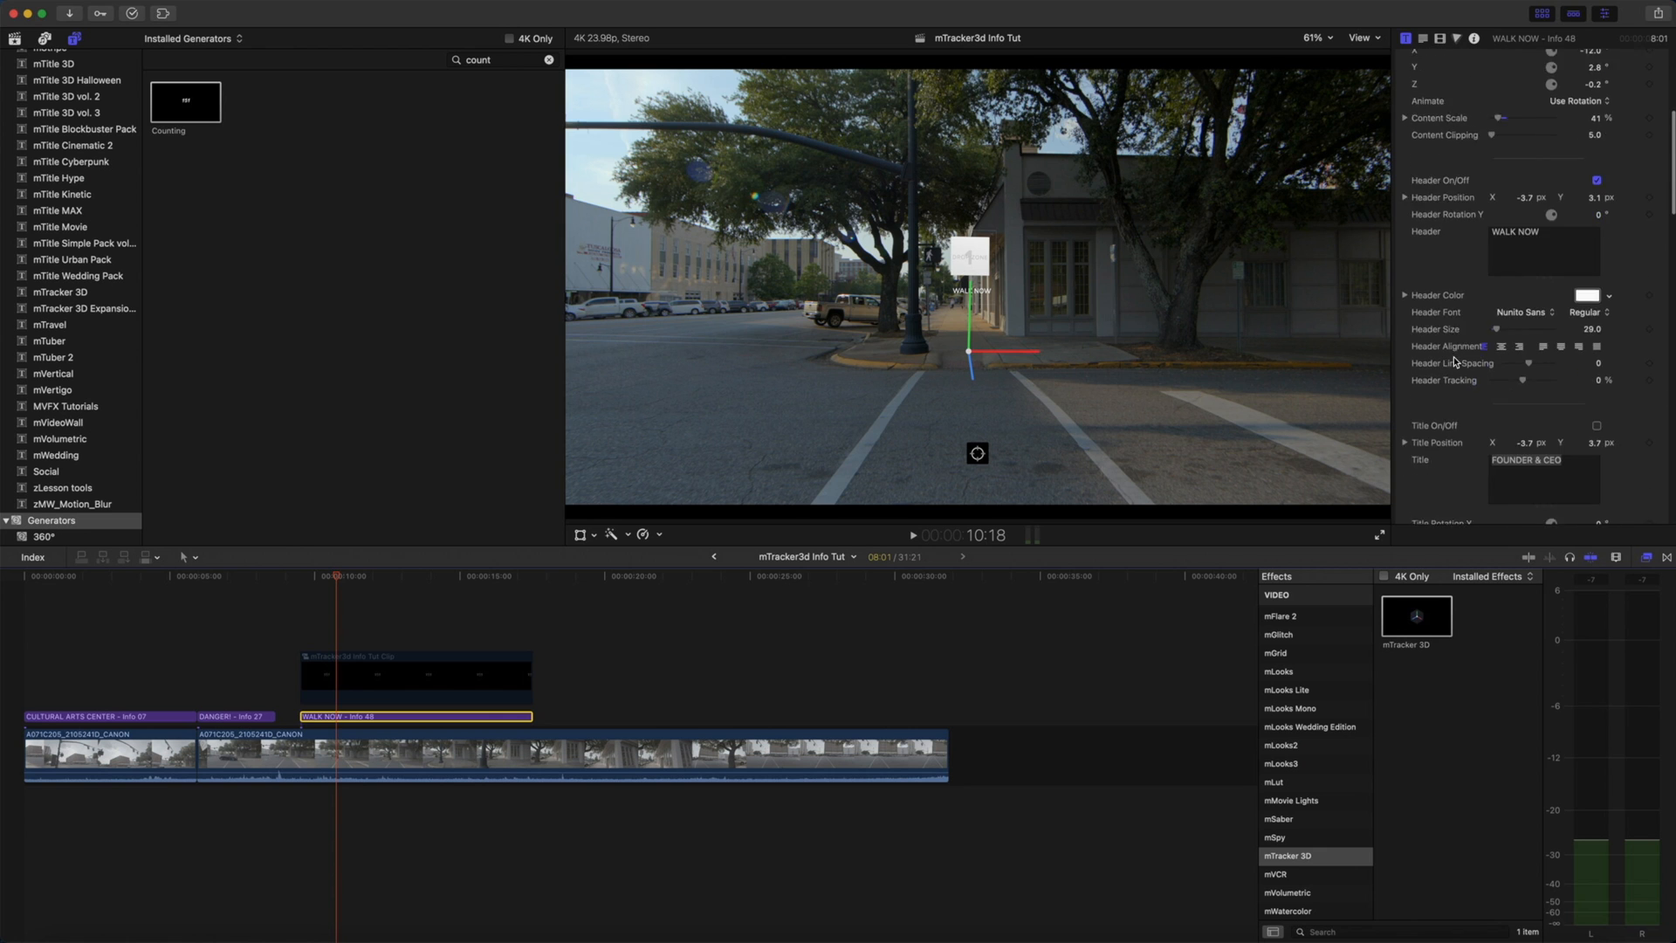
scroll("down", 3)
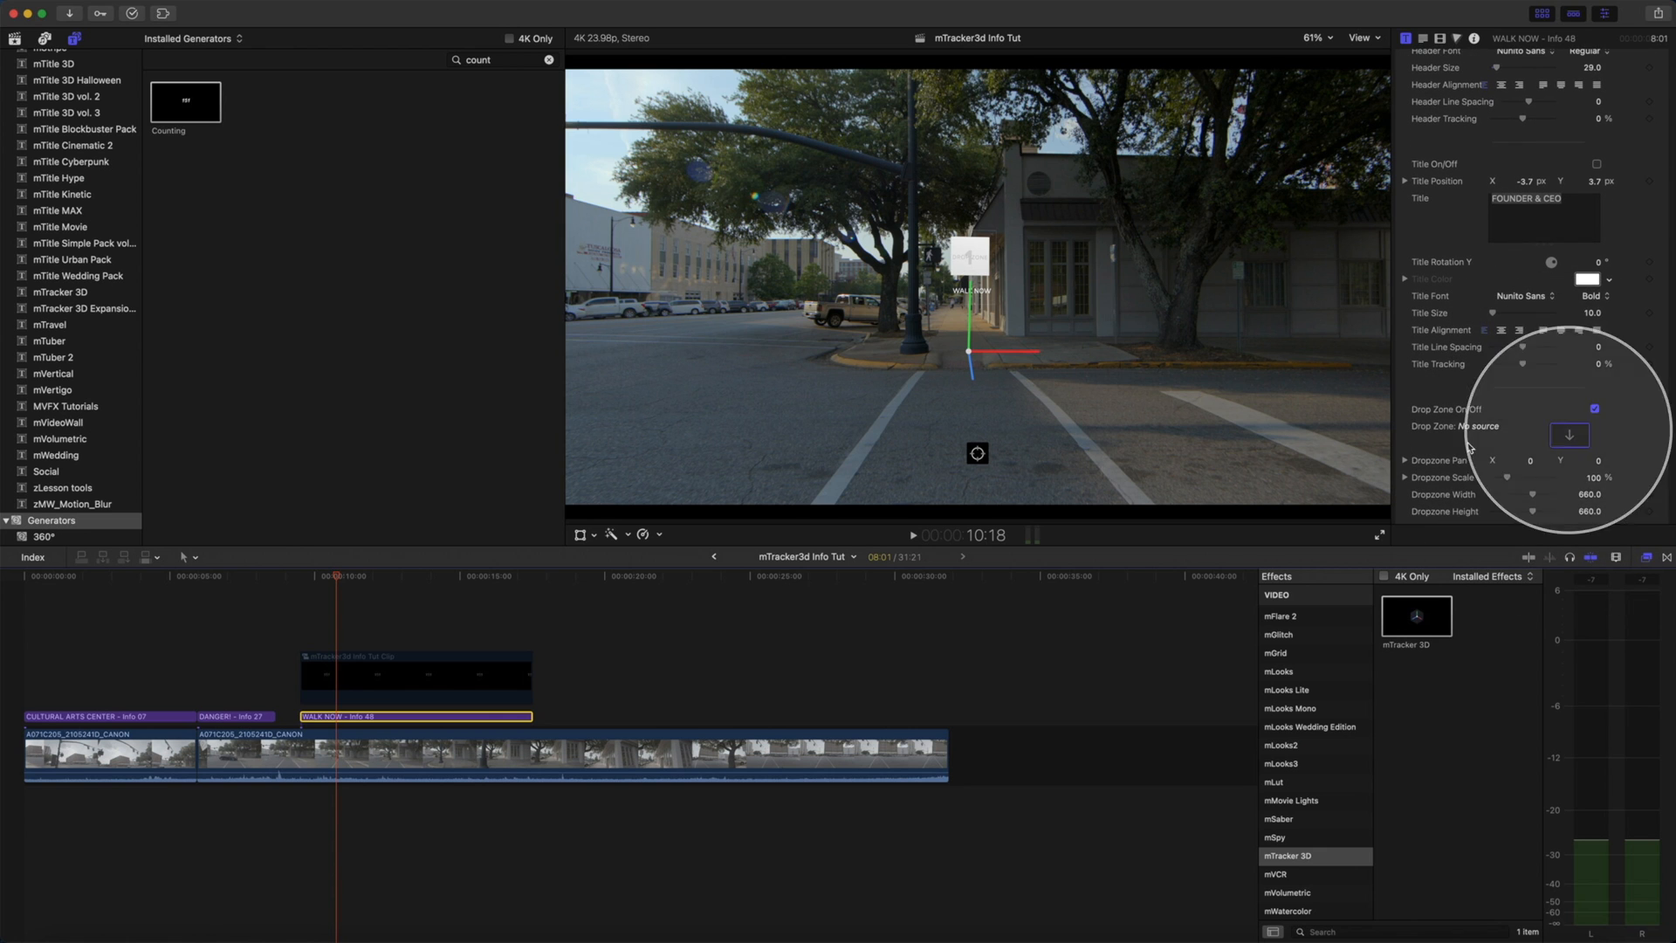
left_click(1567, 435)
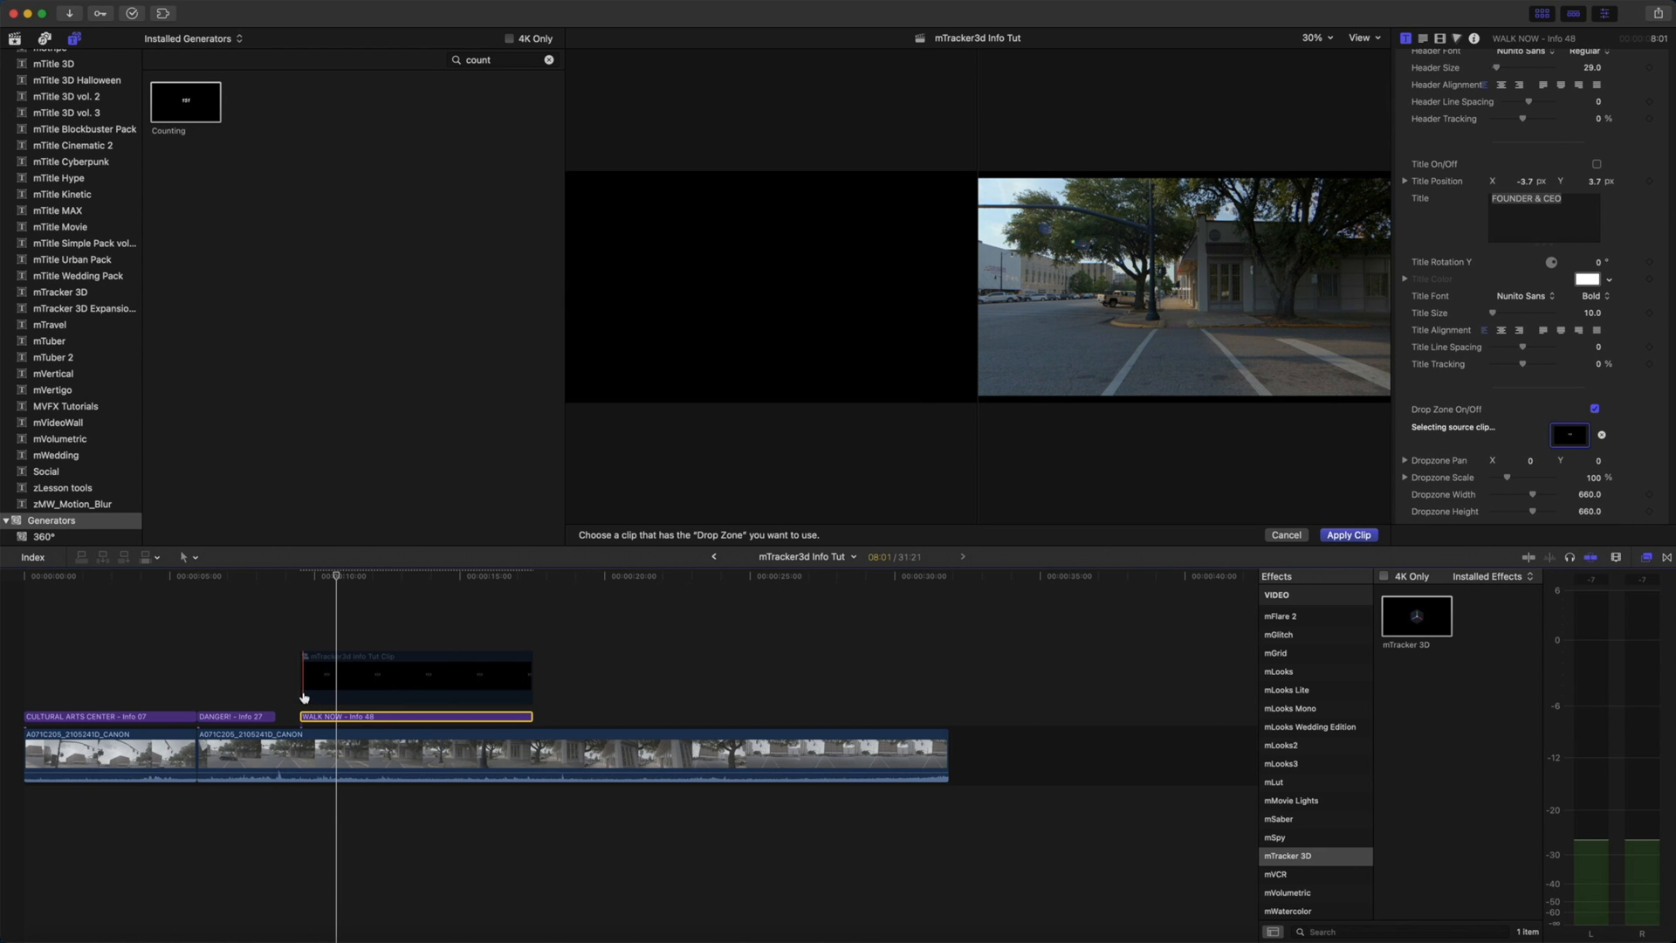
- Apply the countdown compound to the drop zone and raise Dropzone Scale, Pan Y and Width to fill
left_click(1348, 534)
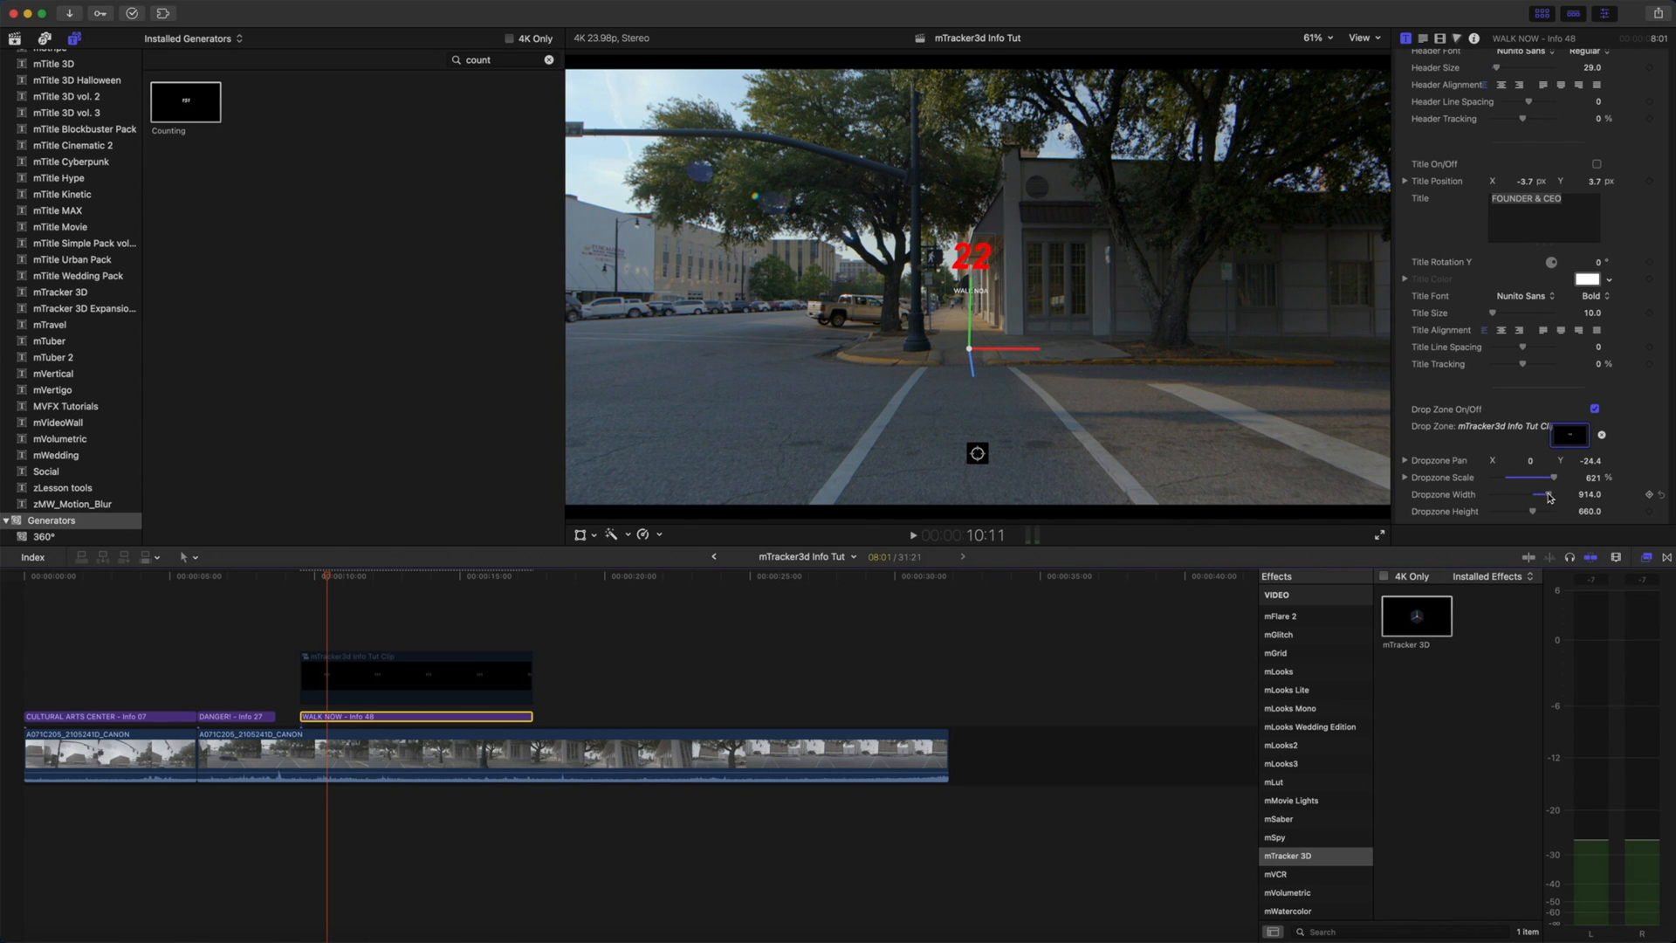
left_click(316, 578)
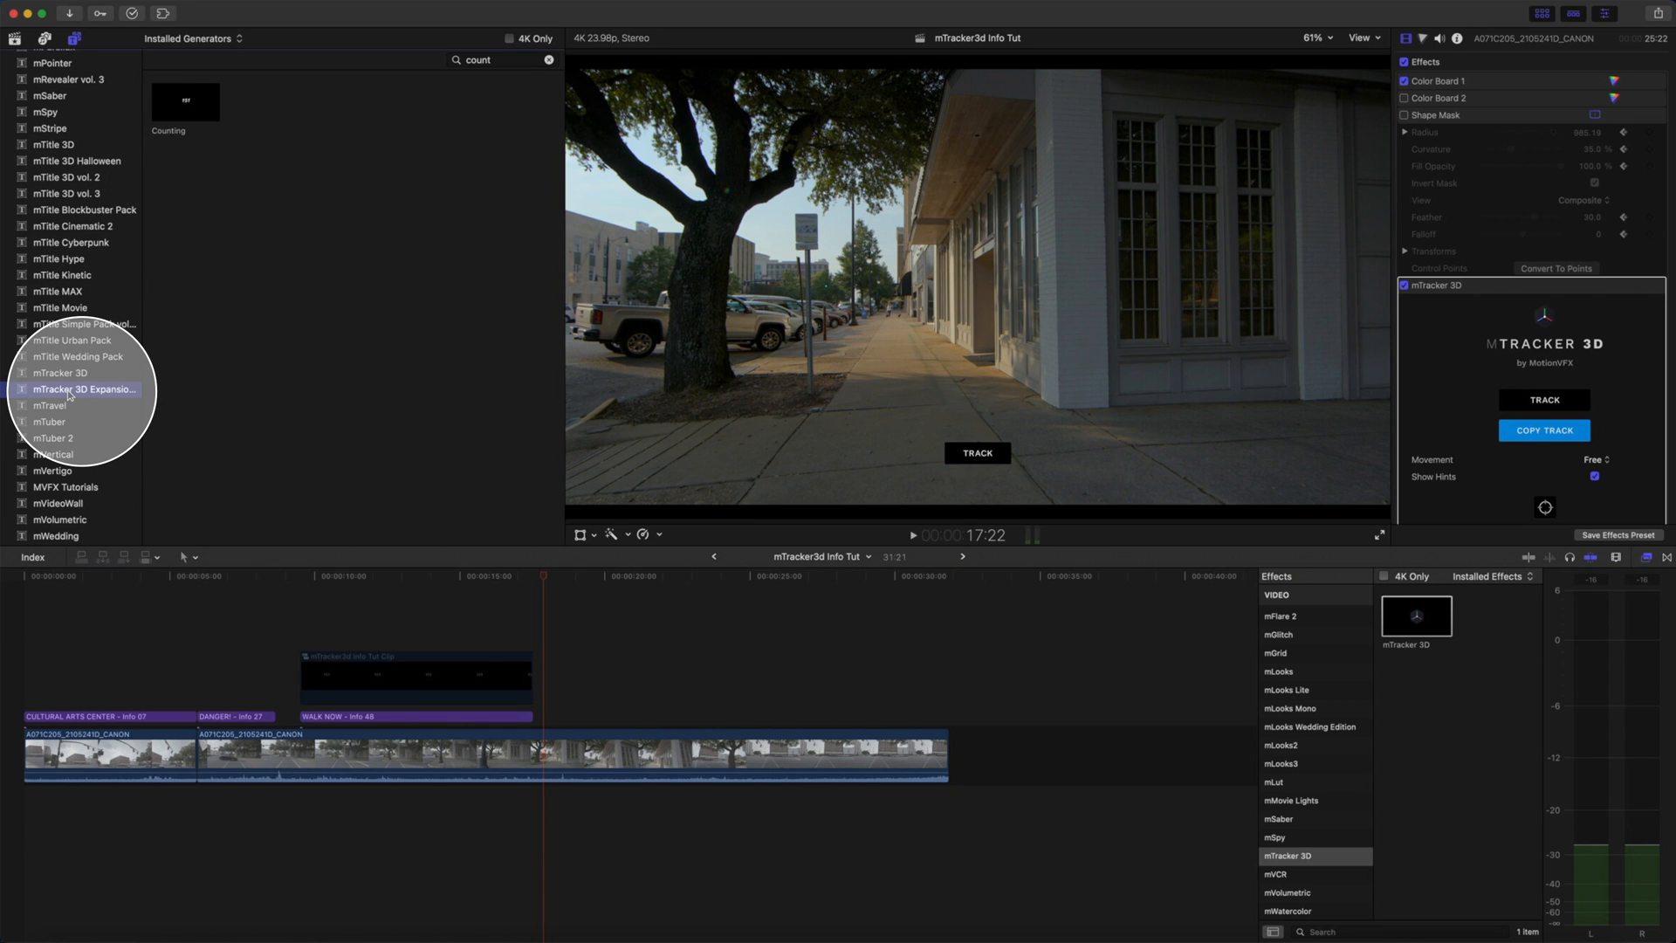
- Connect the Info 11 sale tag from mTracker 3D Expansion to the timeline at the playhead
left_click(84, 389)
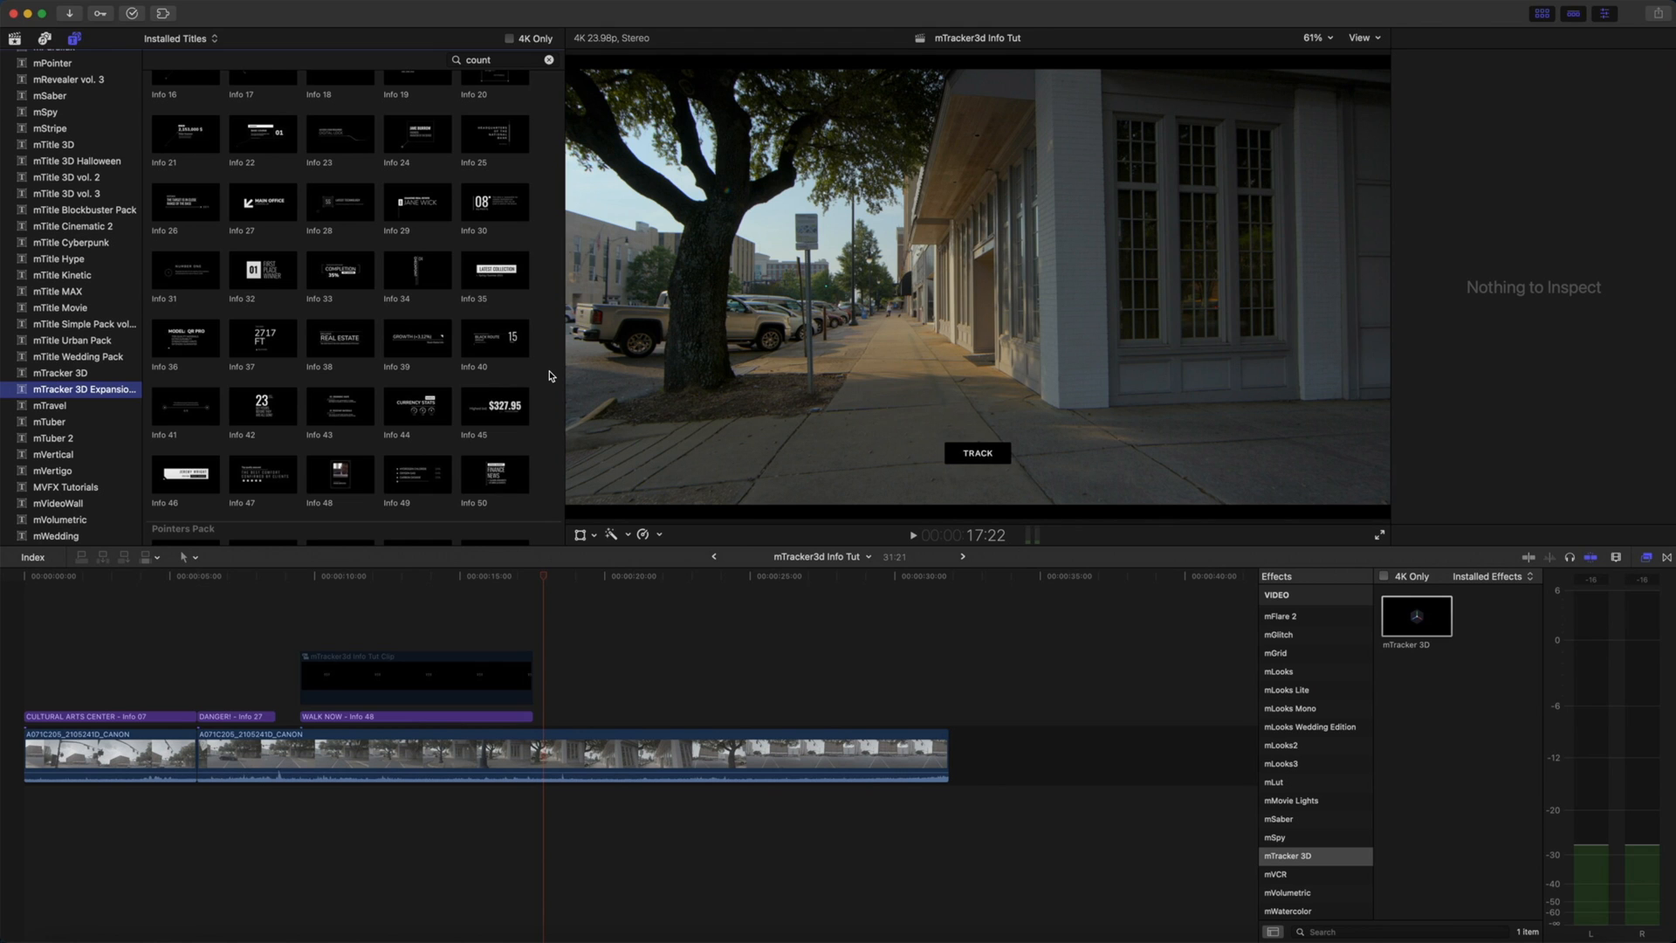
scroll("up", 3)
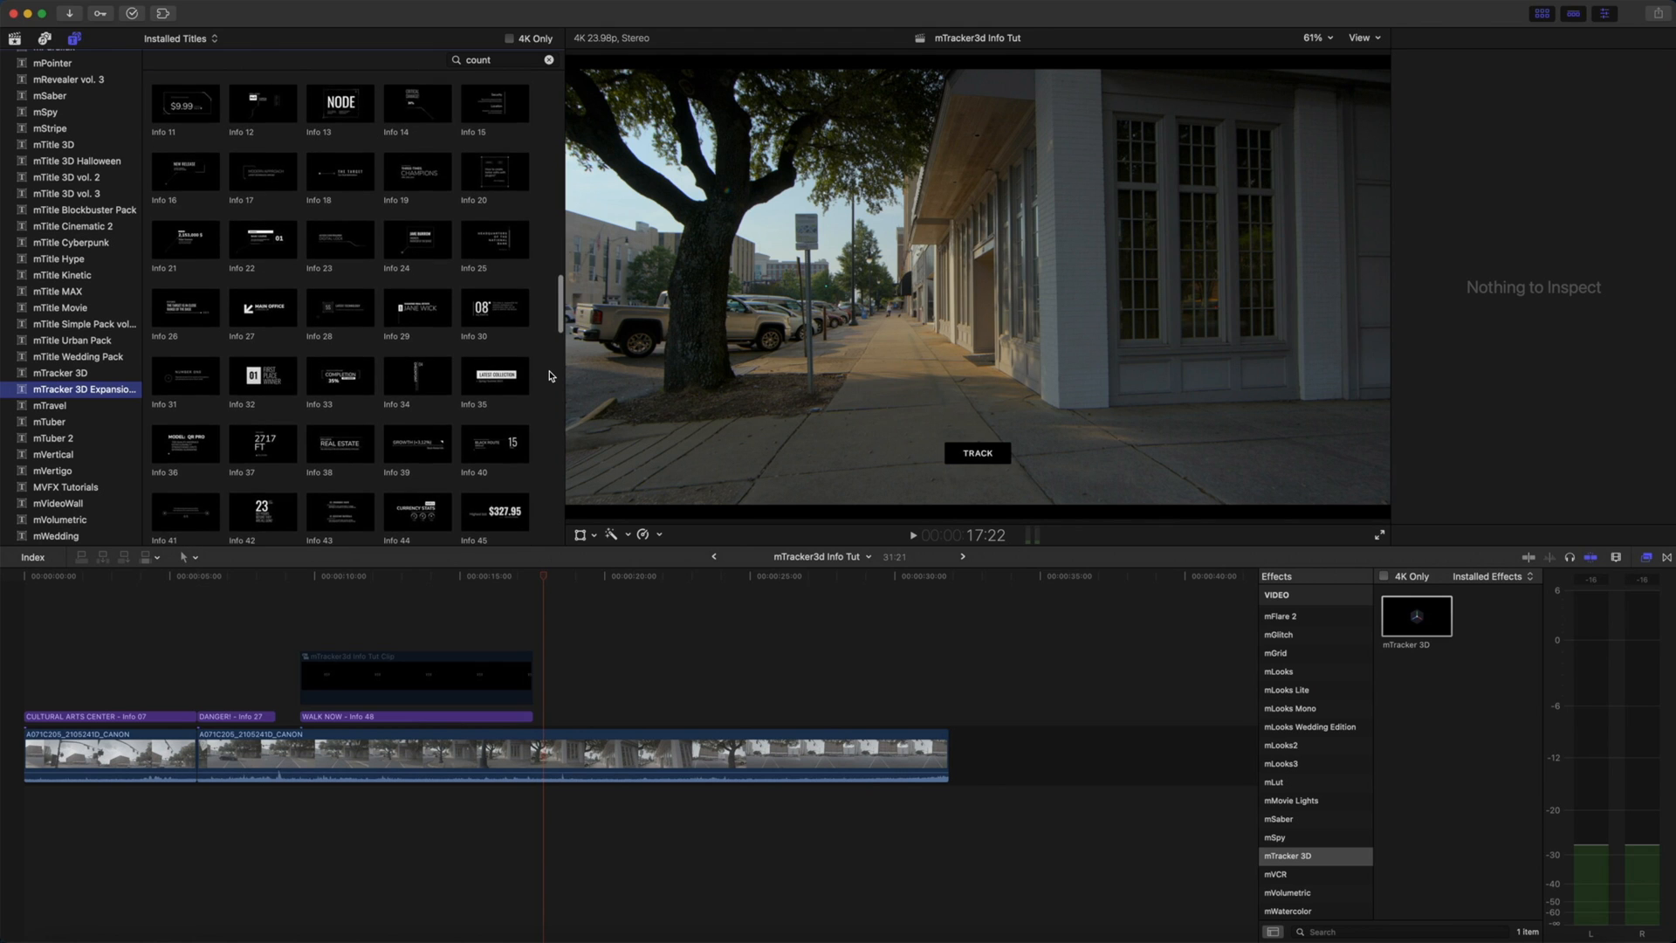
scroll("up", 3)
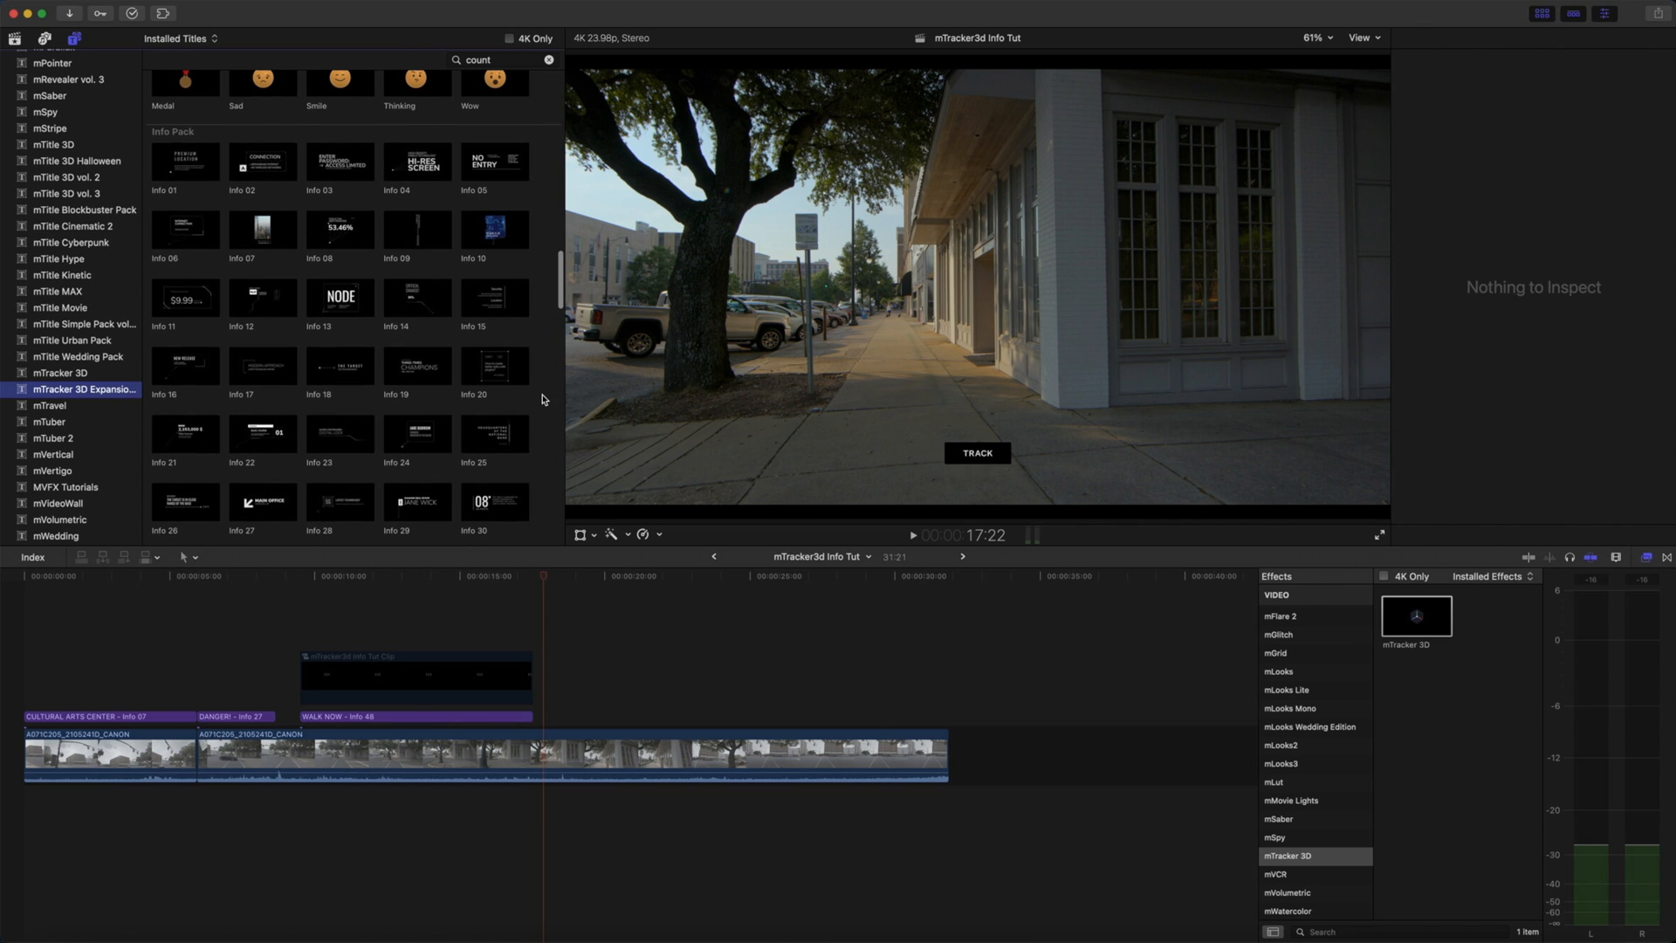
left_click(183, 297)
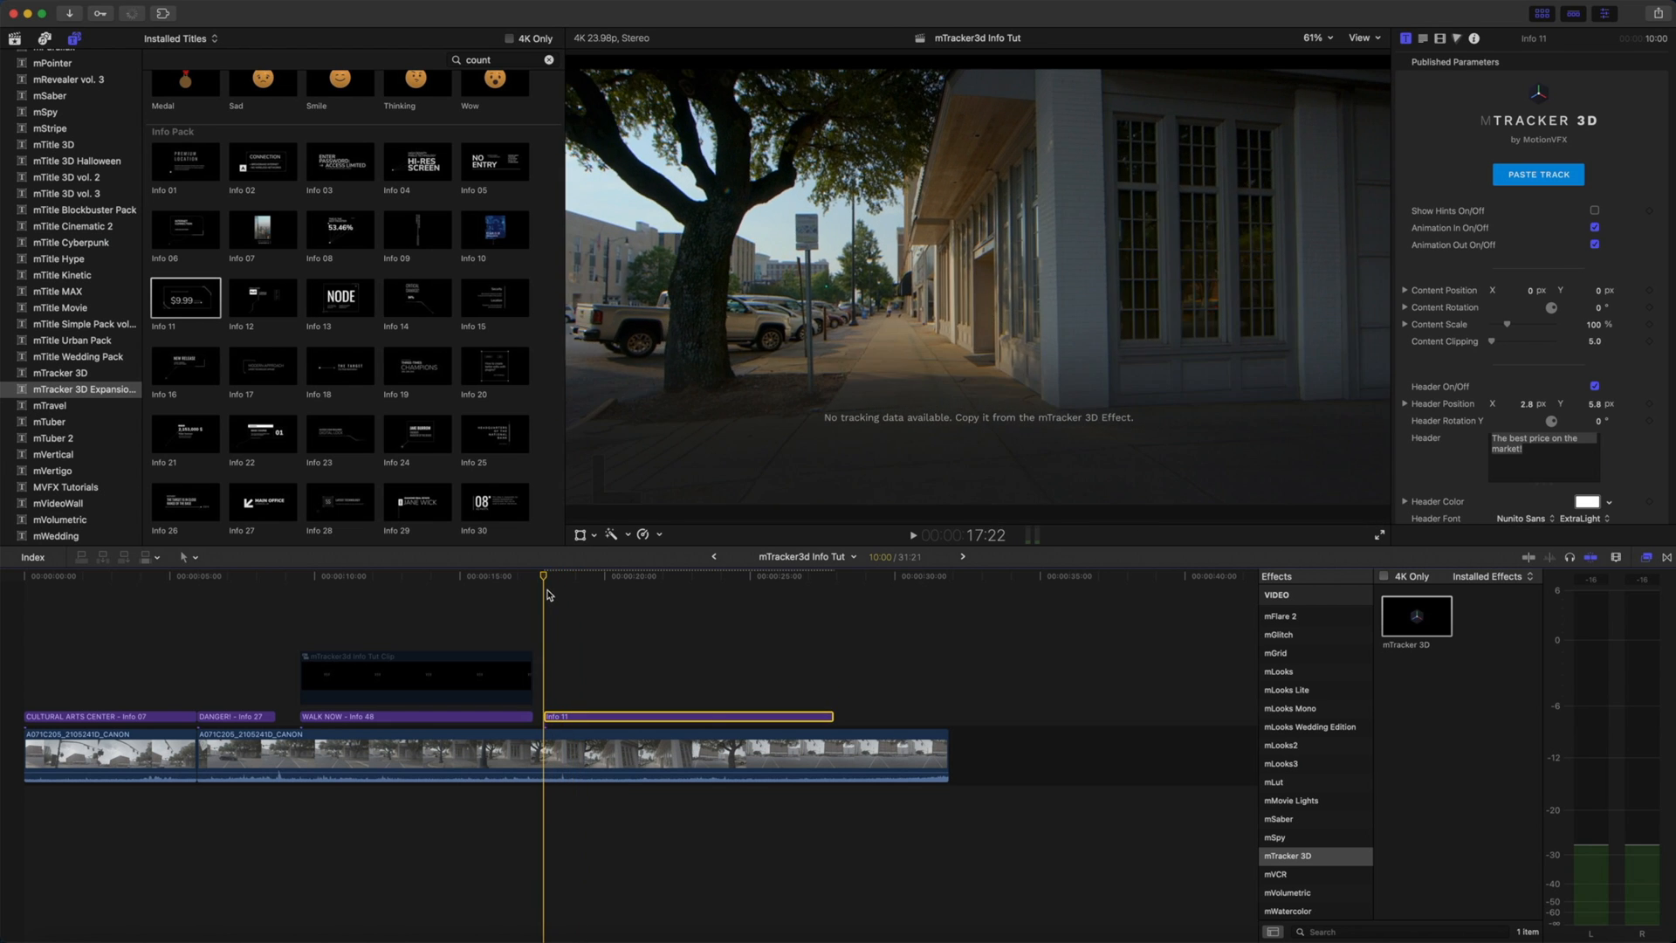
- Extend the Info 11 title to 05:17 and paste the saved tracking onto it
left_click(668, 574)
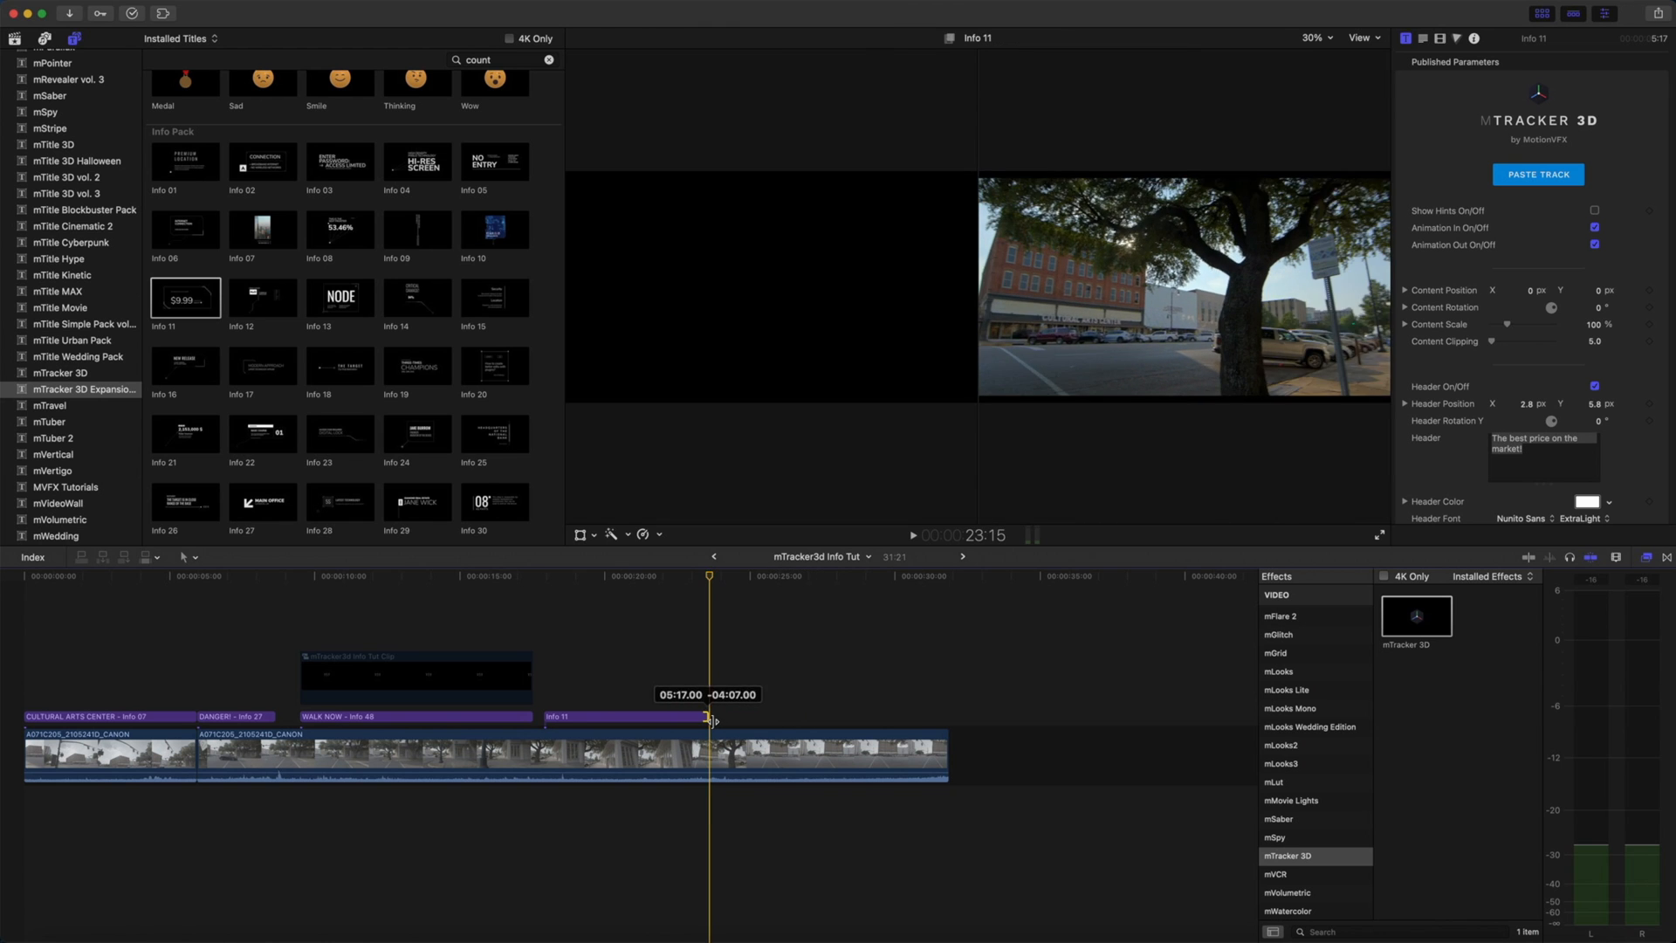
left_click(625, 575)
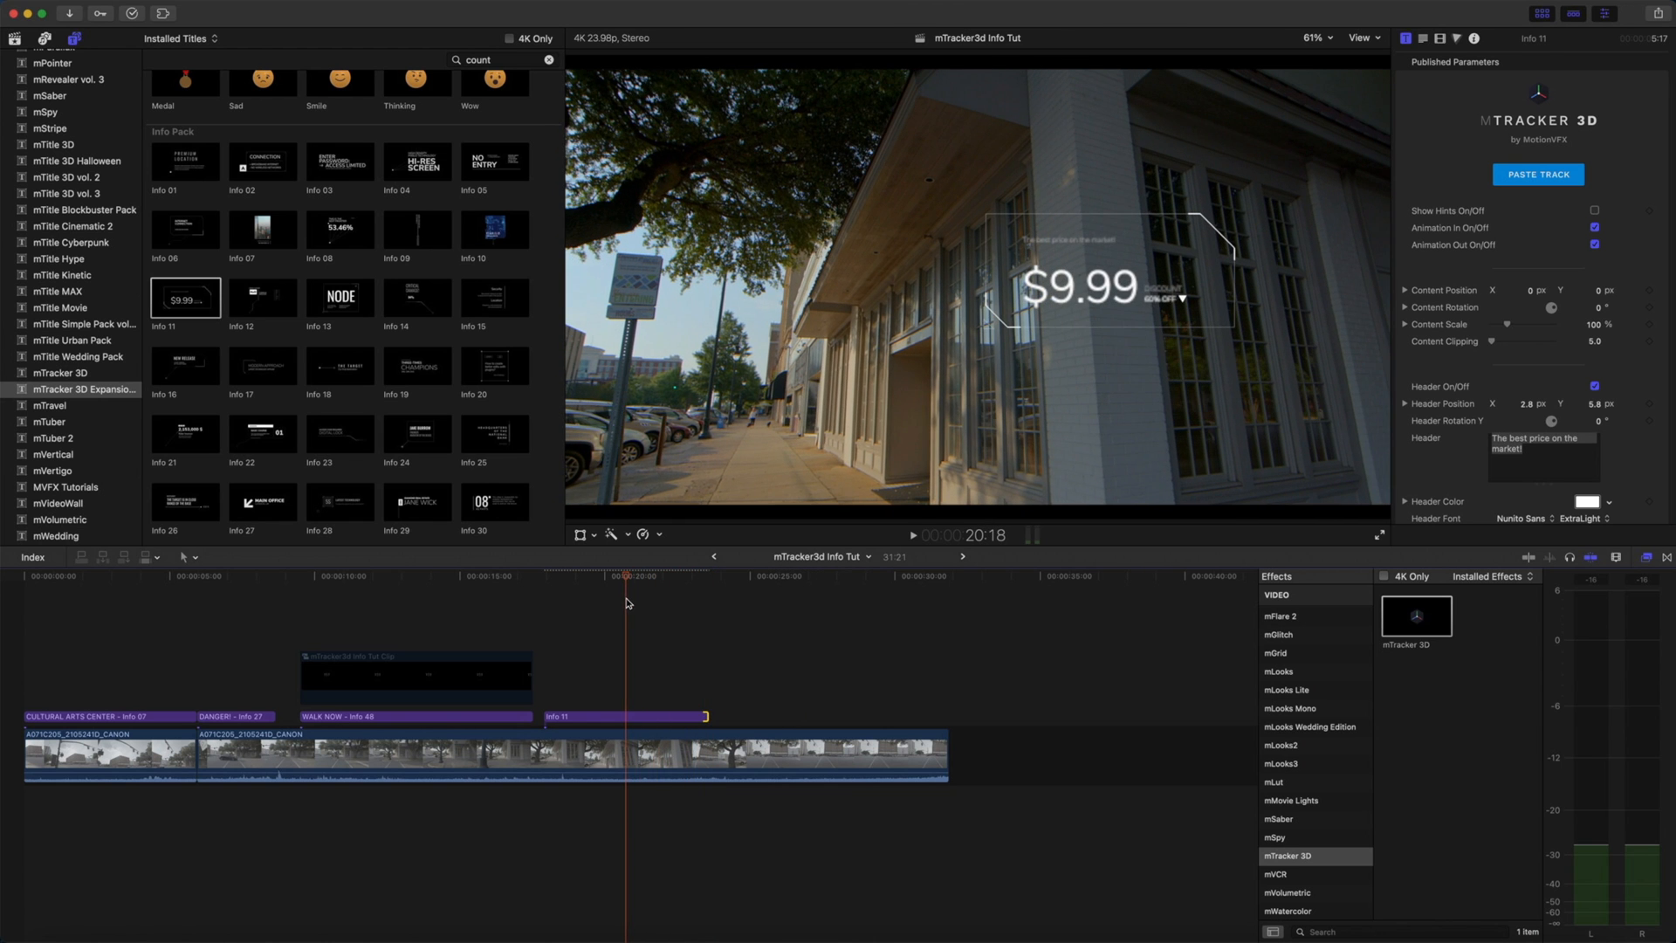
left_click(625, 715)
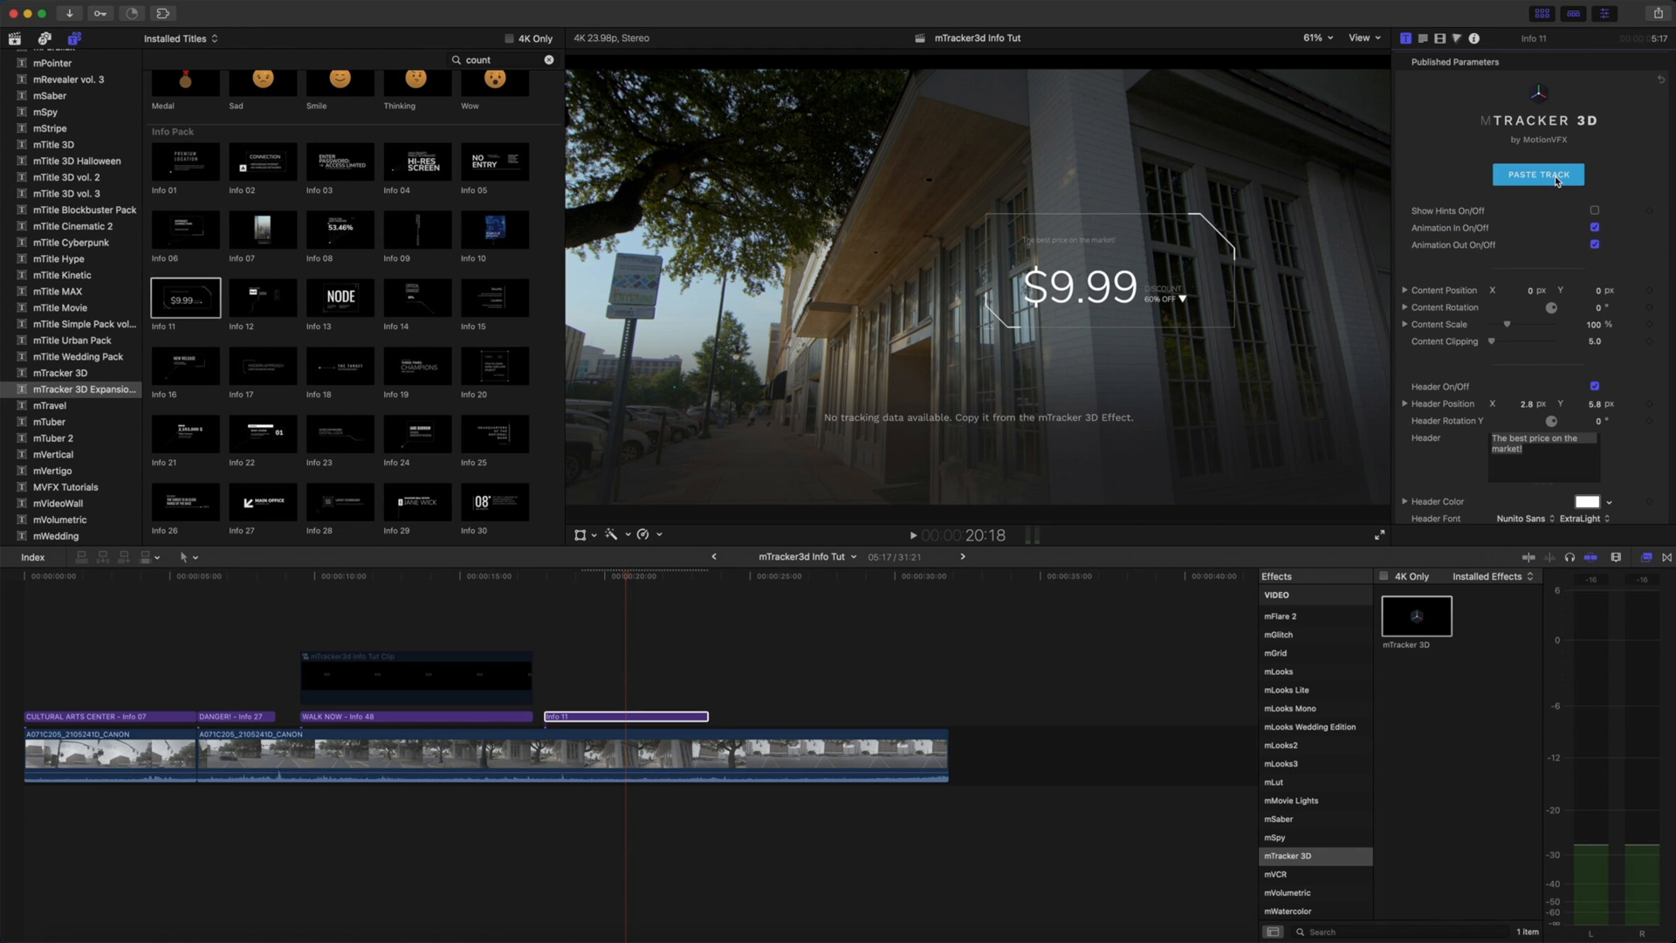
left_click(1536, 174)
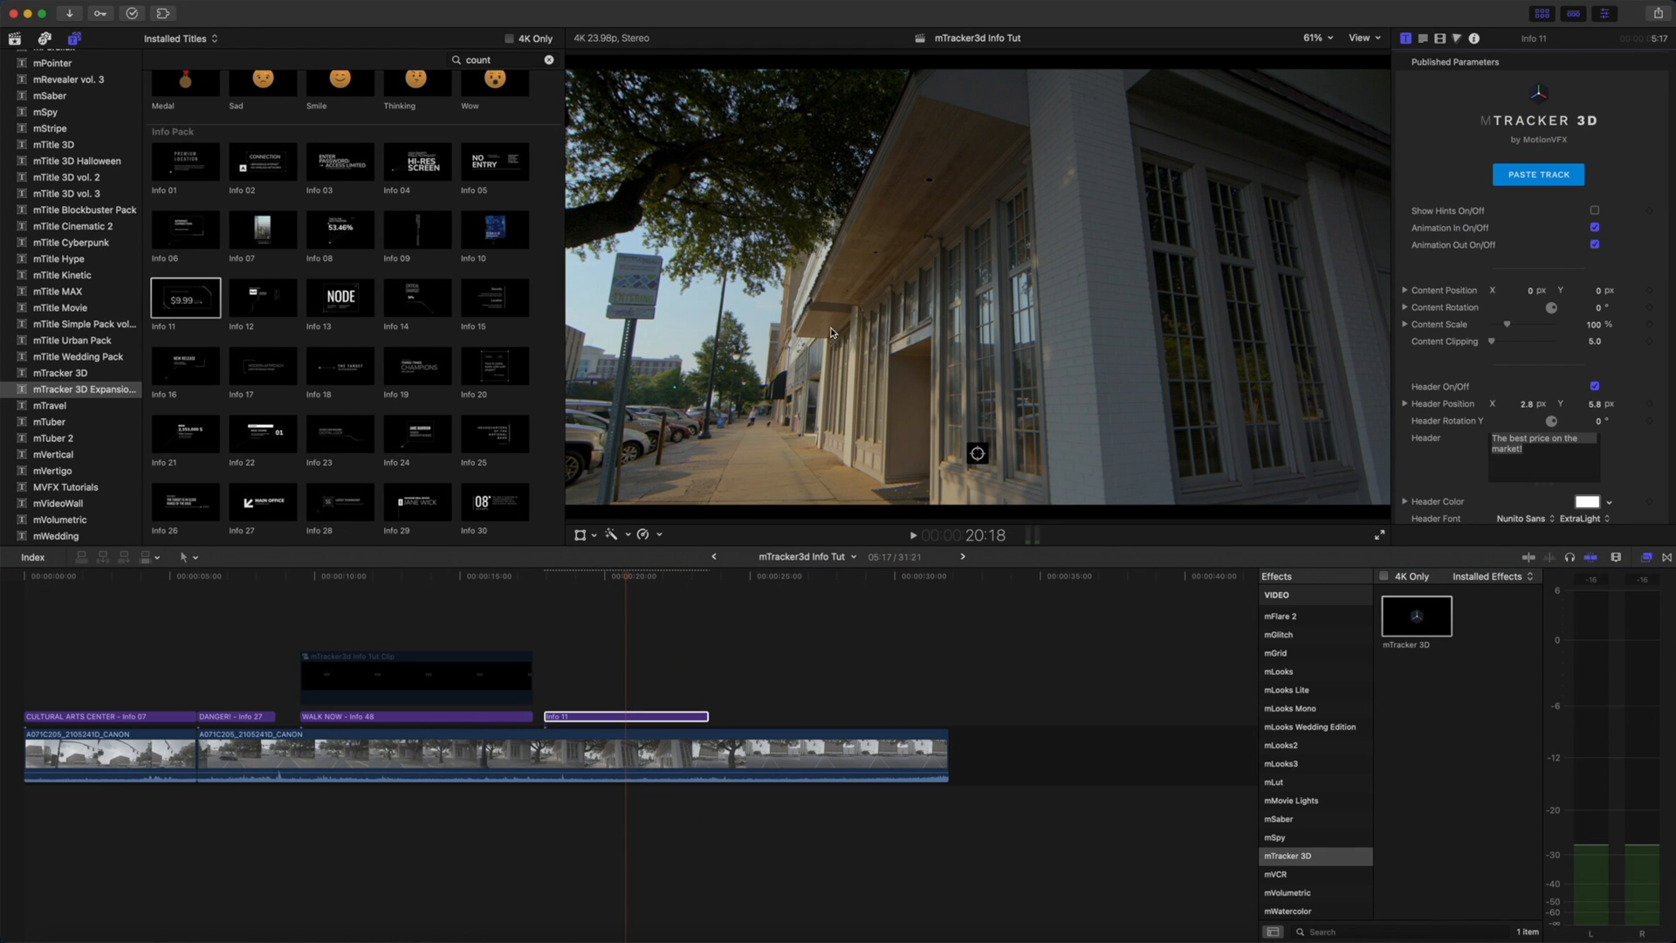
- Set the sale tag's Content Scale to 65%, nudge its position, and rotate X to −17°
left_click(579, 583)
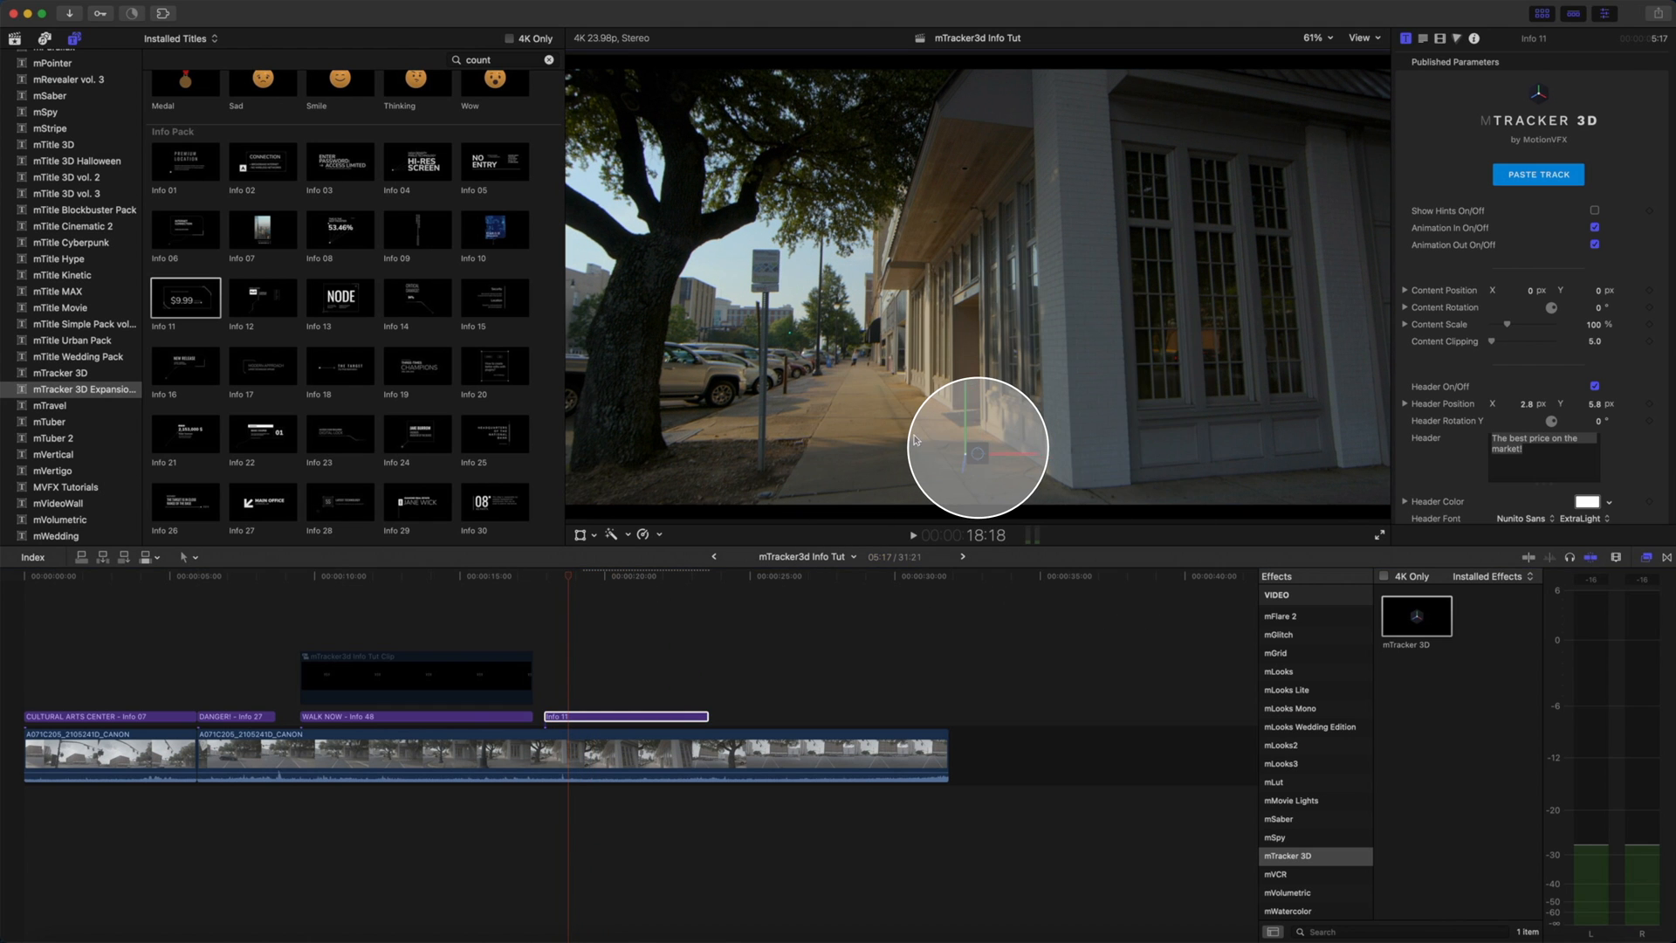
key("shift")
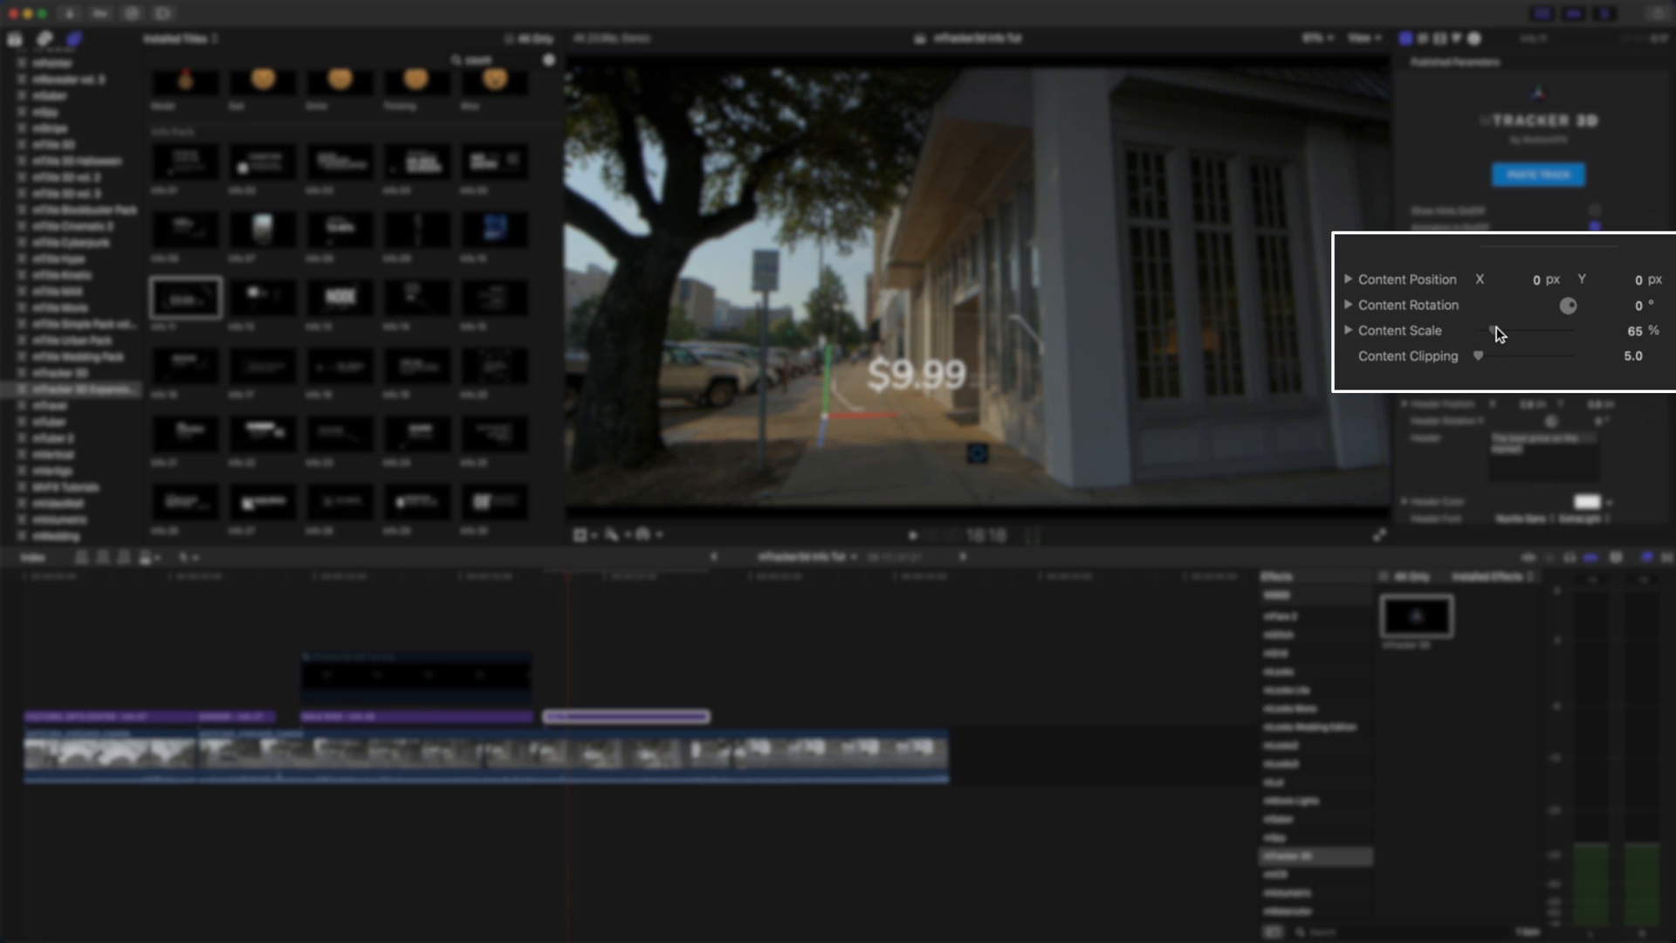
mouse_move(1641, 282)
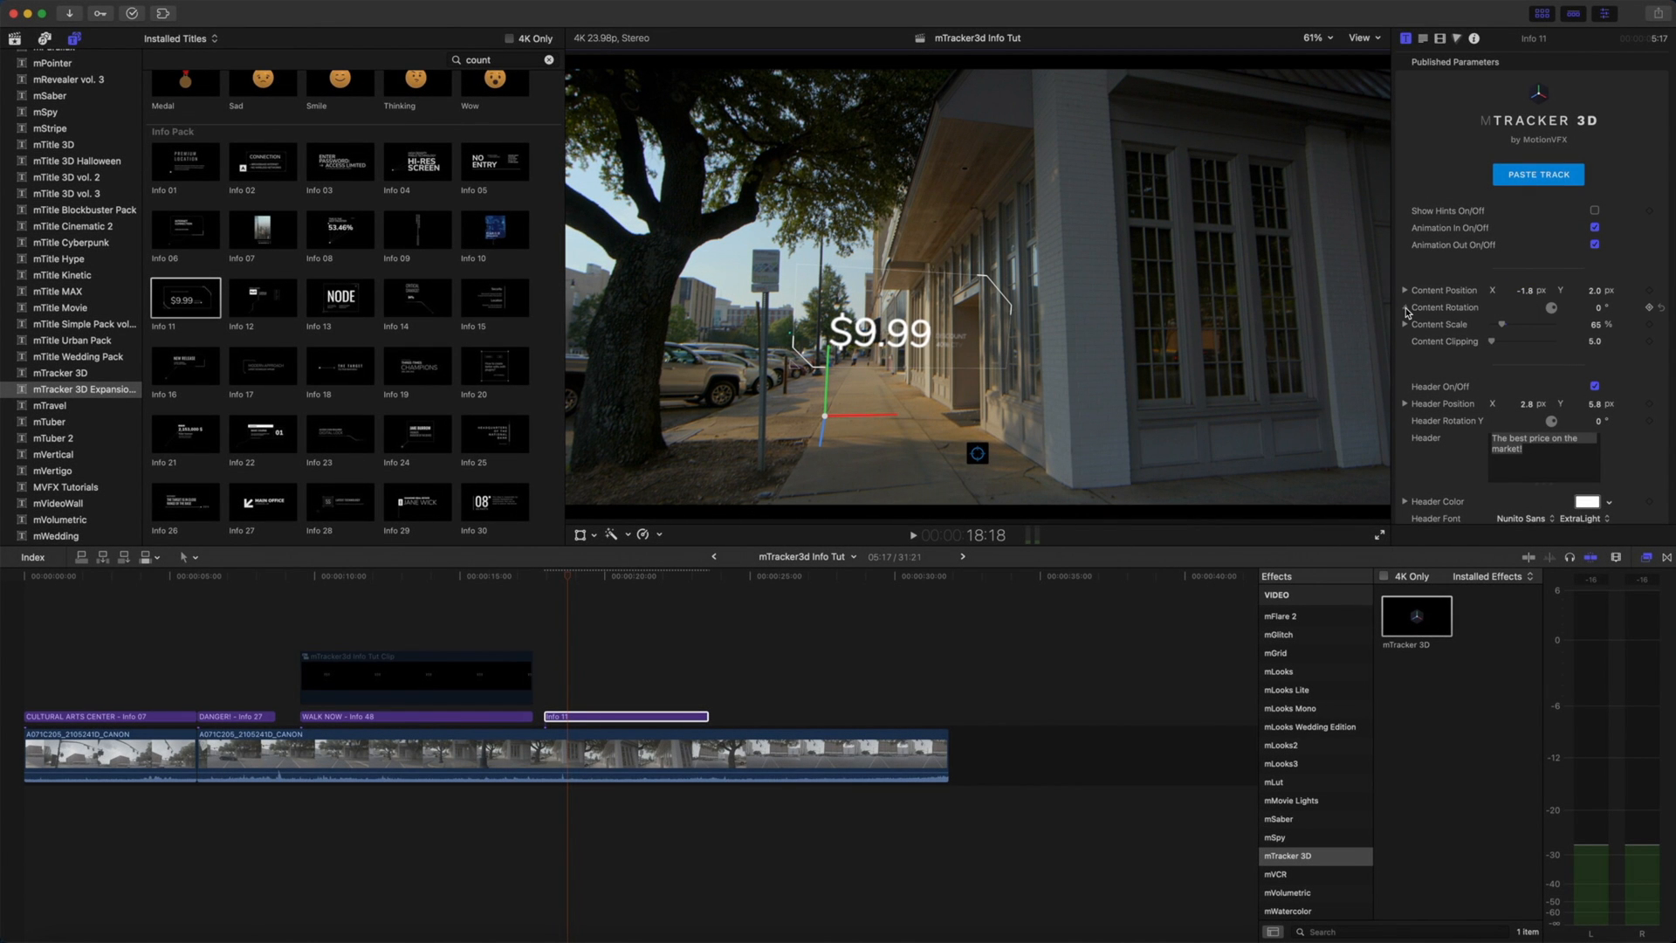
left_click(1404, 307)
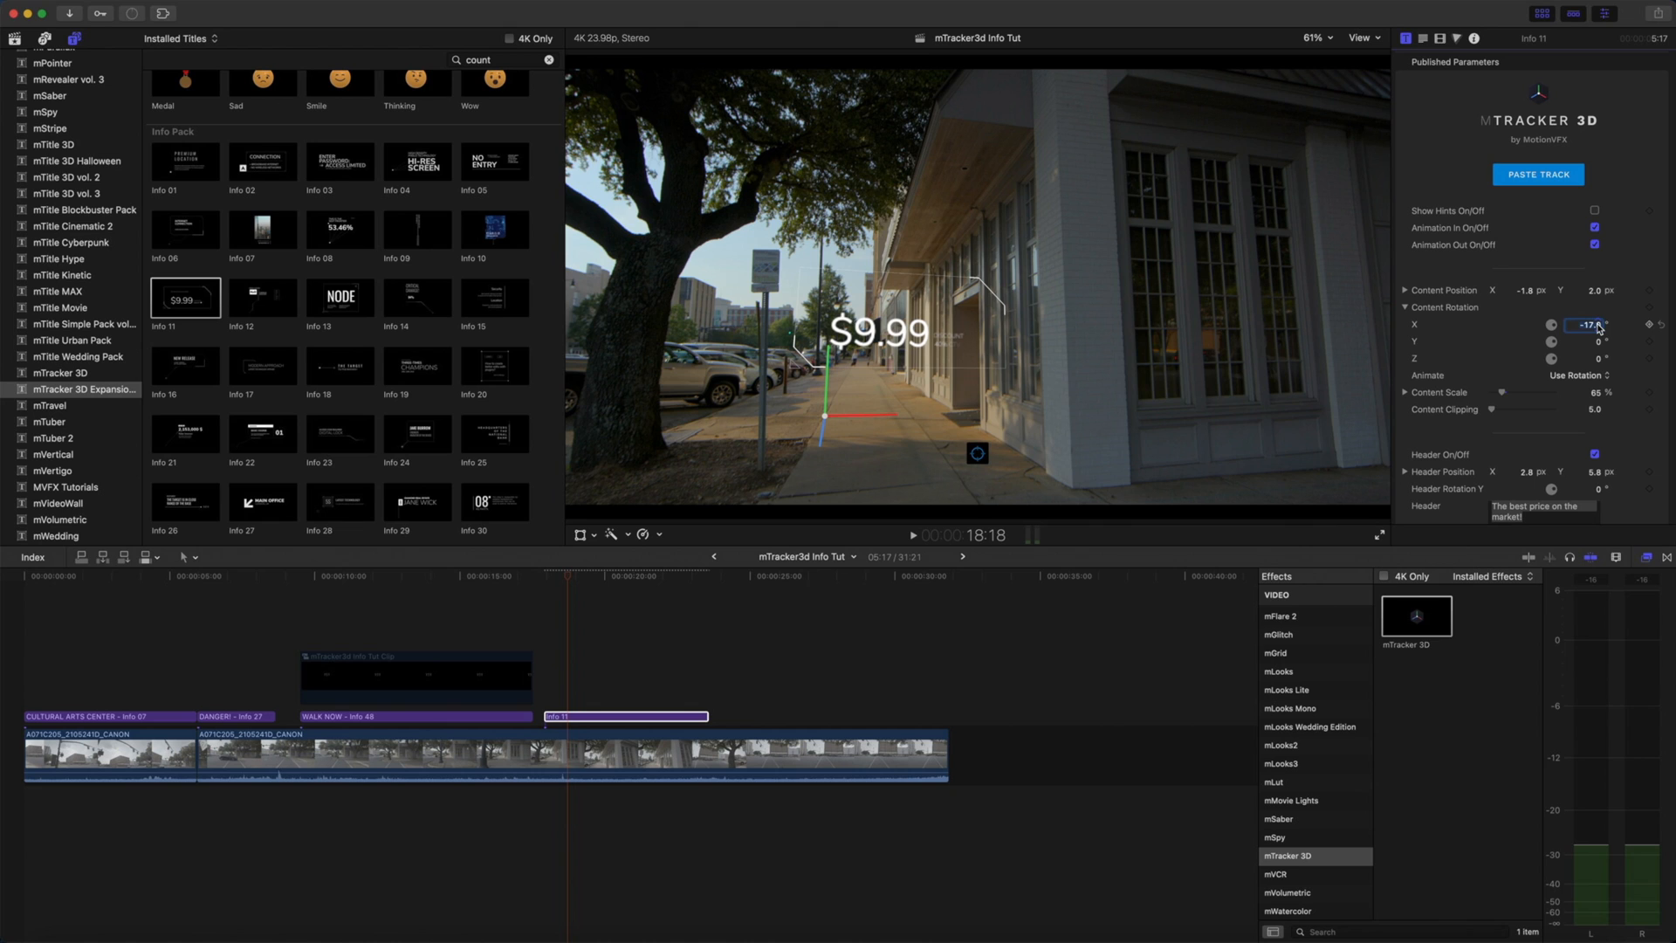
scroll("down", 3)
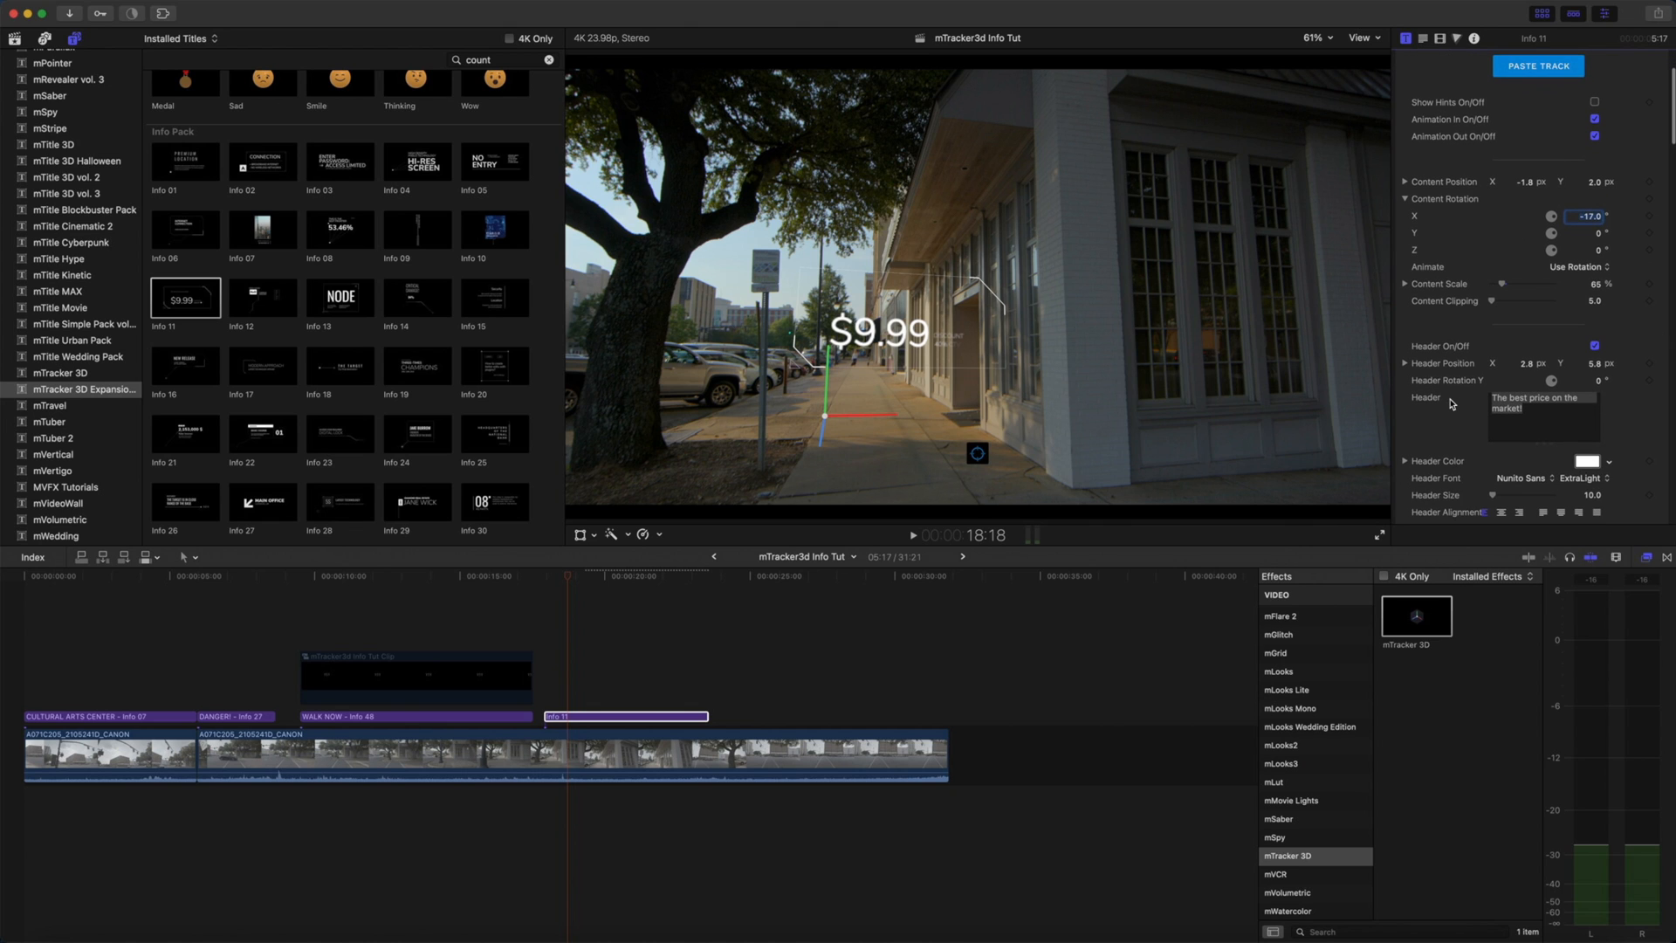
mouse_move(1445, 435)
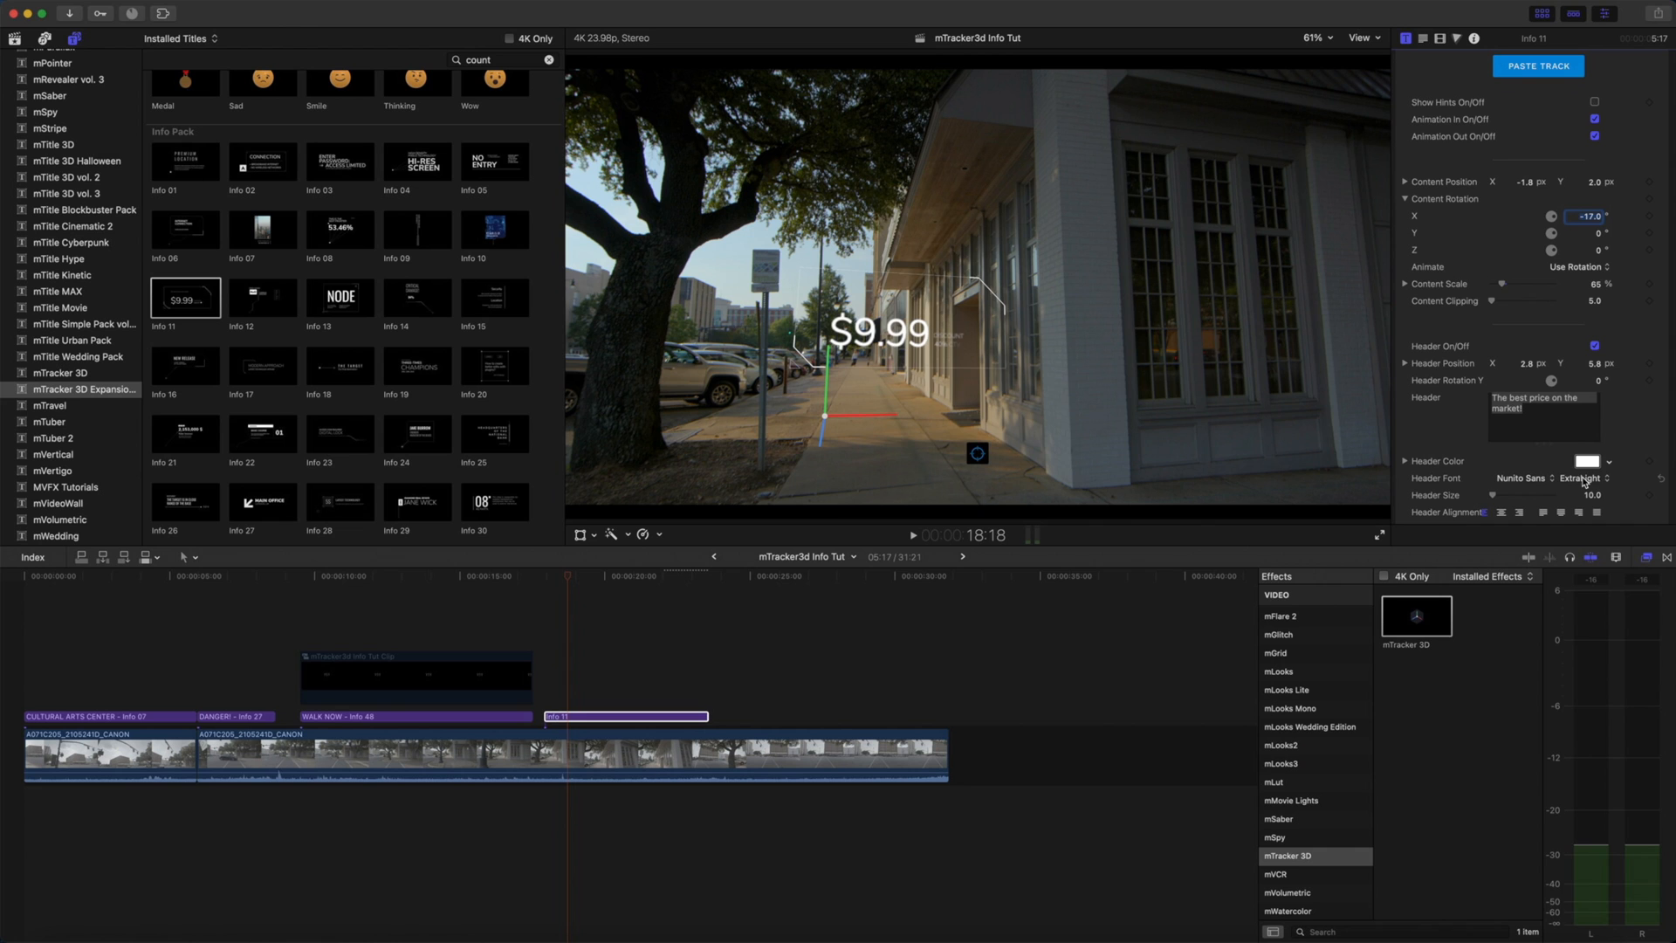
- Set the sale tag's header font weight to Black
left_click(1590, 478)
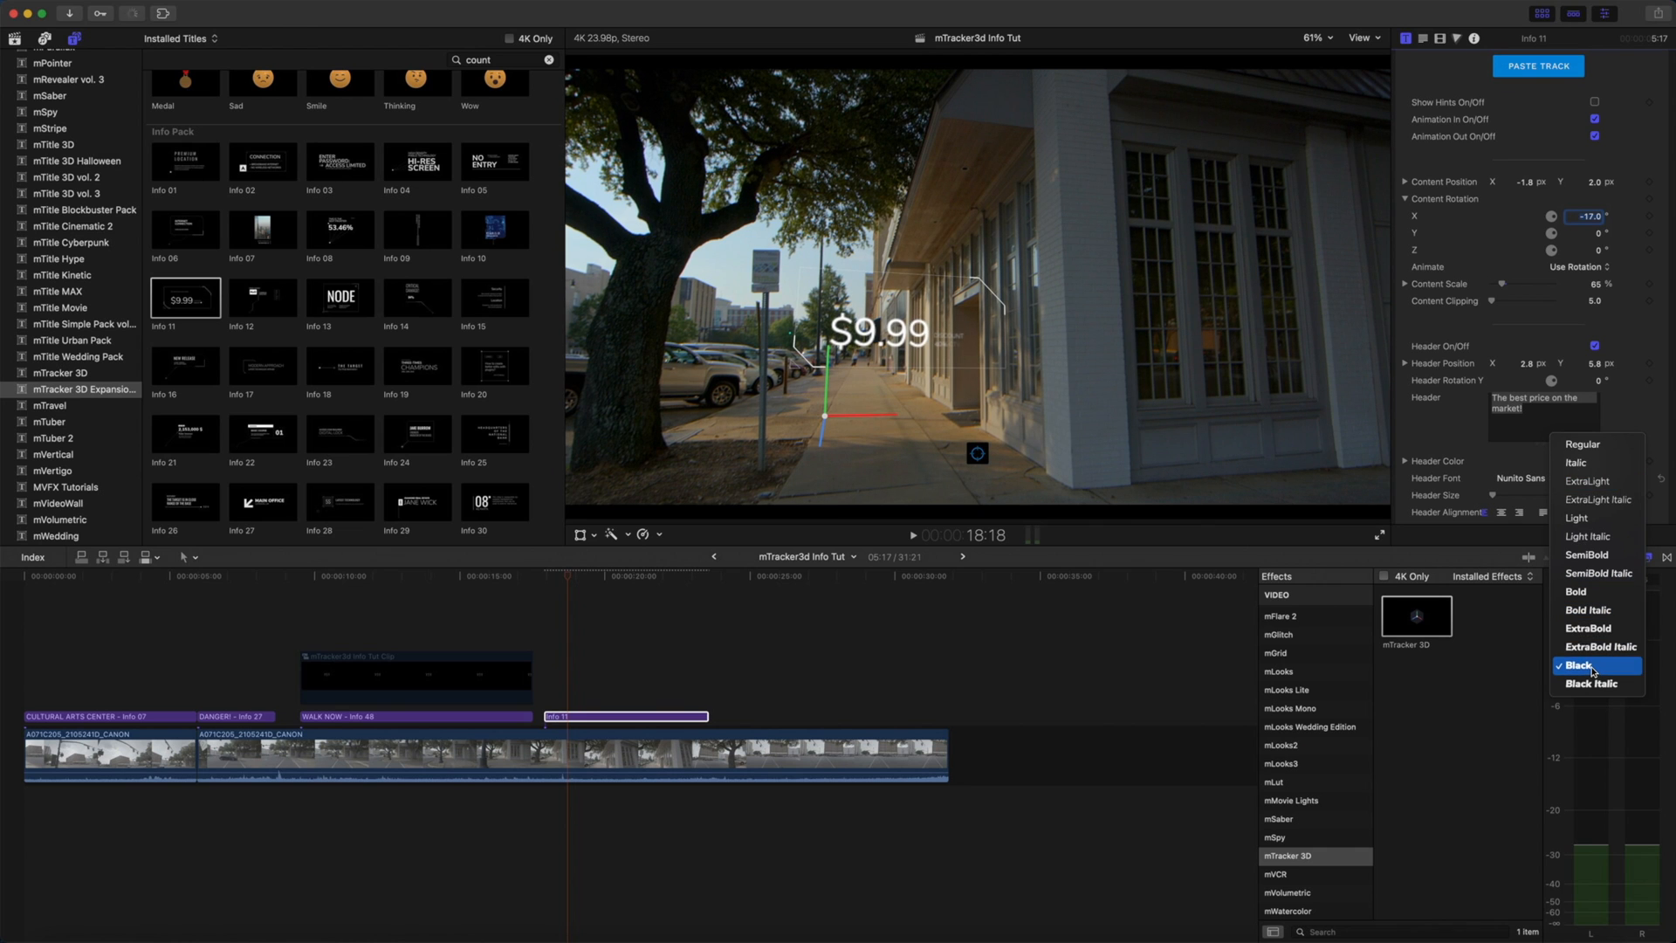
left_click(1588, 665)
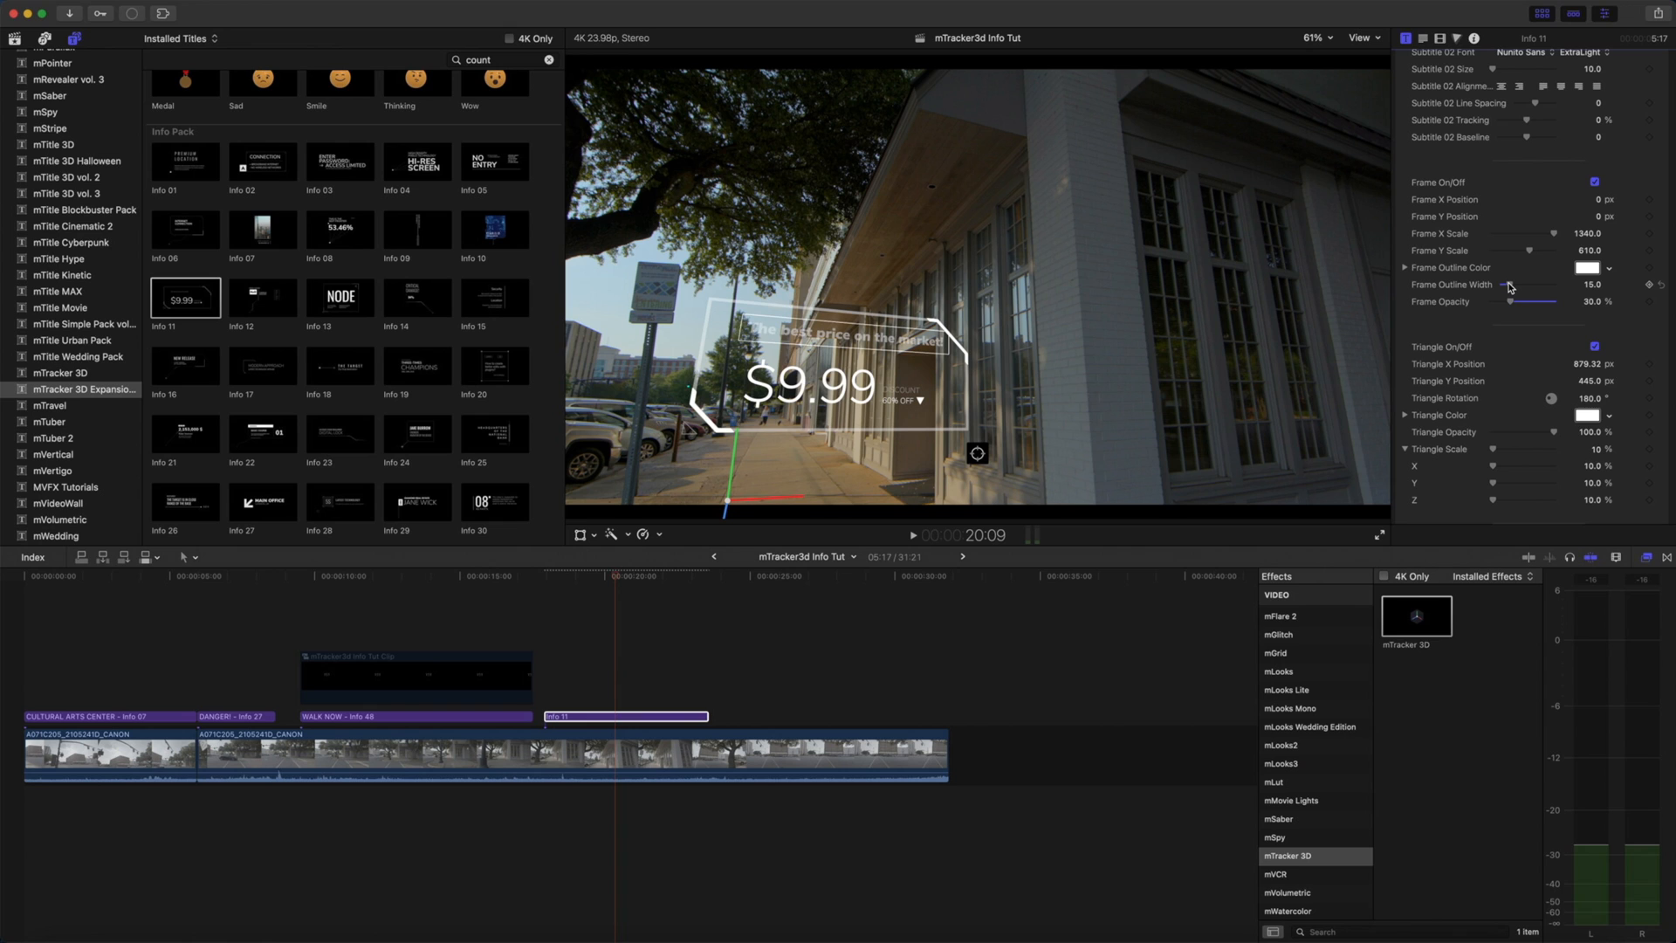
mouse_move(1483, 374)
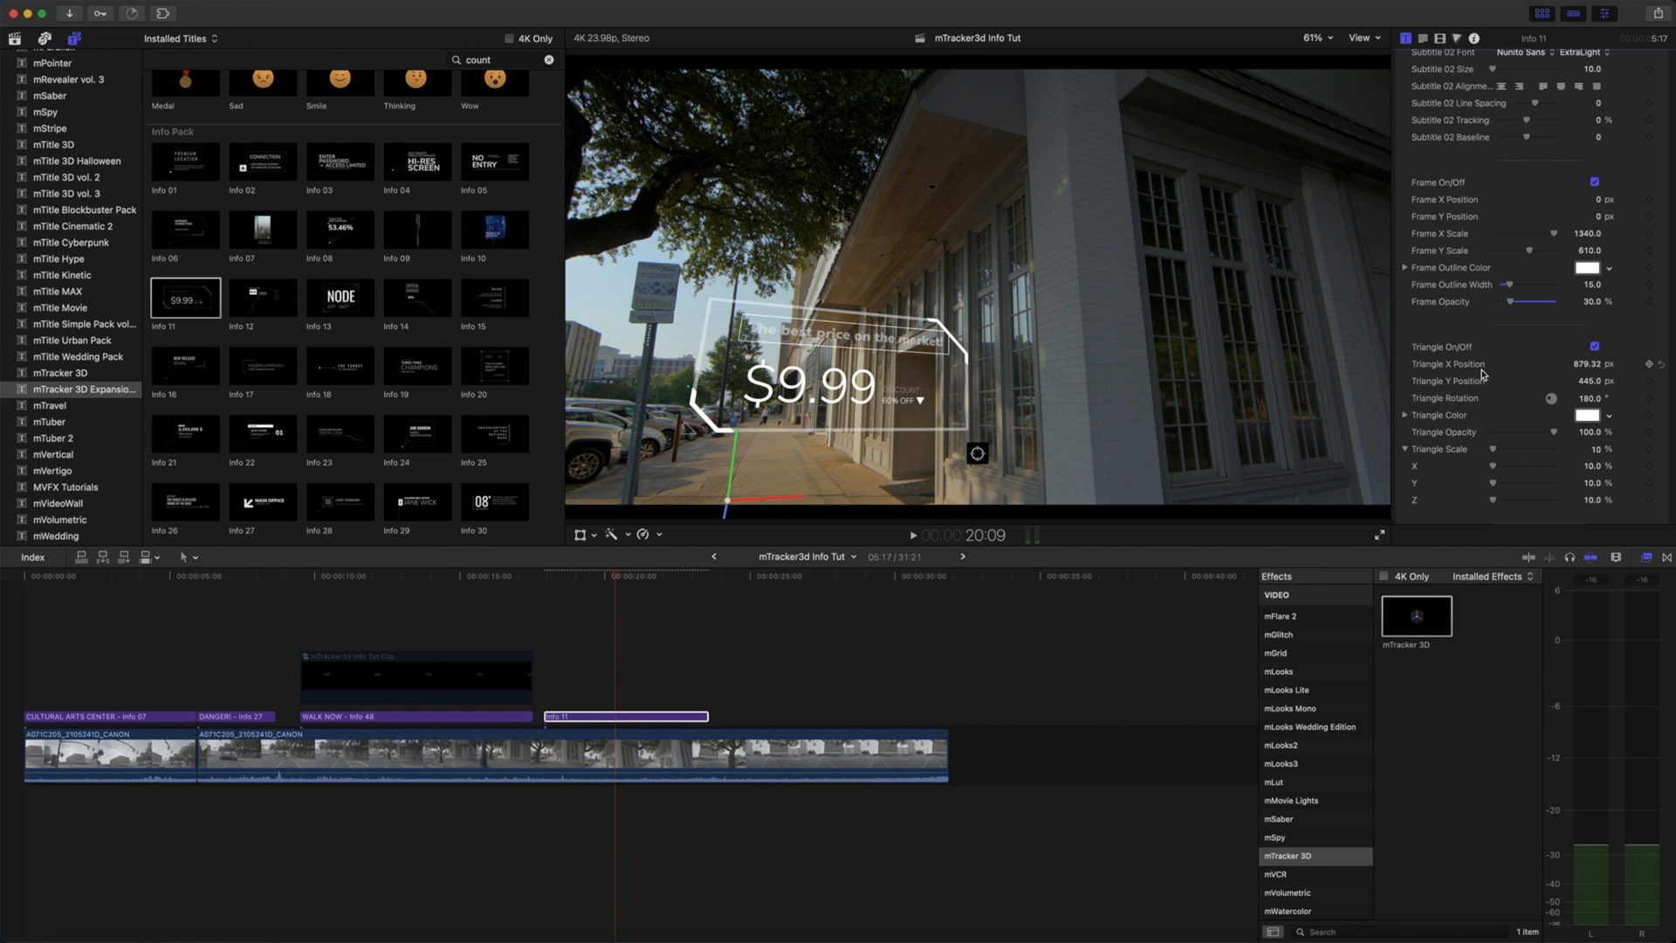
mouse_move(1475, 390)
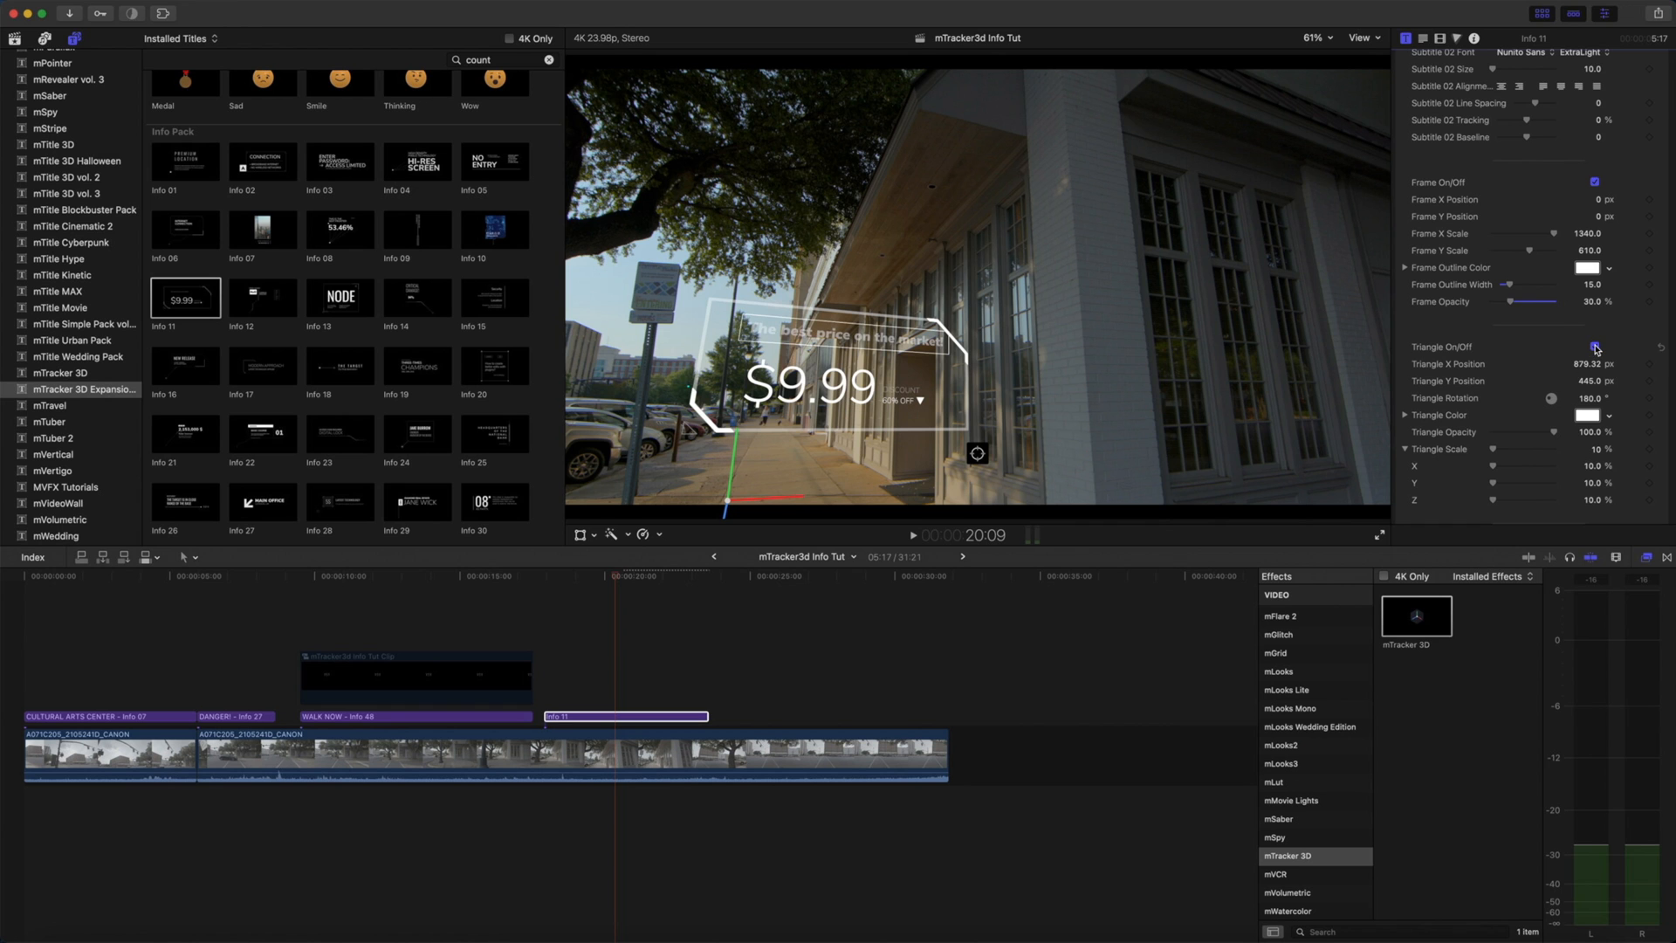
- Switch off the discount triangle and the indicator element
left_click(1595, 345)
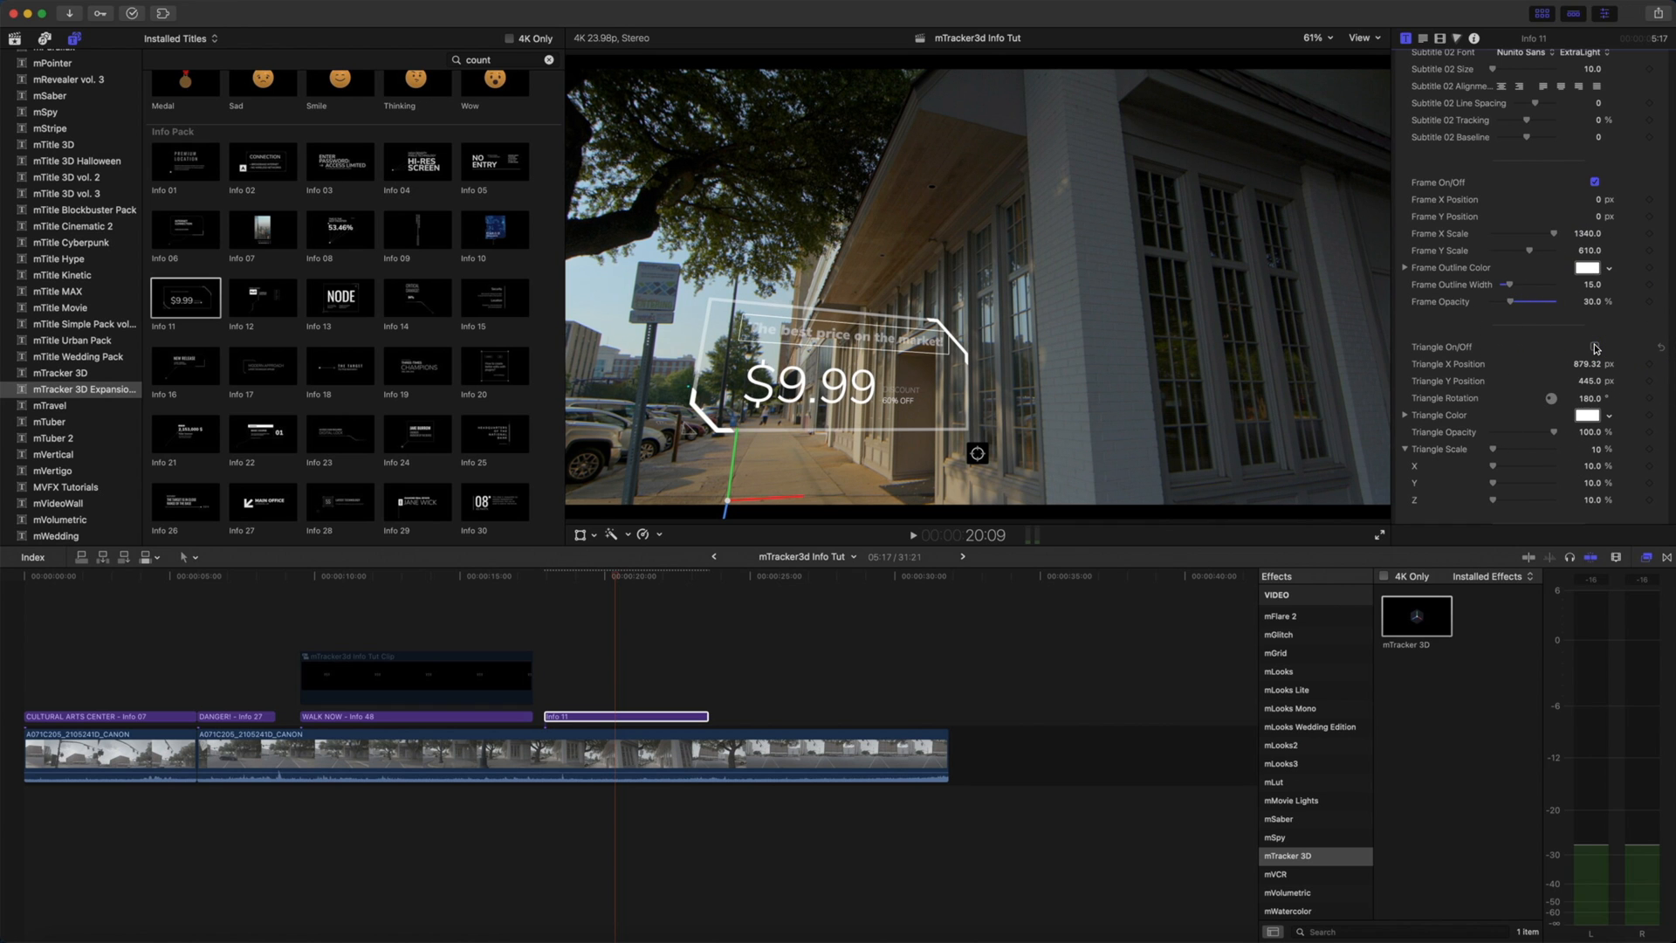
scroll("down", 3)
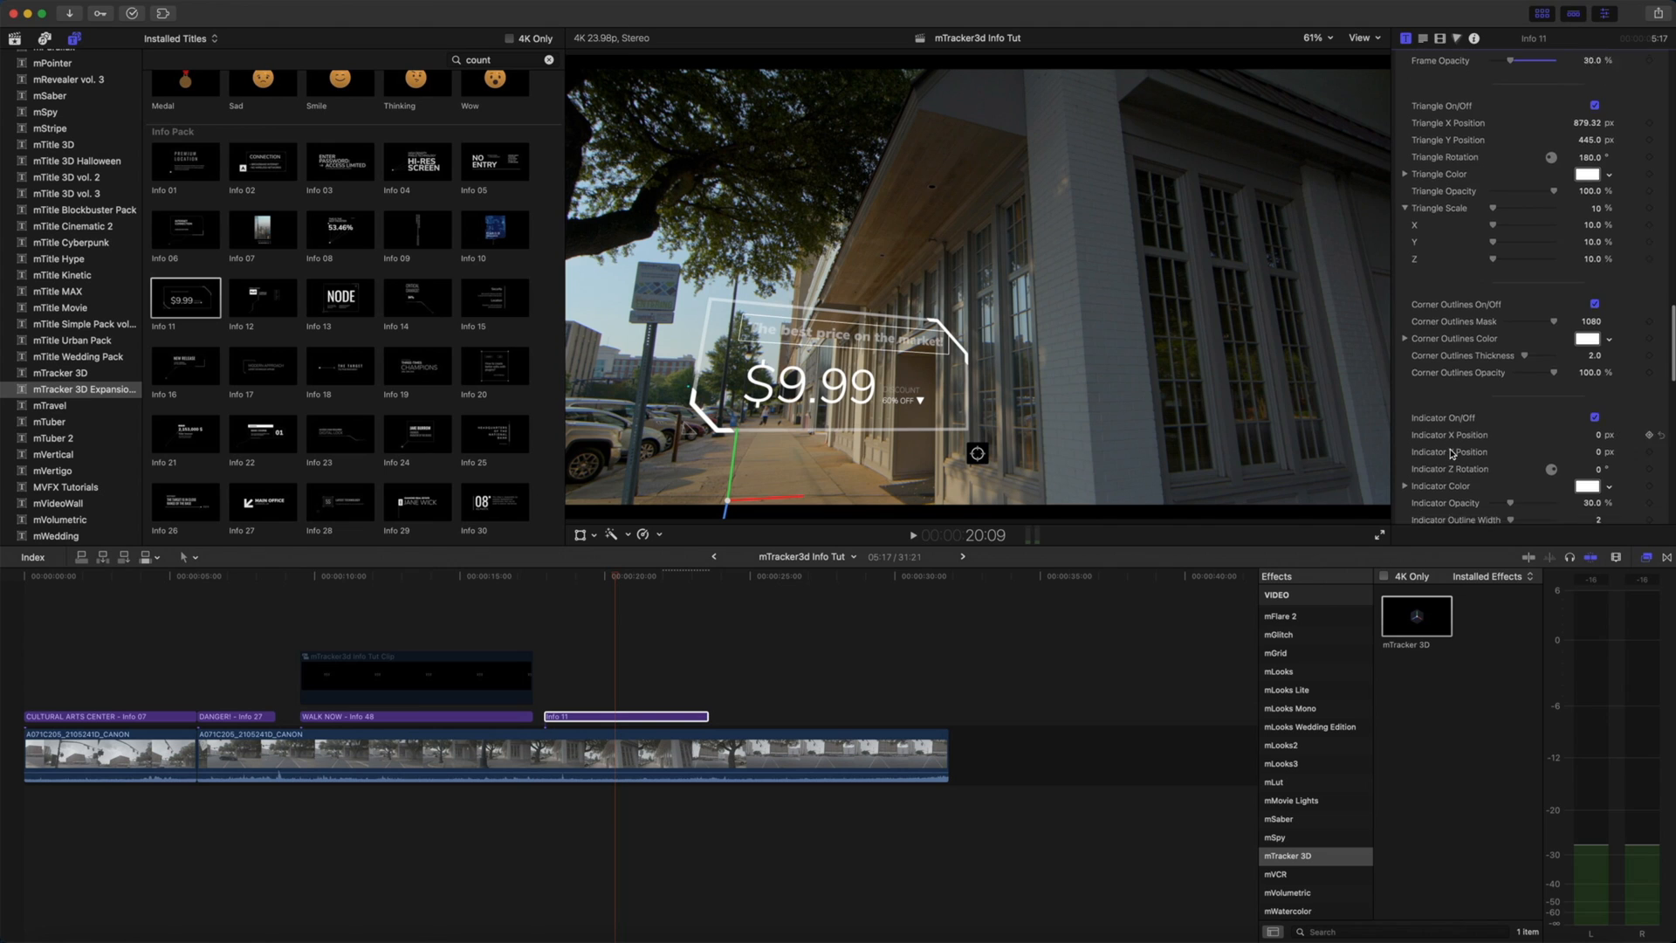
scroll("down", 3)
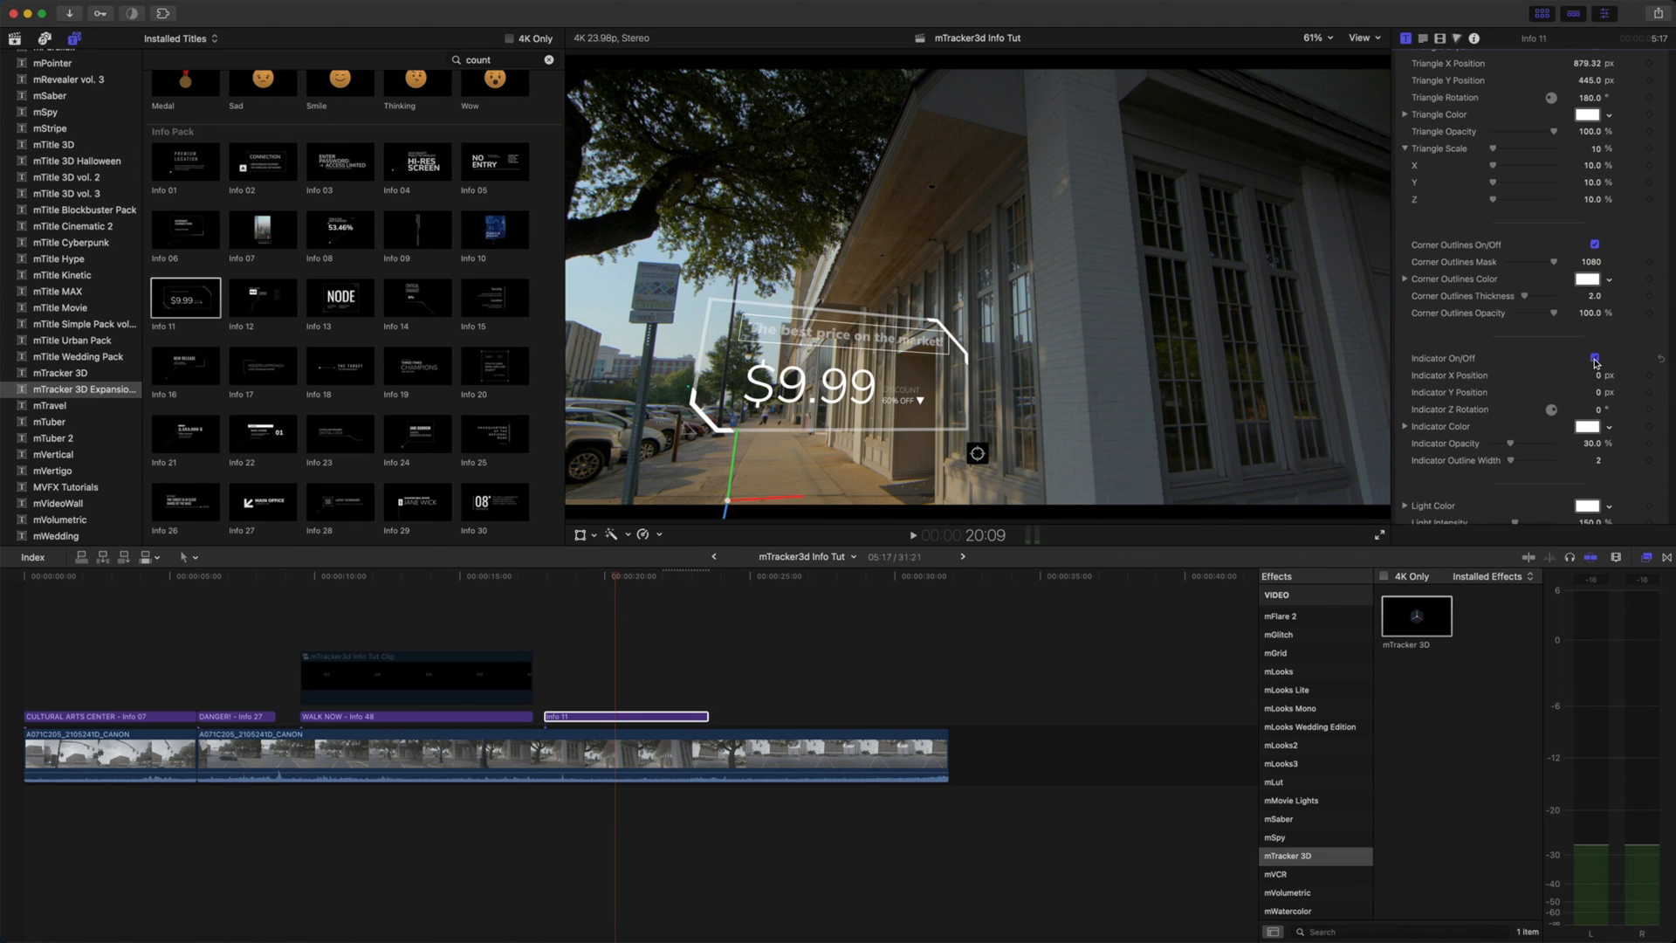
left_click(1593, 358)
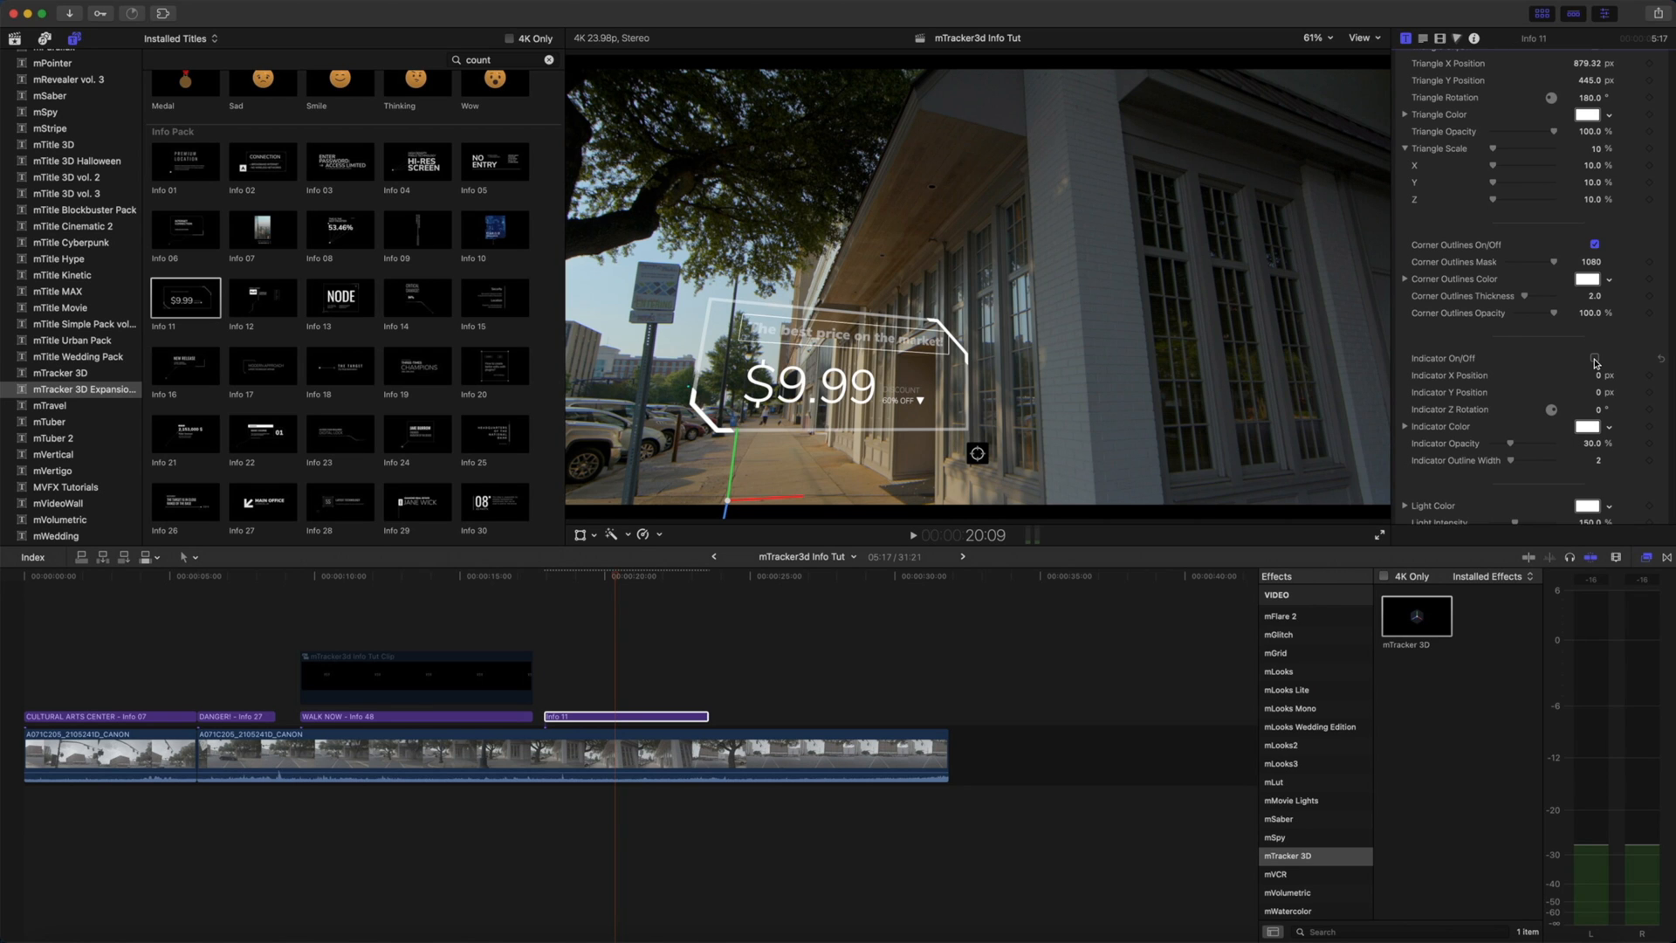
scroll("down", 3)
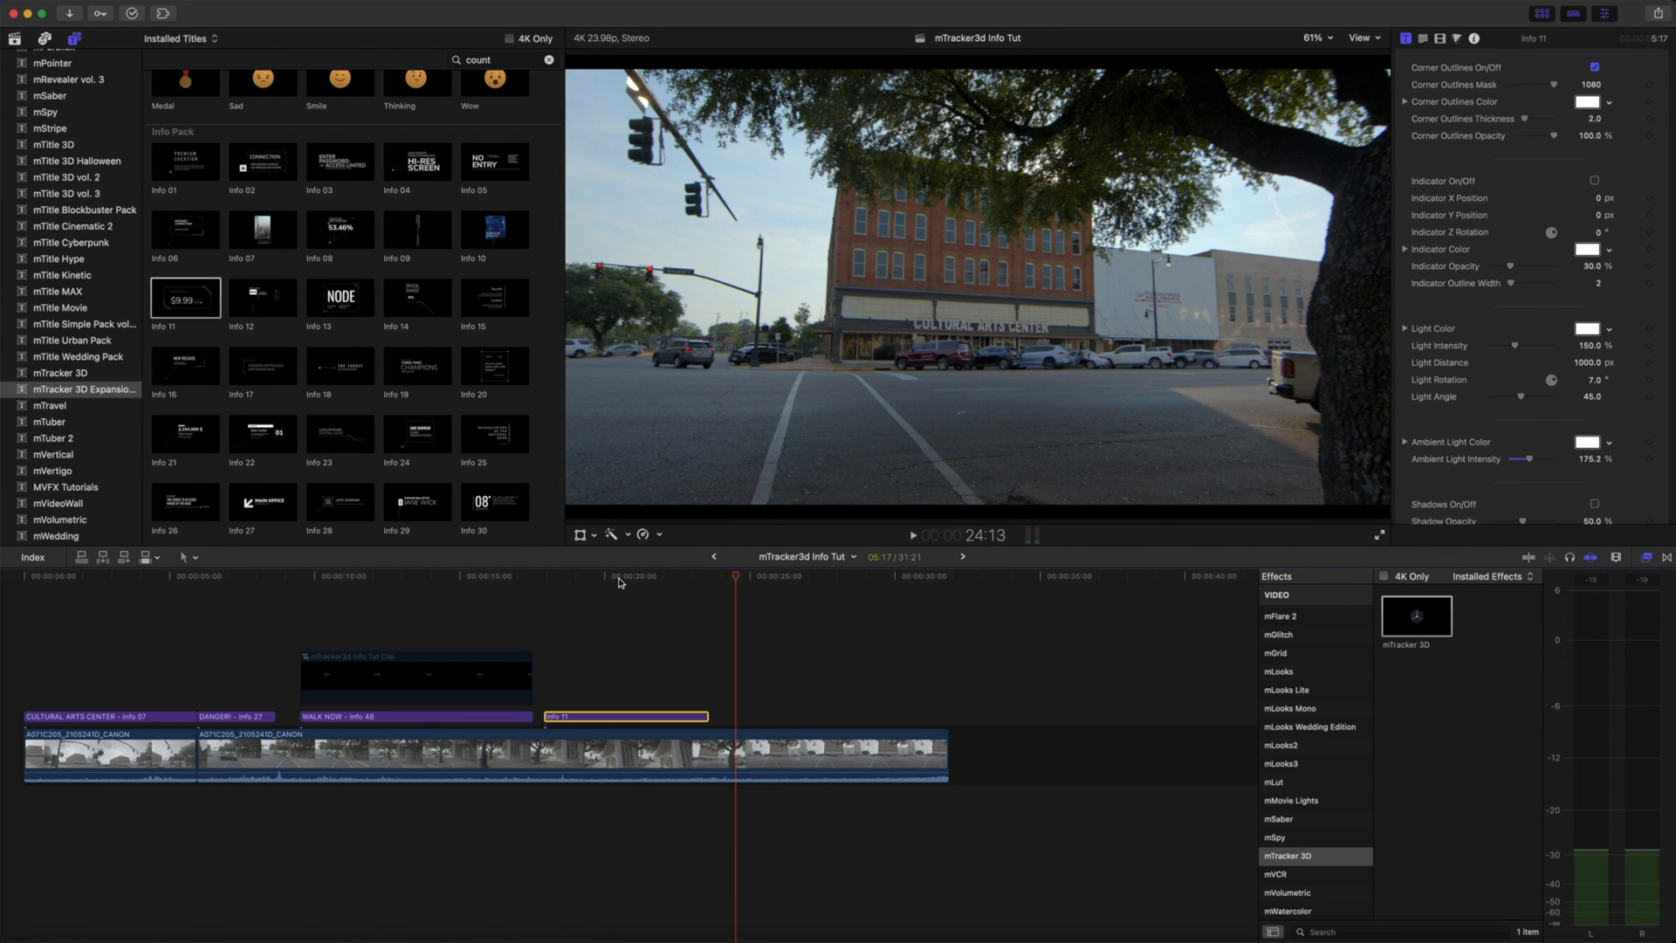
mouse_move(623, 583)
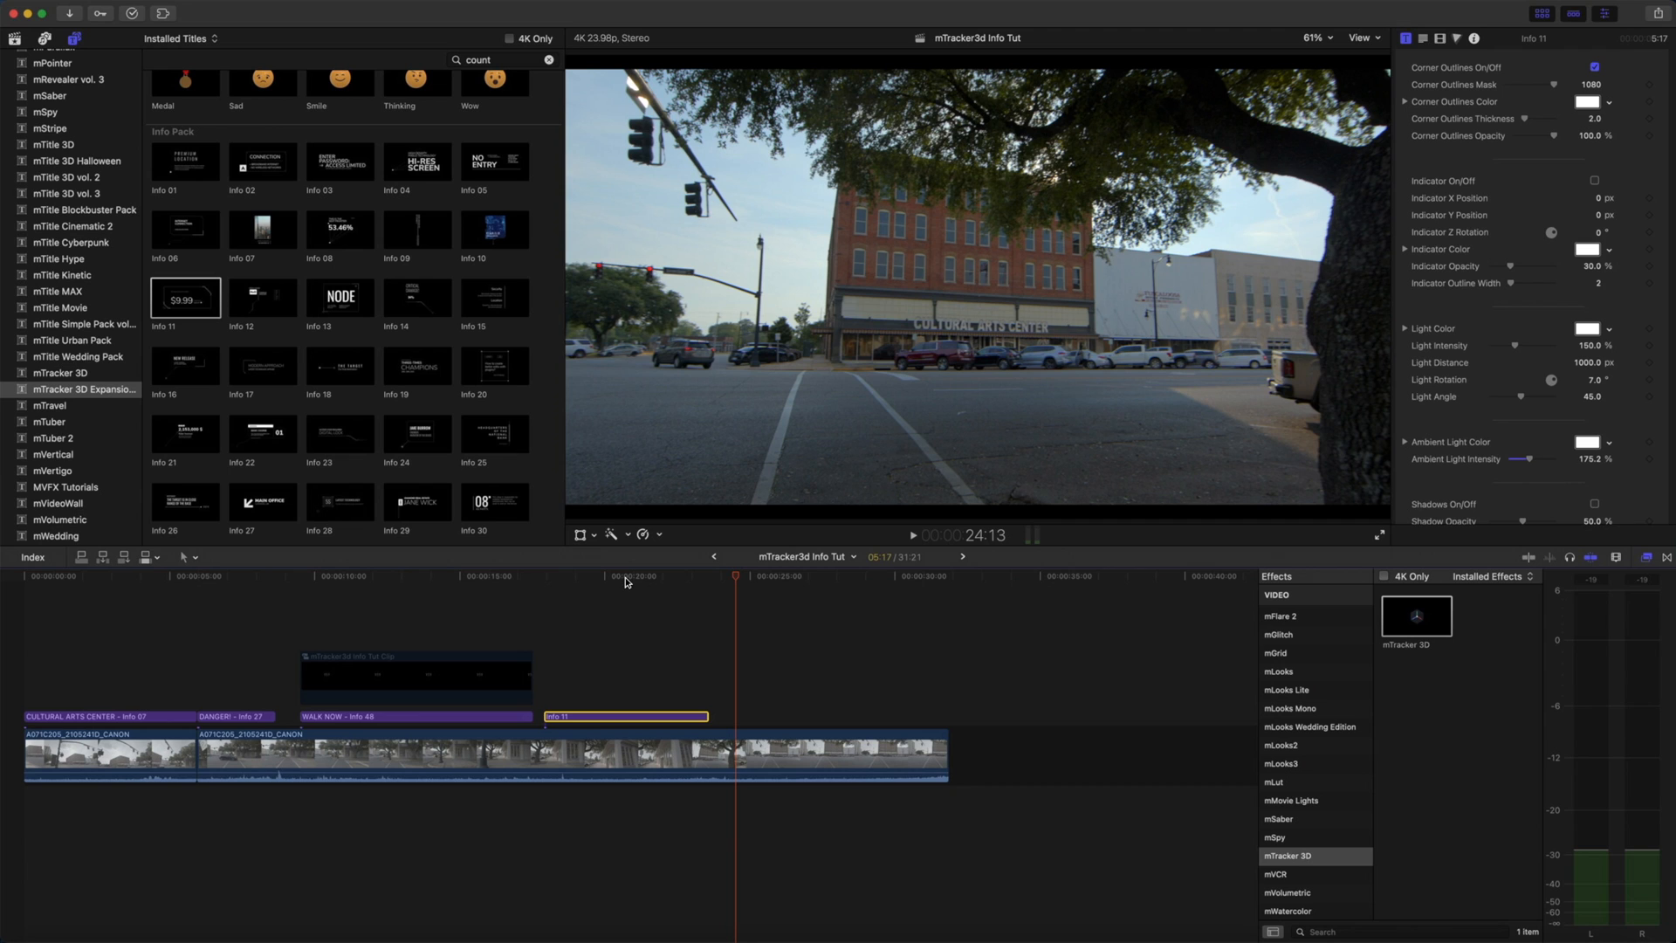
mouse_move(555, 424)
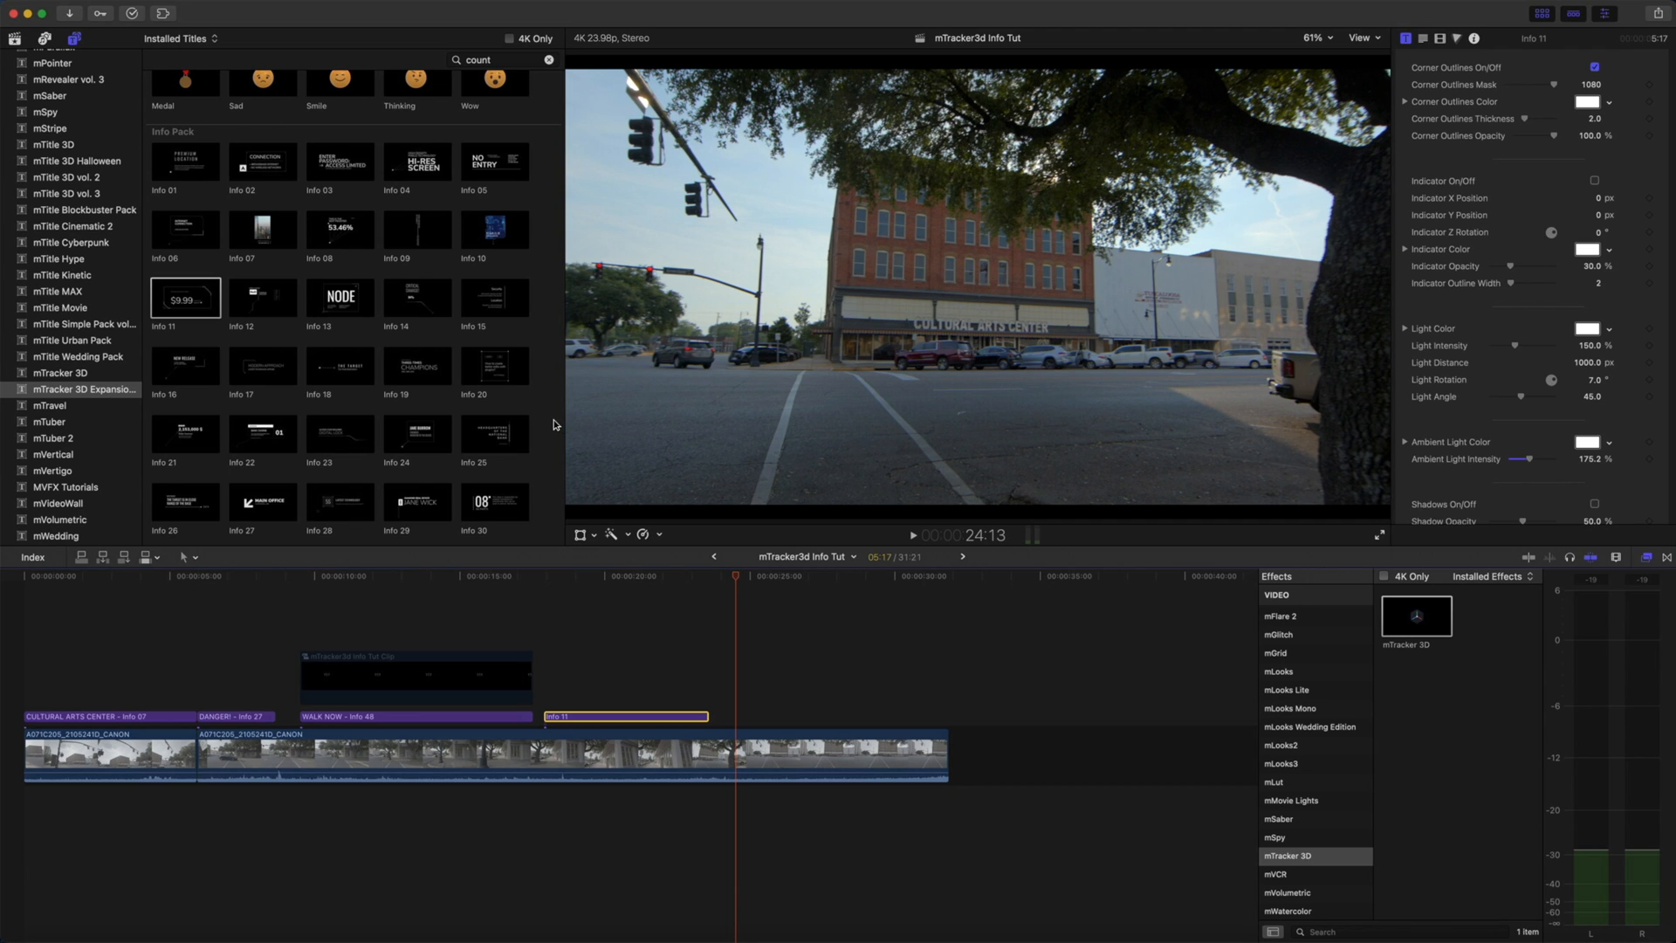
- Add Info 35 'LATEST COLLECTION' from mTracker 3D Expansion over the Cultural Arts Center clip
scroll("down", 3)
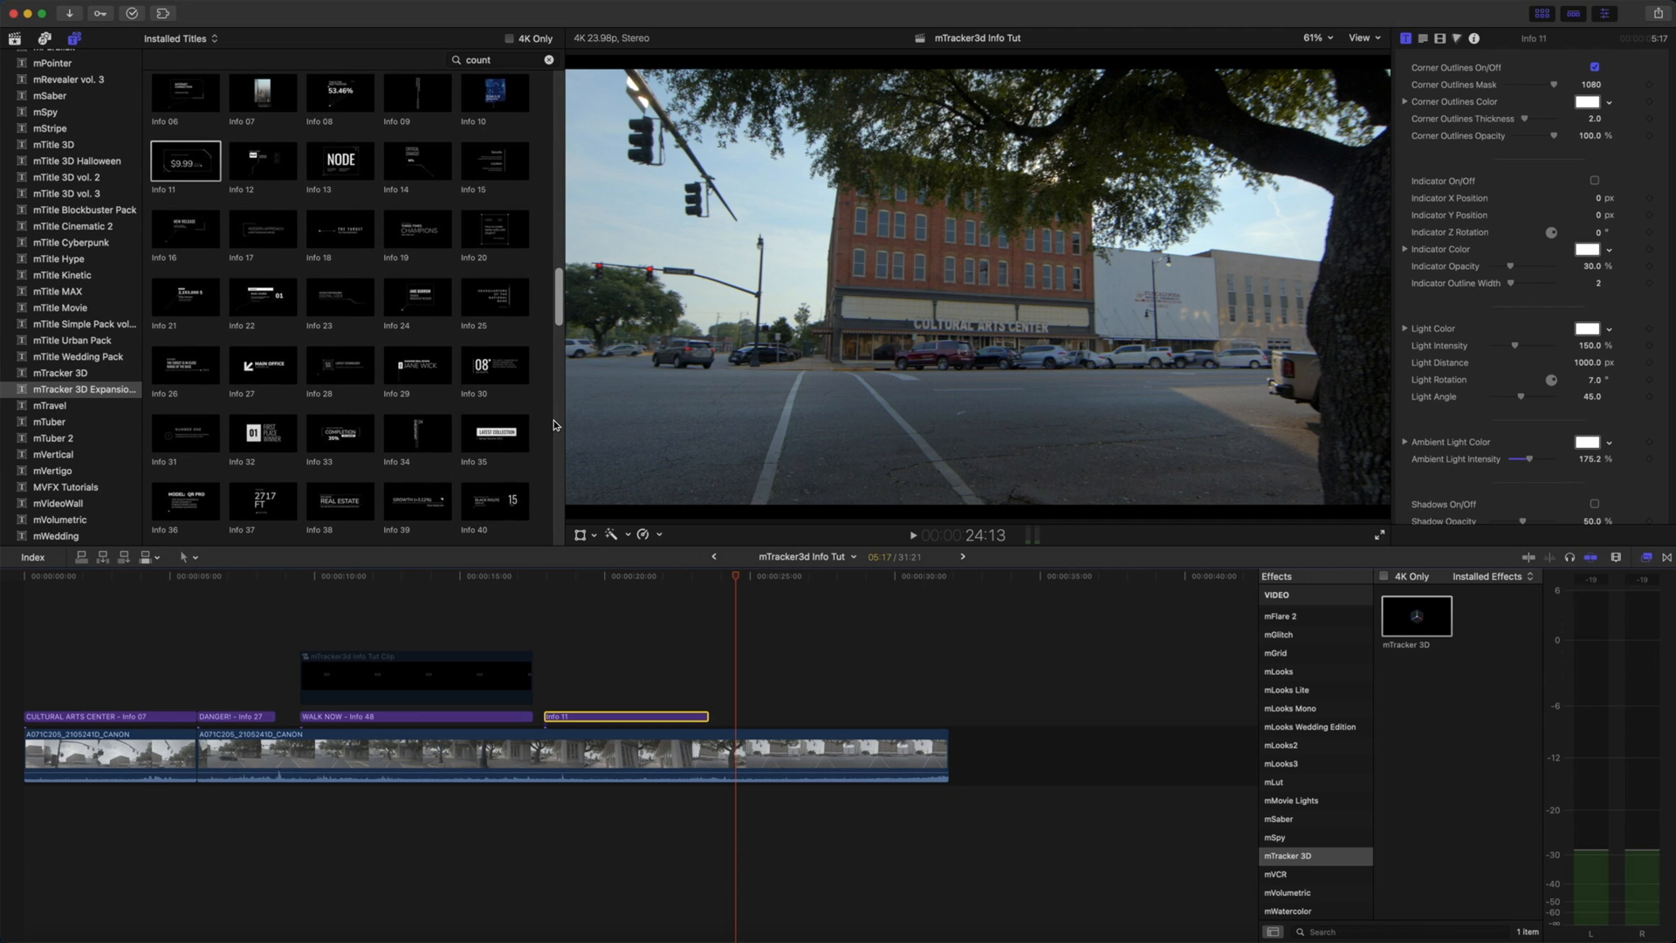
mouse_move(508, 461)
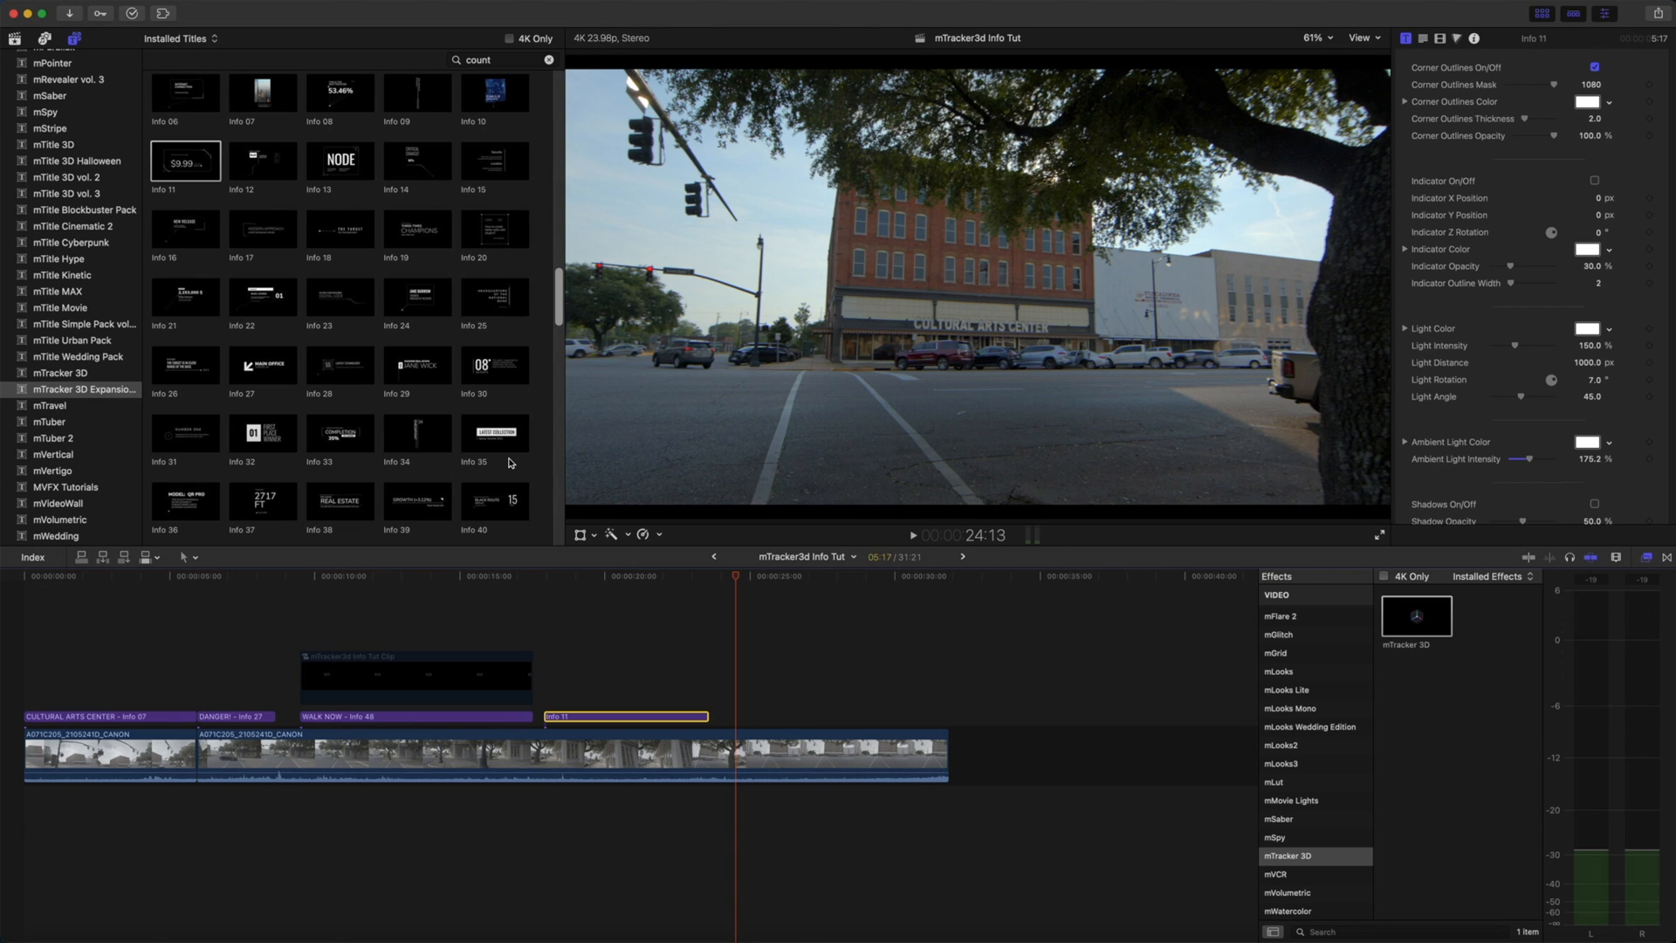
mouse_move(540, 445)
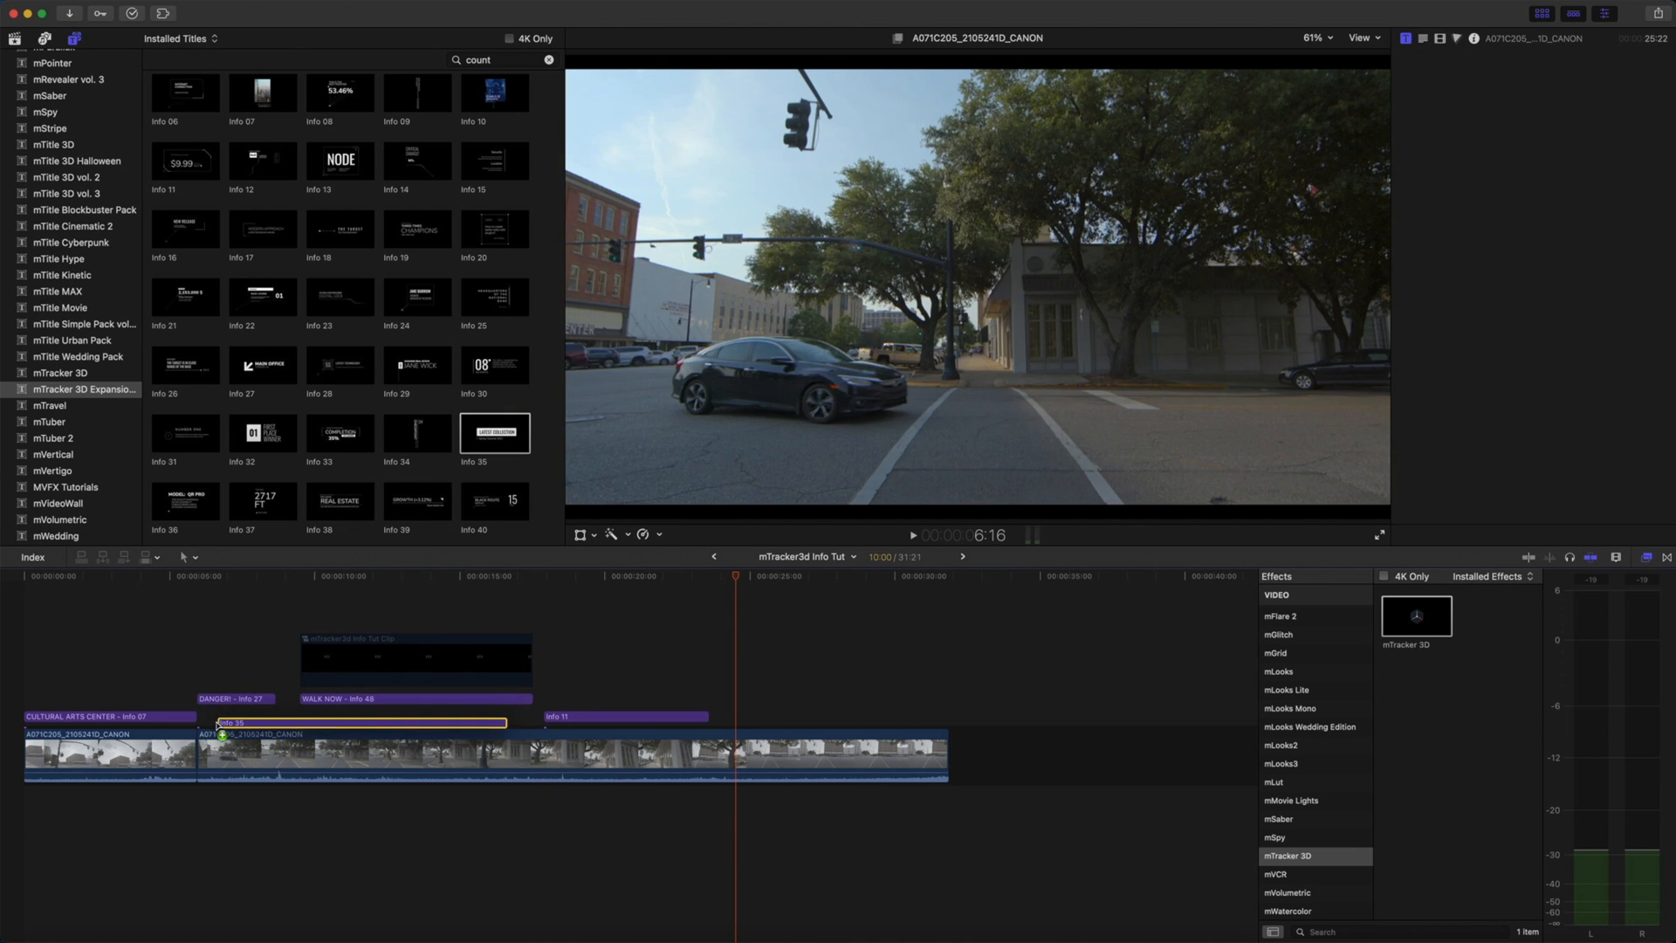
left_click(352, 715)
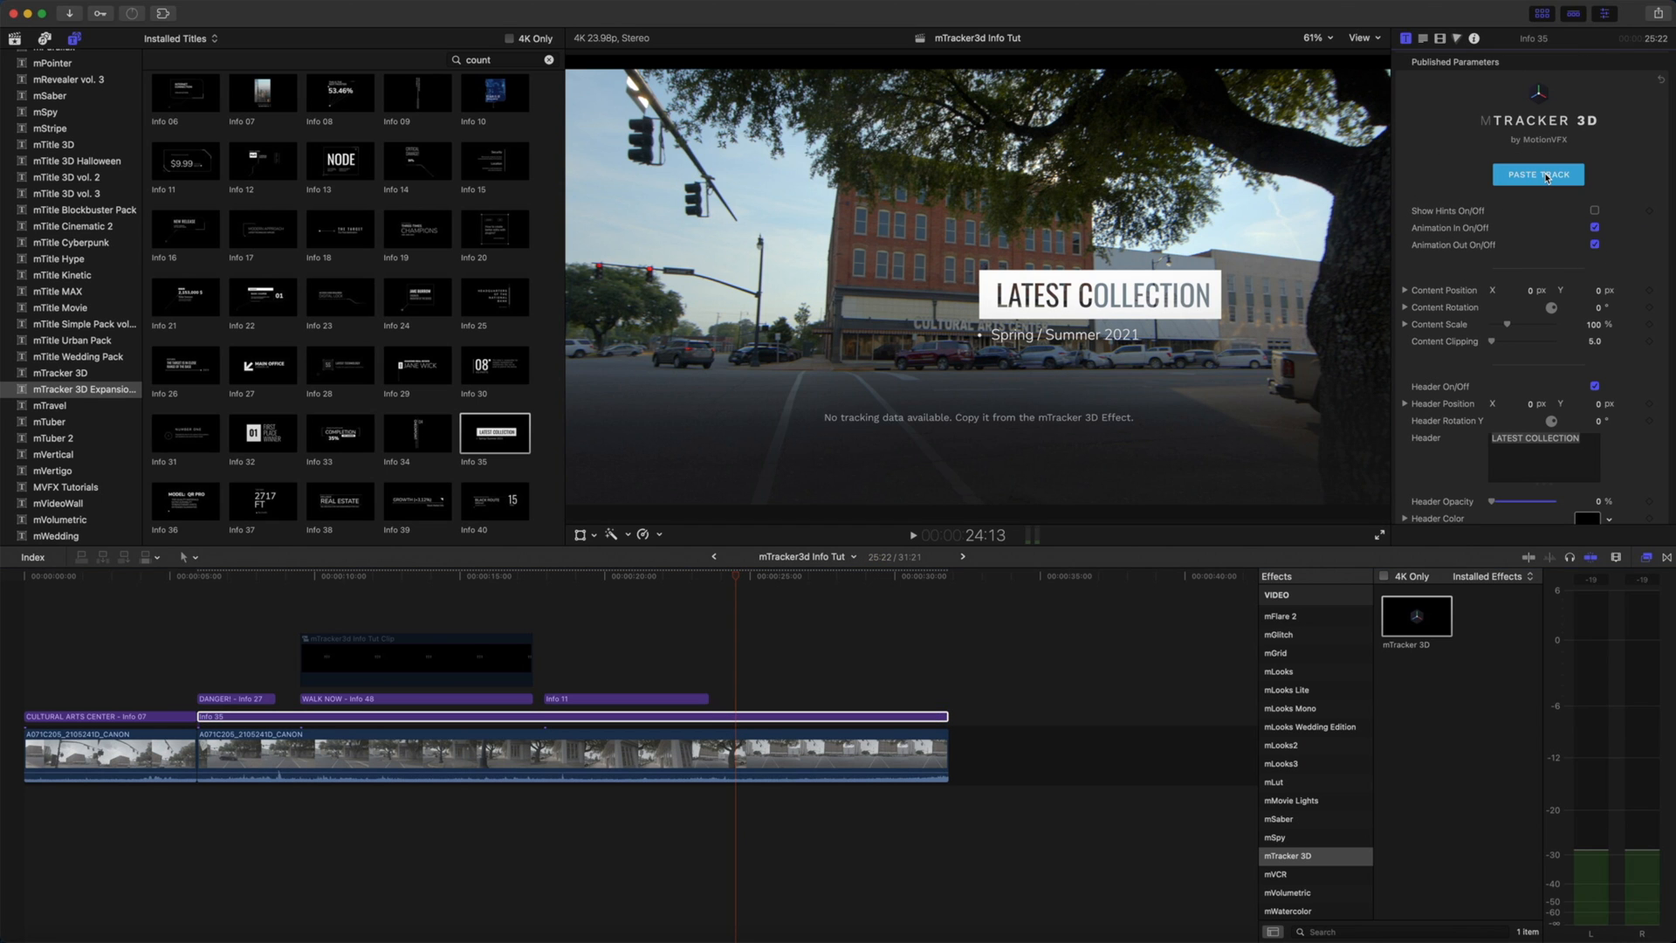
- Paste the tracking onto the Info 35 title, place it on the road, and expose Content Rotation axes
left_click(1536, 173)
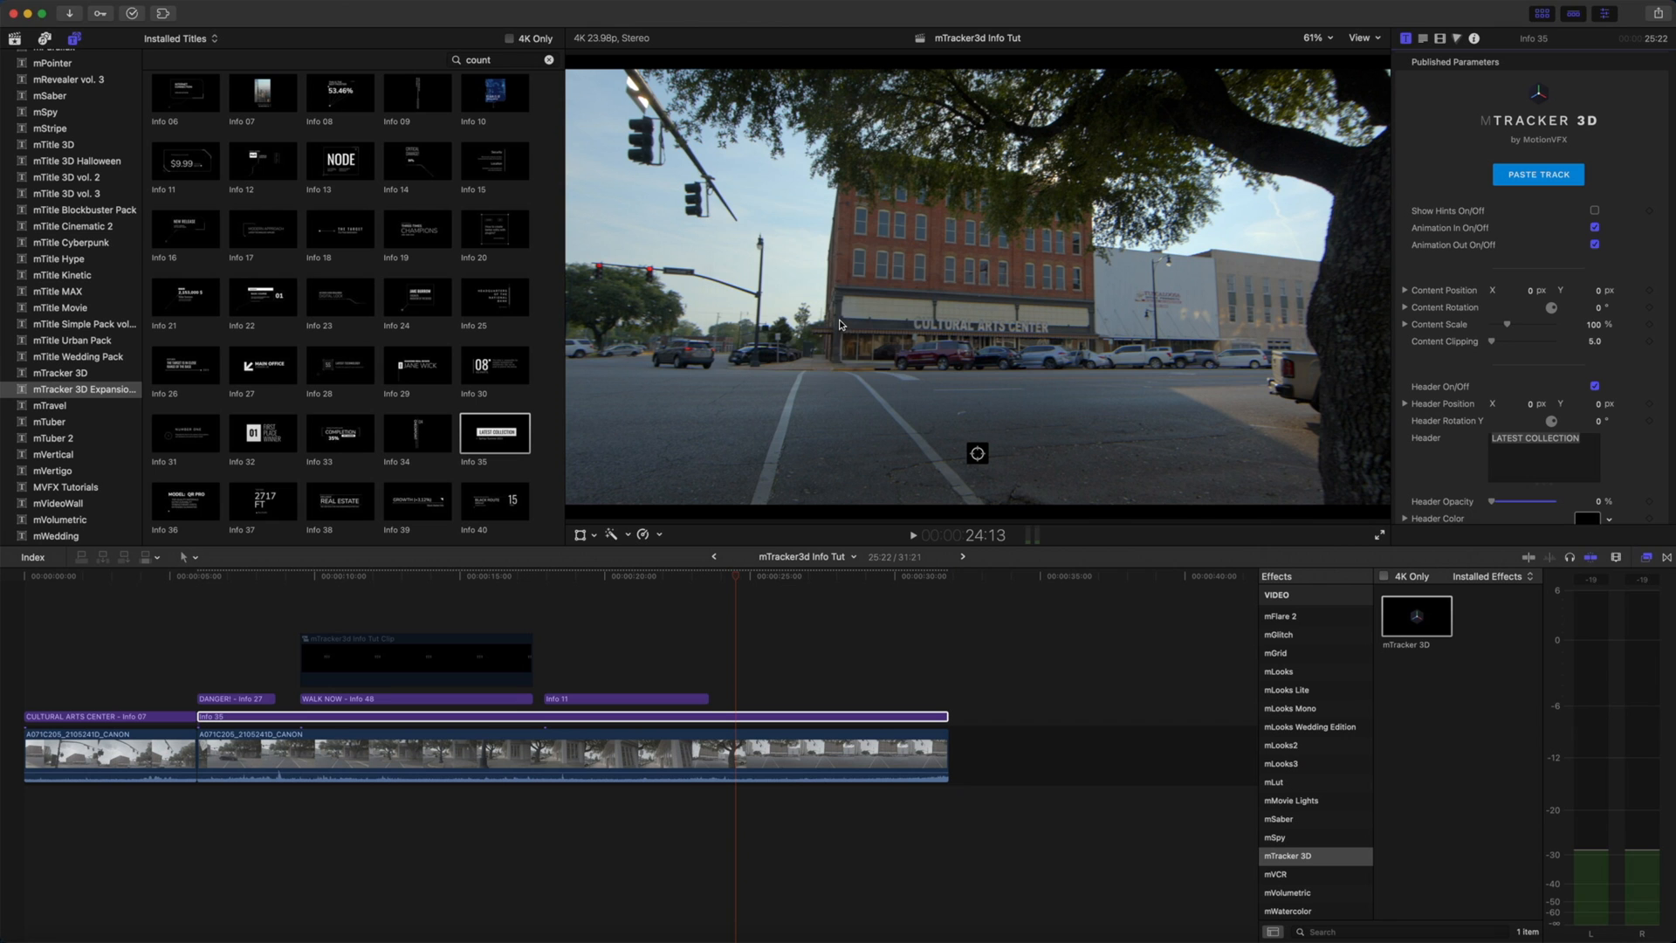
left_click(831, 589)
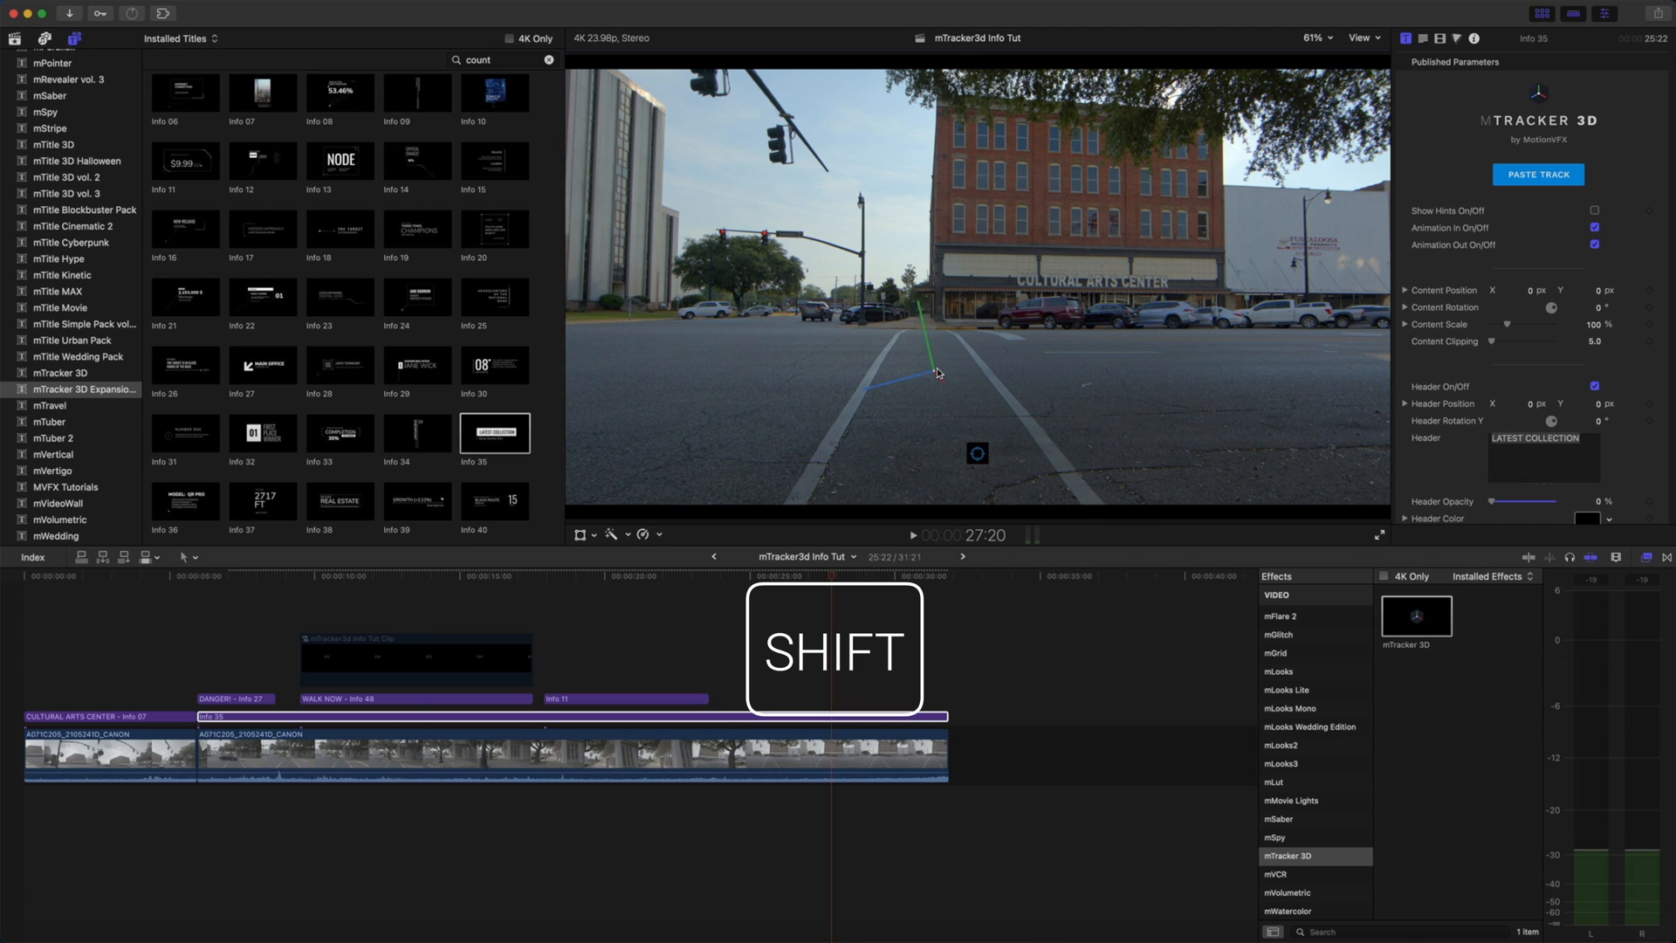
key("shift")
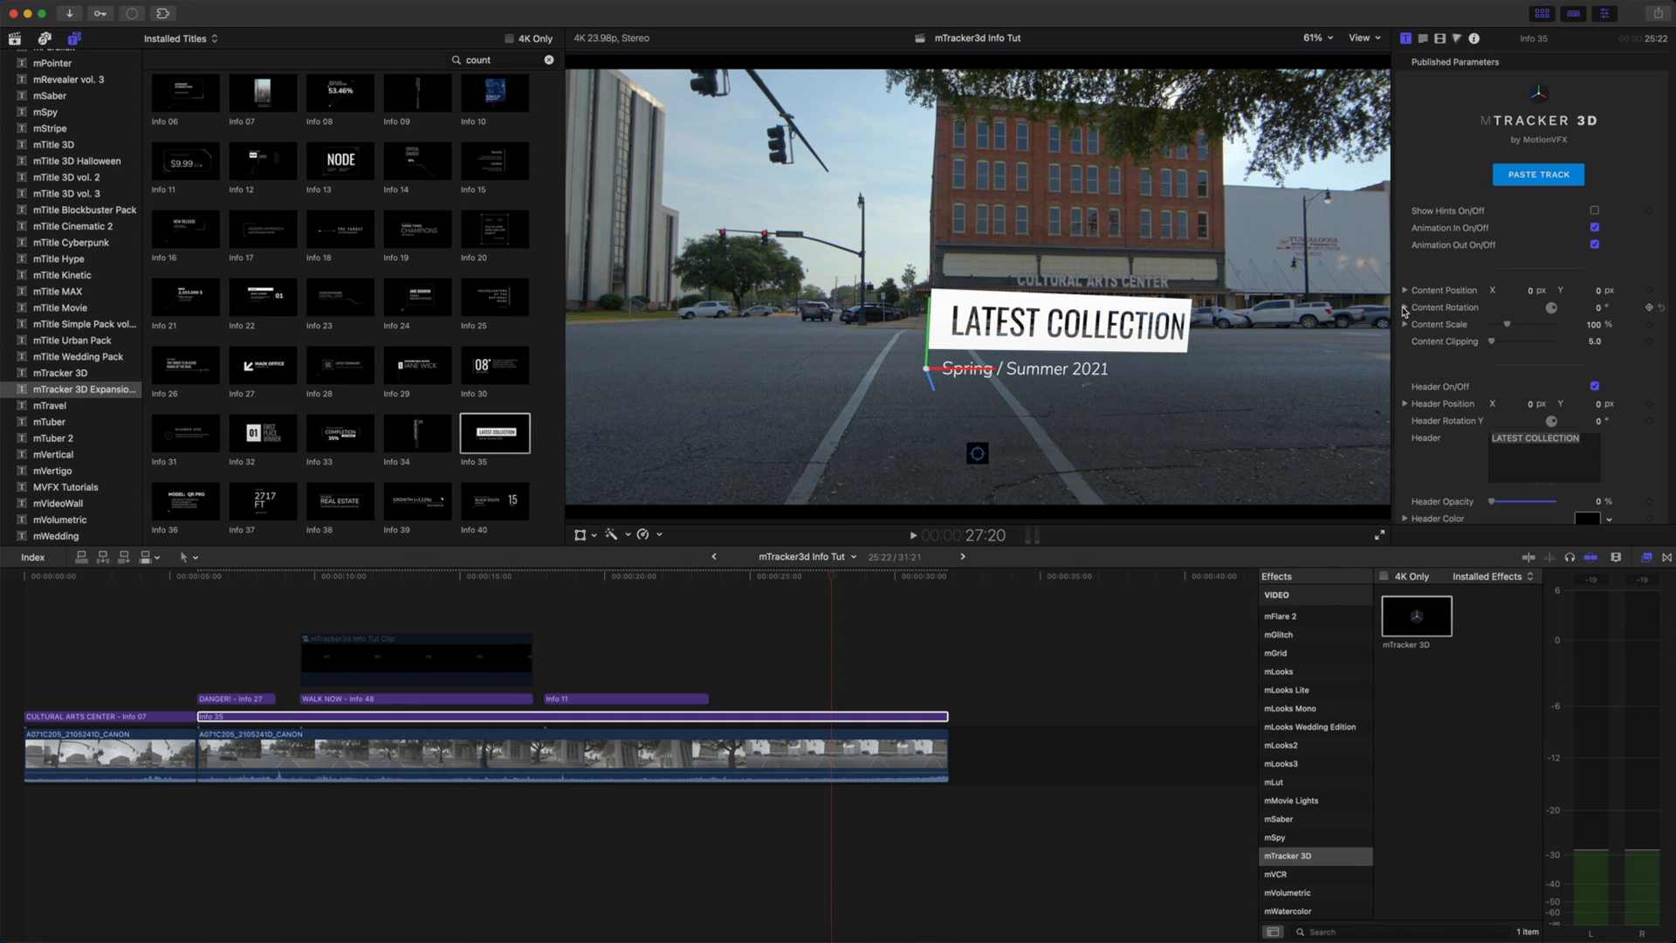
left_click(1405, 307)
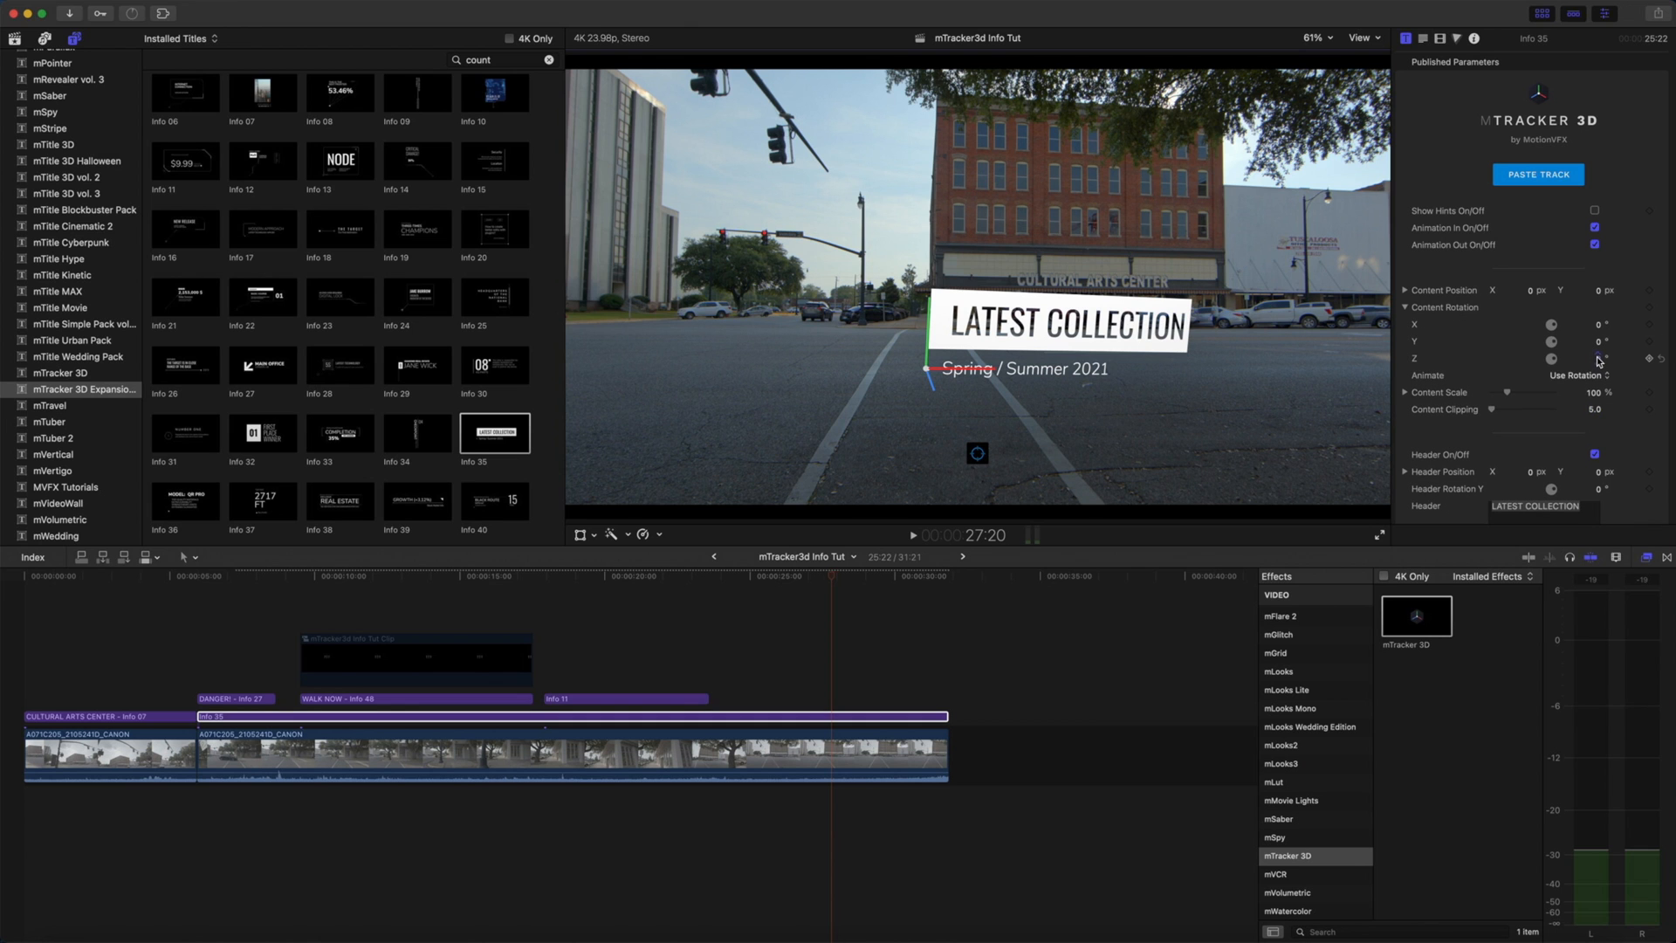